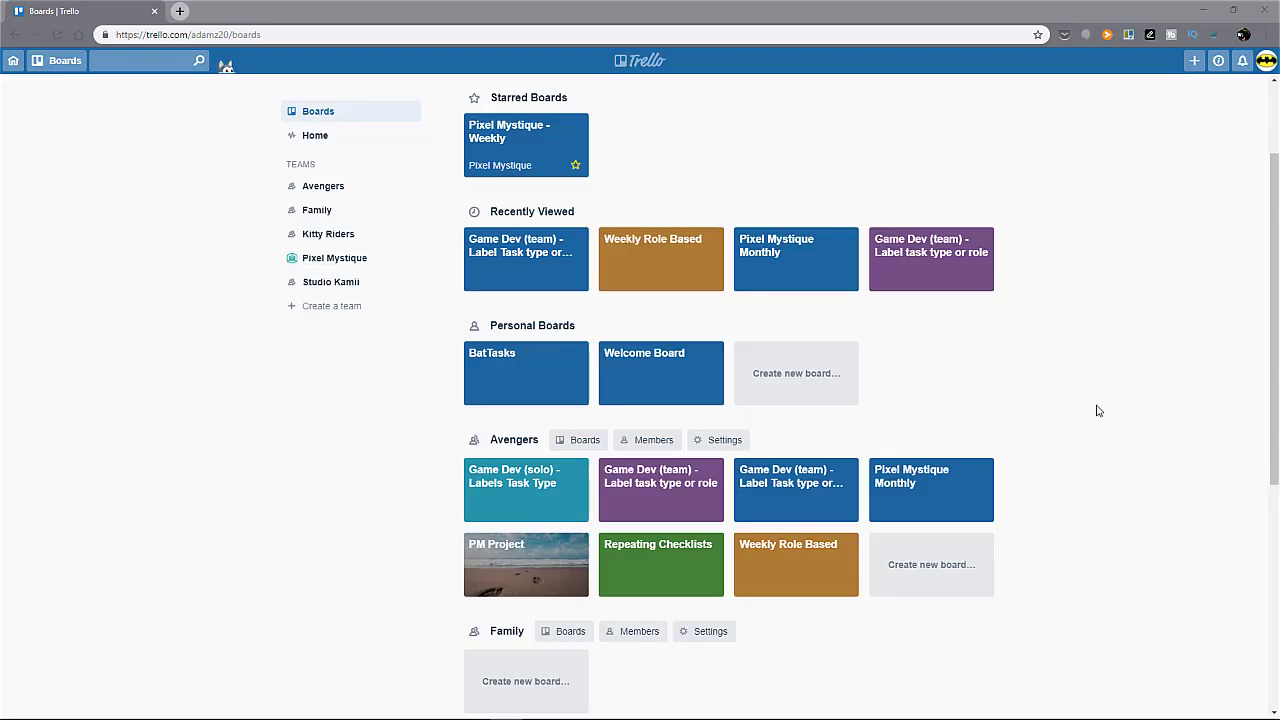
Scroll to the Avengers section and open the 'Game Dev (team) - Label Task type or role 2' board.
scroll("down", 3)
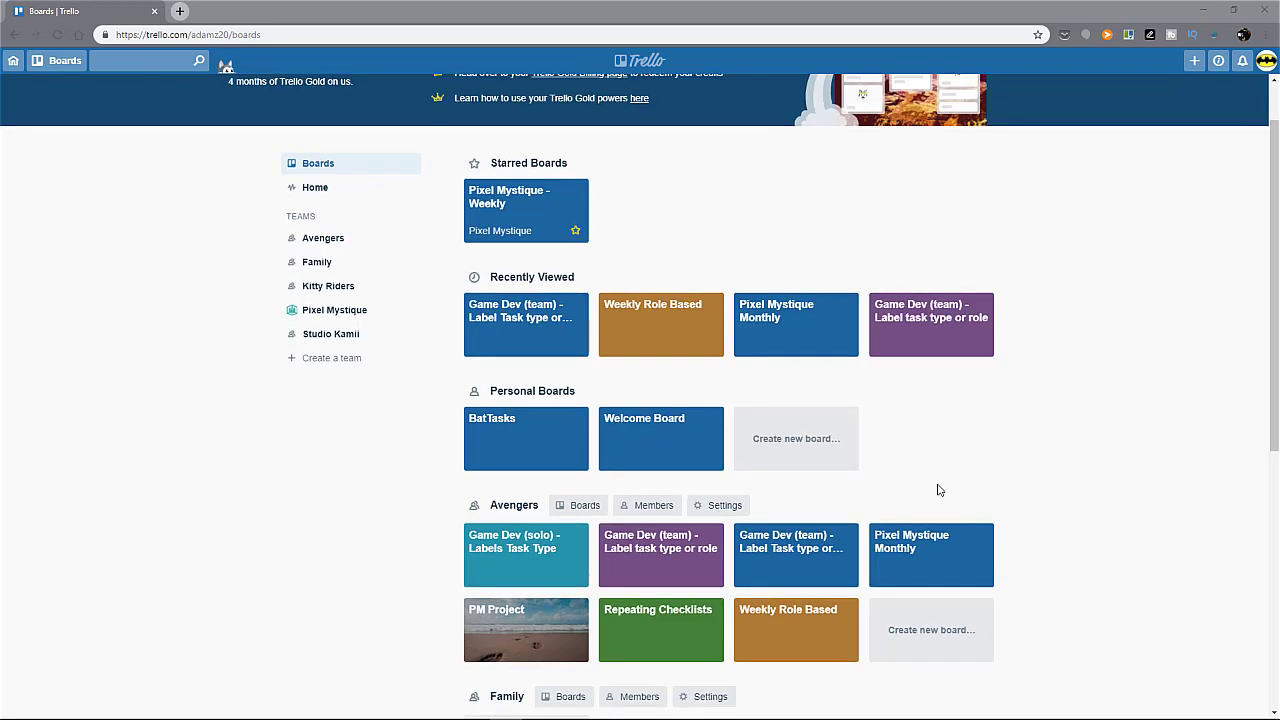
scroll("down", 3)
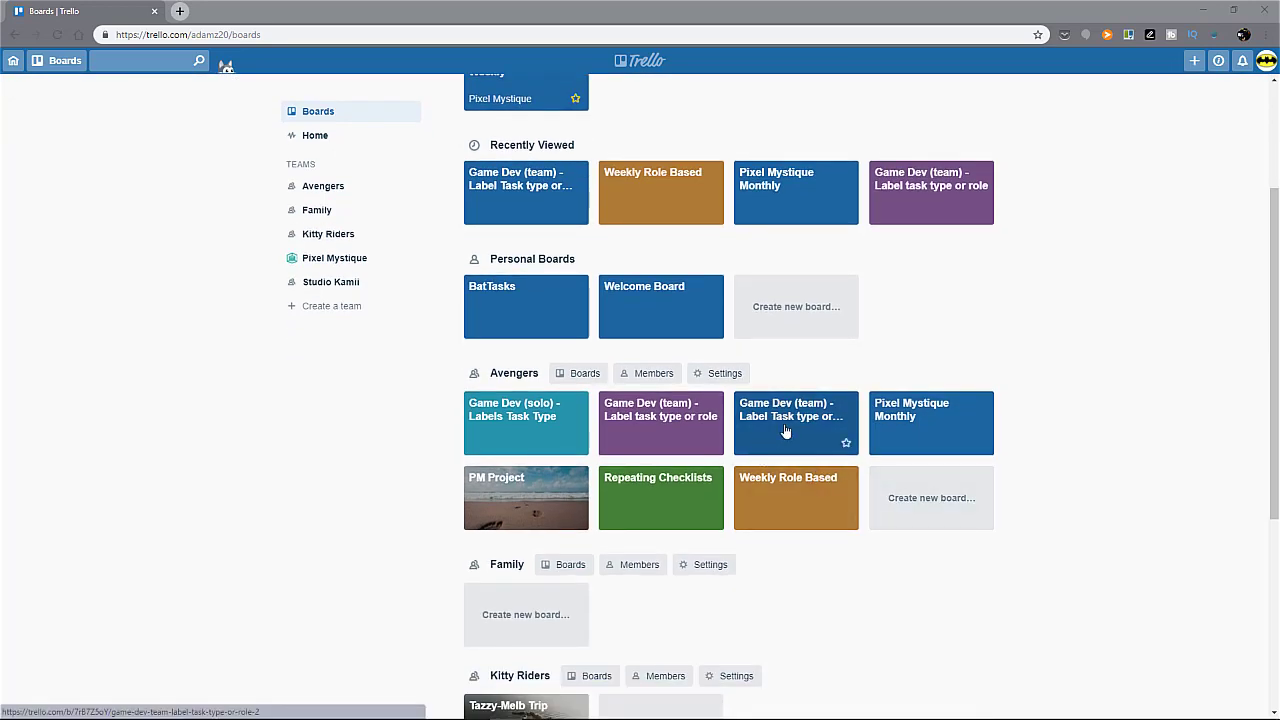
left_click(795, 422)
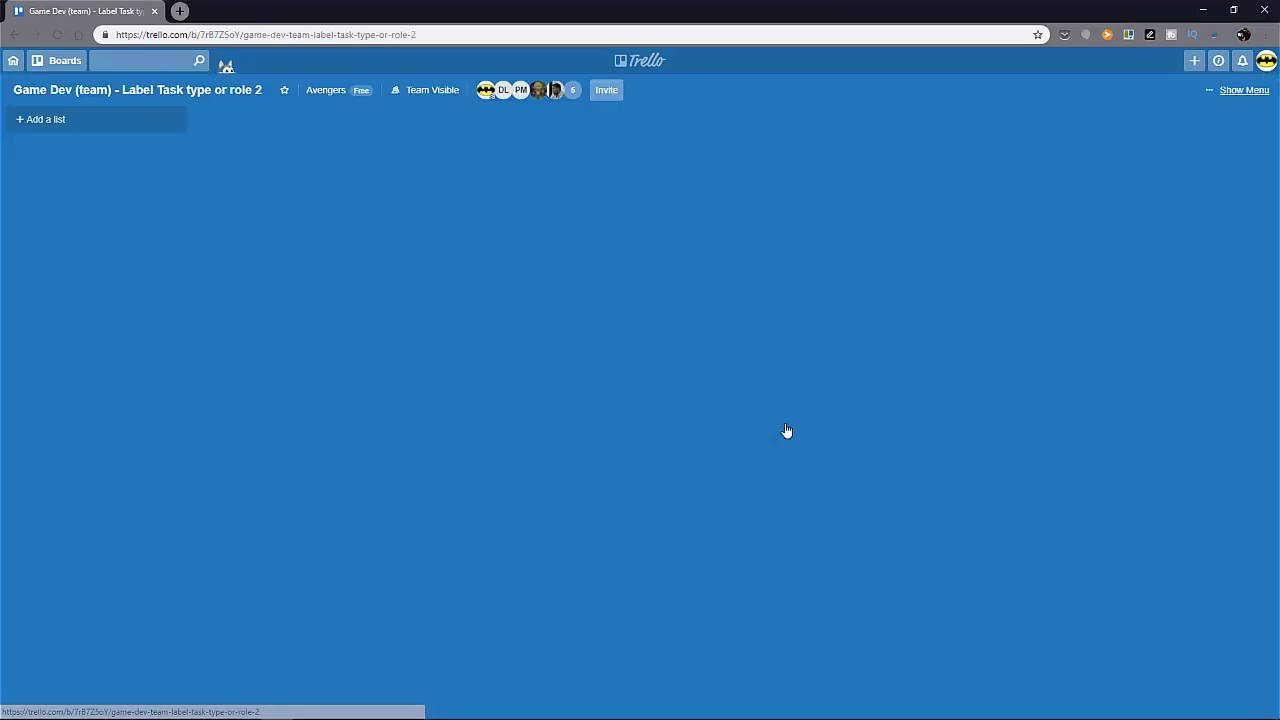
mouse_move(753, 413)
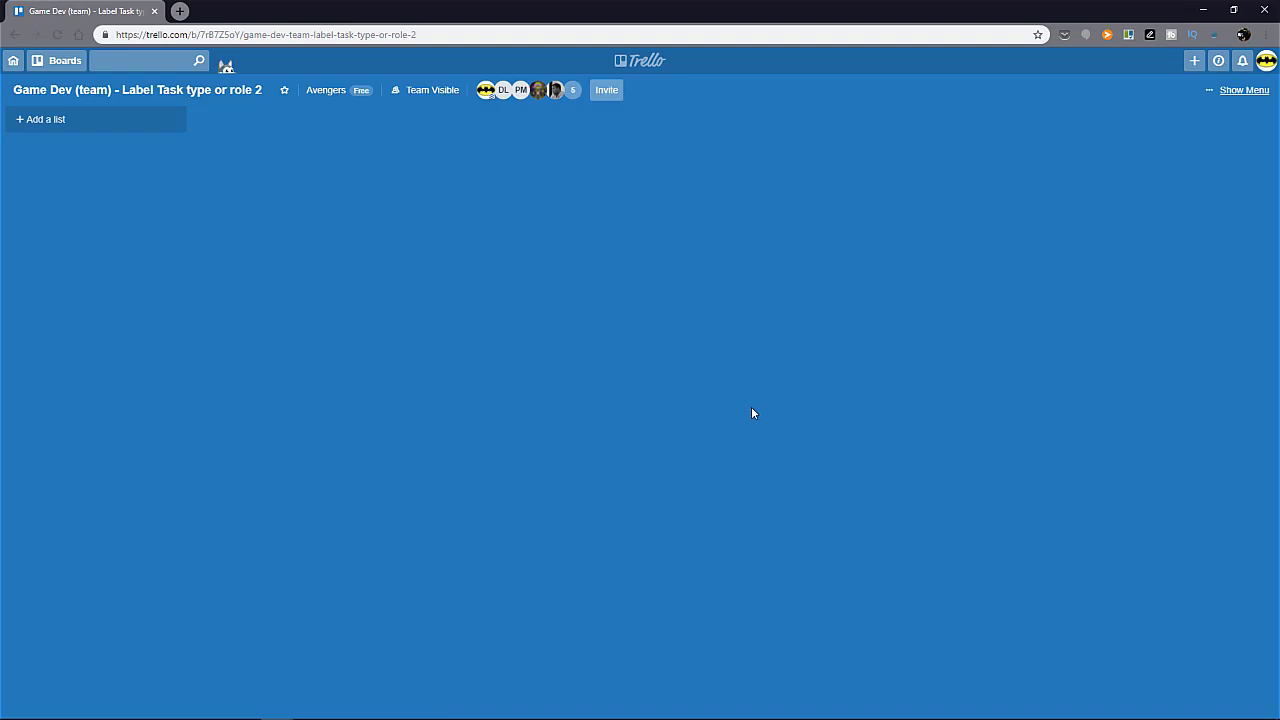
mouse_move(738, 408)
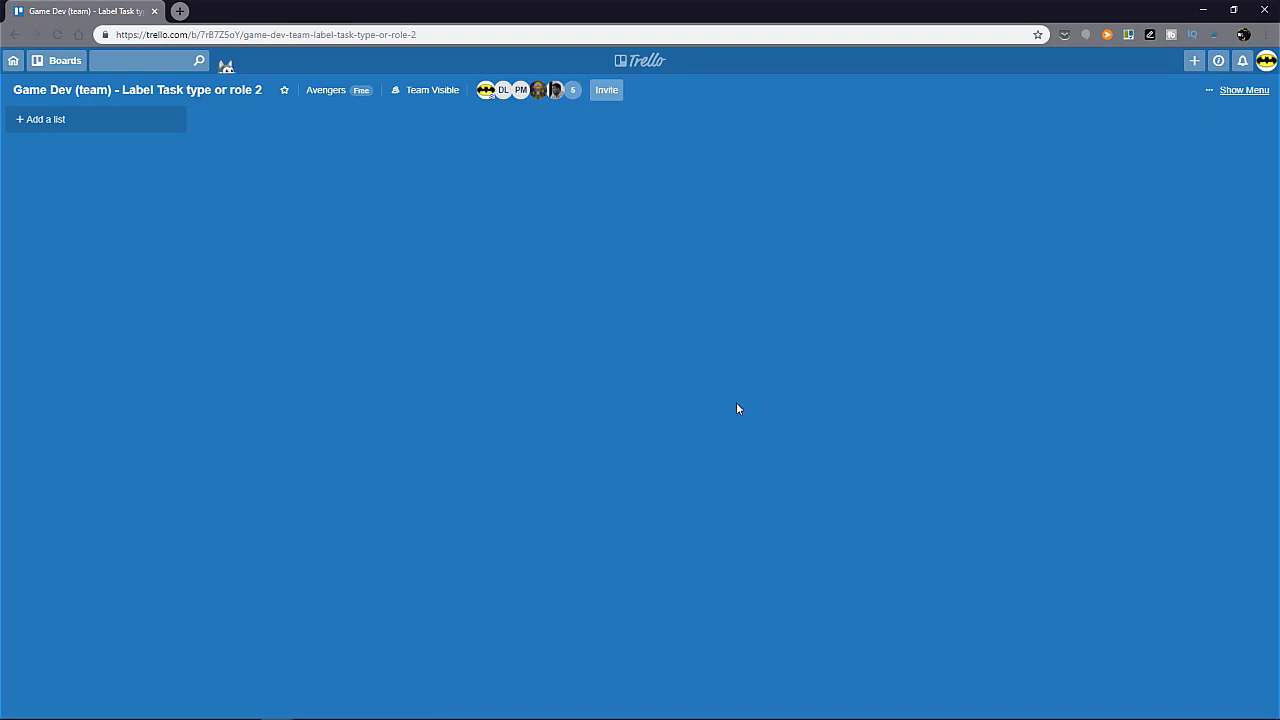
mouse_move(606, 90)
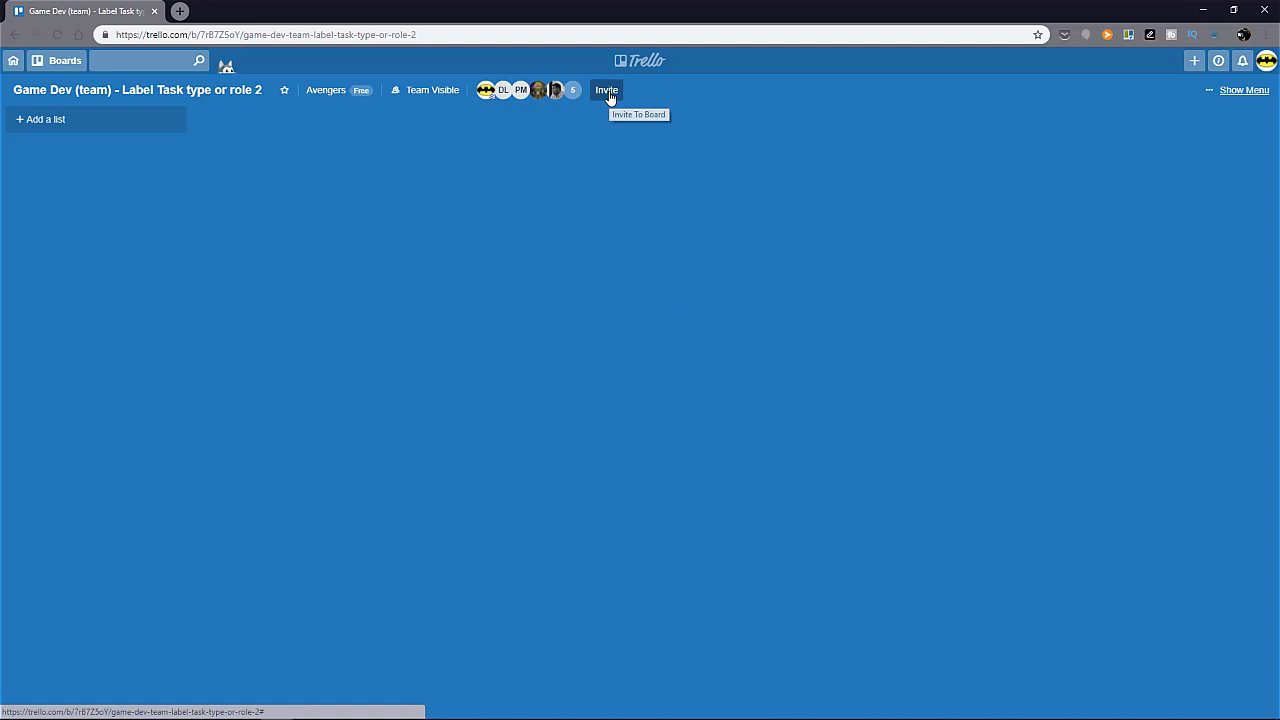
left_click(606, 90)
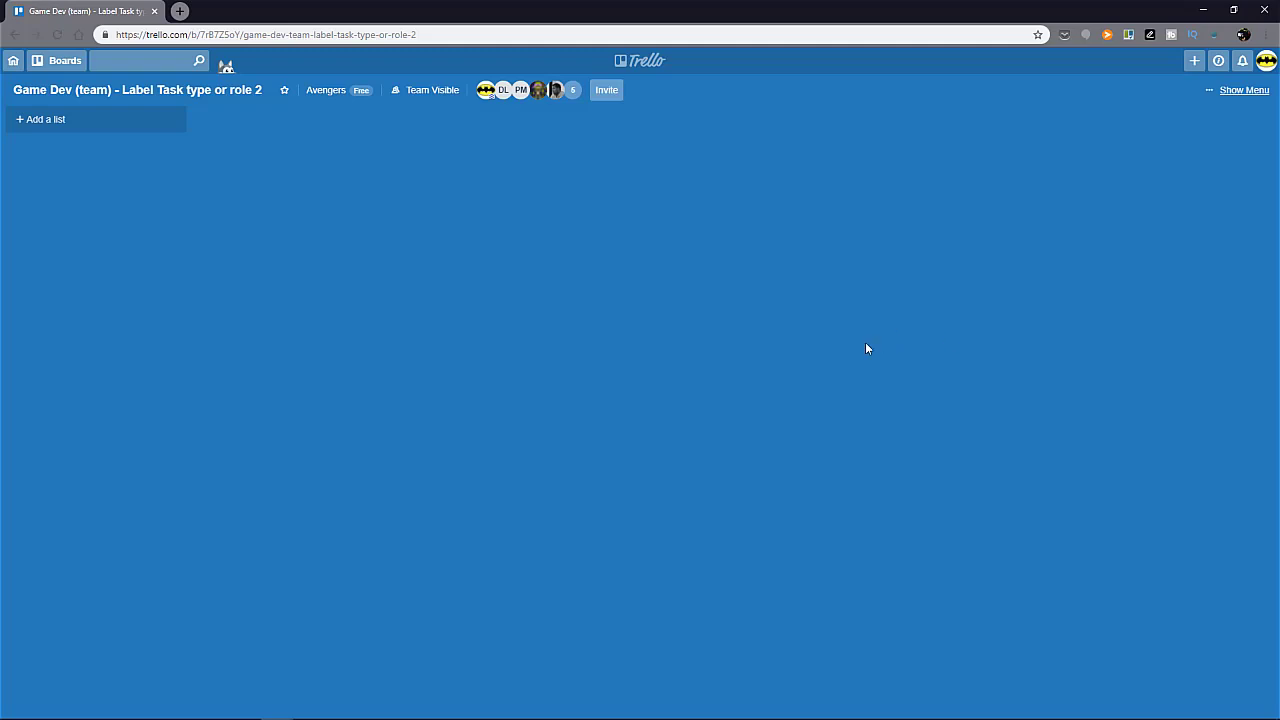
mouse_move(840, 350)
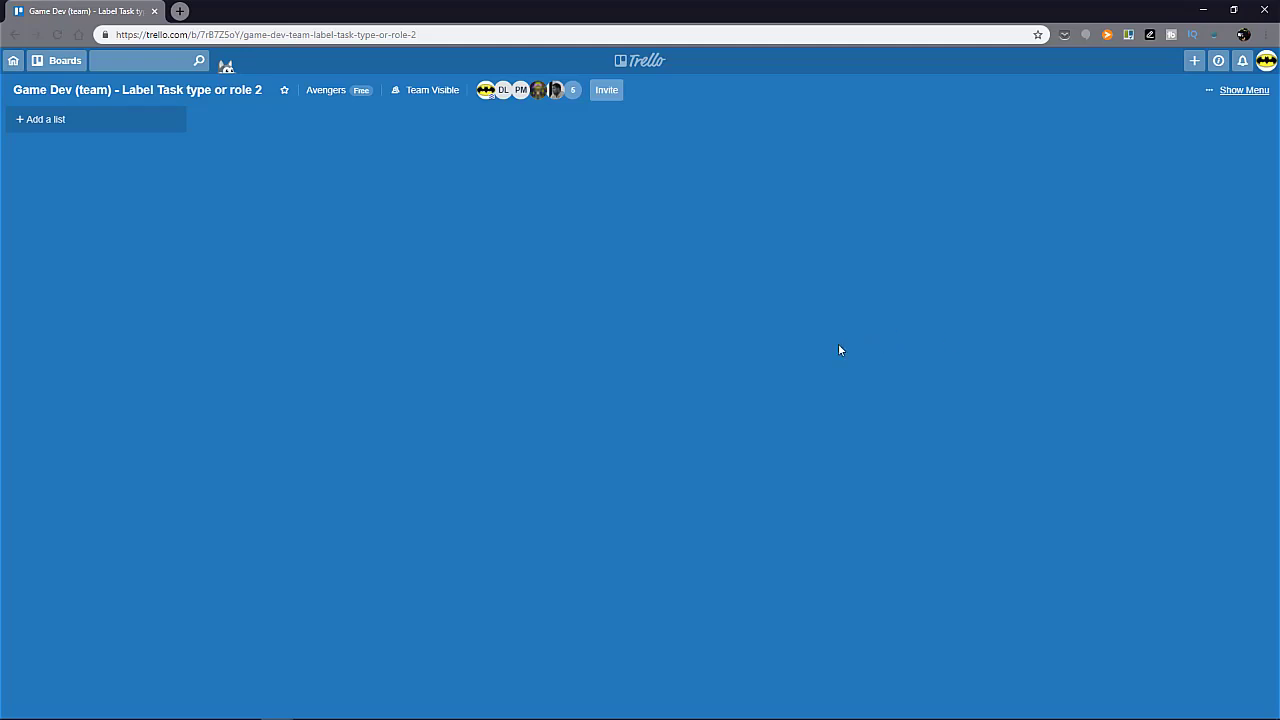
mouse_move(318, 204)
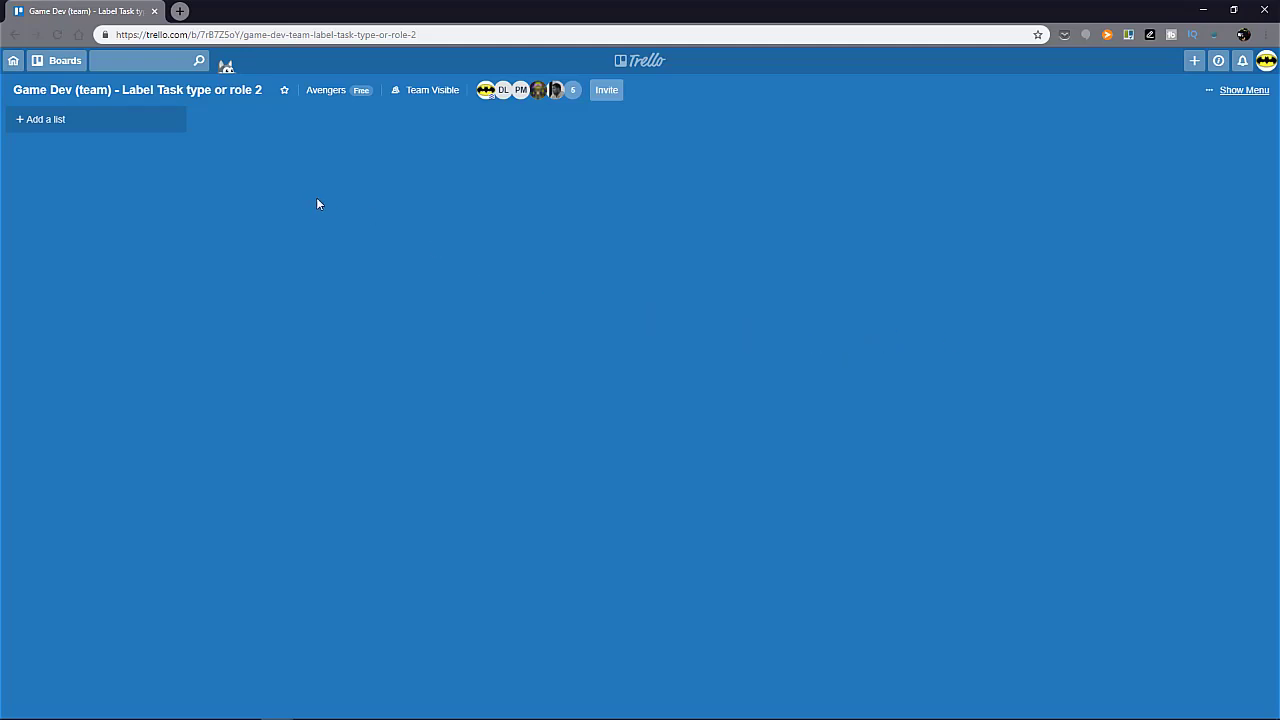
mouse_move(307, 213)
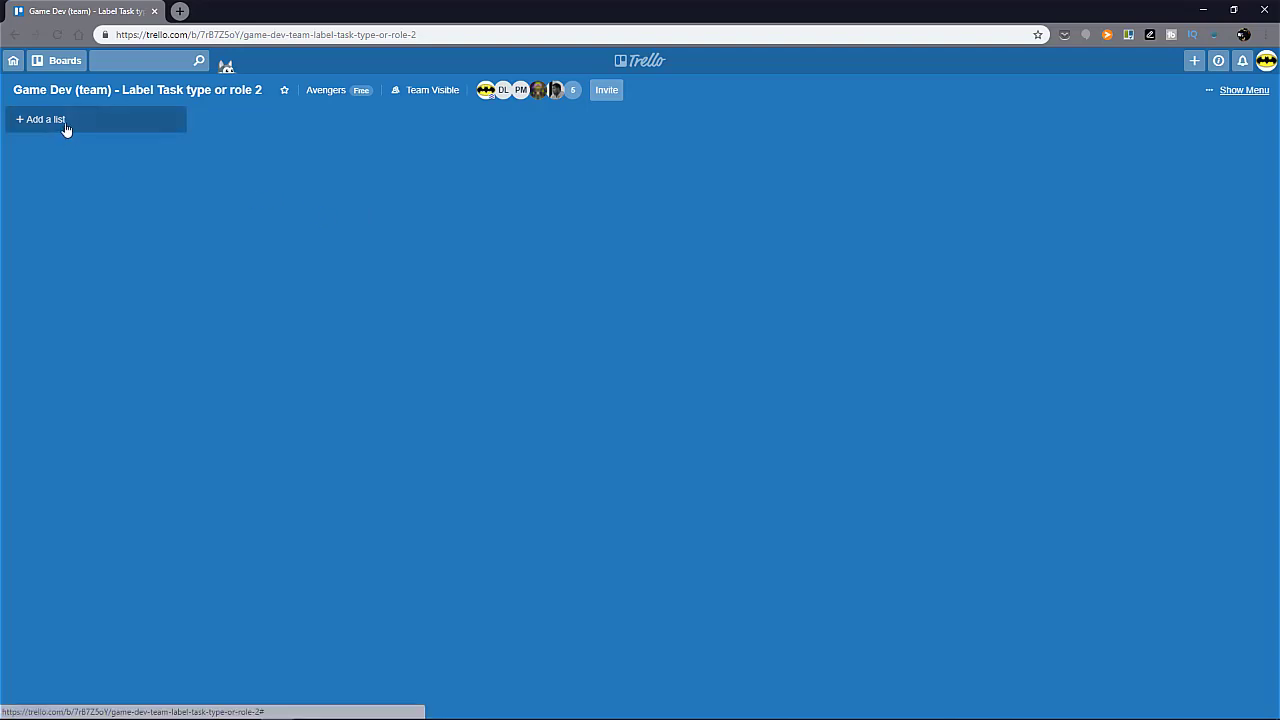
Add lists titled Backlog, To-do, In Progress and Done, left to right.
left_click(45, 119)
type("Backlog")
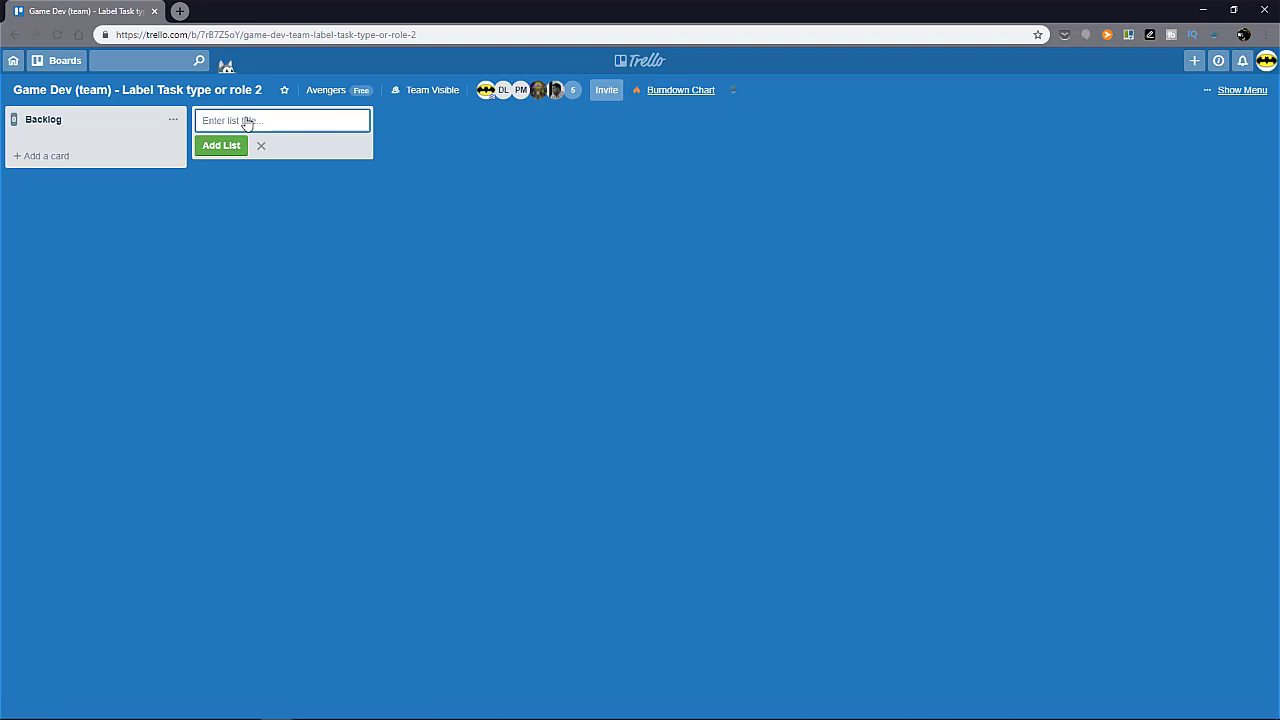
type("T")
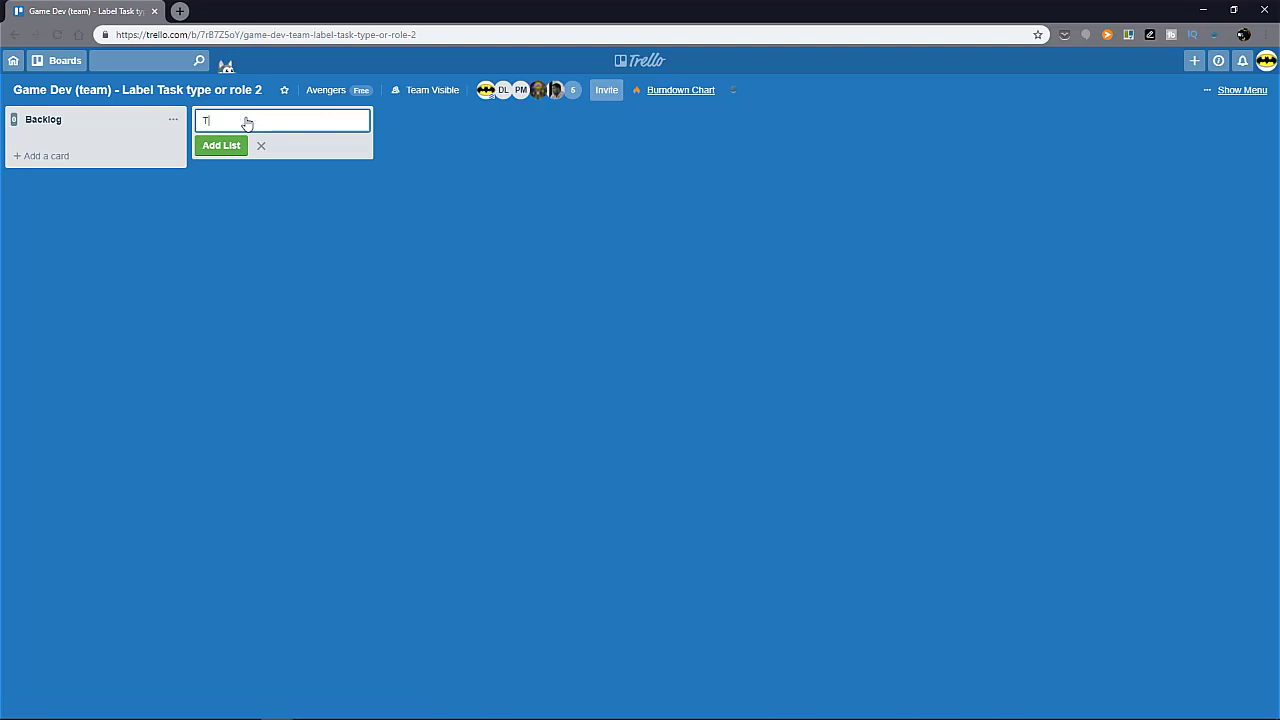
type("o-do")
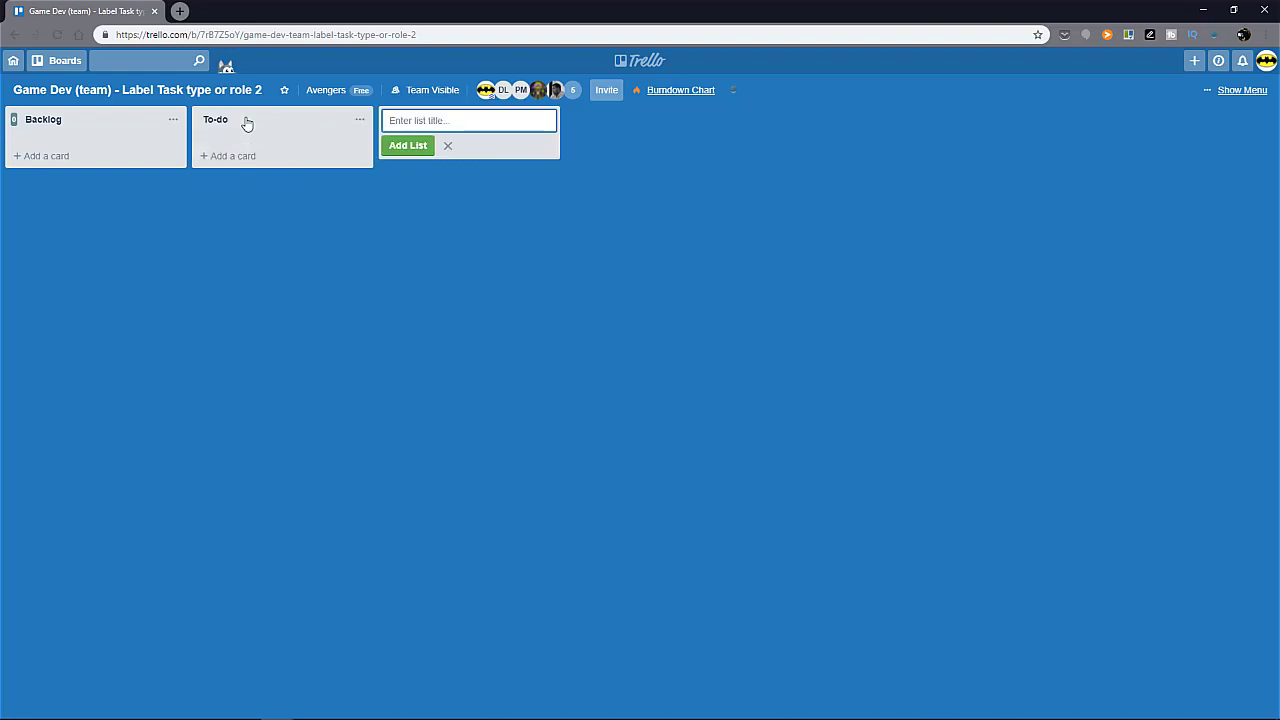
type("In Pr")
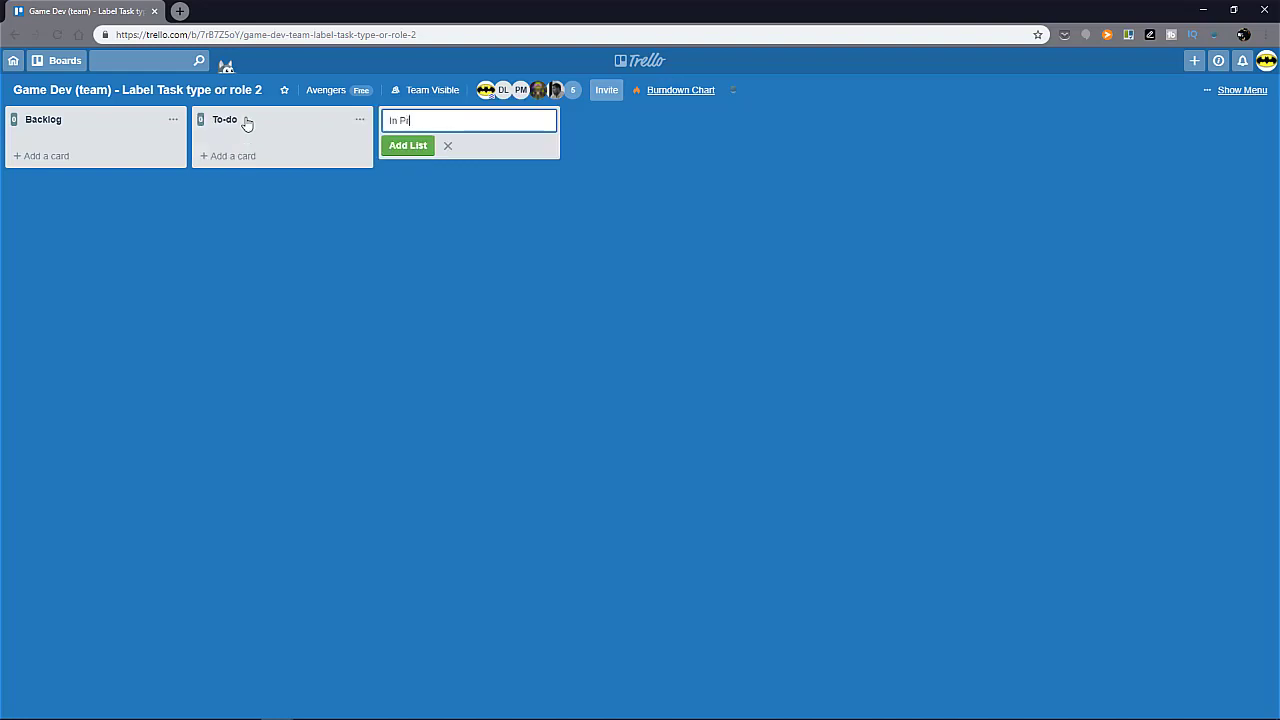
left_click(407, 145)
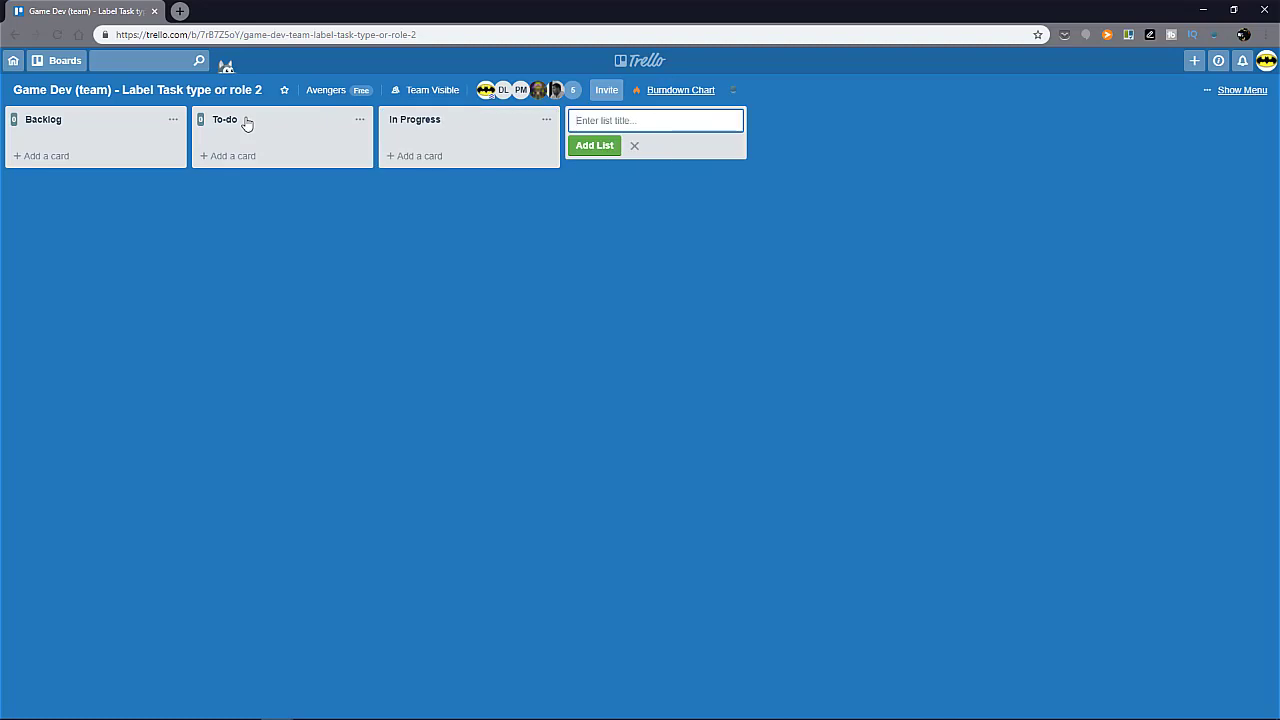
type("Done")
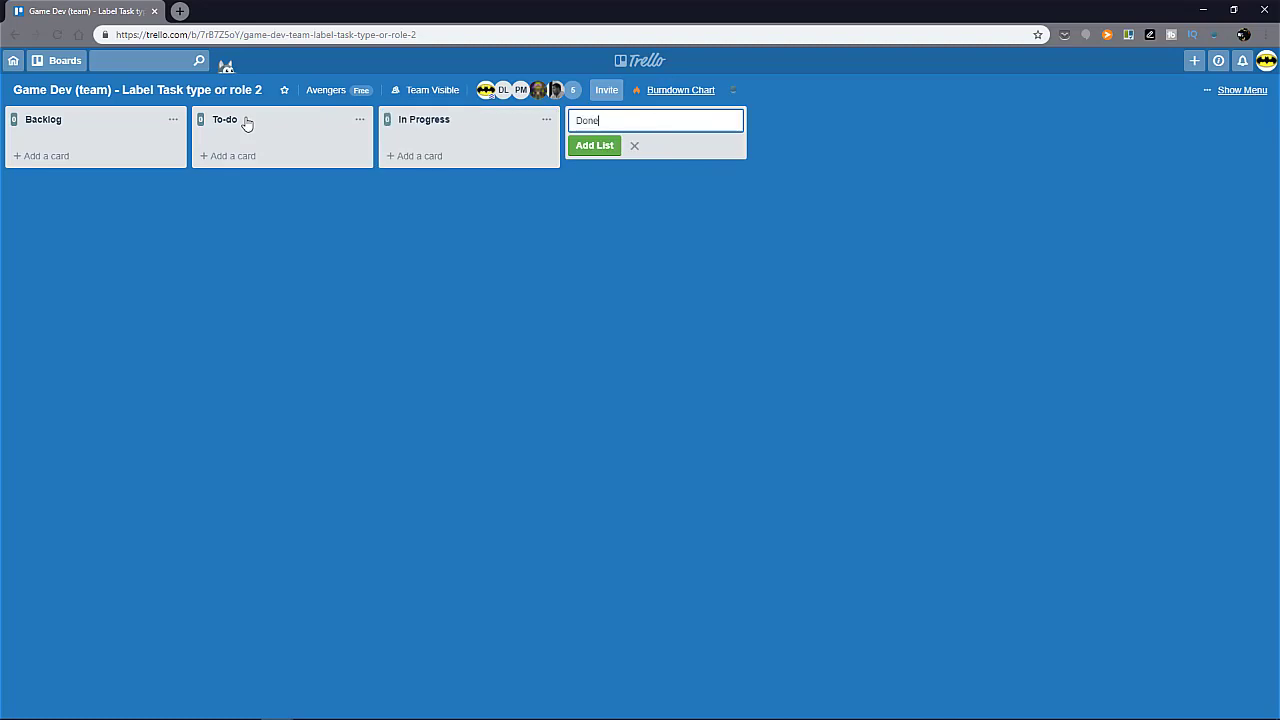
left_click(594, 145)
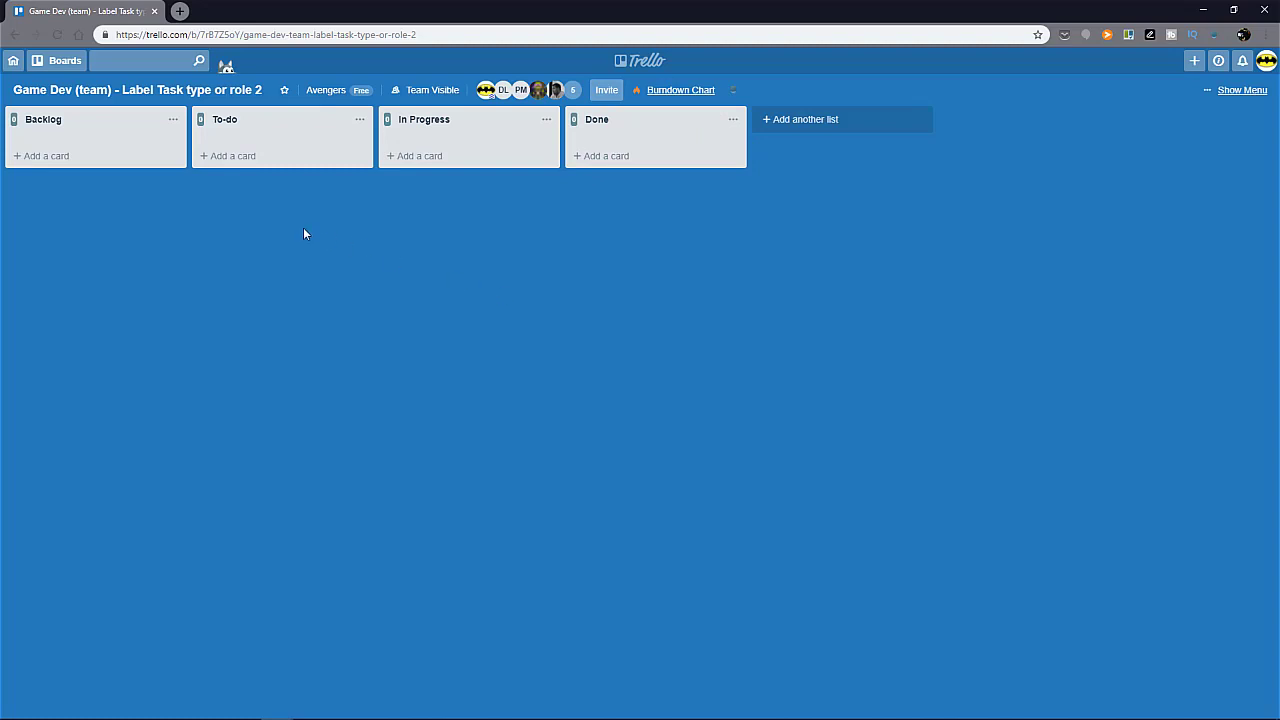
mouse_move(120, 125)
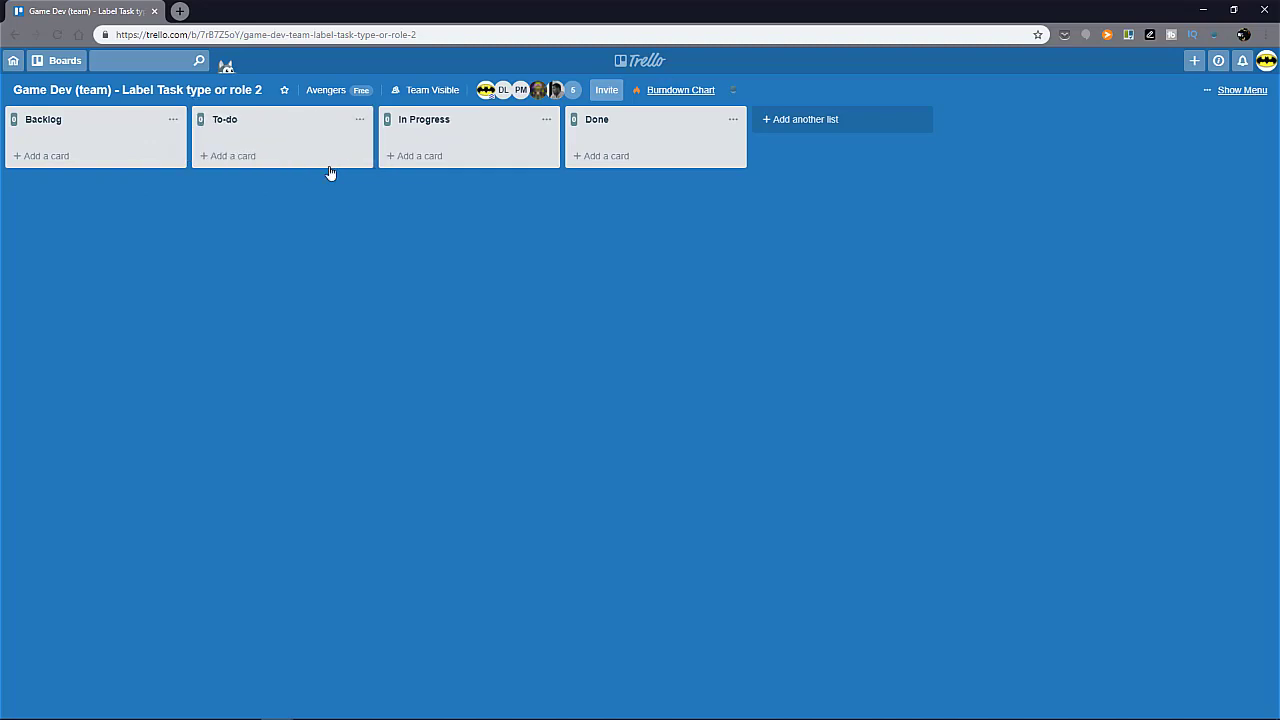
mouse_move(373, 215)
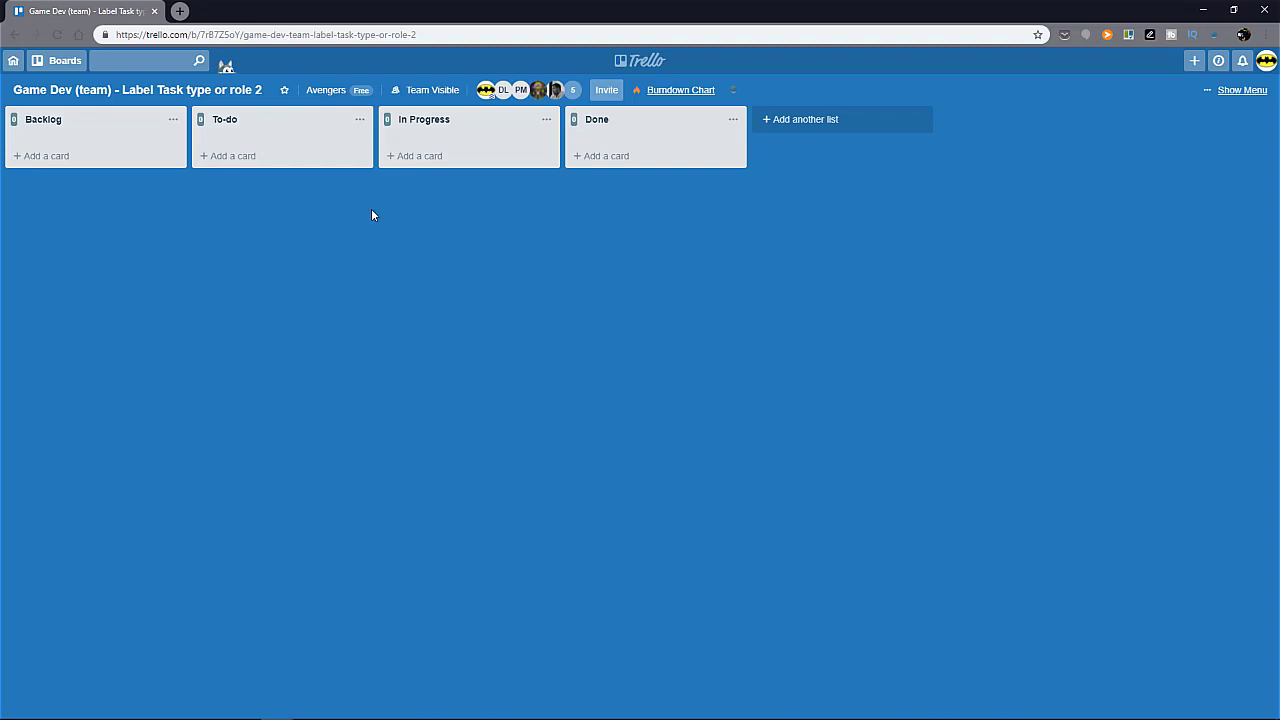
mouse_move(30, 140)
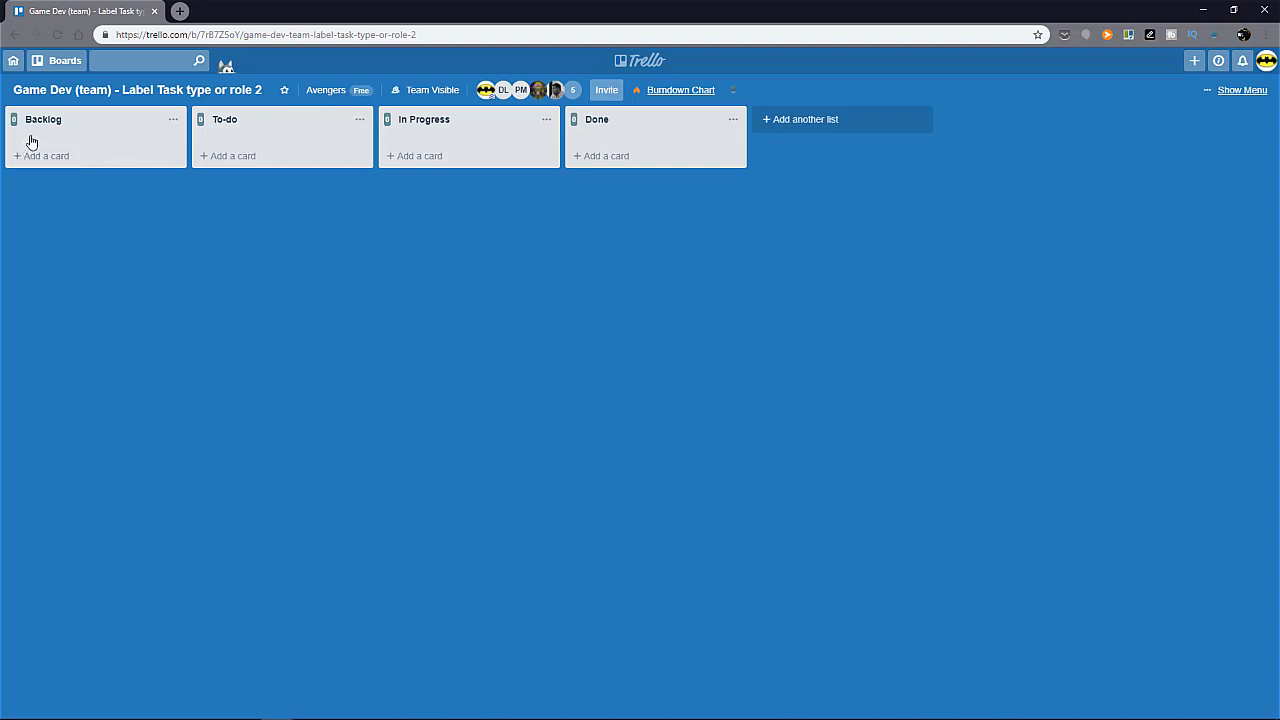
mouse_move(37, 135)
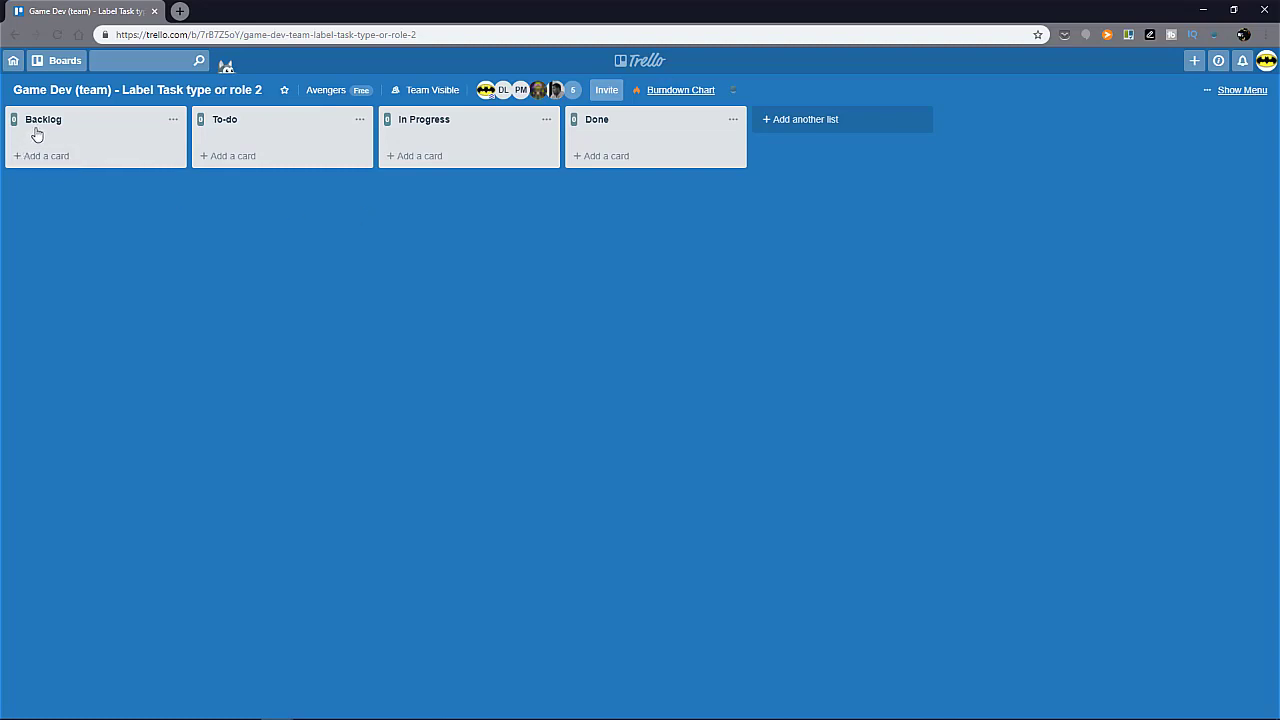
mouse_move(426, 271)
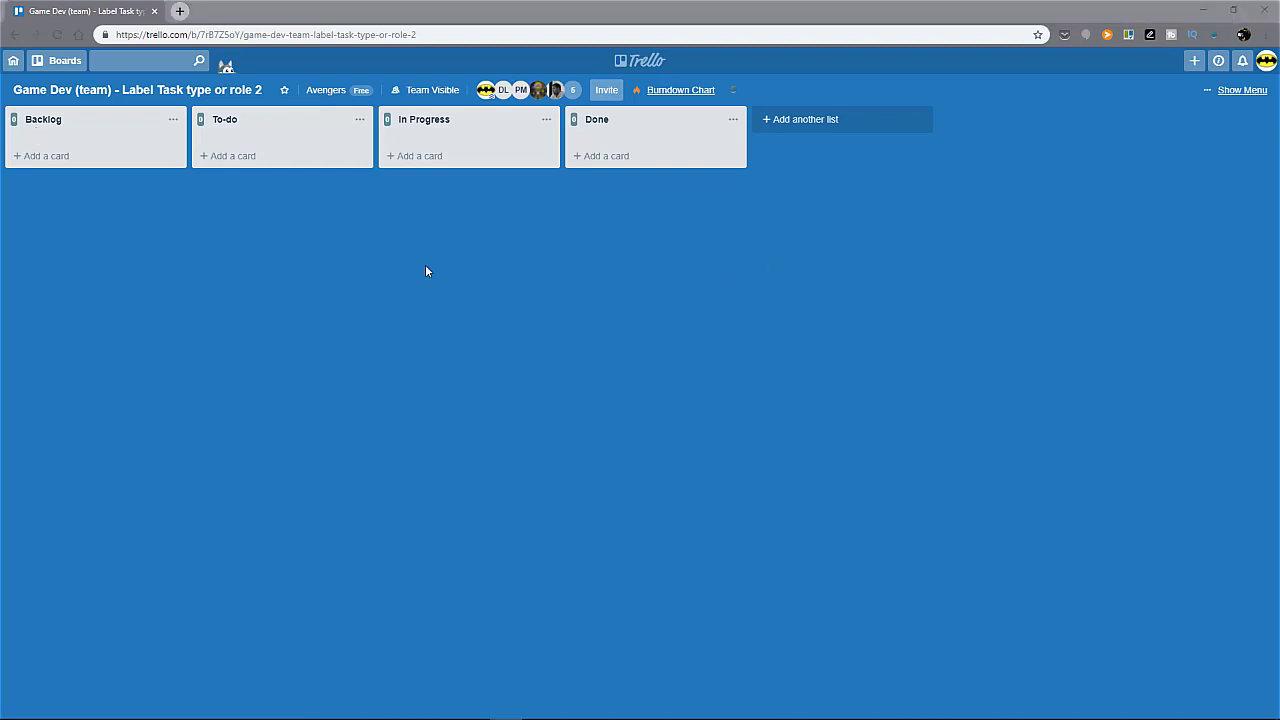
mouse_move(415, 266)
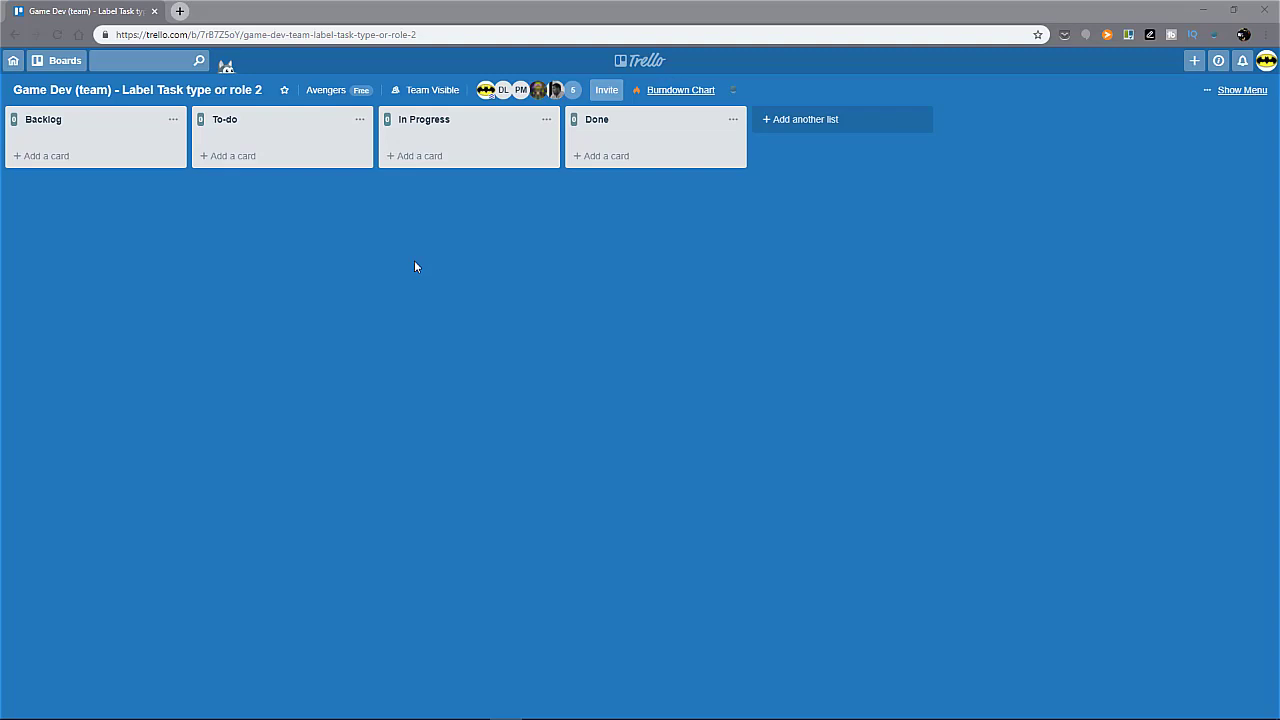
mouse_move(417, 271)
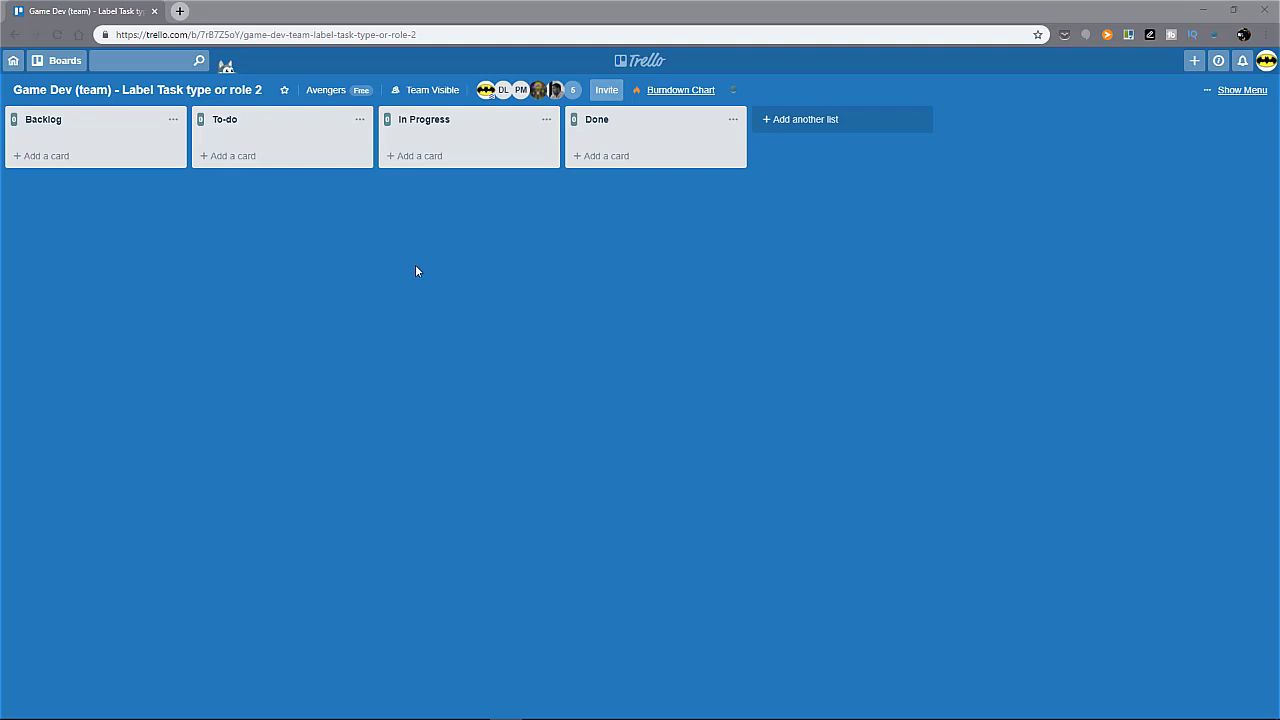
mouse_move(455, 280)
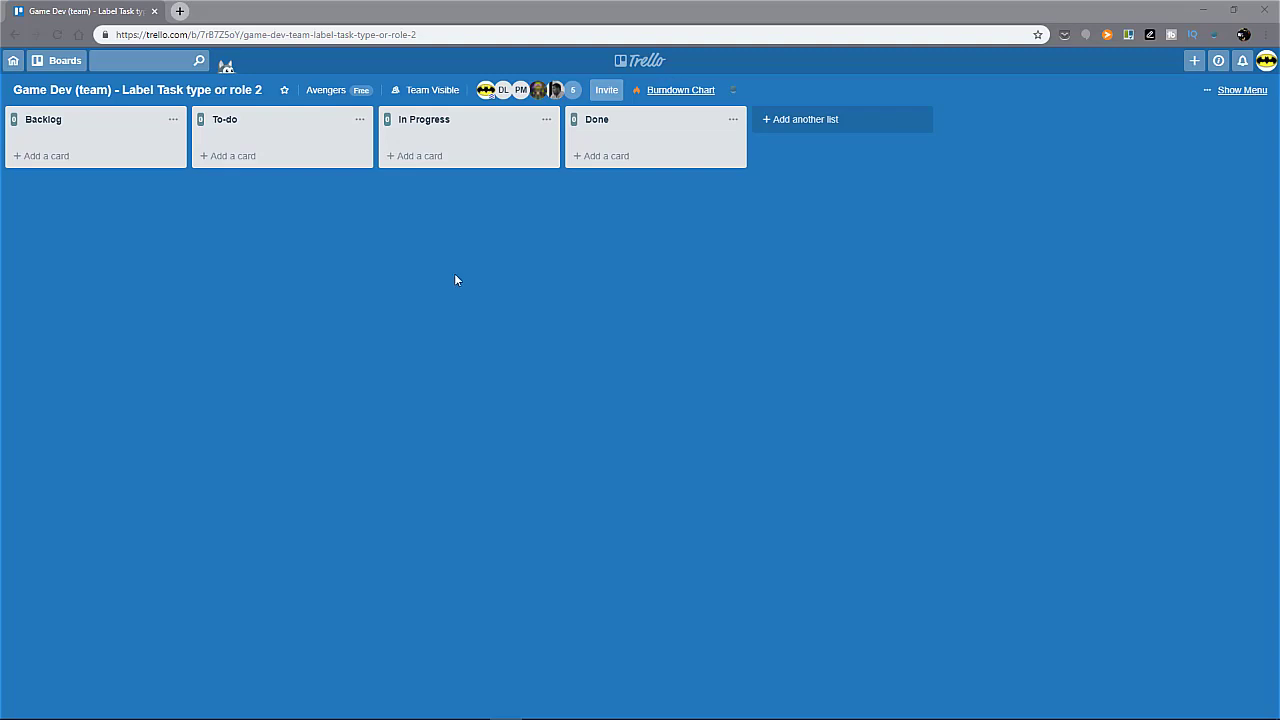
mouse_move(458, 274)
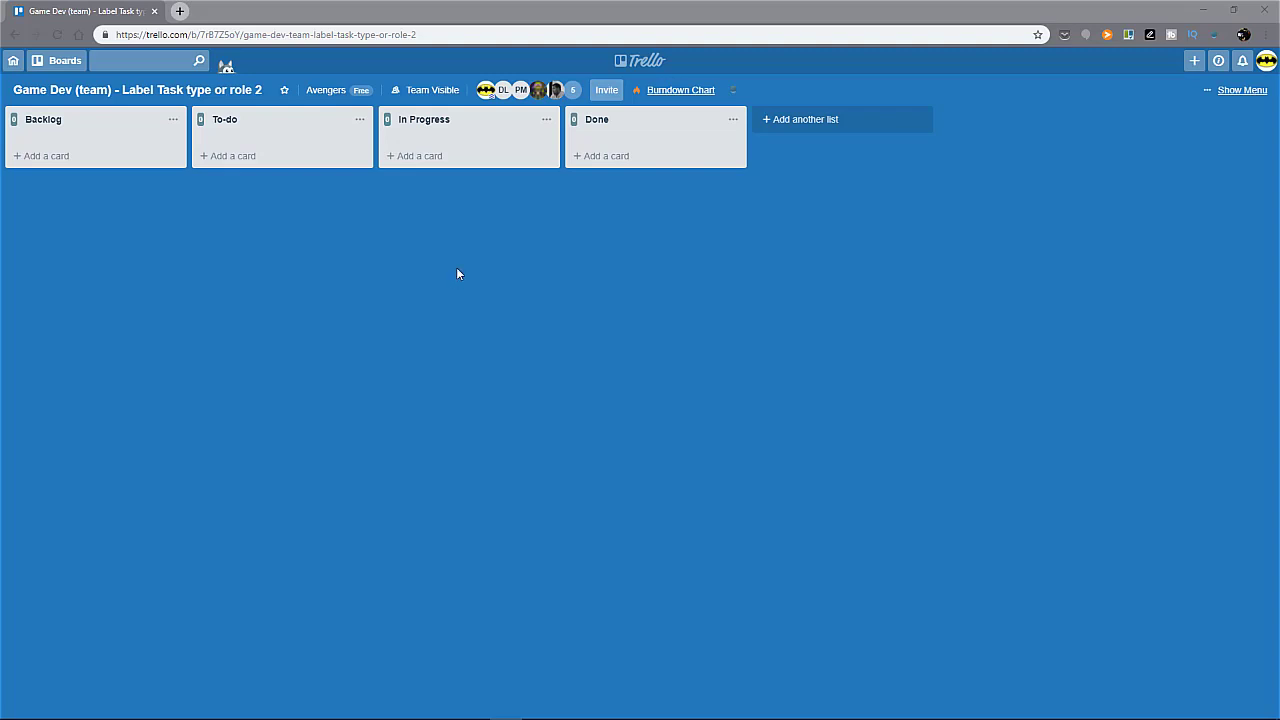
Create a 'Goals for this sprint' list, drag it before Backlog, and close the add-list form.
left_click(800, 119)
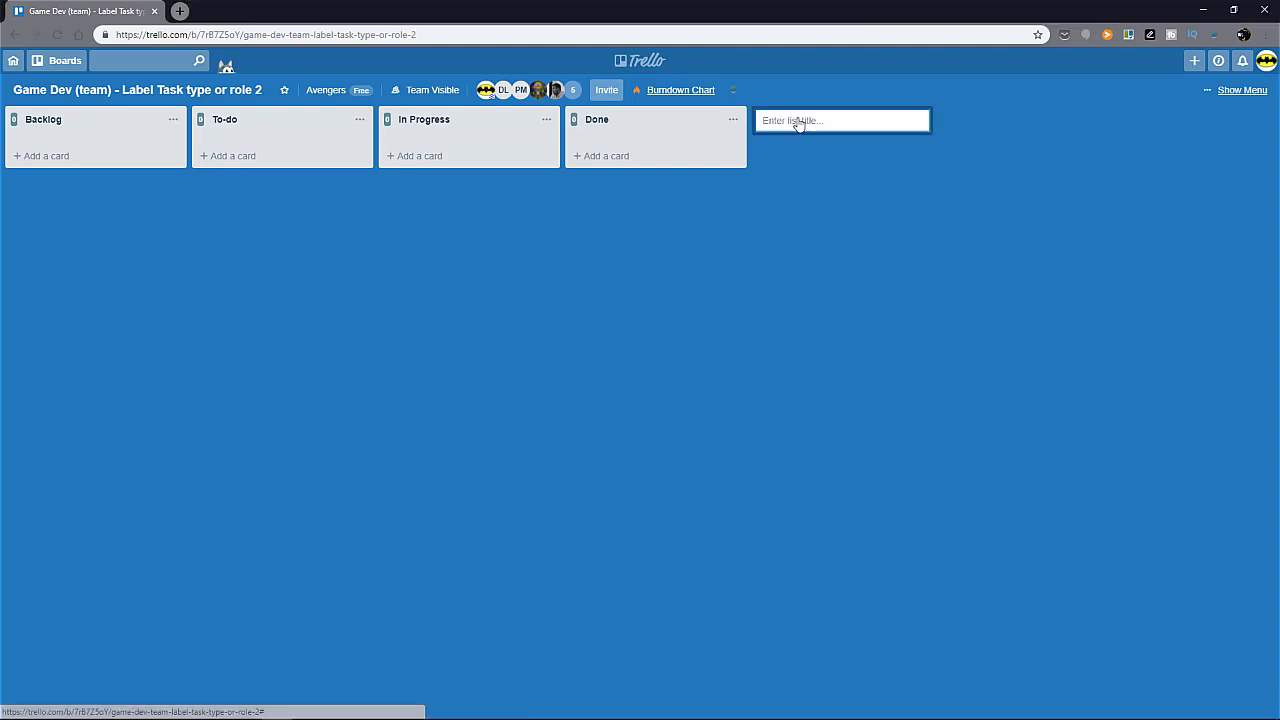
left_click(842, 120)
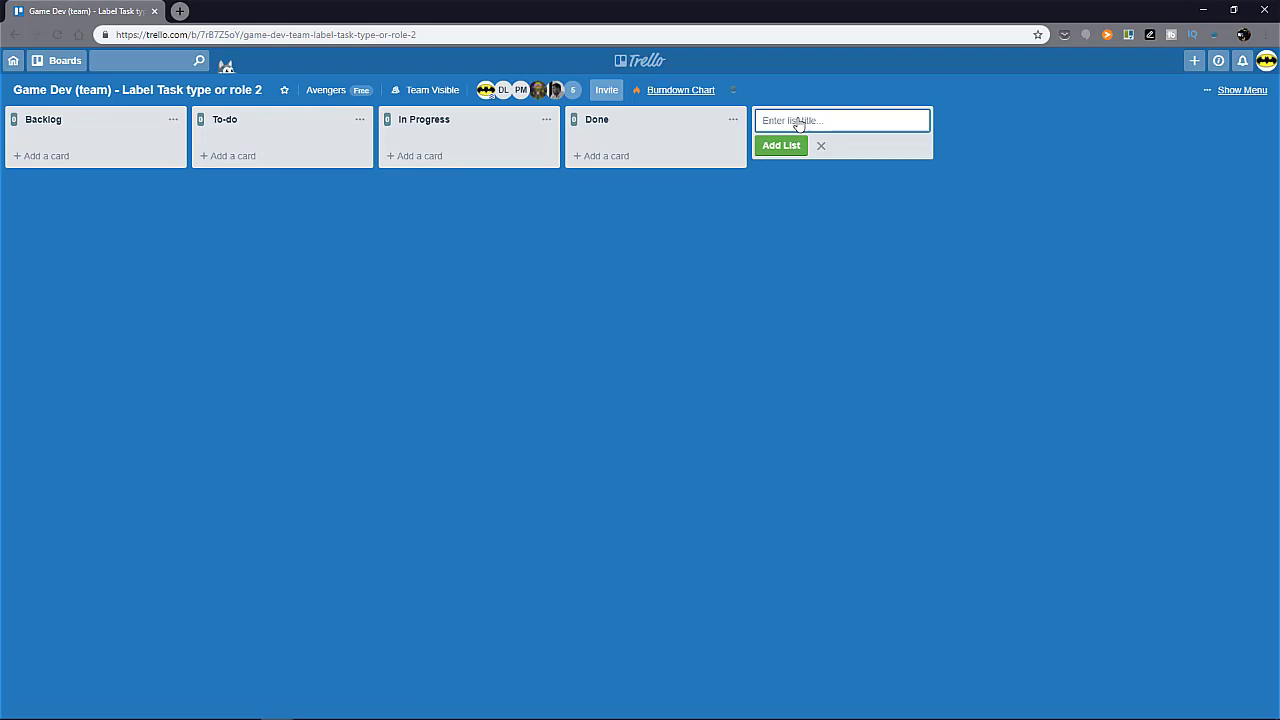
type("Goals for")
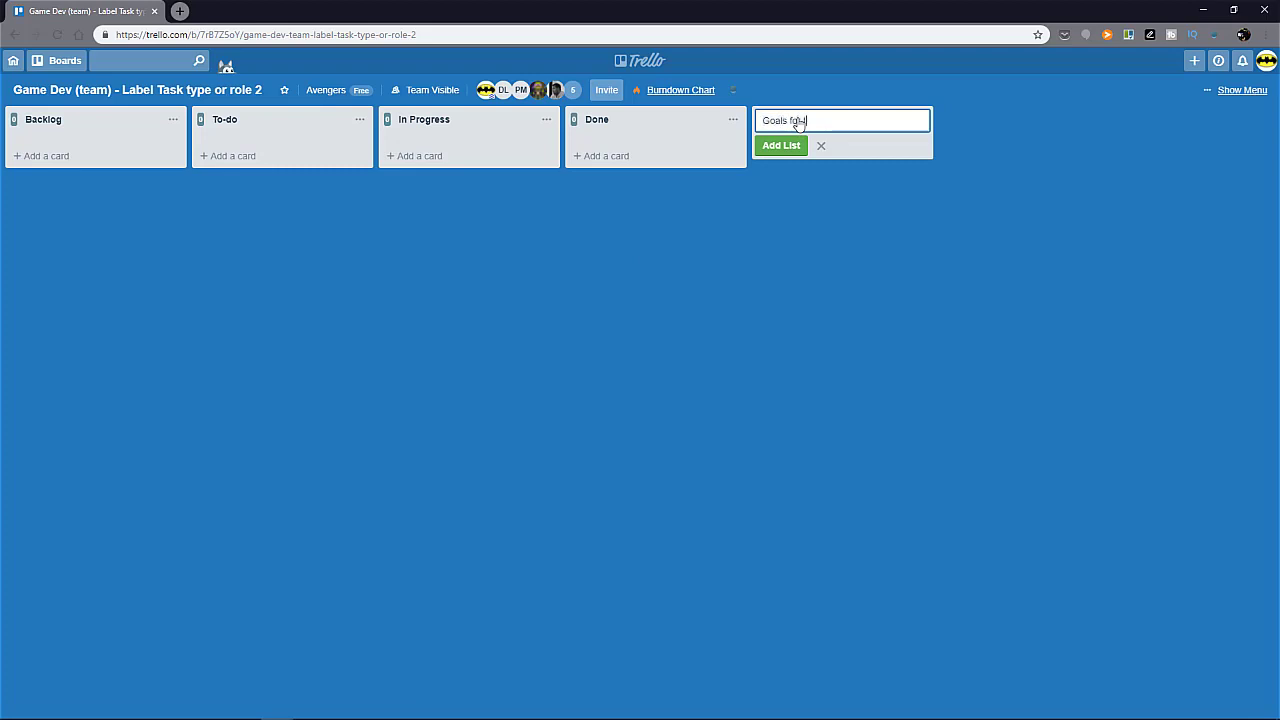
left_click(781, 145)
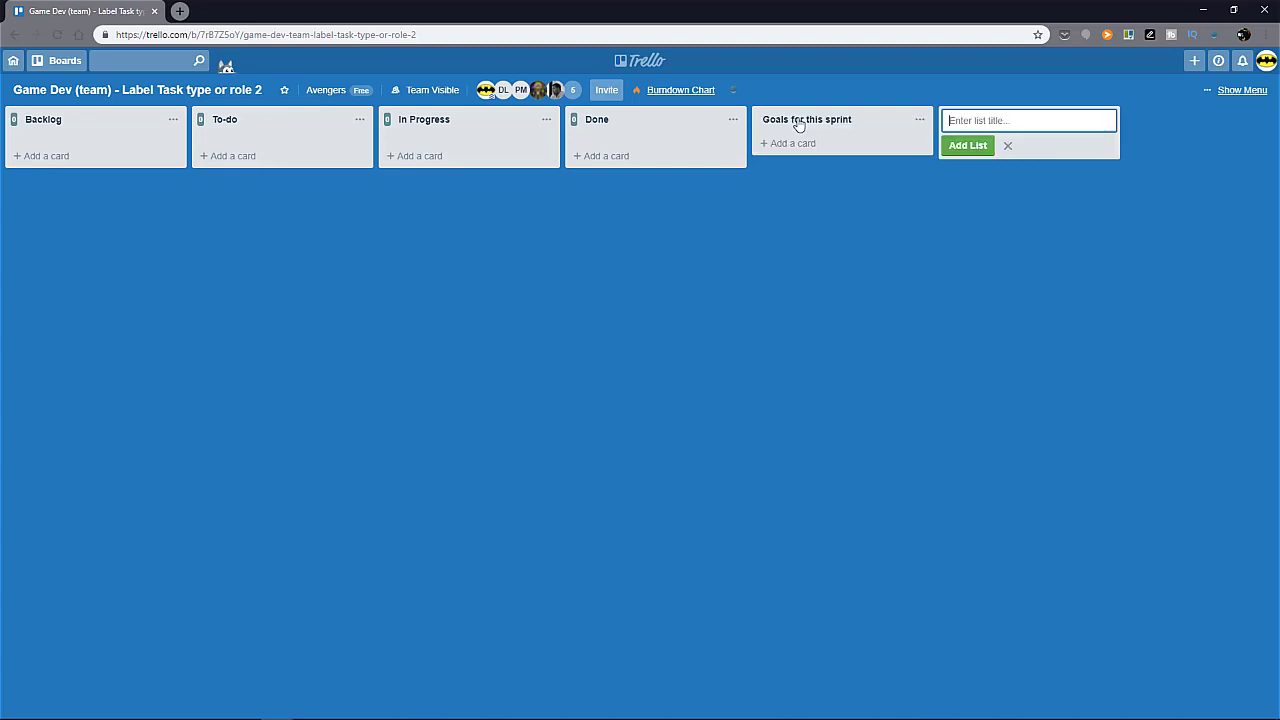
left_click_drag(807, 119, 200, 130)
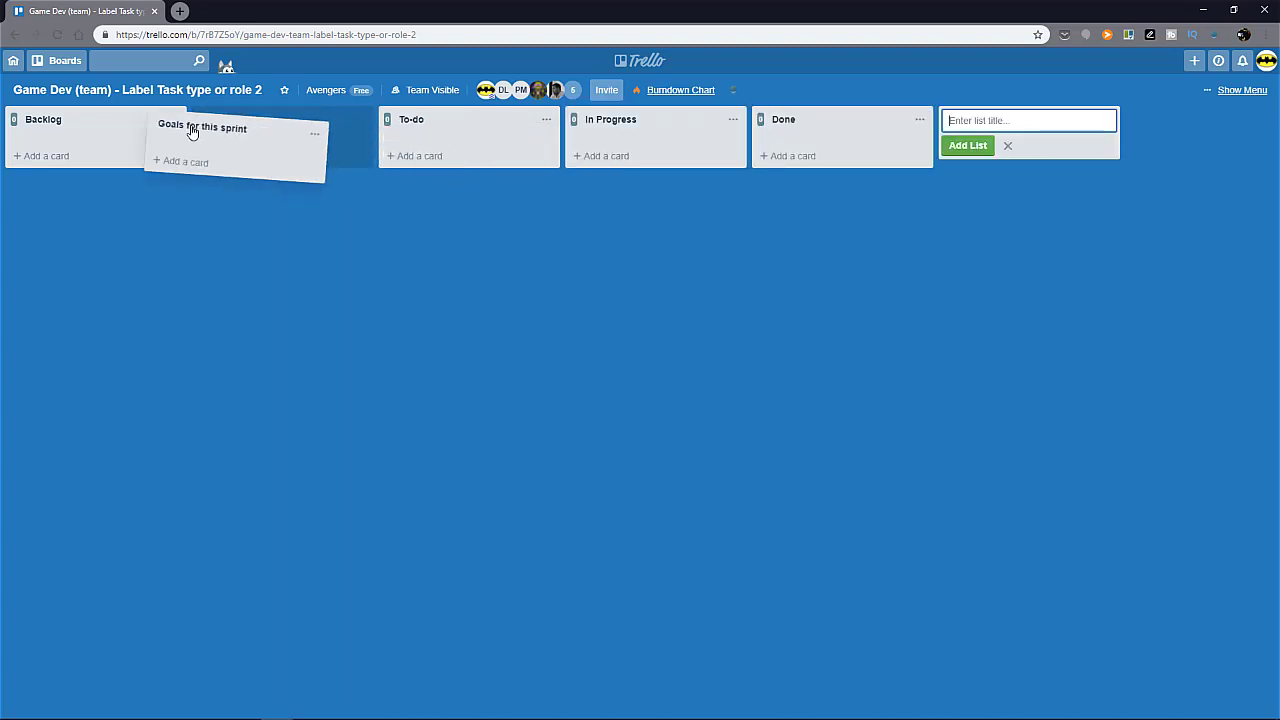
left_click_drag(202, 127, 94, 119)
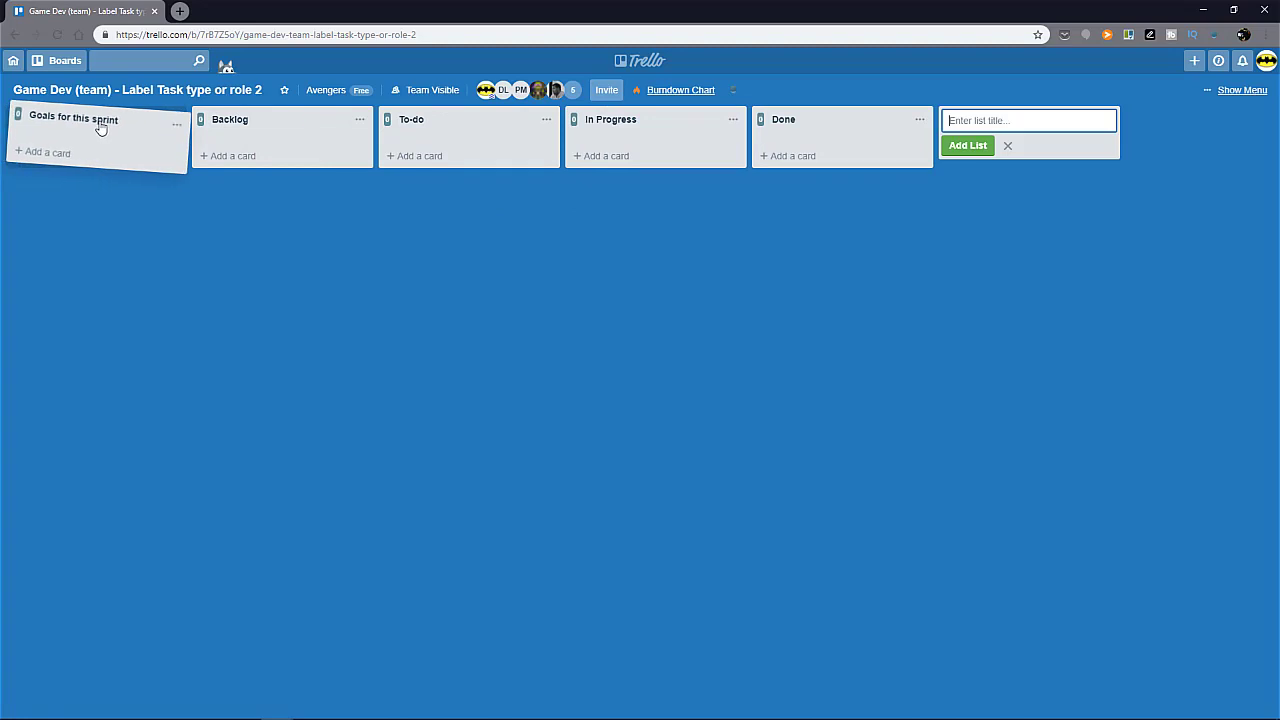
mouse_move(1033, 167)
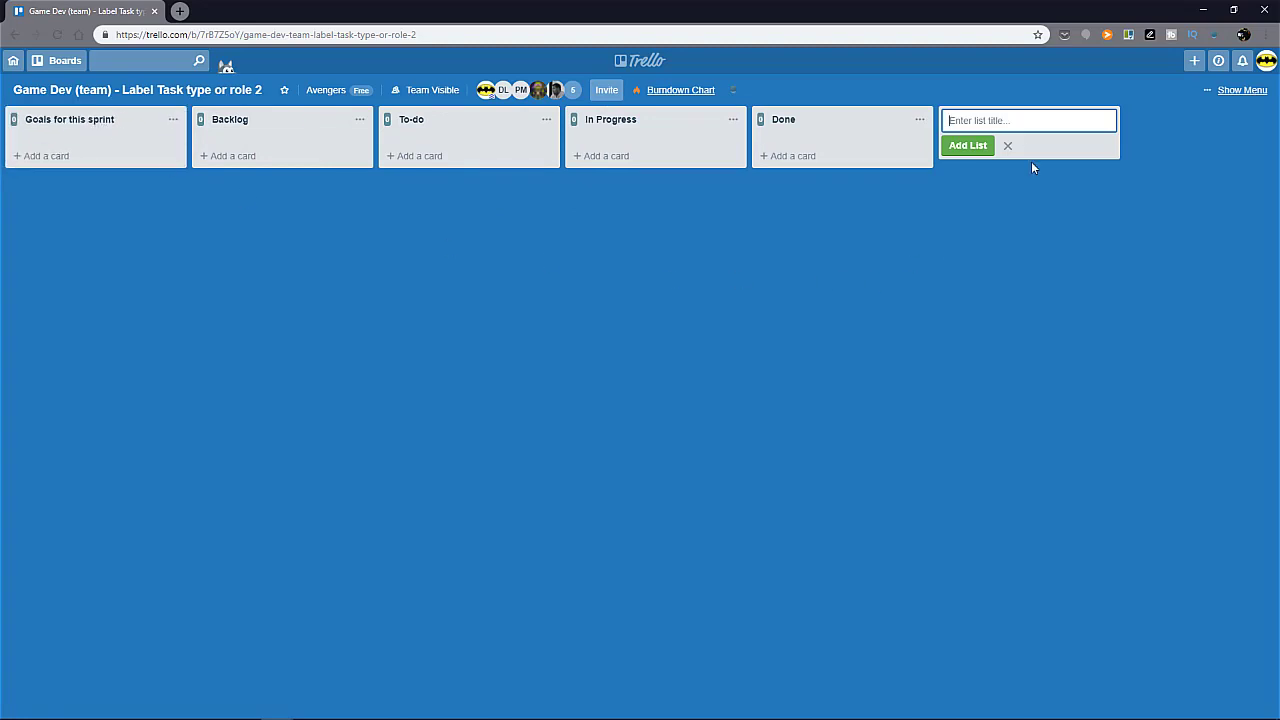
left_click(1007, 145)
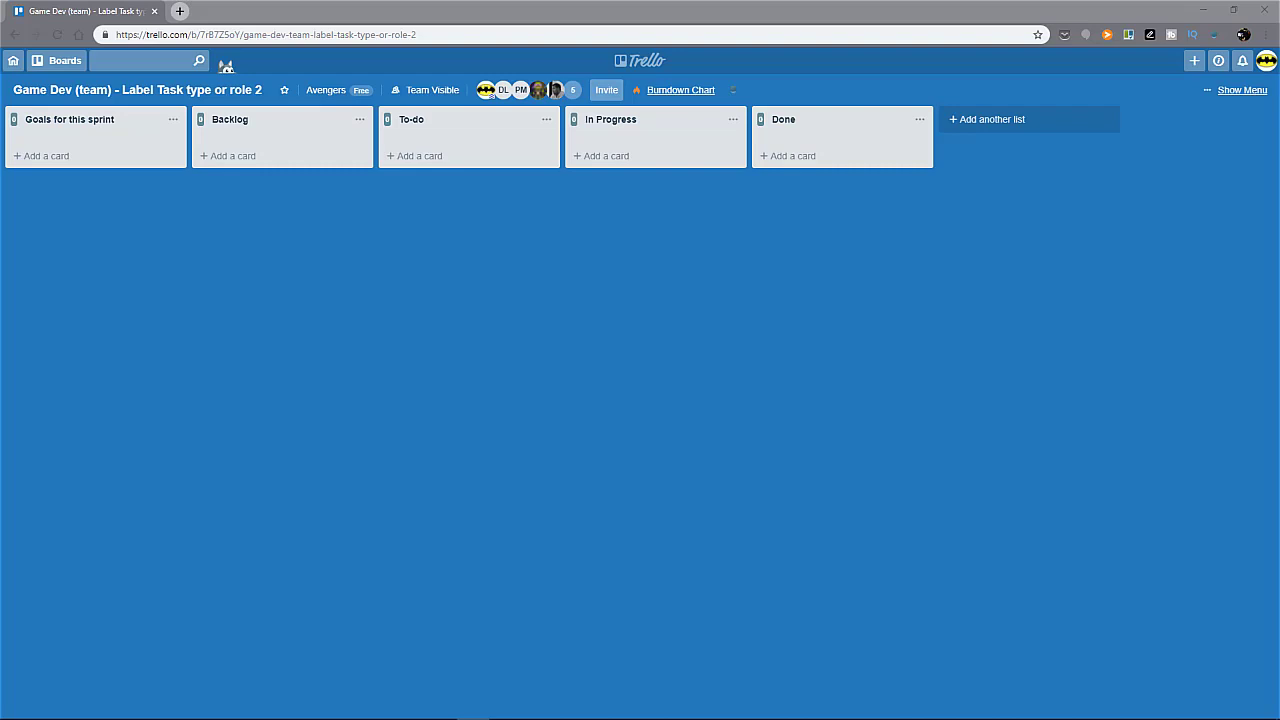
mouse_move(1242, 90)
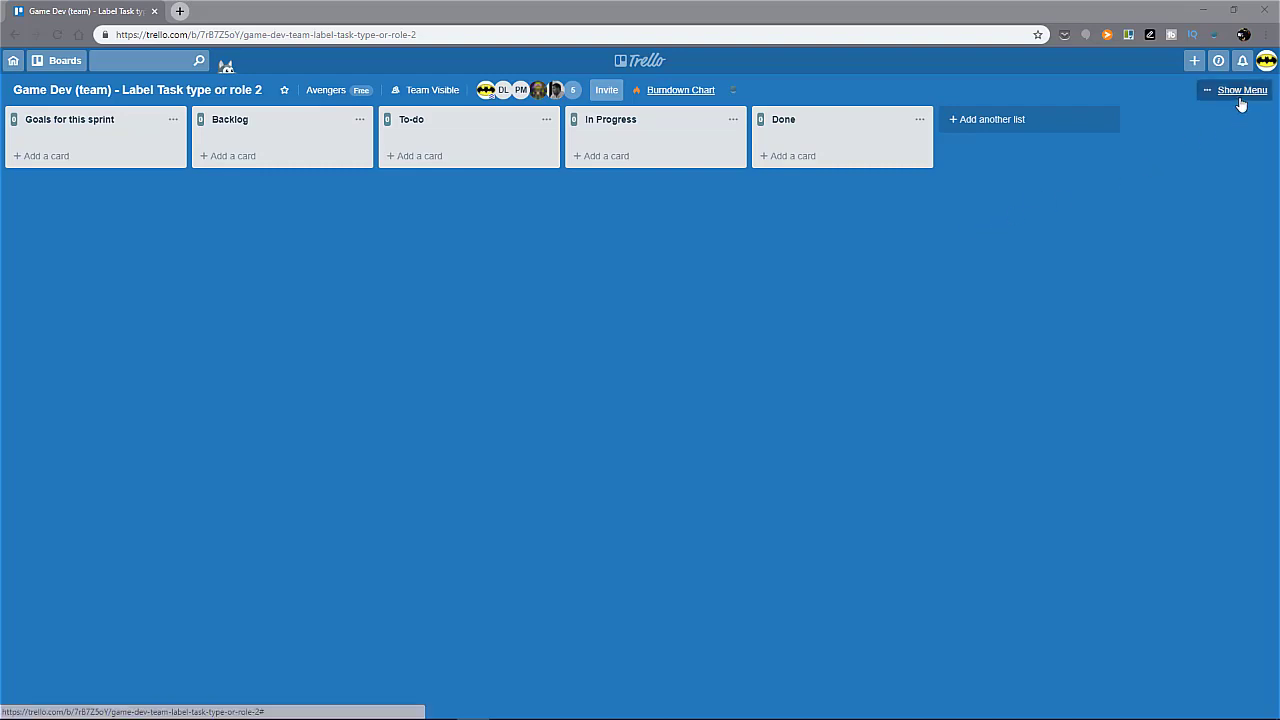
Open the board menu's More options and show the Labels panel.
left_click(1242, 90)
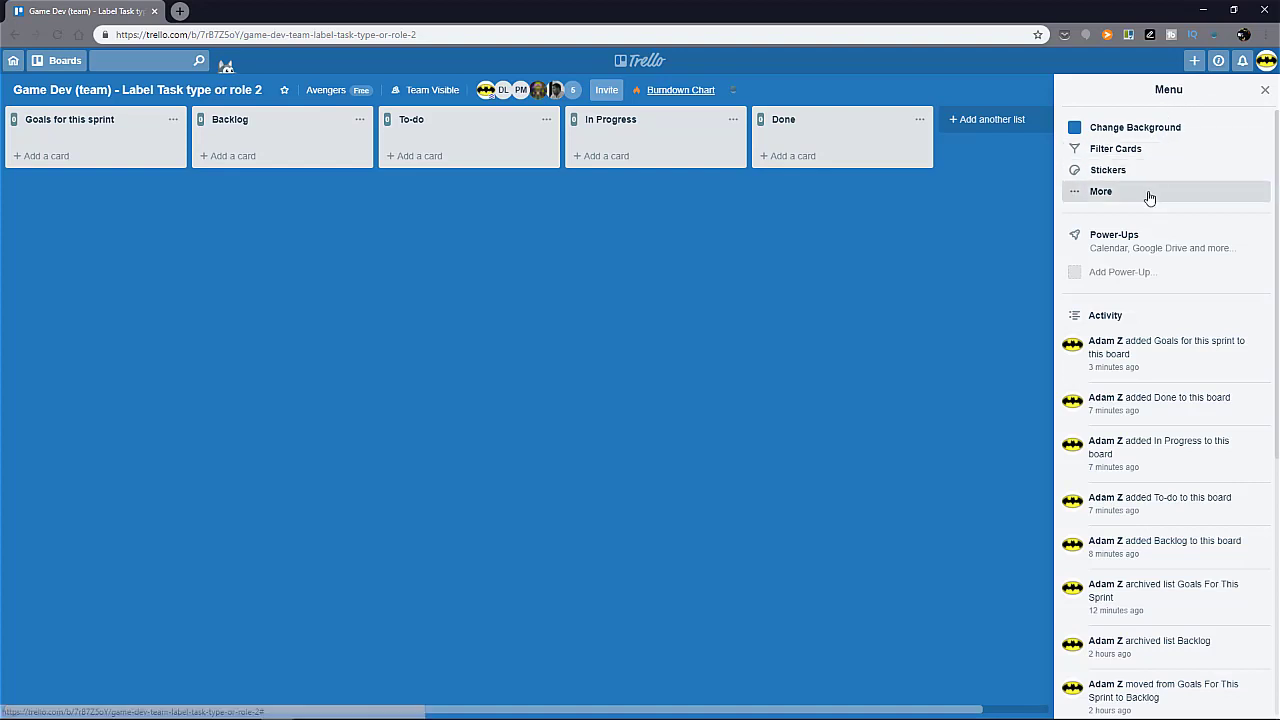
left_click(1100, 191)
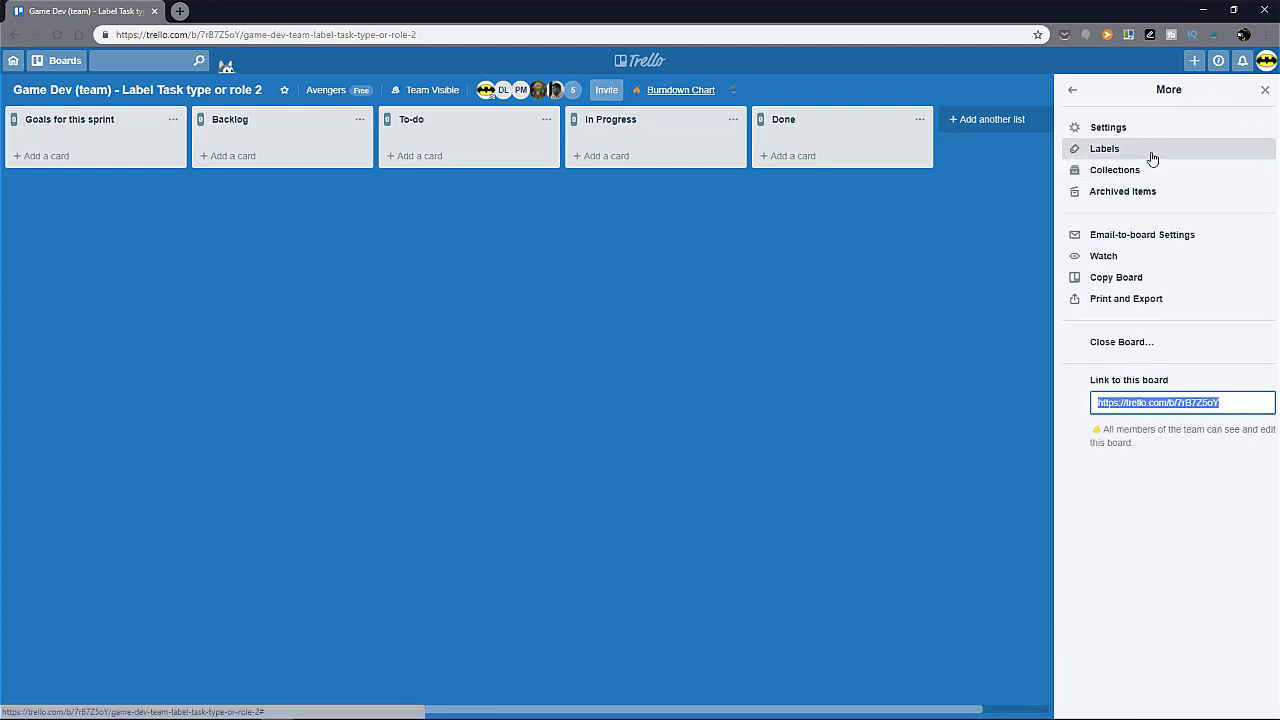
left_click(1104, 148)
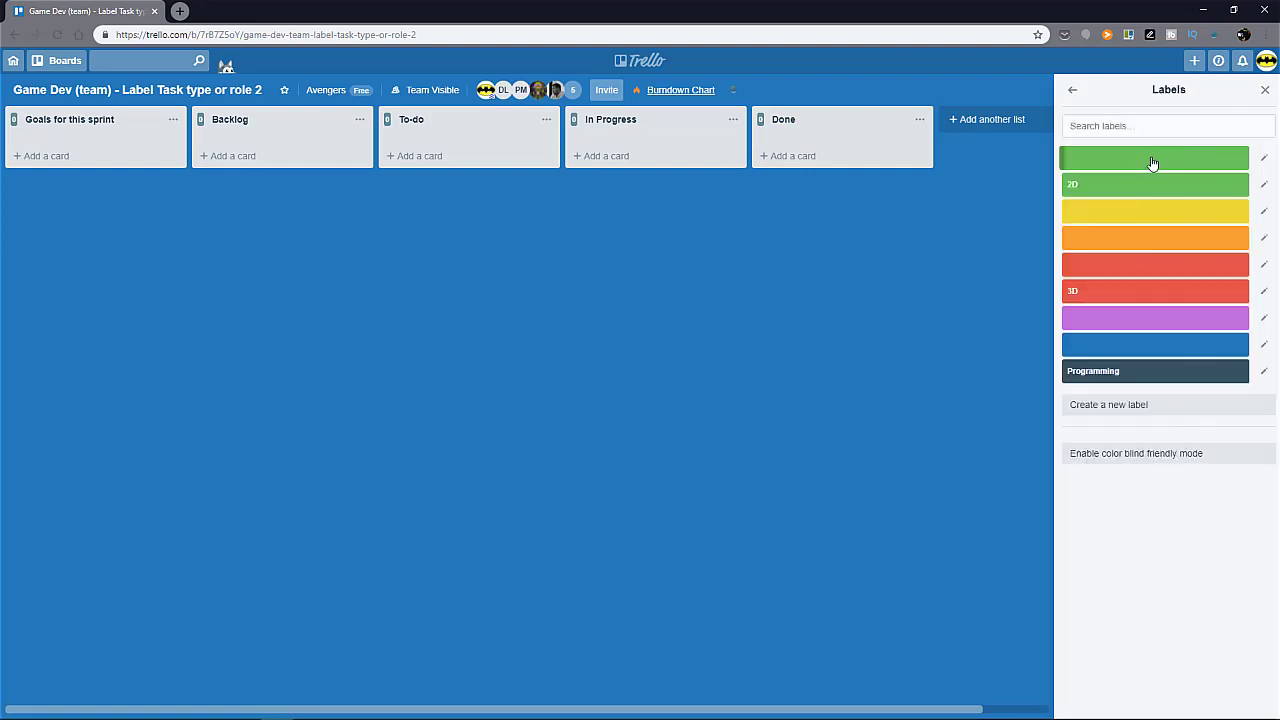
mouse_move(1155, 193)
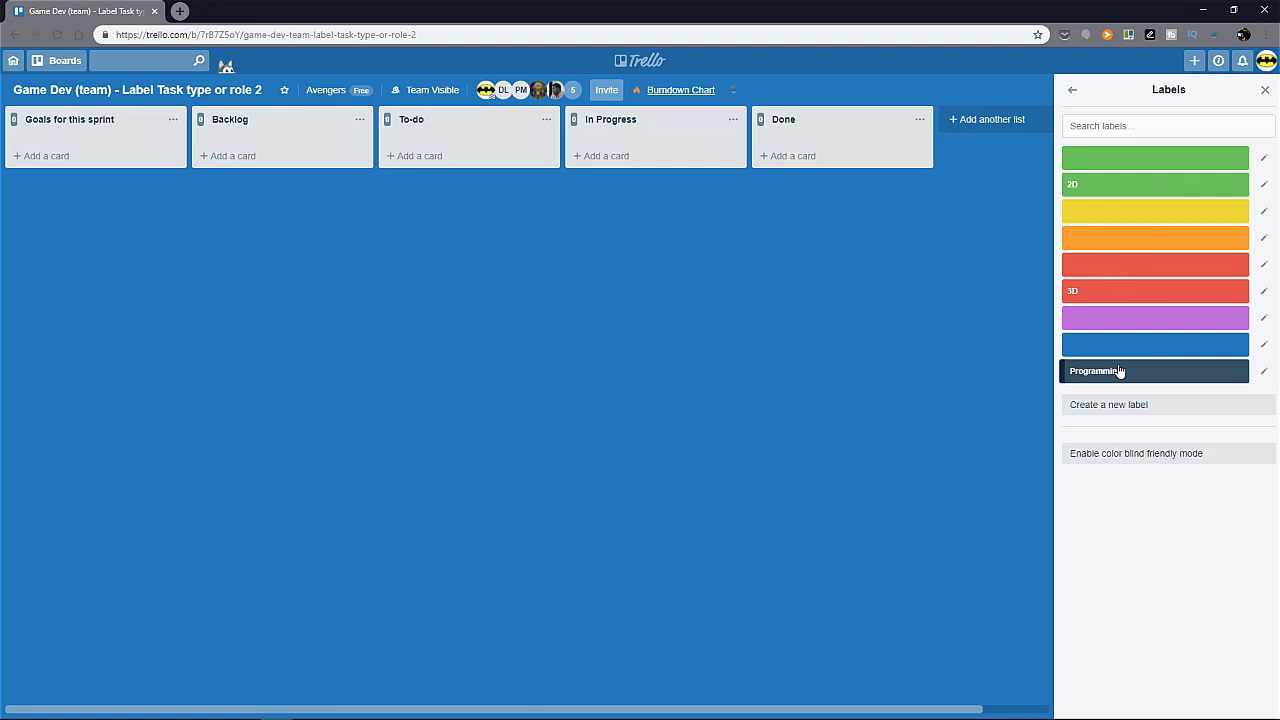
mouse_move(1131, 297)
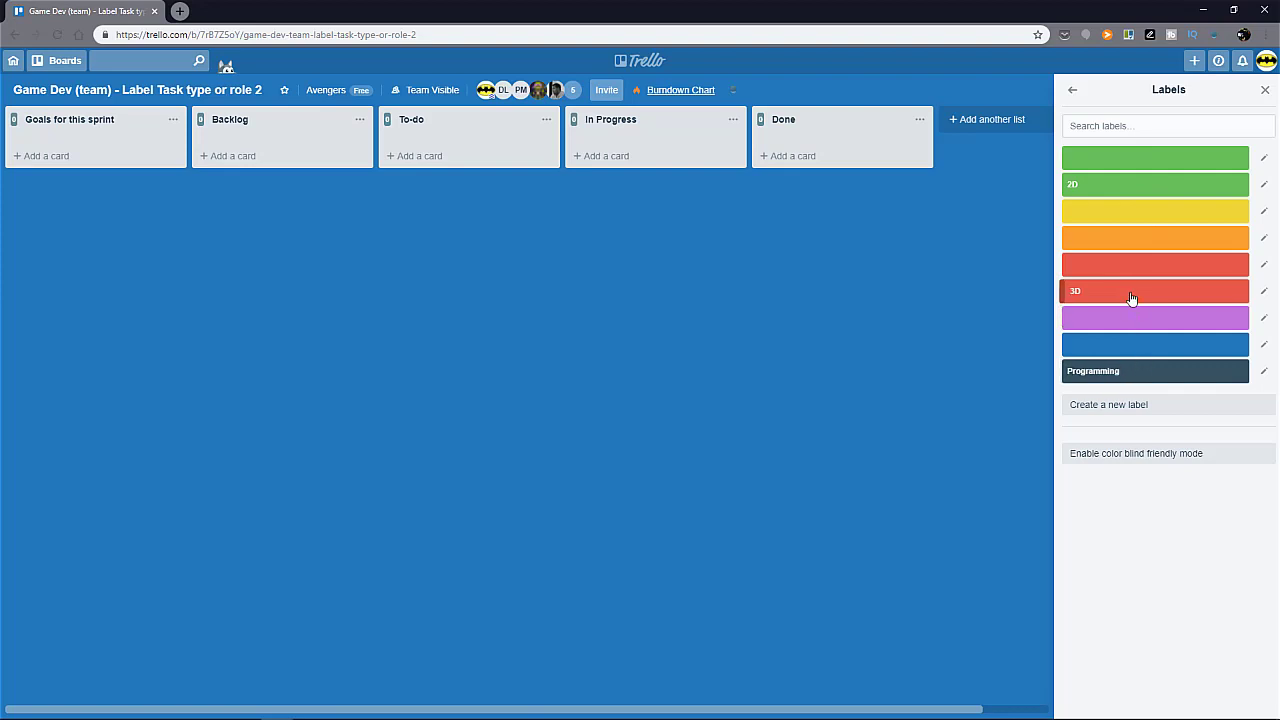
mouse_move(1140, 292)
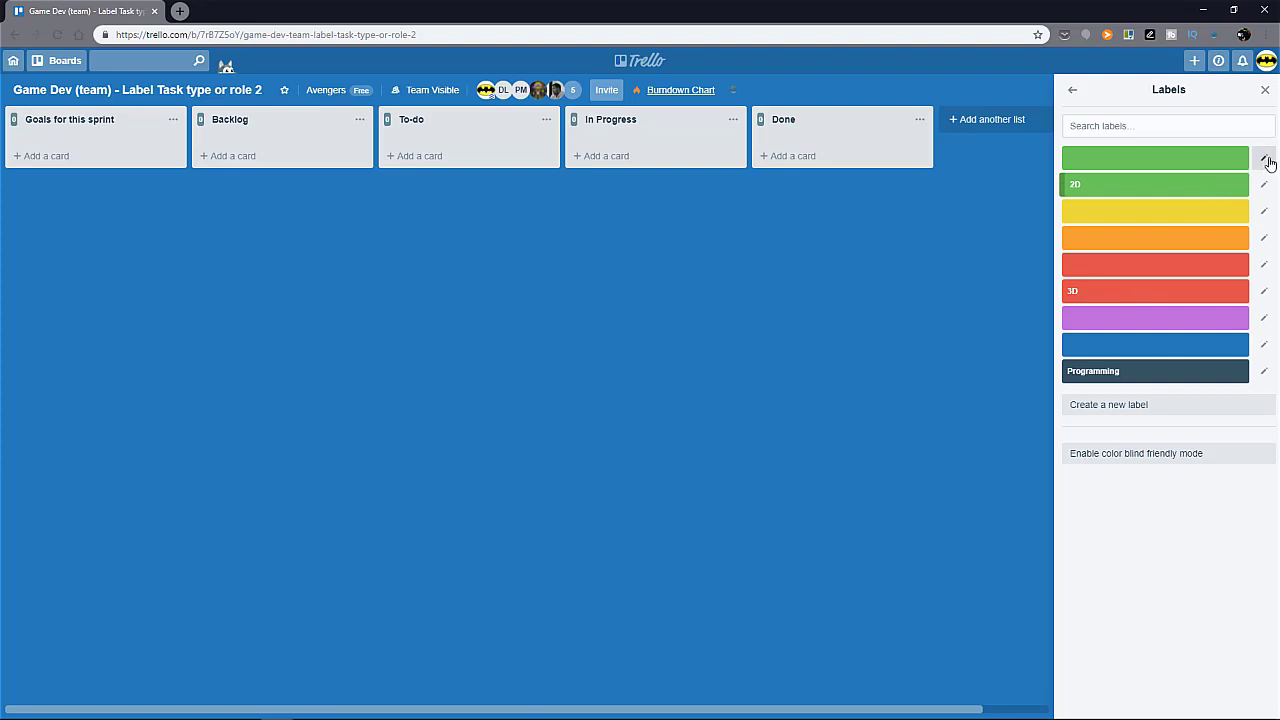
Edit the top unnamed green label and pick purple as its colour.
left_click(1264, 159)
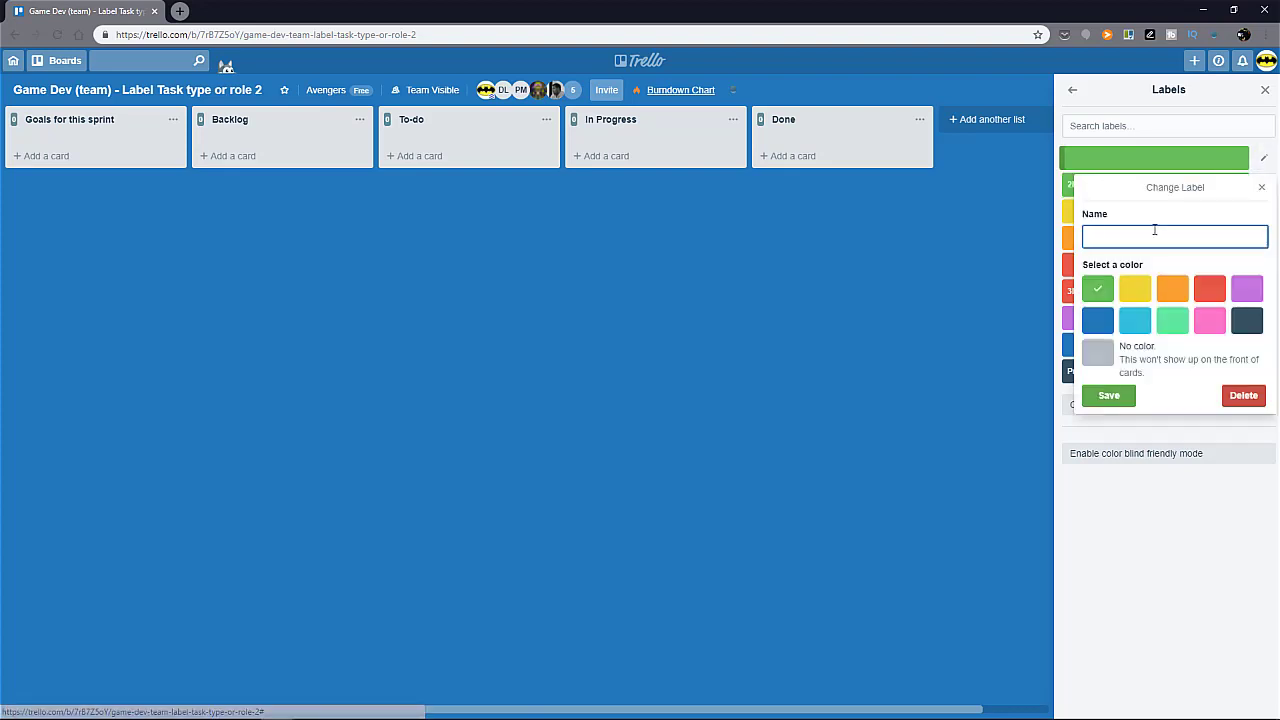
mouse_move(1153, 231)
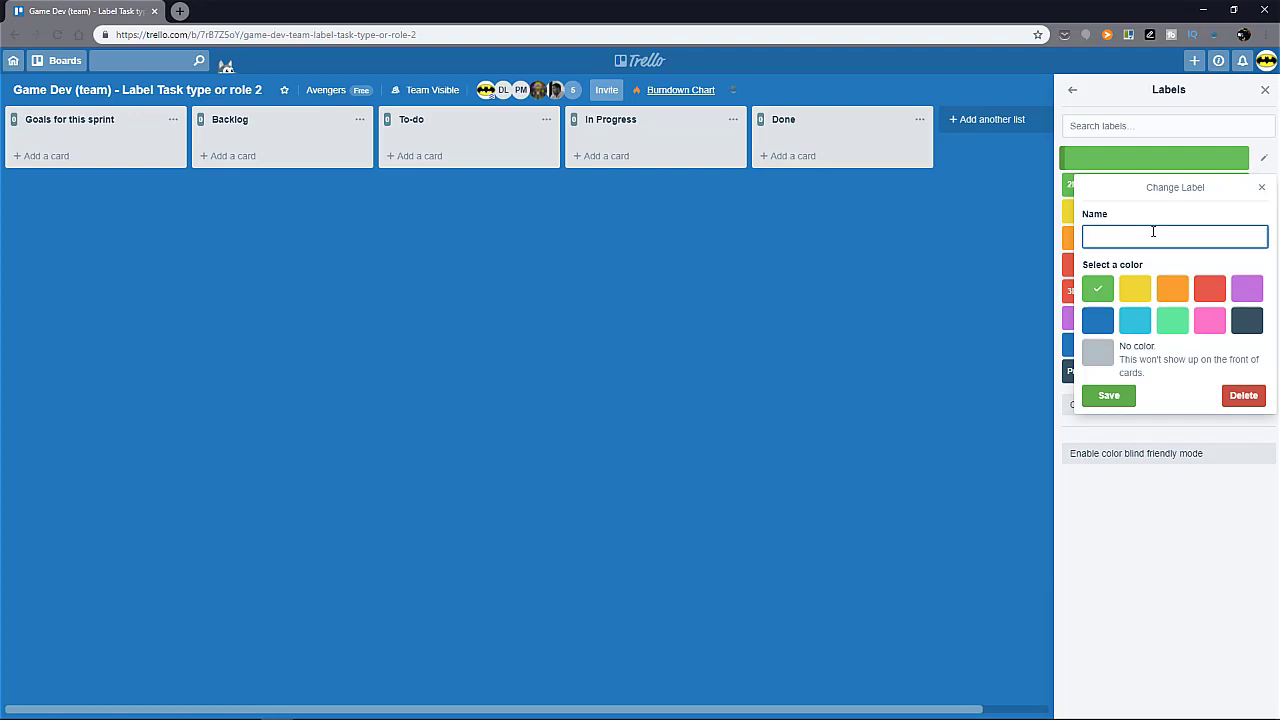
left_click(1175, 236)
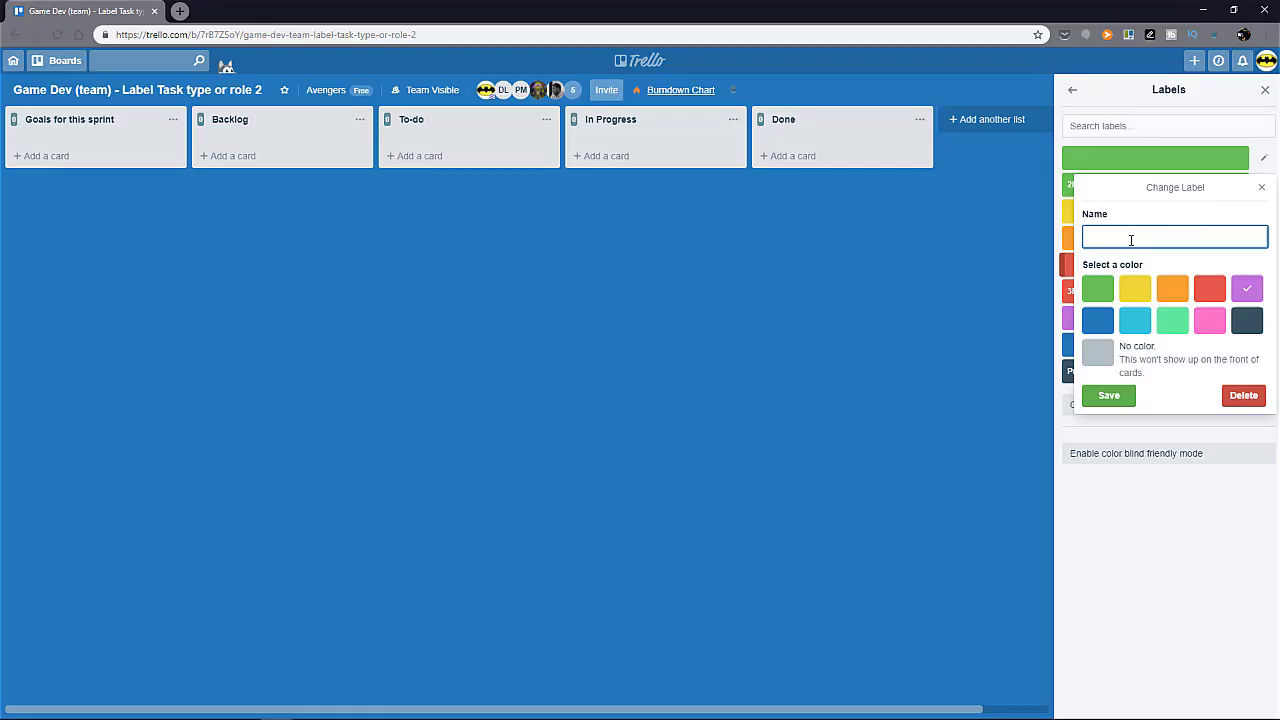
Save the purple label as 'Game Designer' and make a light-blue 'Artists' label.
type("Game Dev")
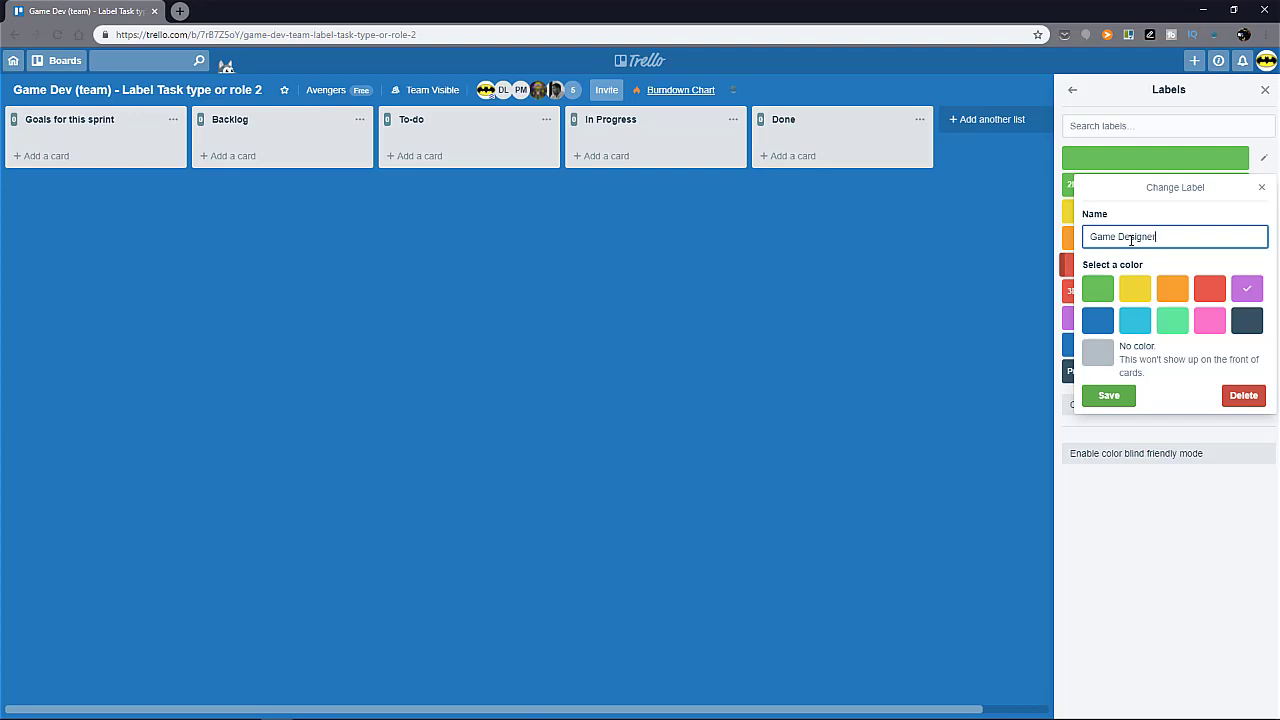
left_click(1108, 395)
type("A")
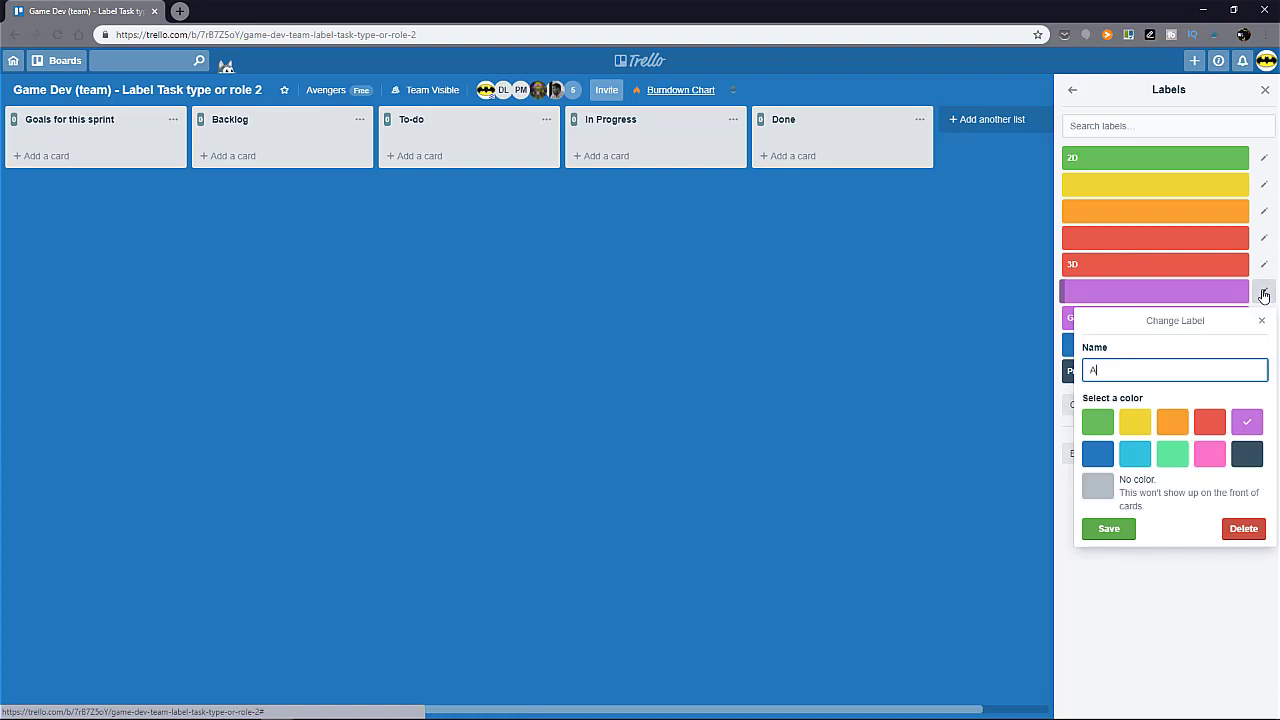
type("rtist")
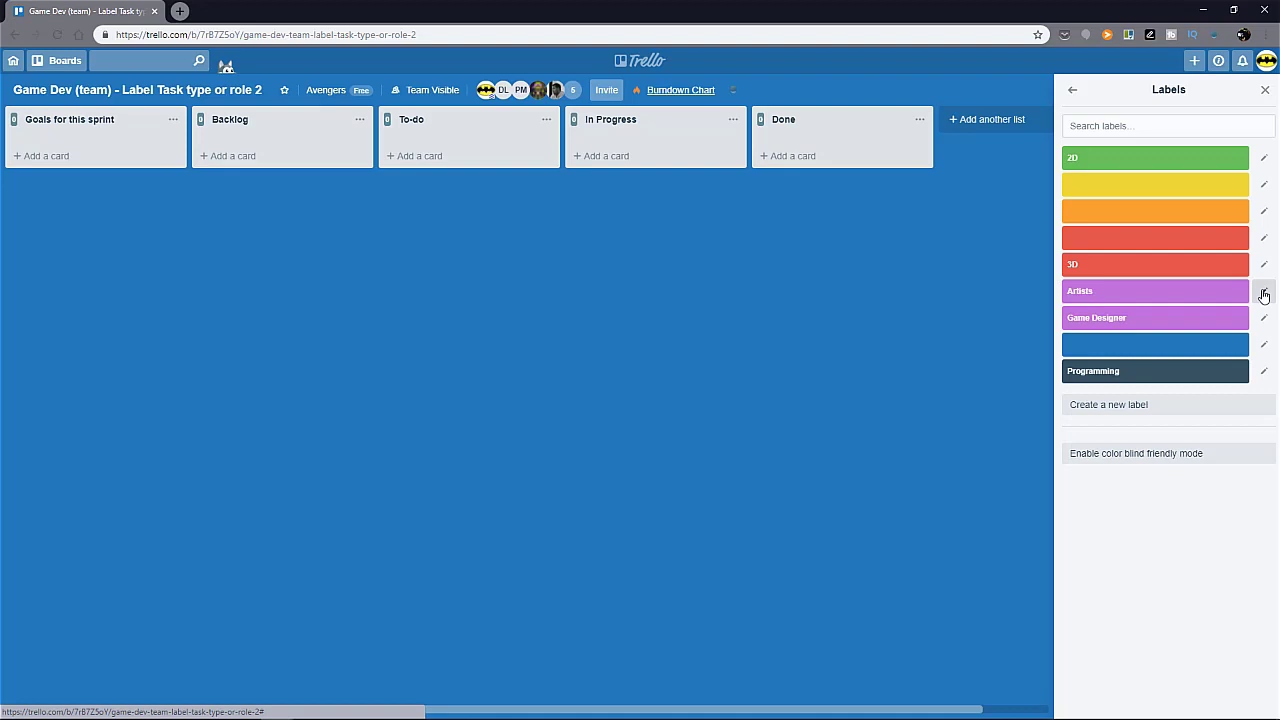
left_click(1264, 291)
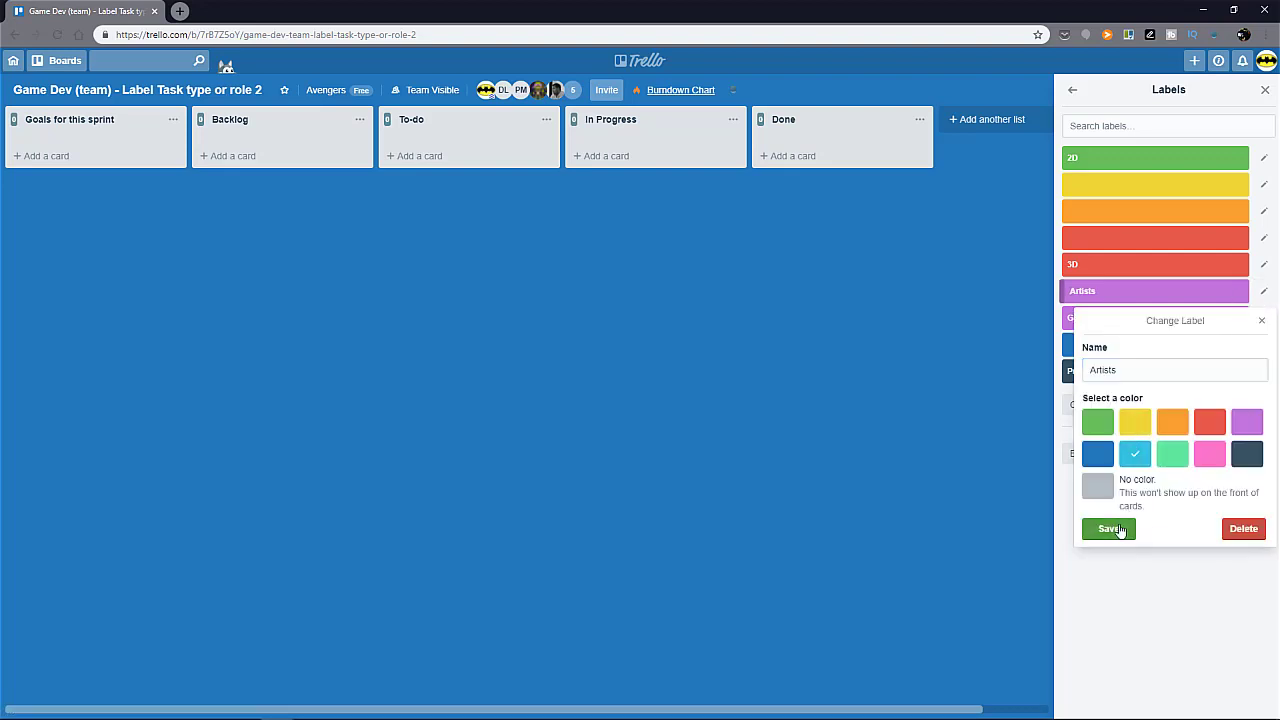
left_click(1108, 528)
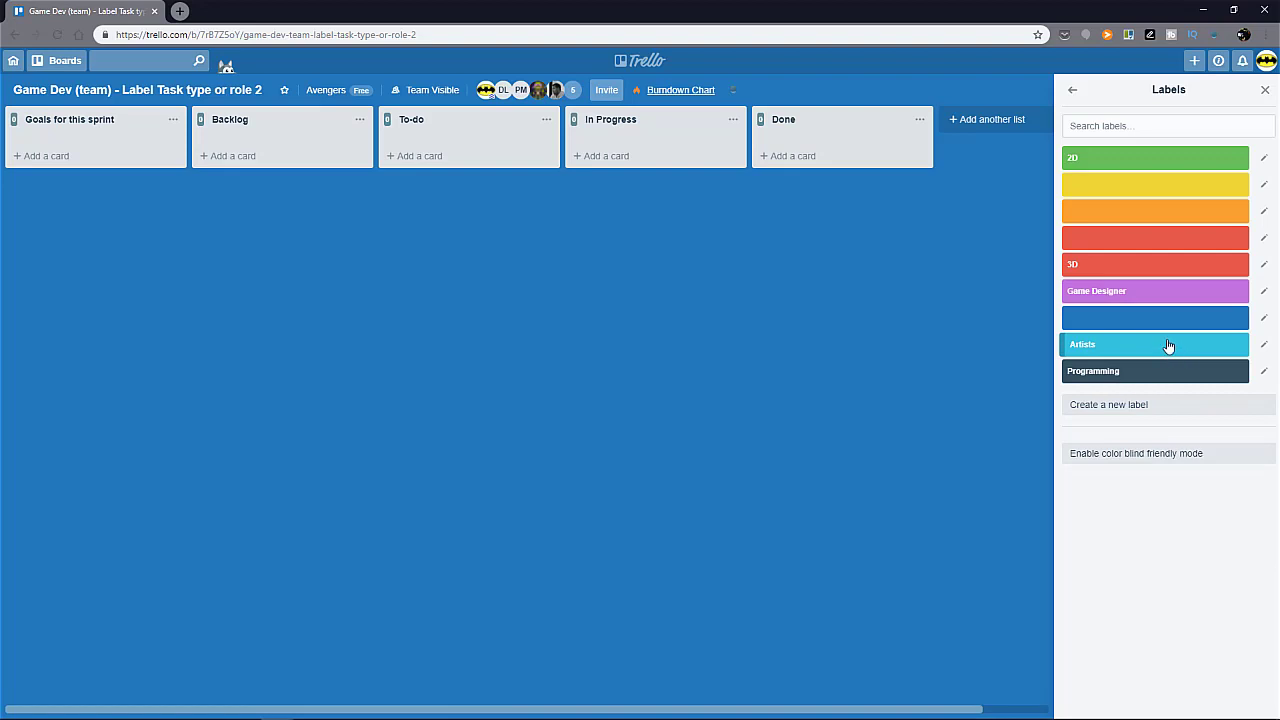
Name the unnamed blue label 'Programmers' and save it.
left_click(1263, 318)
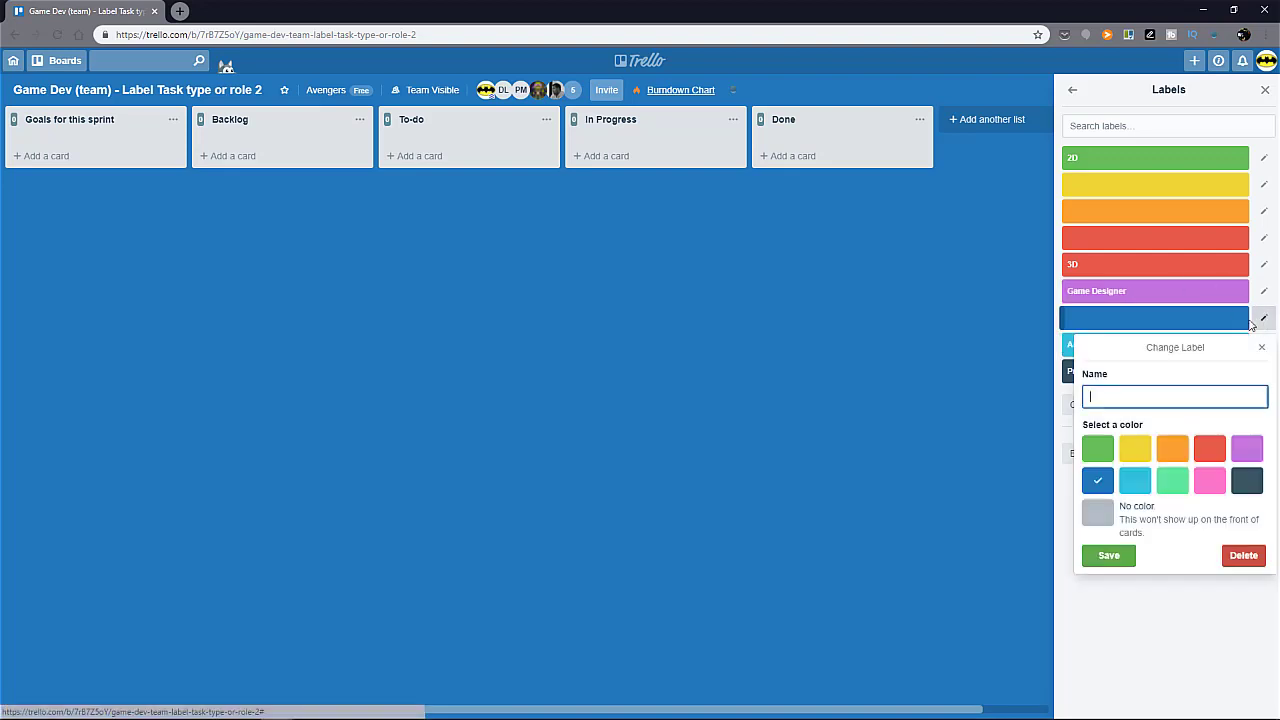
mouse_move(1178, 401)
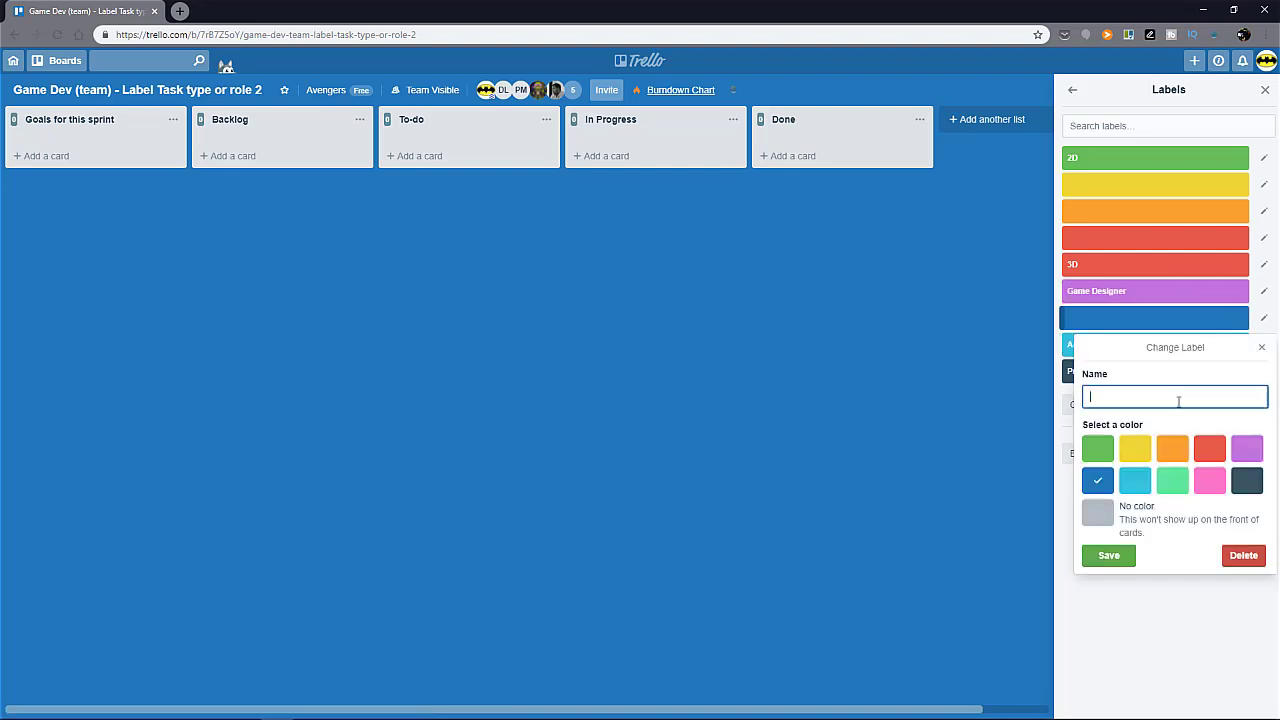
type("Programmers")
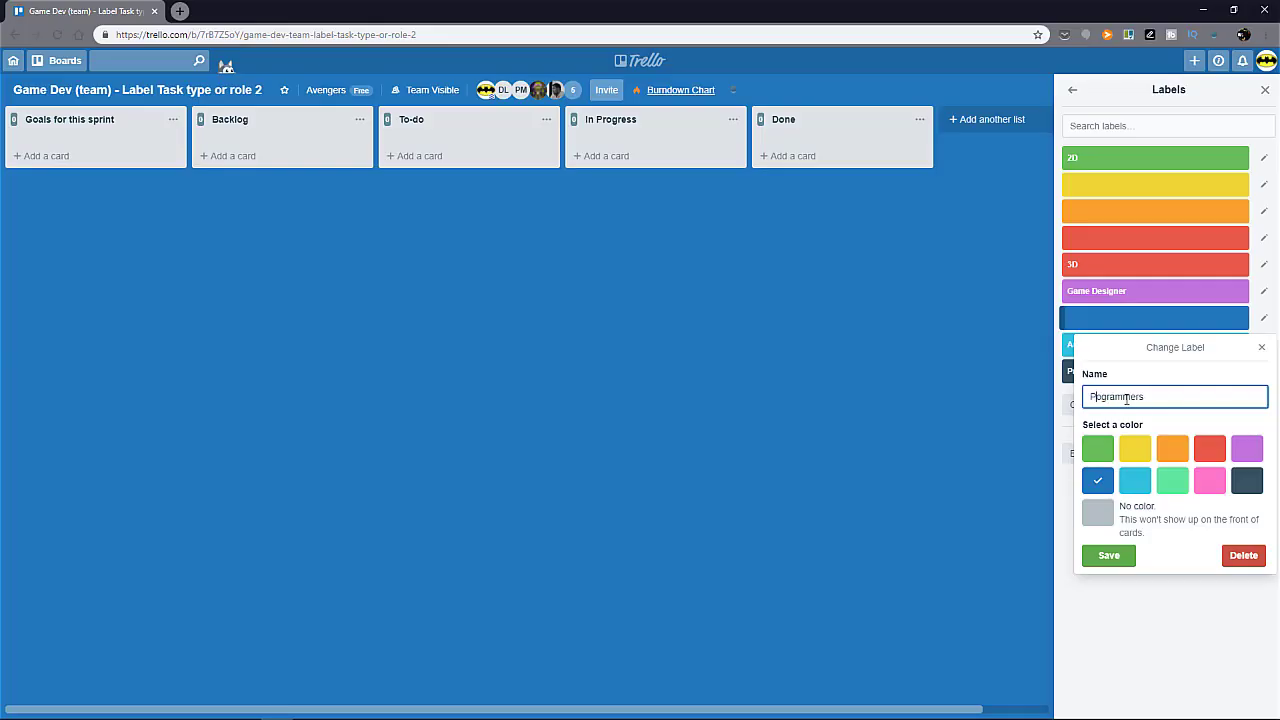
left_click(1108, 555)
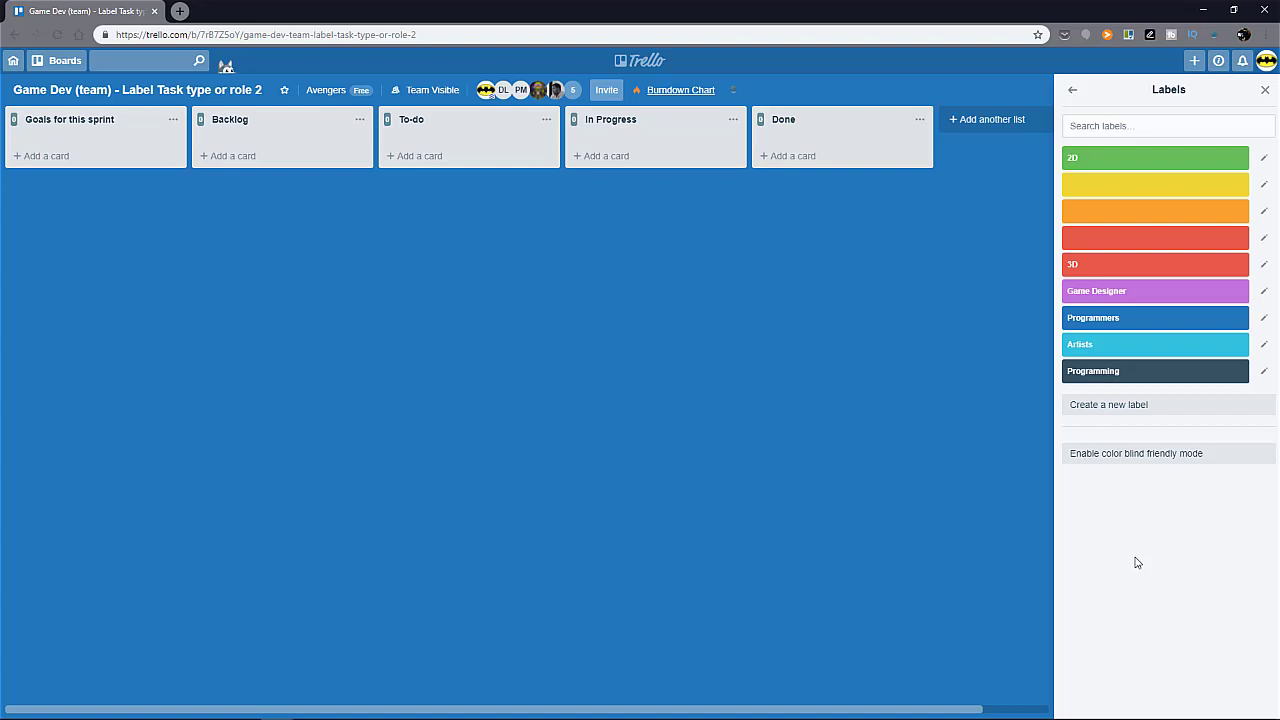
mouse_move(1129, 508)
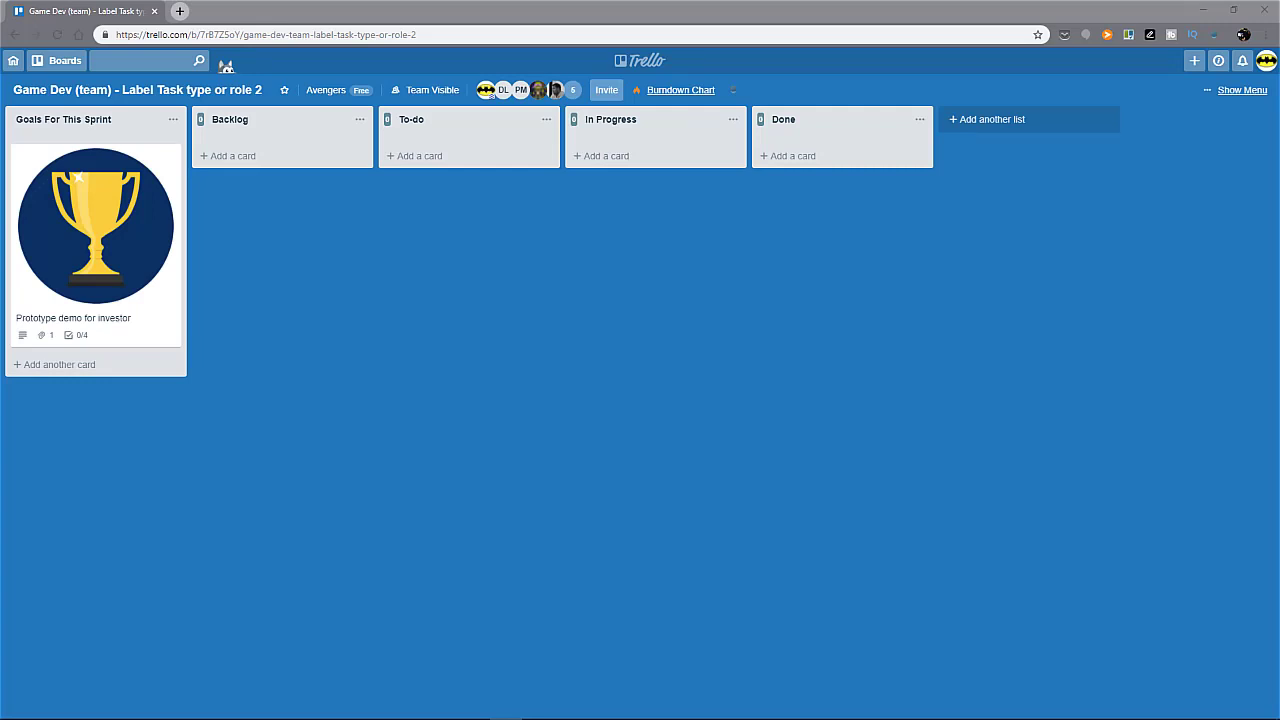
mouse_move(480, 298)
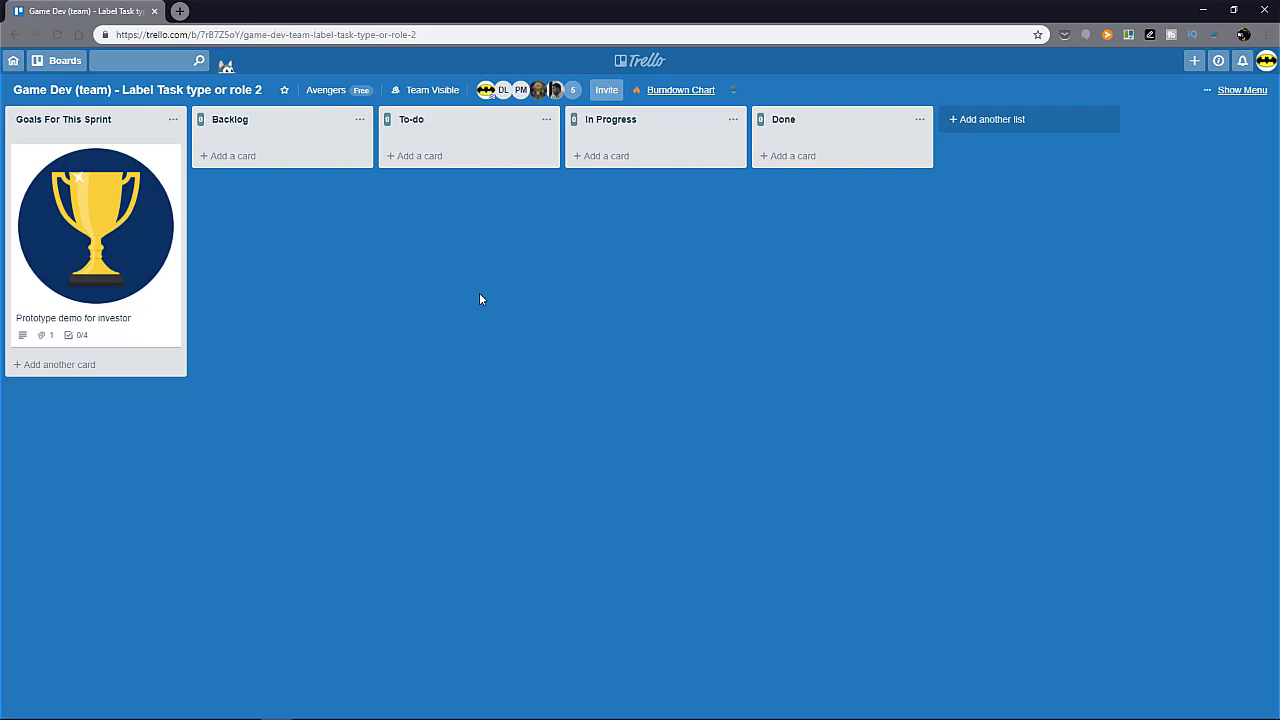
mouse_move(490, 300)
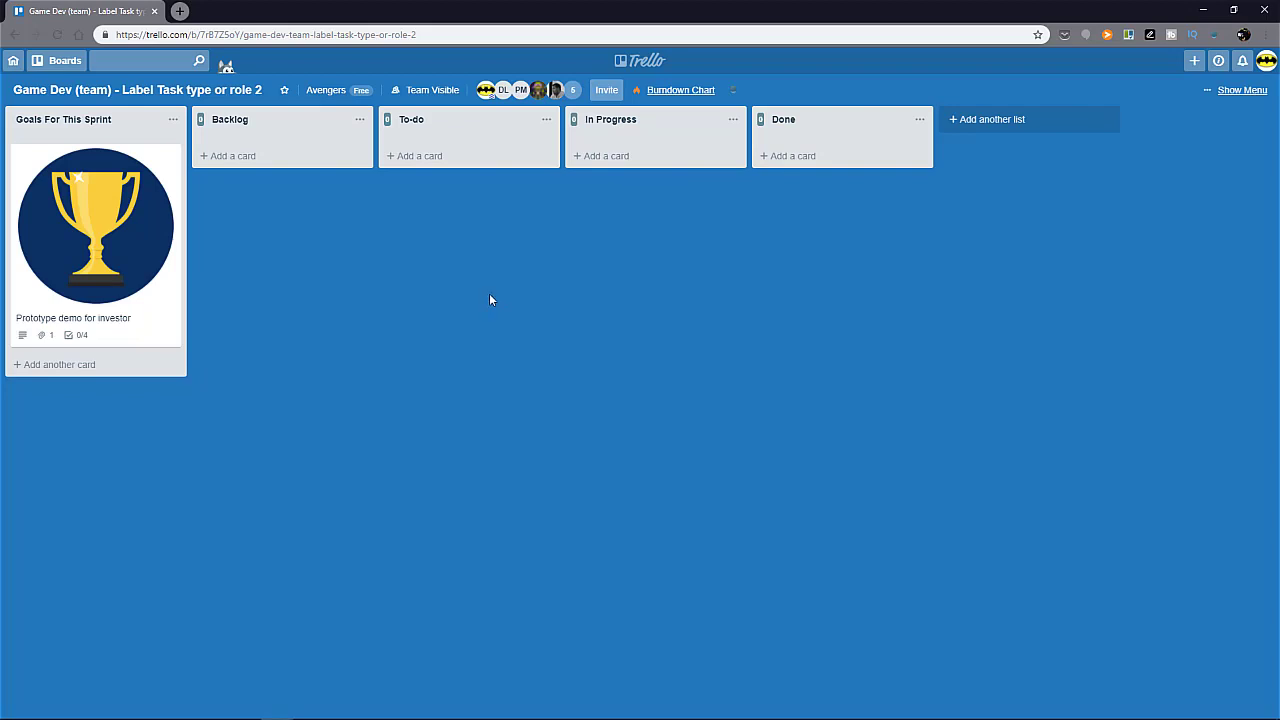
mouse_move(821, 321)
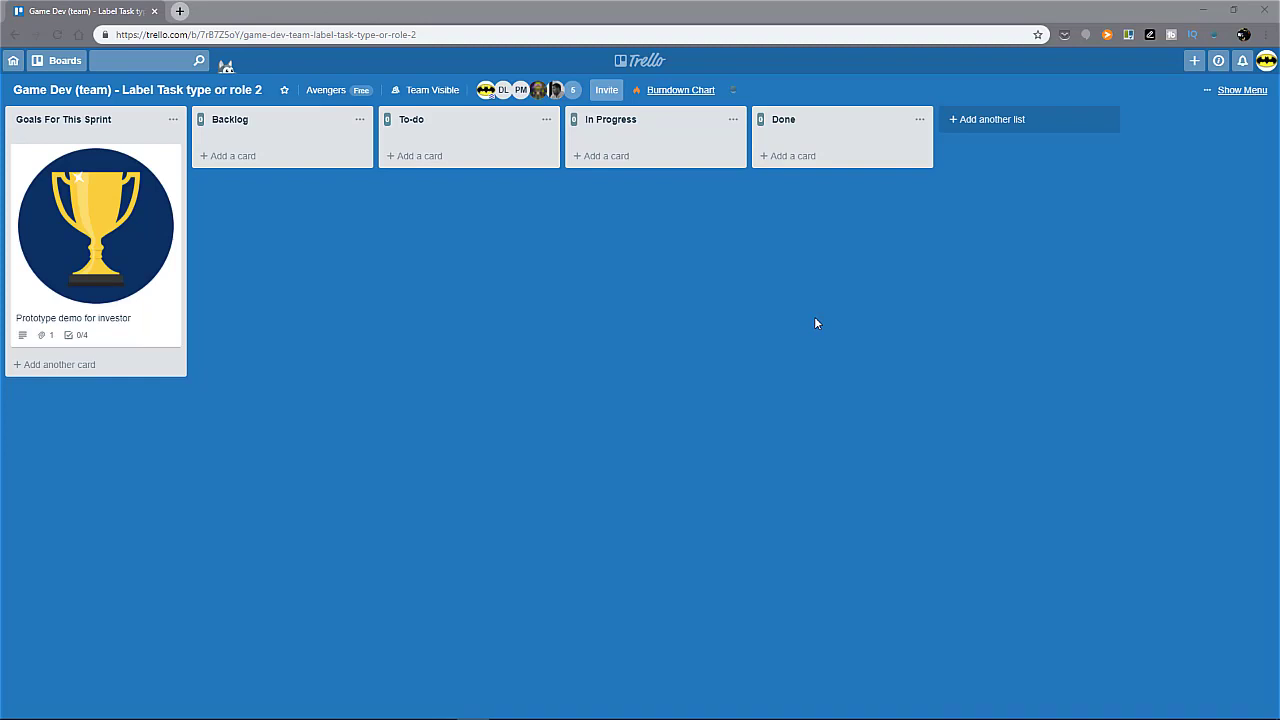
mouse_move(775, 350)
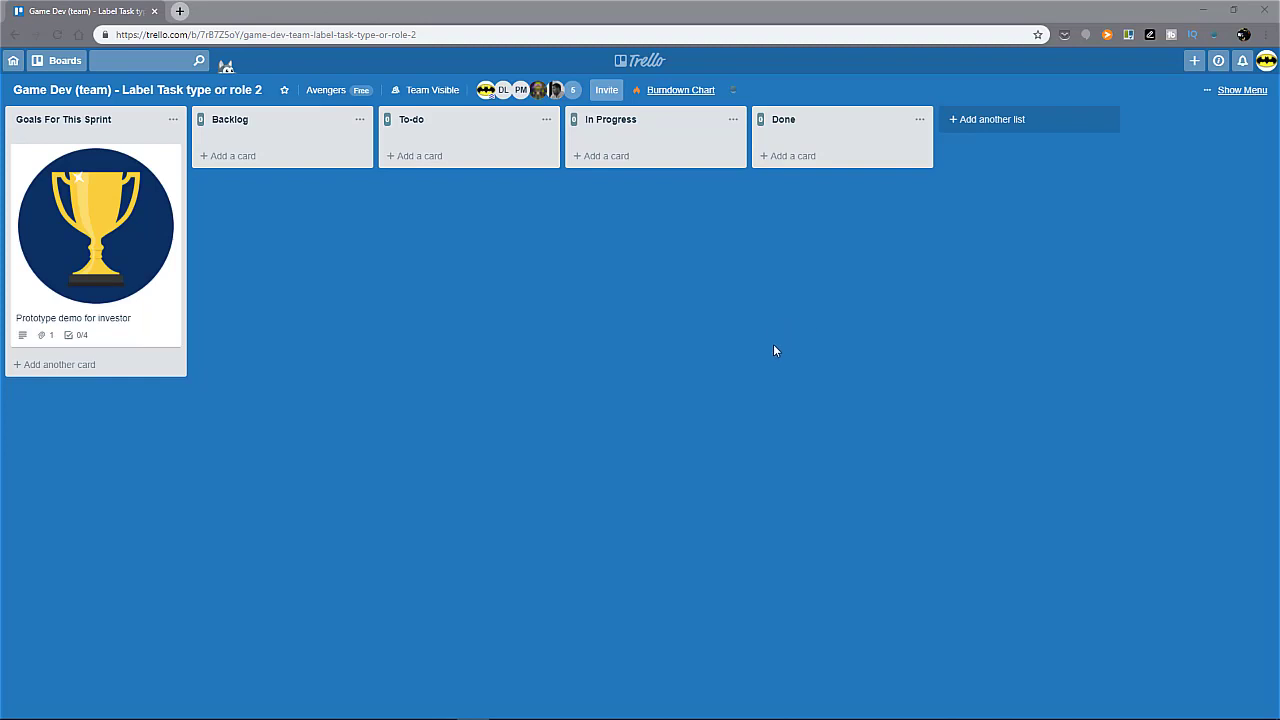
mouse_move(753, 340)
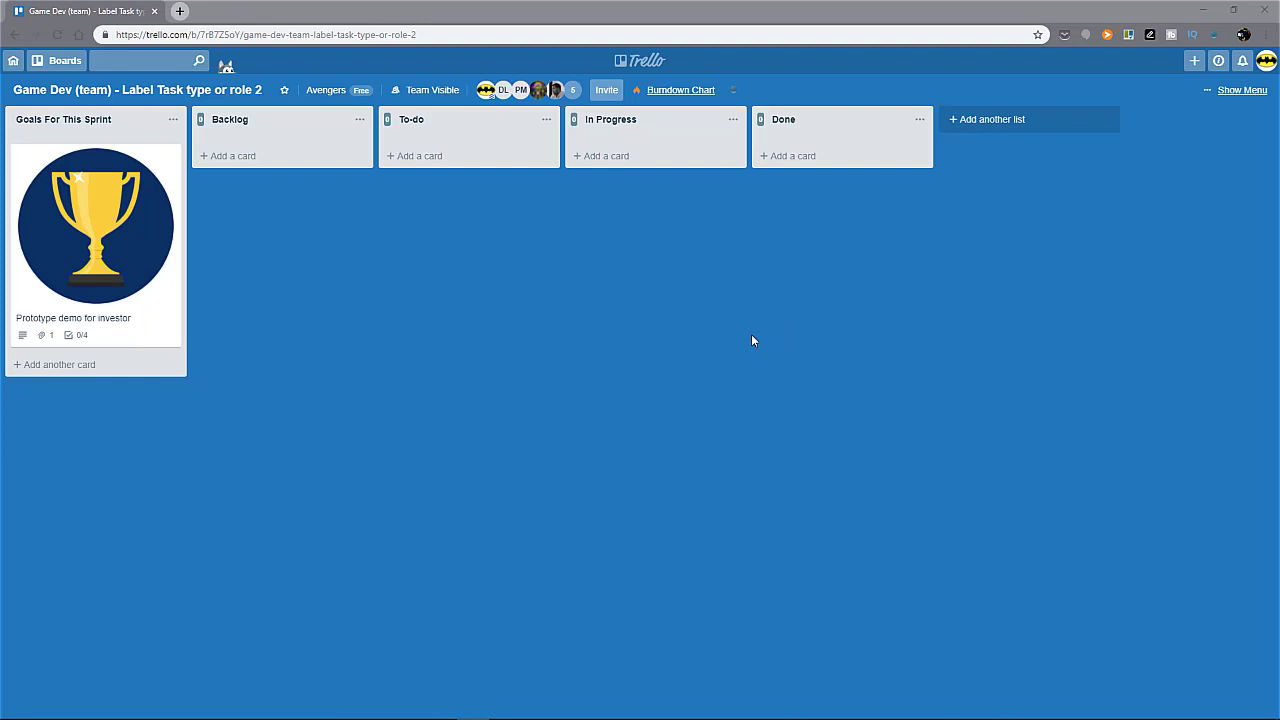
mouse_move(146, 226)
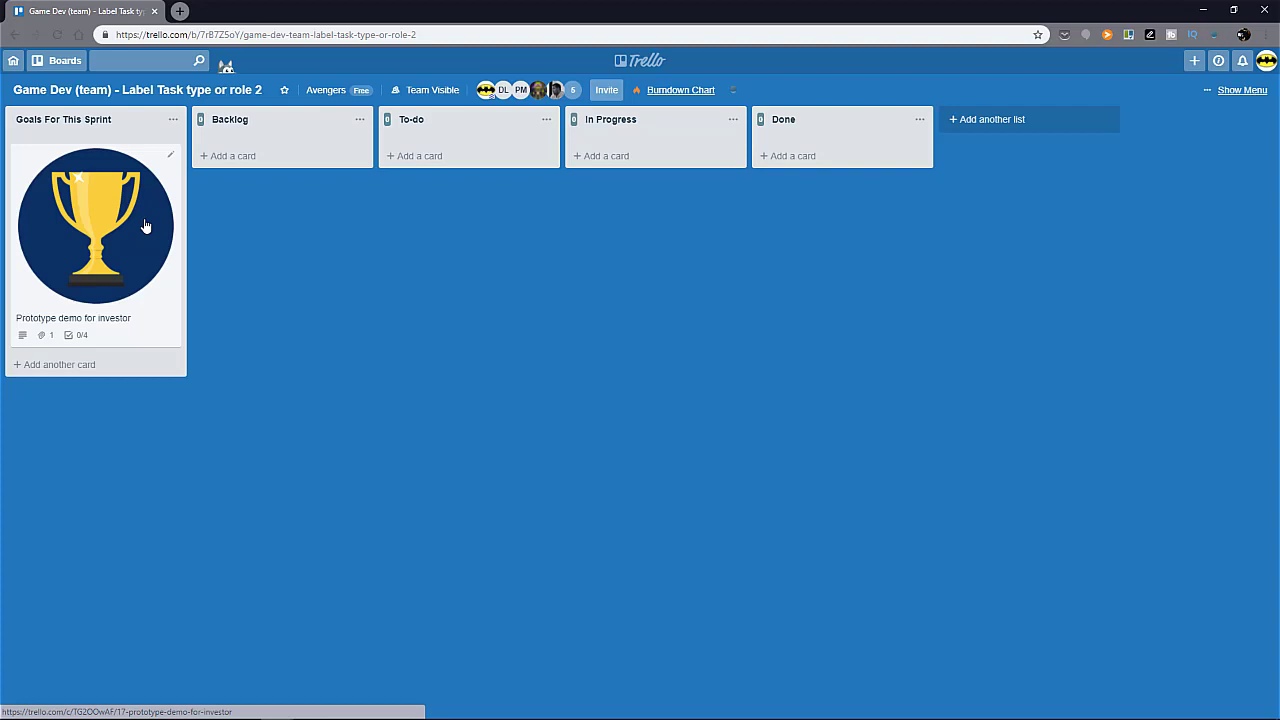
Drag the Prototype demo for investor card to Backlog and back, then open it.
left_click_drag(95, 225, 350, 215)
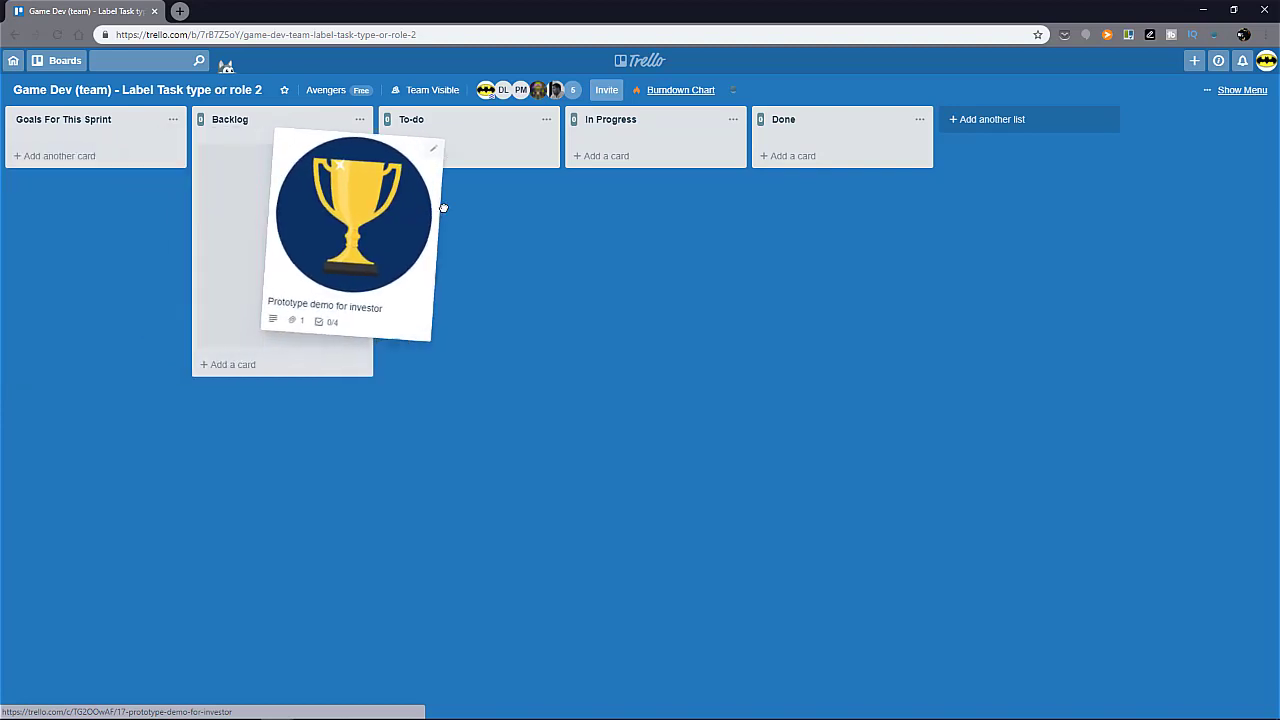
left_click_drag(352, 210, 95, 225)
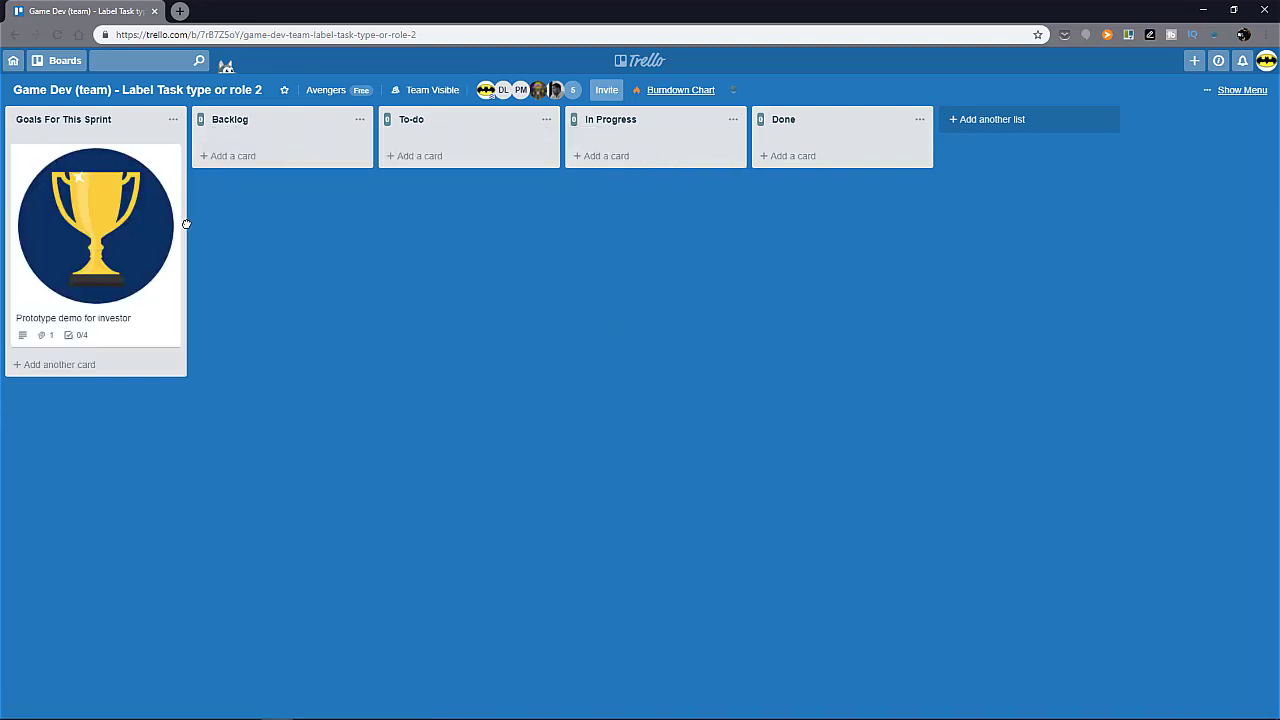
mouse_move(192, 238)
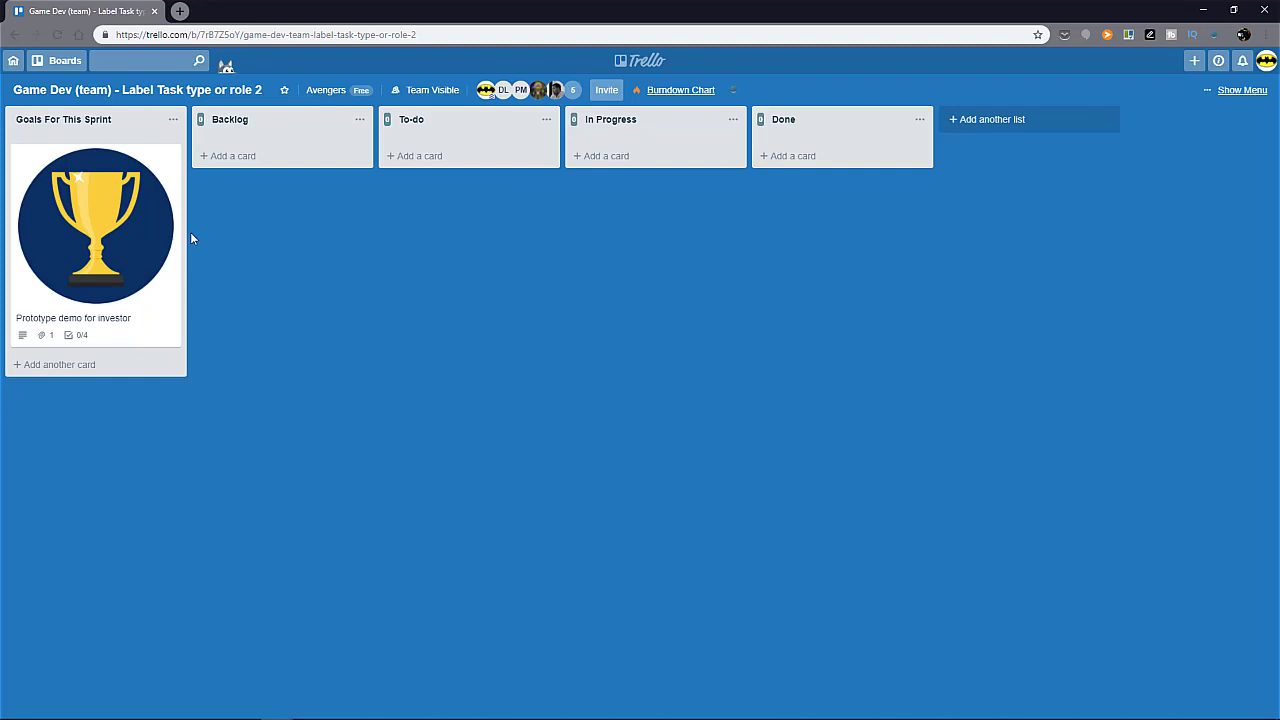
left_click(95, 225)
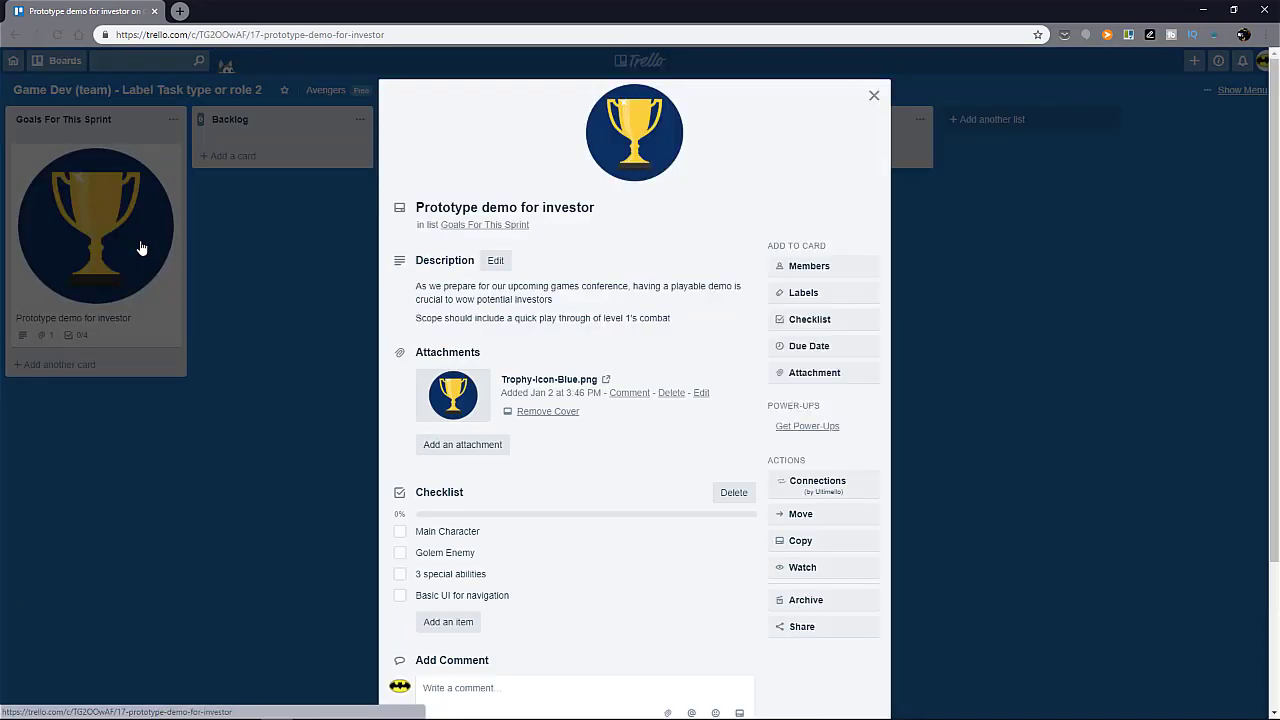
mouse_move(688, 252)
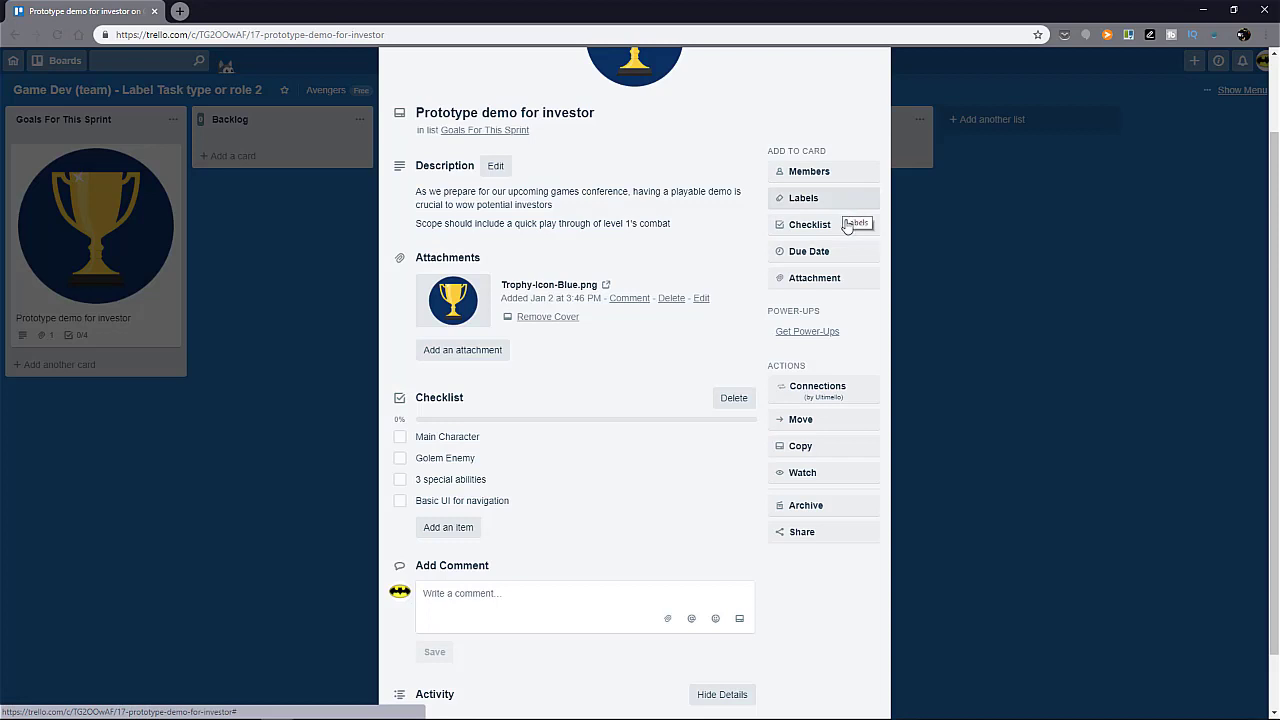
mouse_move(853, 297)
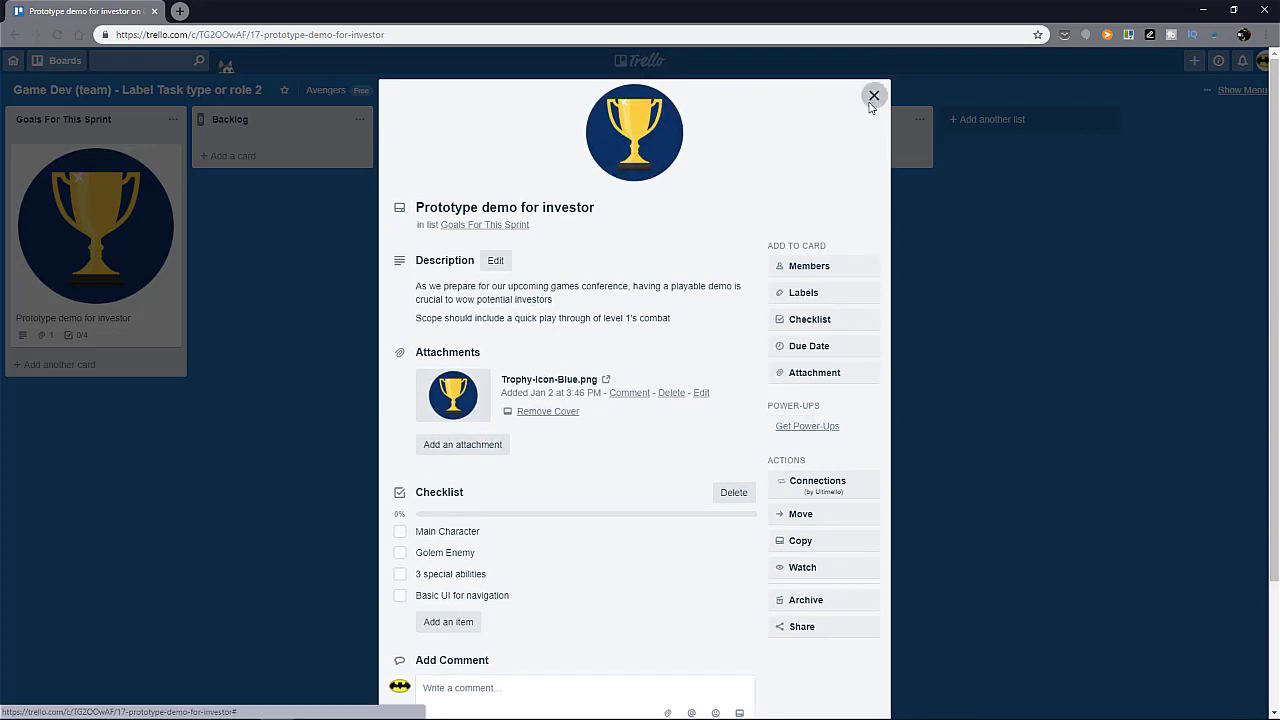
Close the Prototype demo for investor card, reopen it, and close it again.
left_click(873, 95)
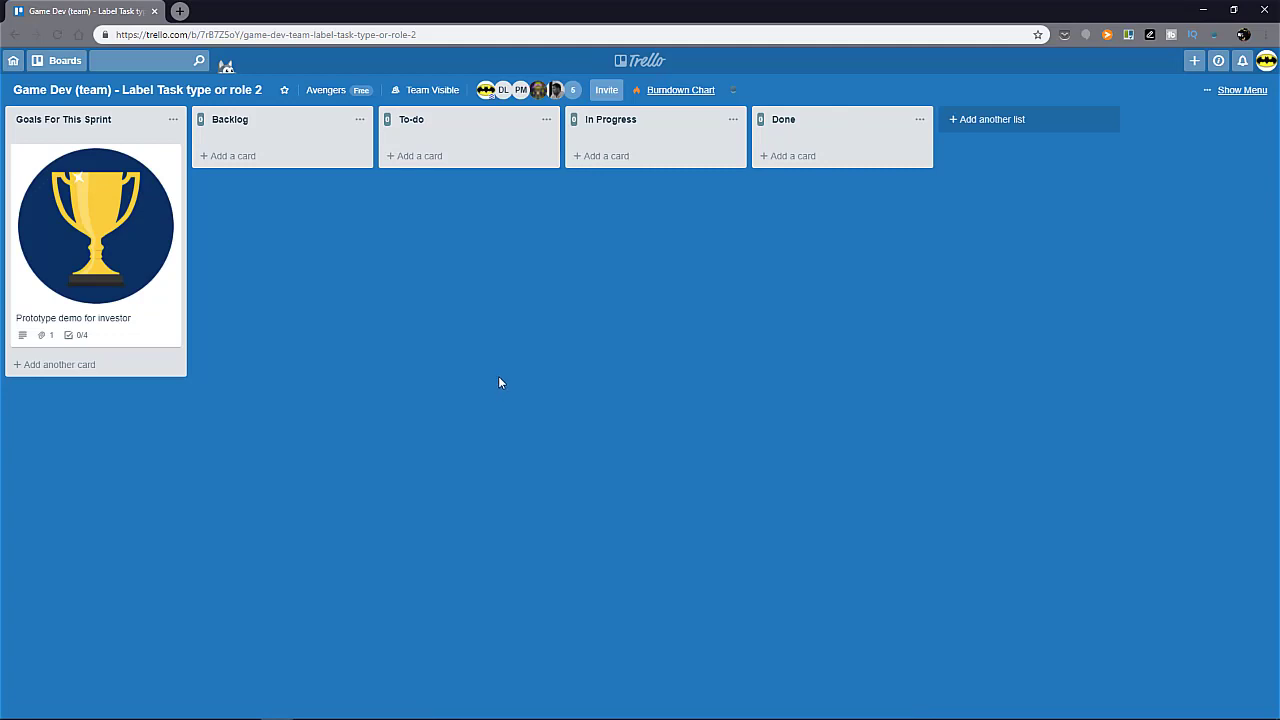
mouse_move(418, 368)
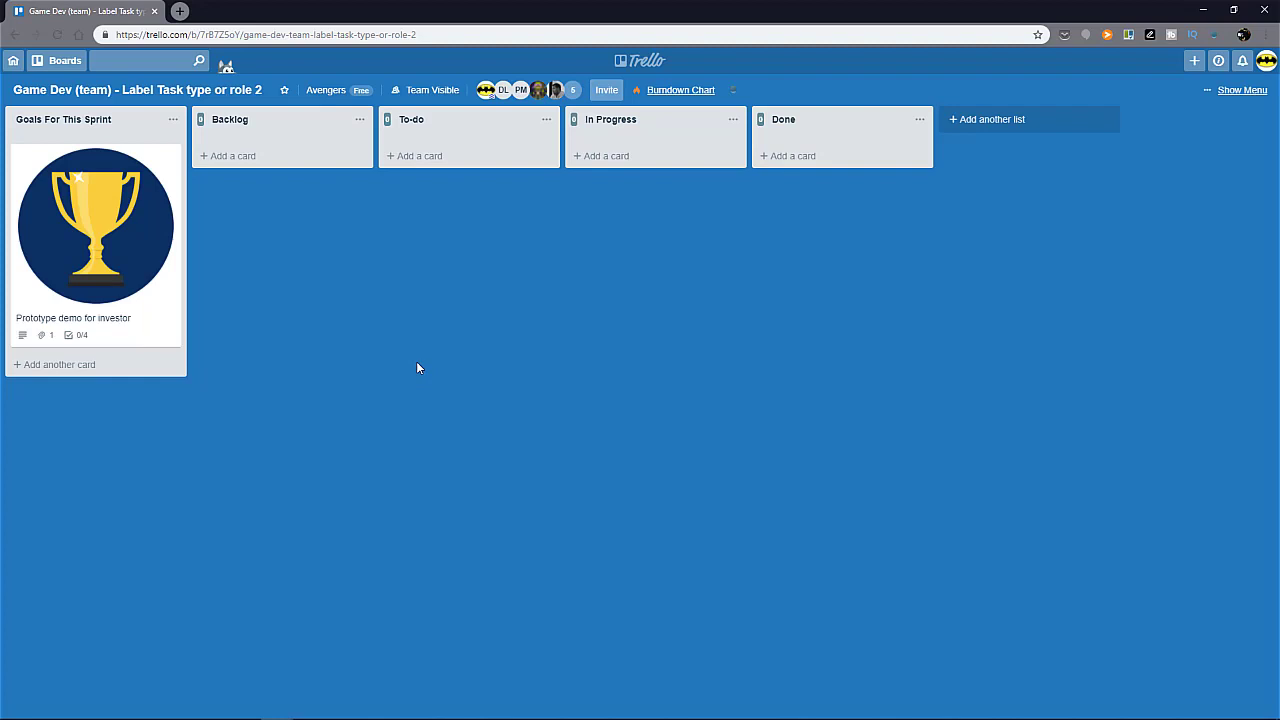
mouse_move(137, 290)
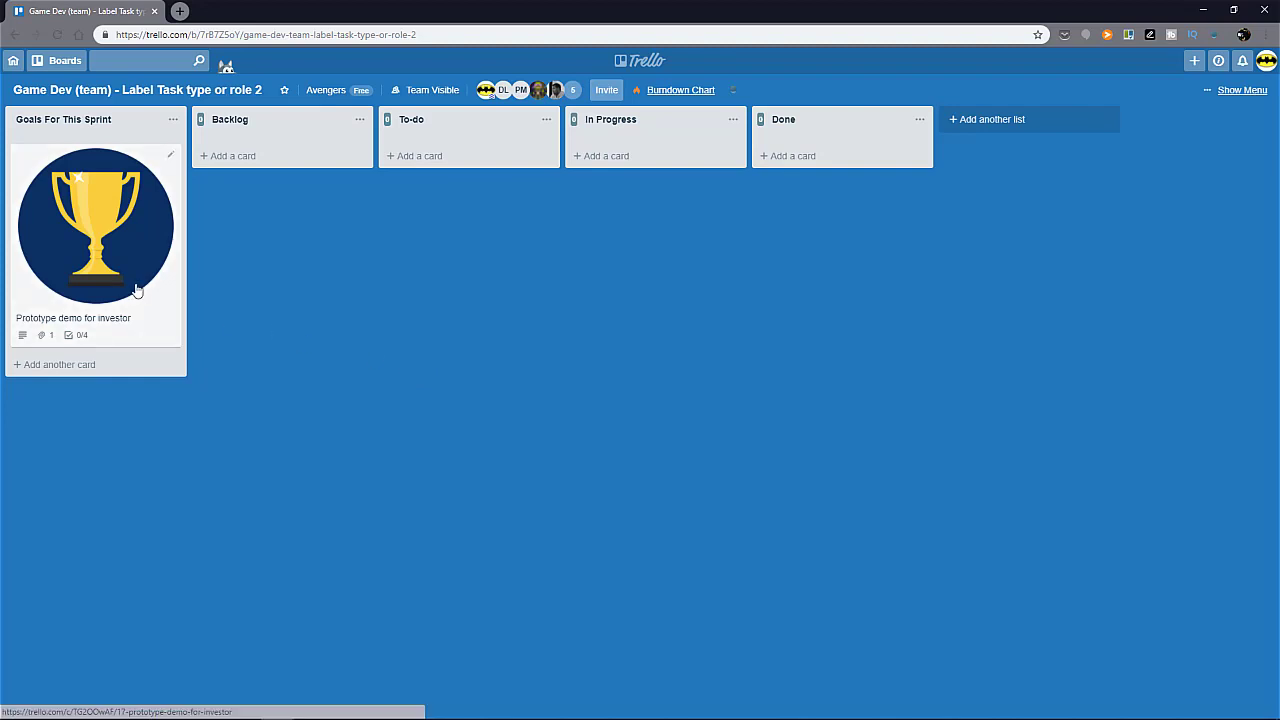
left_click(95, 225)
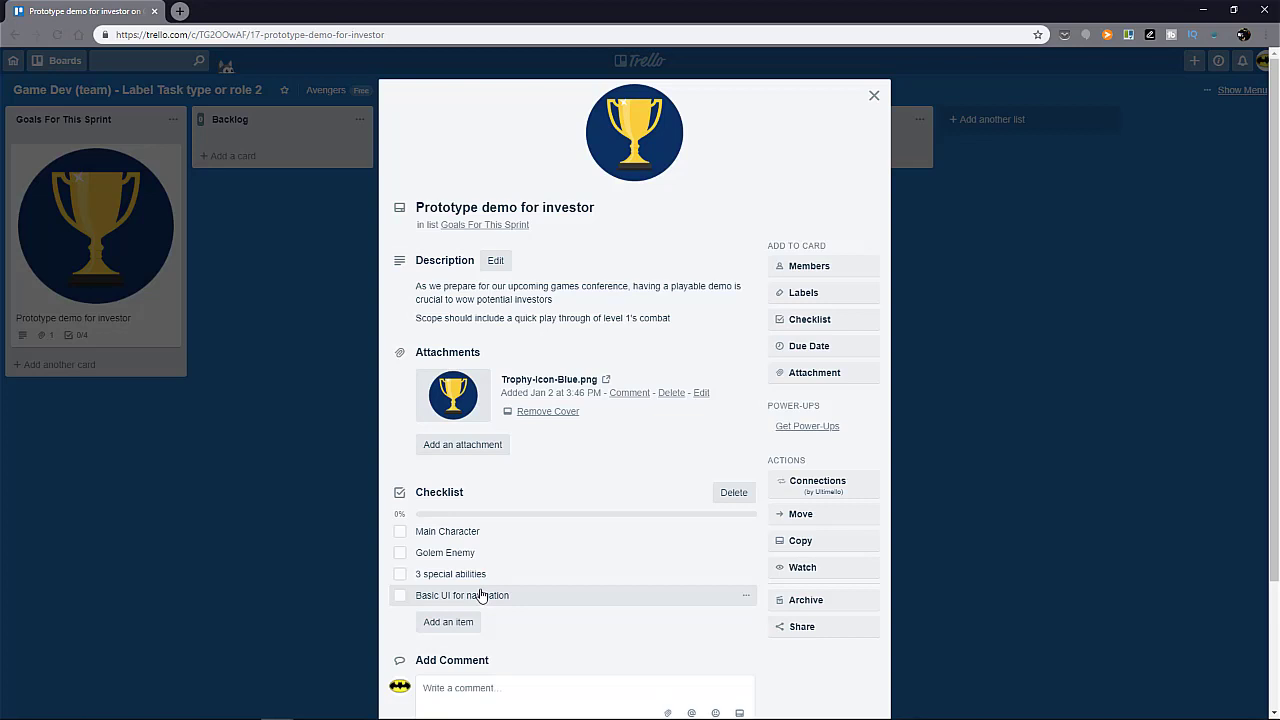
left_click(873, 95)
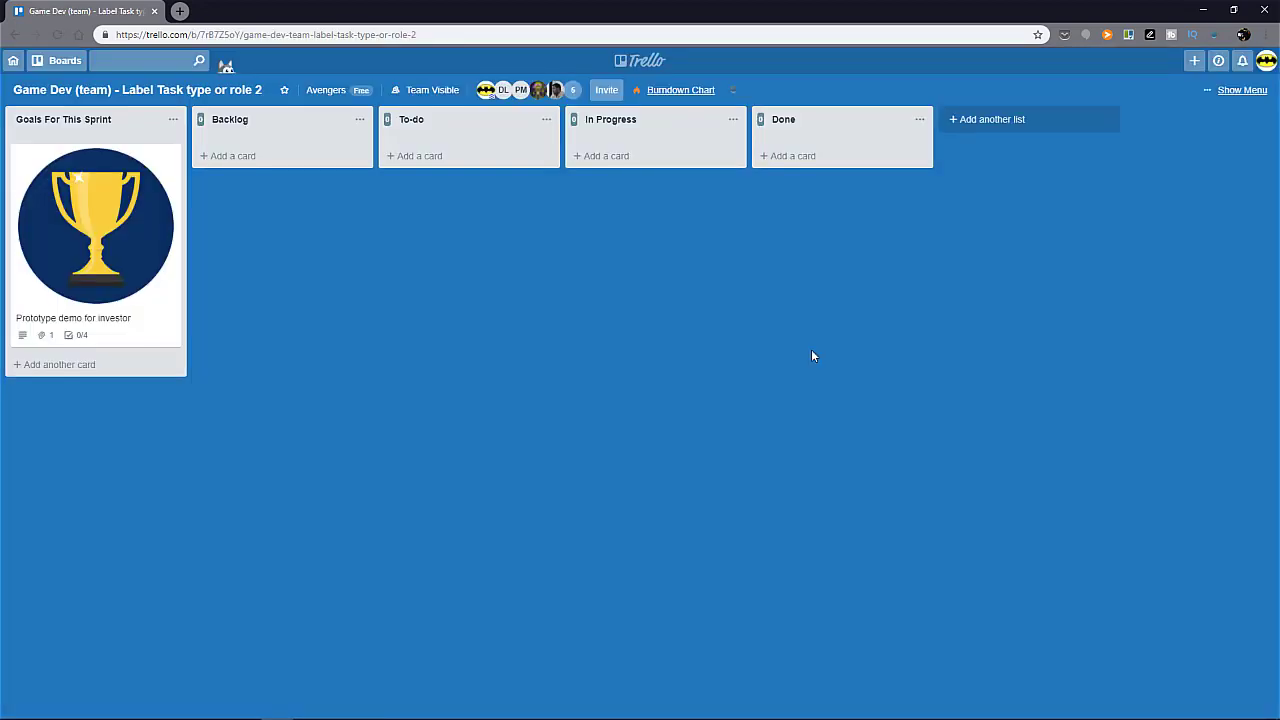
mouse_move(854, 381)
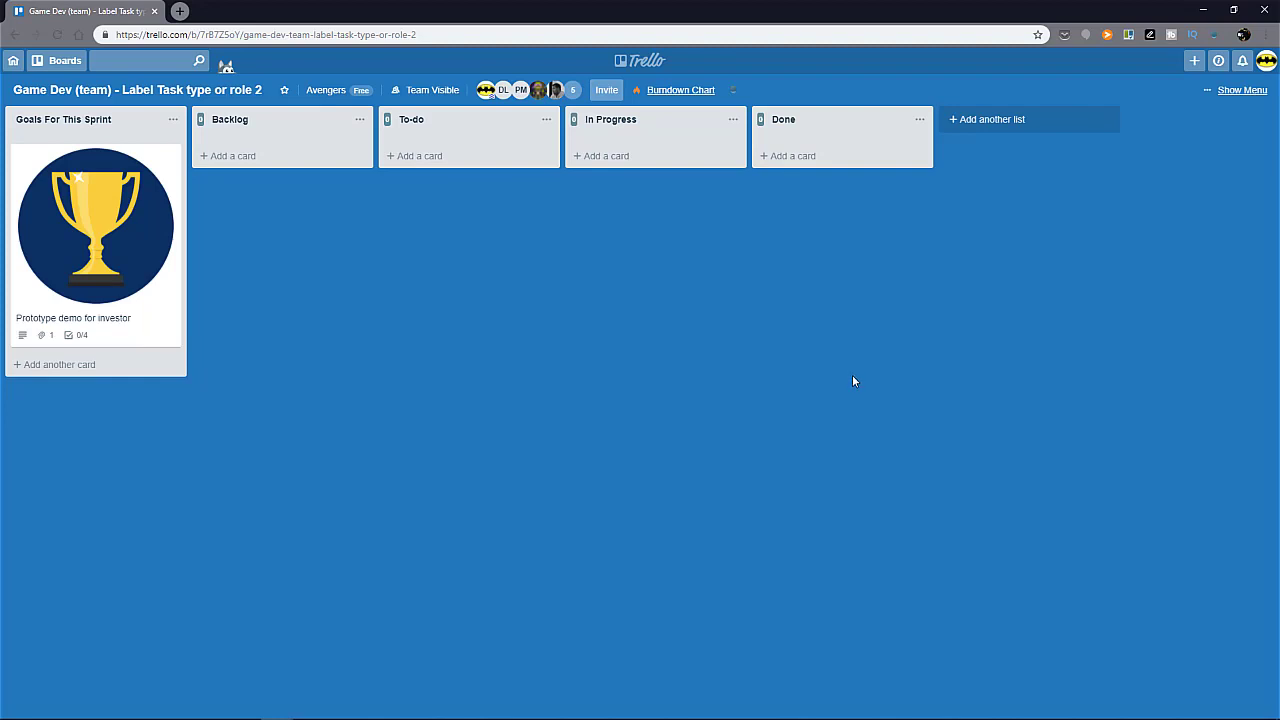
mouse_move(856, 396)
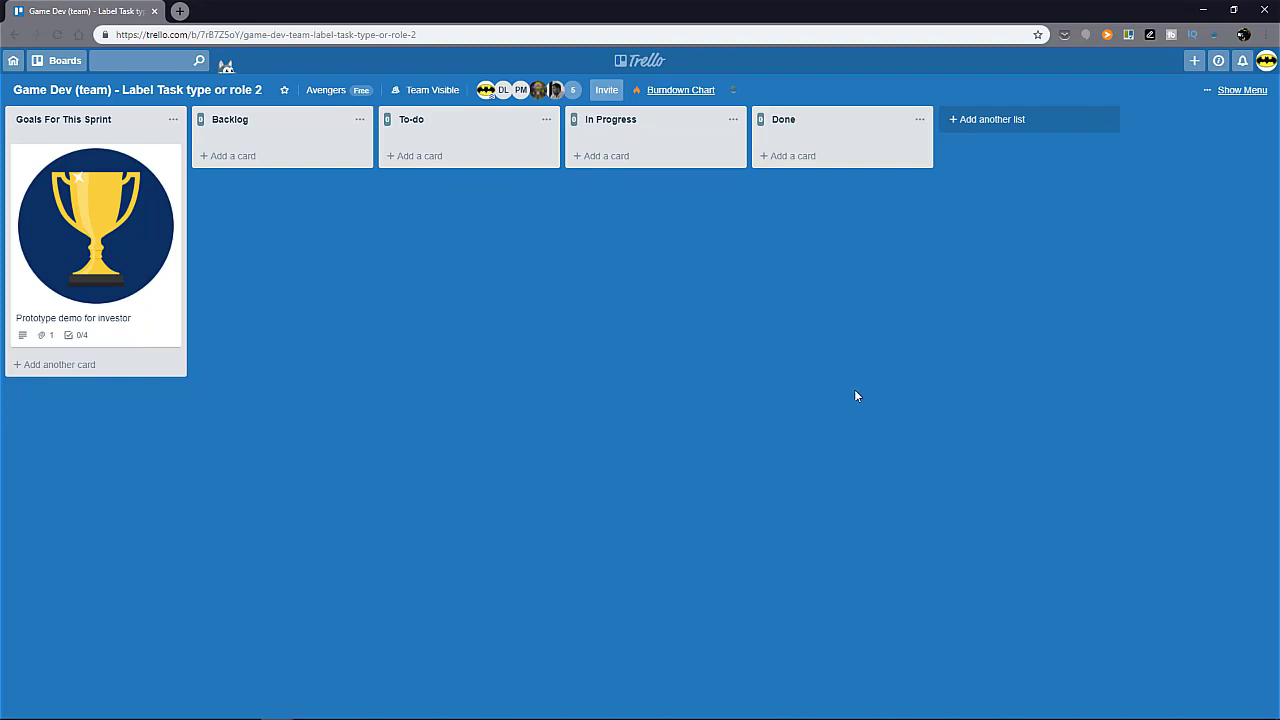
mouse_move(140, 315)
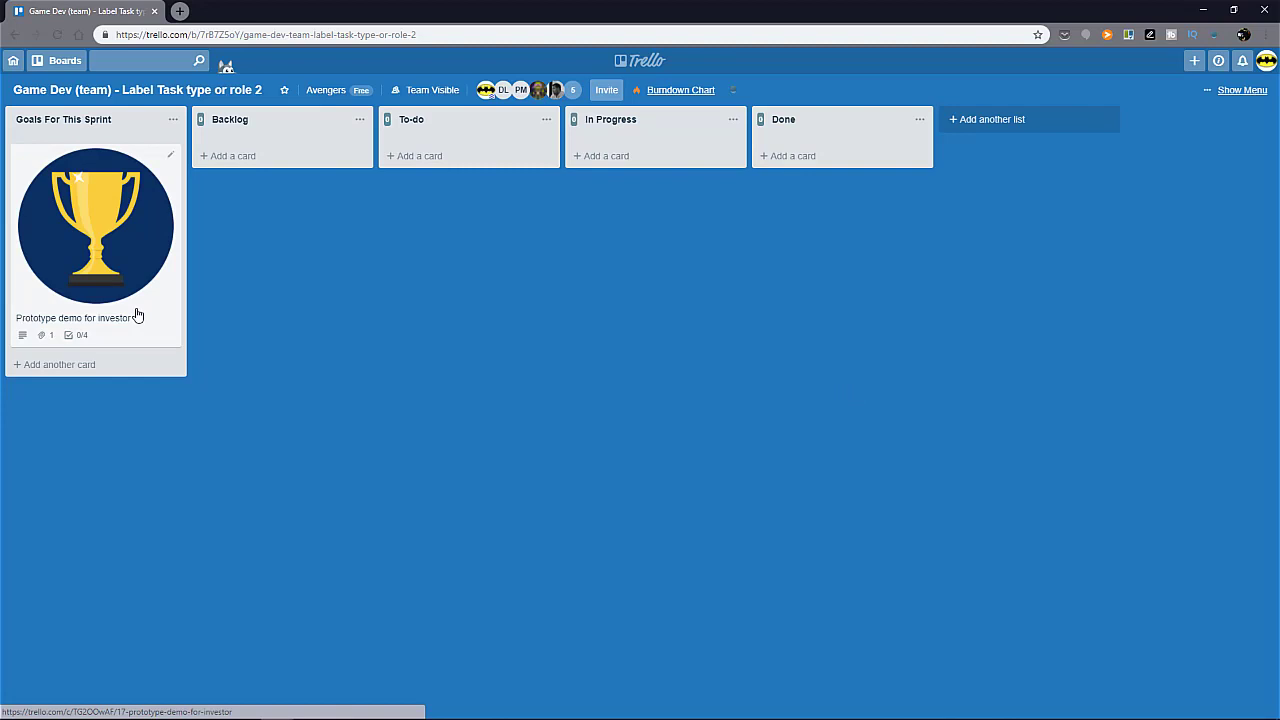
mouse_move(351, 313)
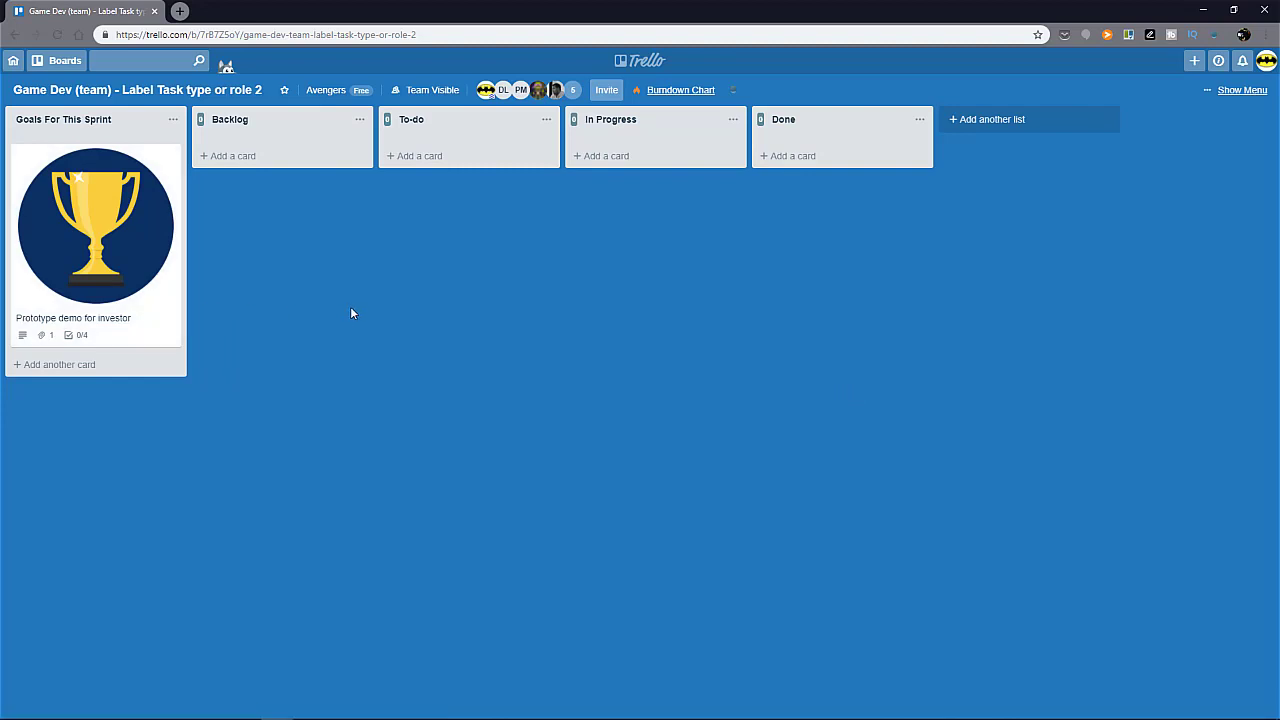
mouse_move(830, 310)
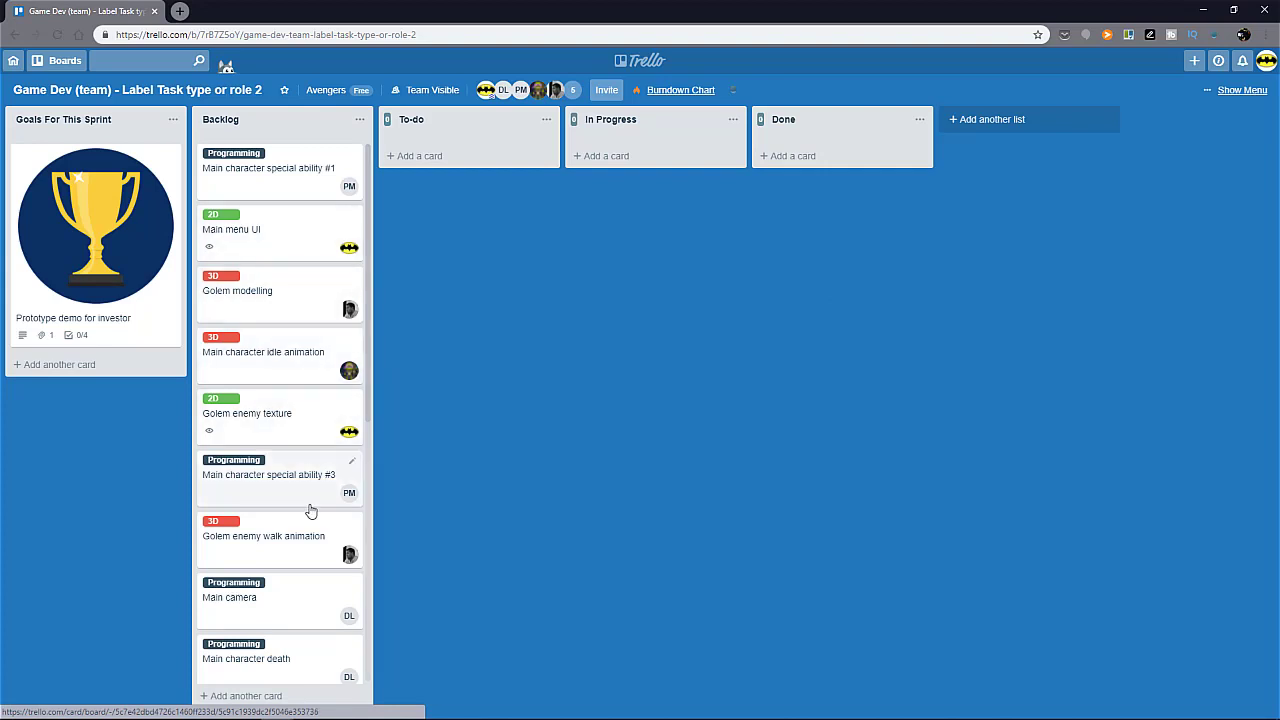
mouse_move(318, 467)
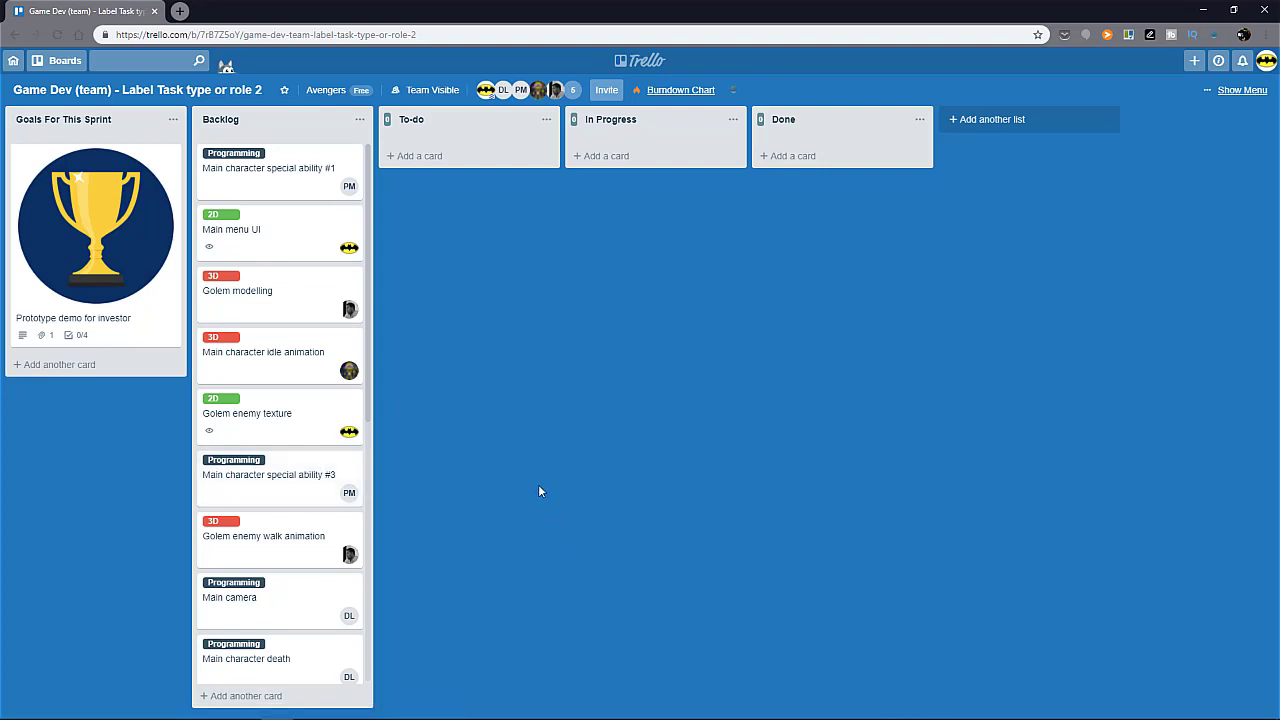
mouse_move(293, 193)
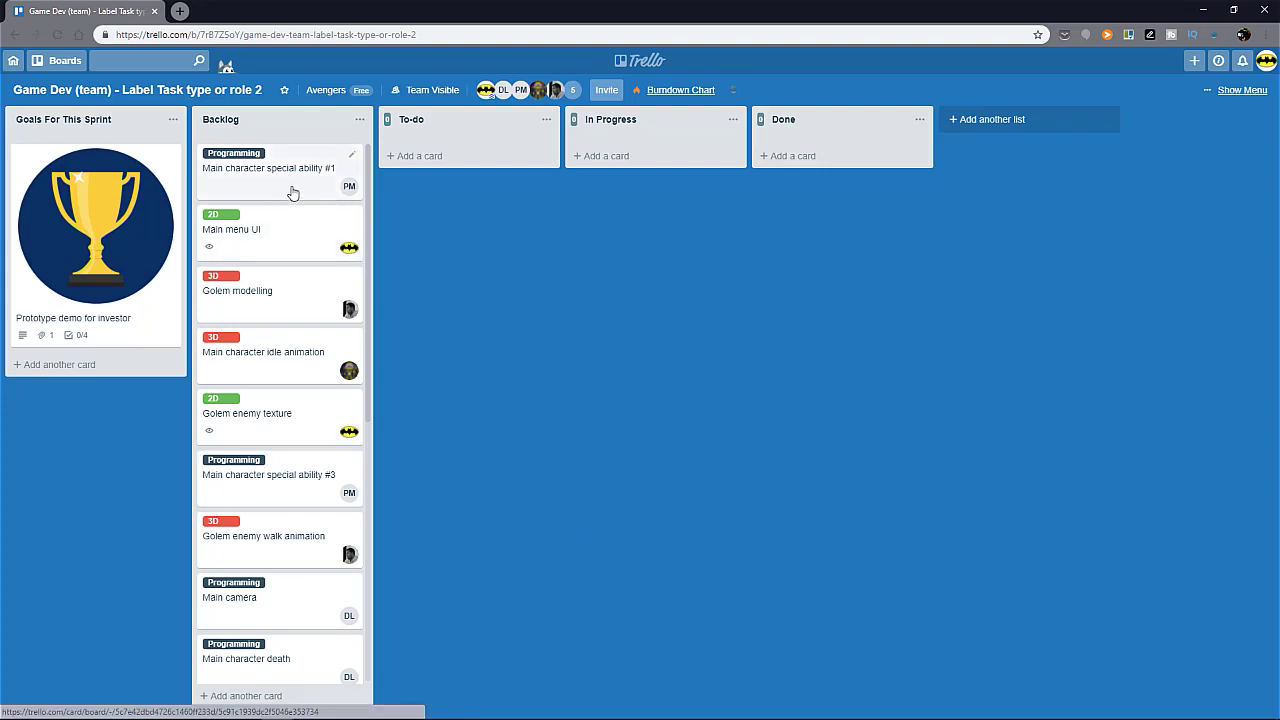
mouse_move(293, 190)
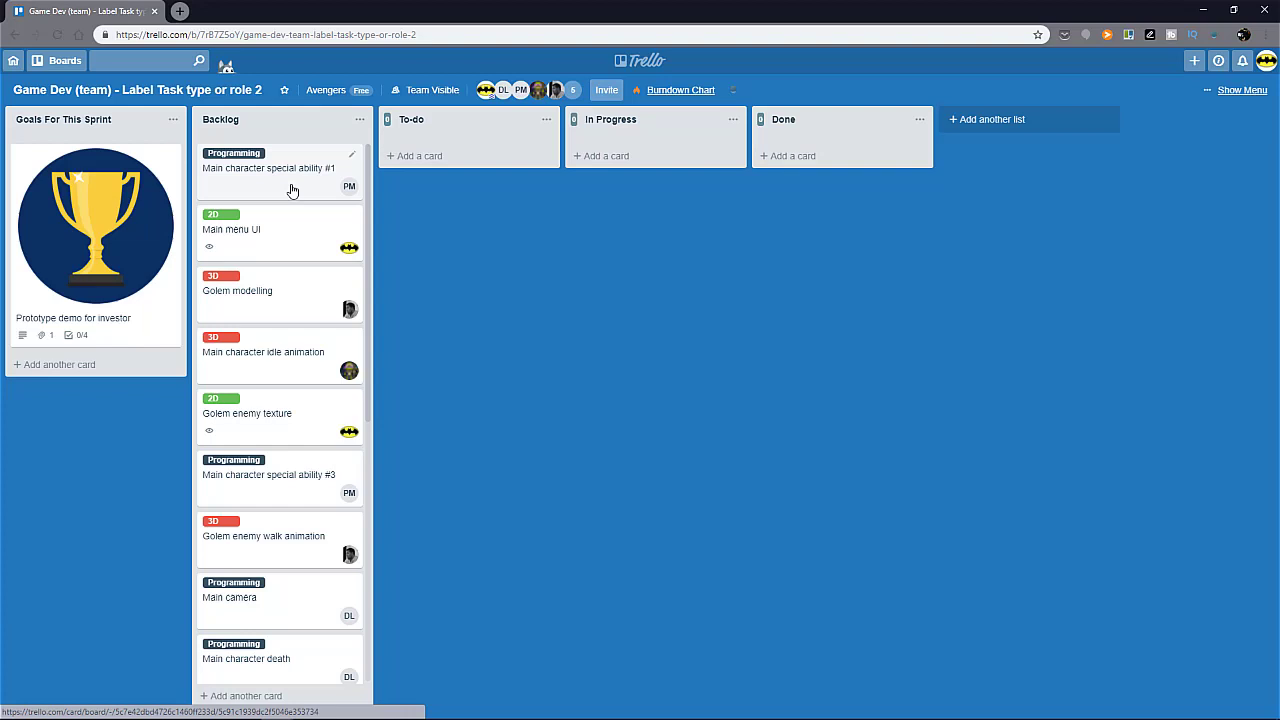
Open the 'Main character special ability #1' card in the Backlog list.
left_click(268, 167)
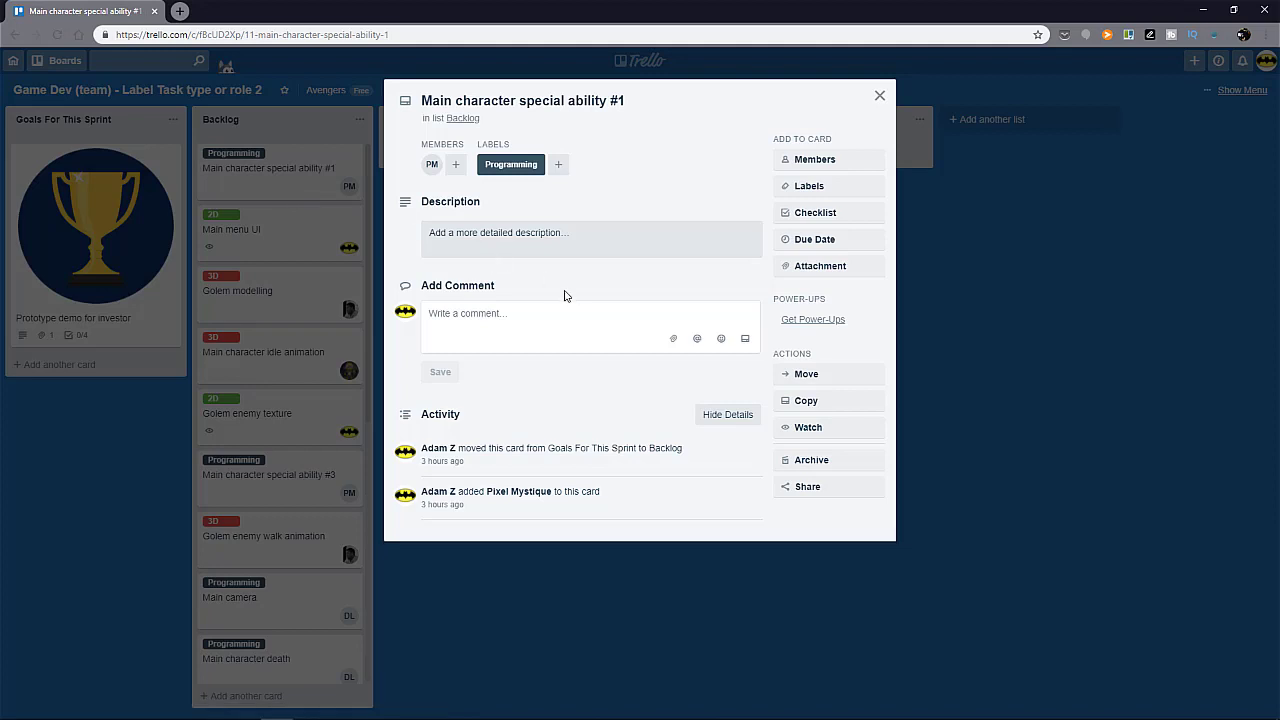
mouse_move(511, 164)
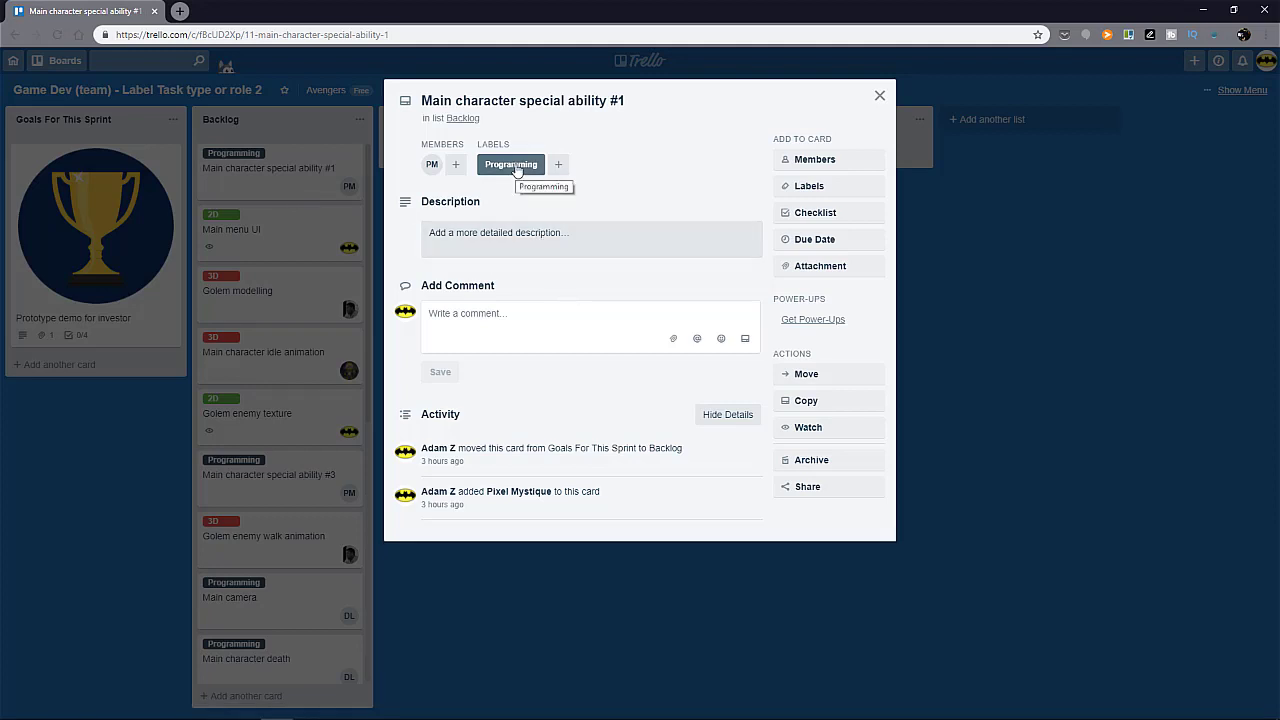
mouse_move(809, 185)
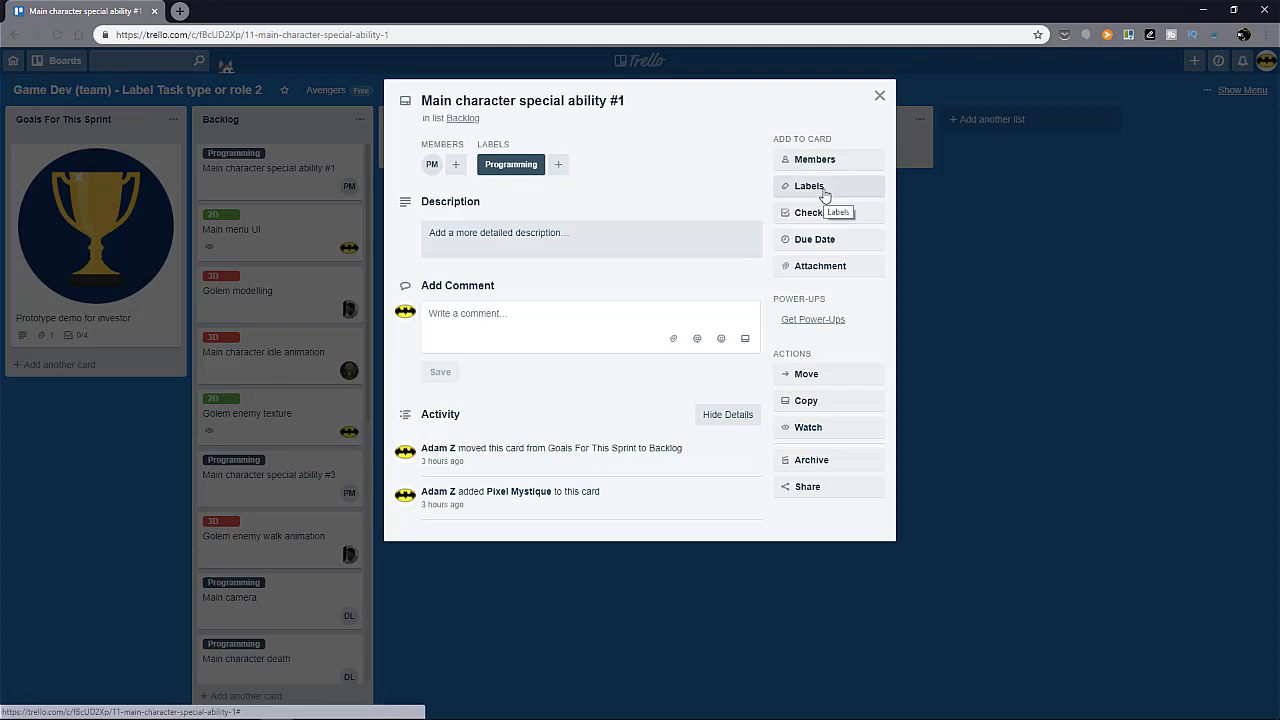
Add then remove the 2D label on the card, keeping Programming, and close it.
left_click(808, 185)
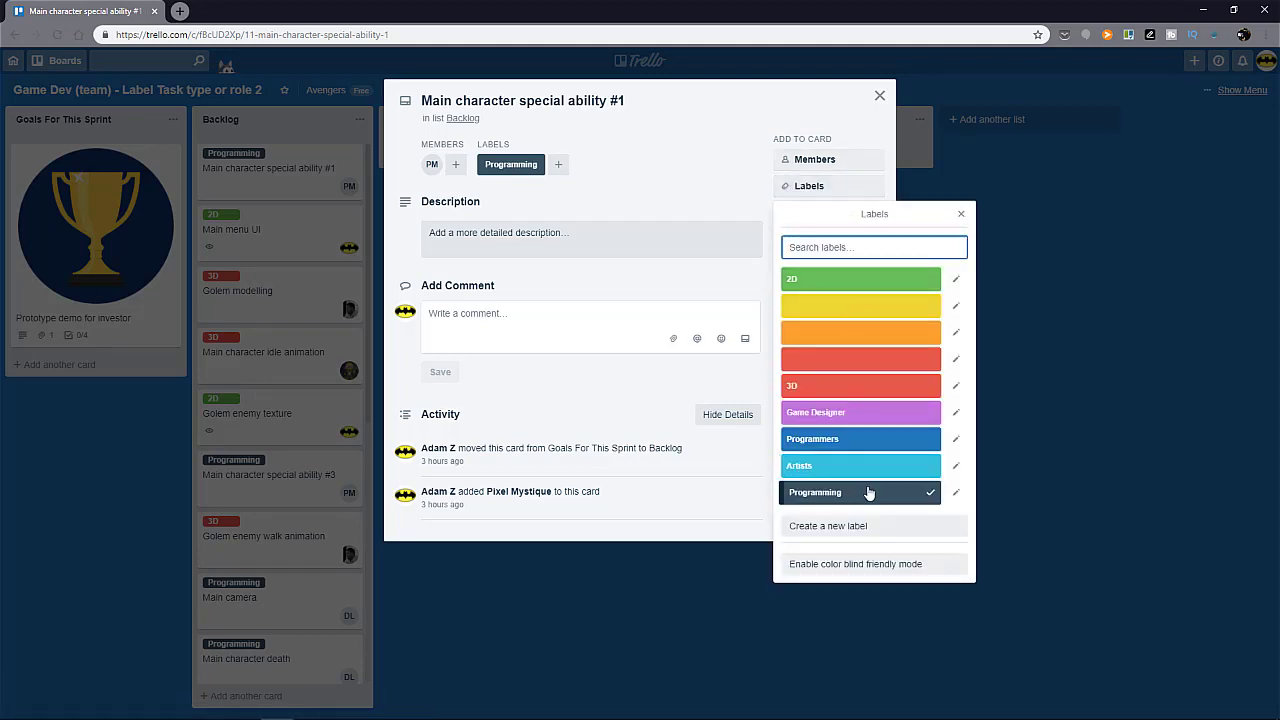
mouse_move(945, 228)
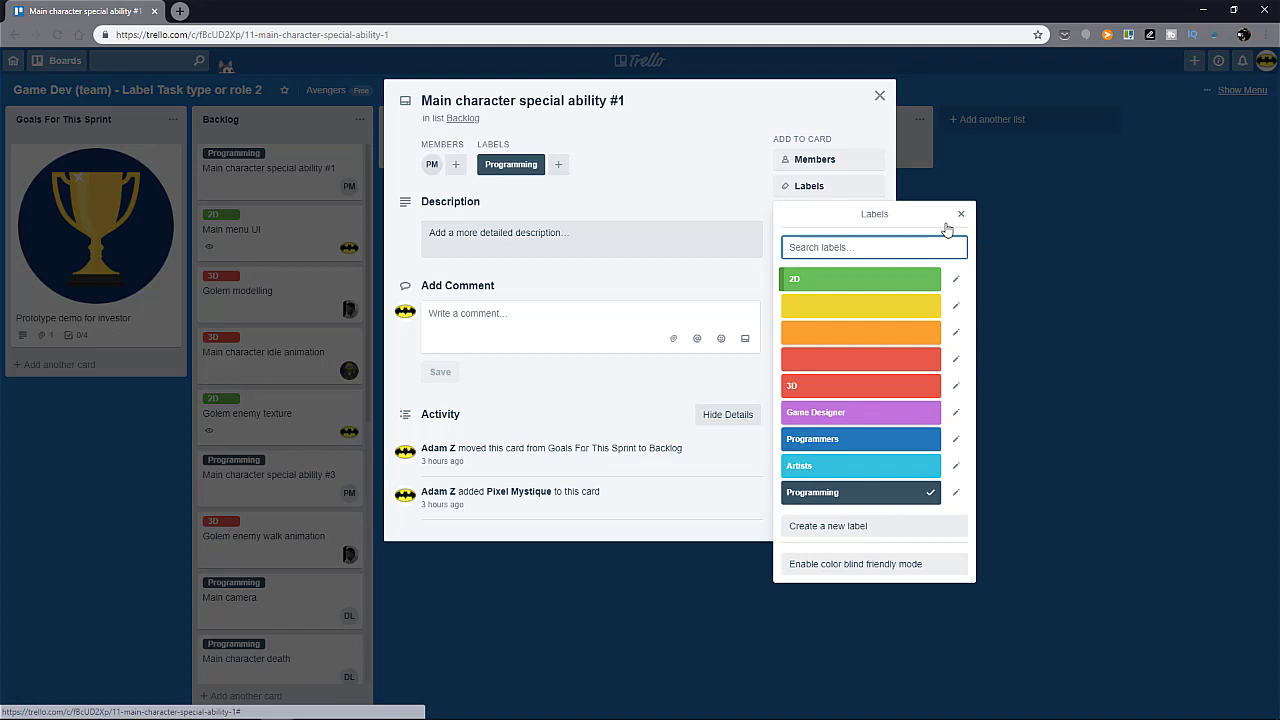
left_click(860, 278)
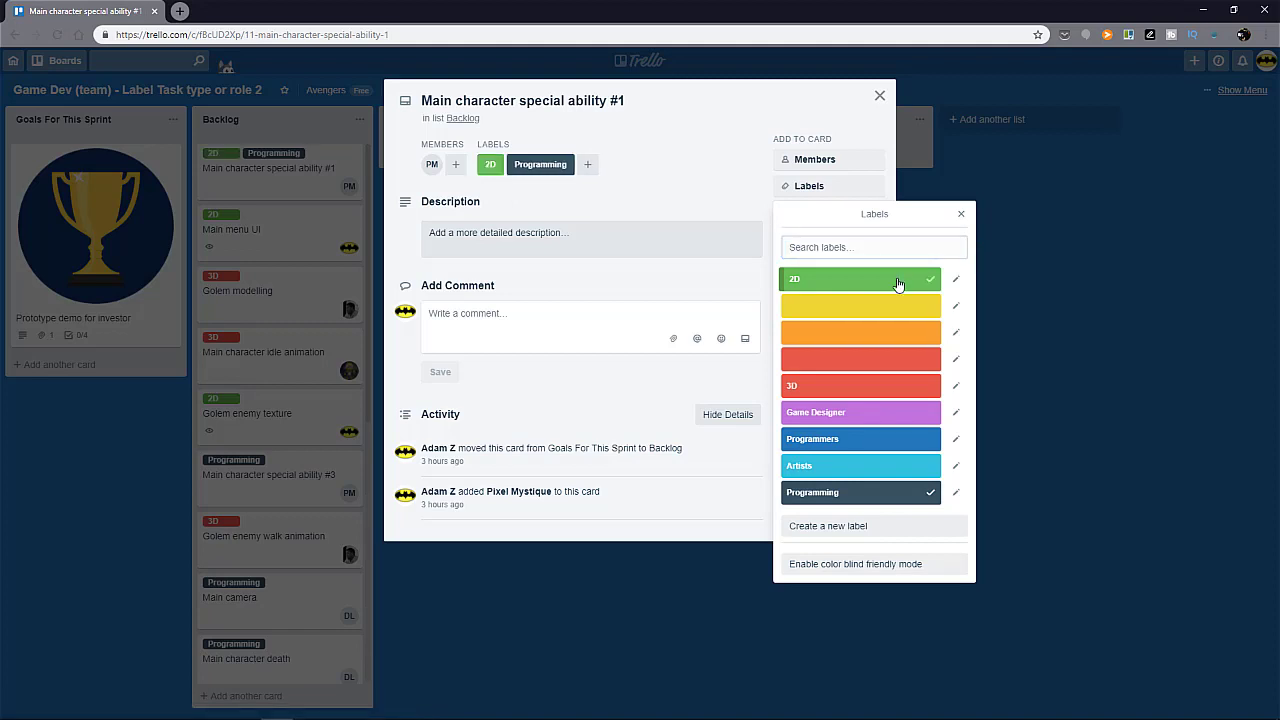
left_click(860, 279)
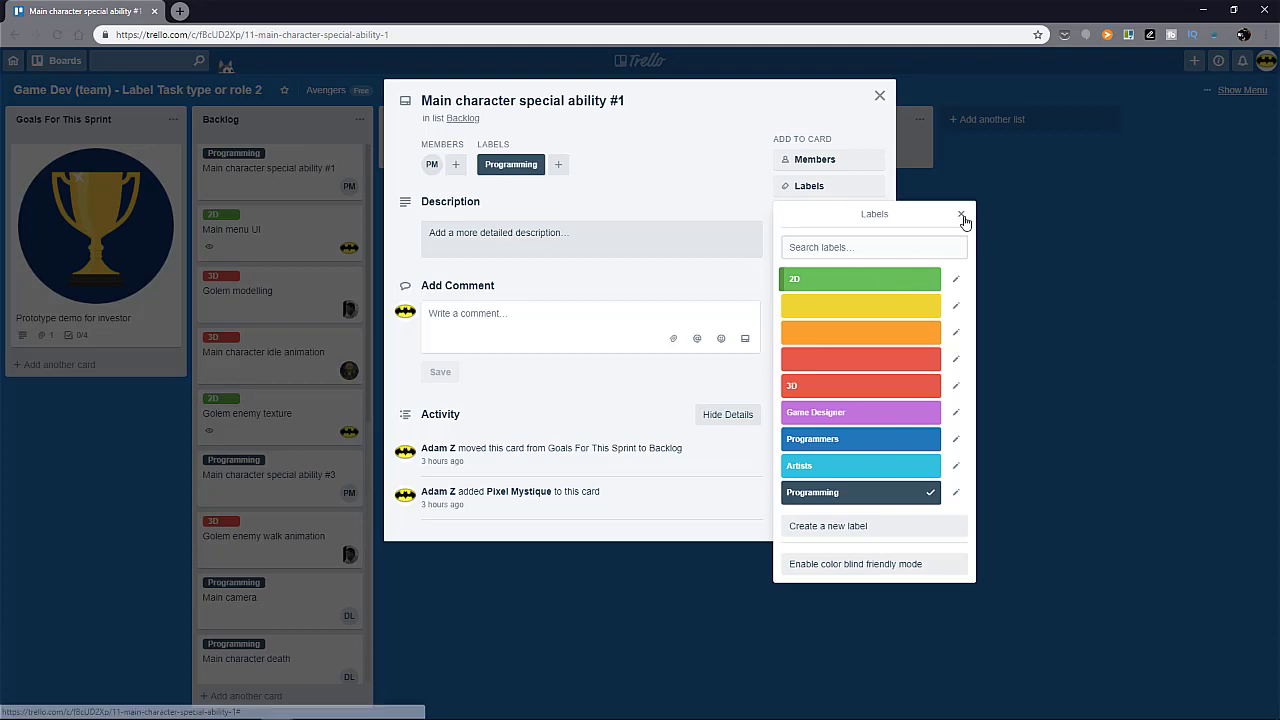
left_click(963, 218)
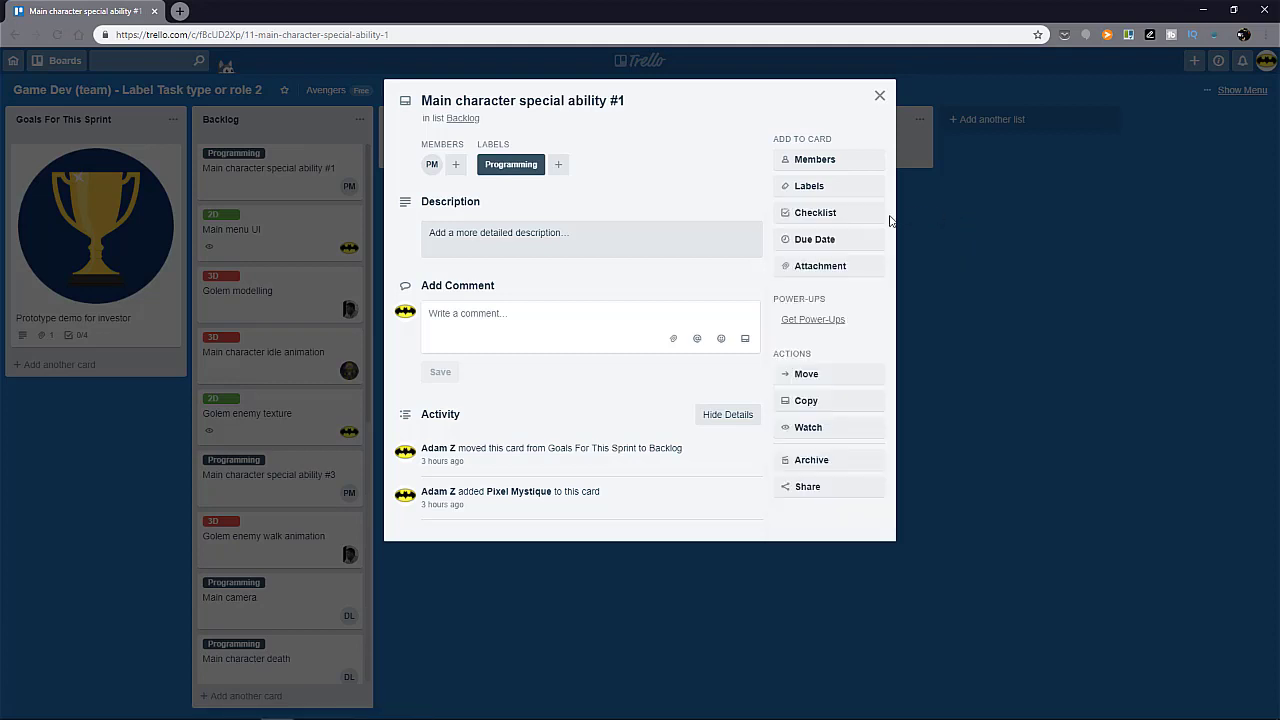
left_click(879, 95)
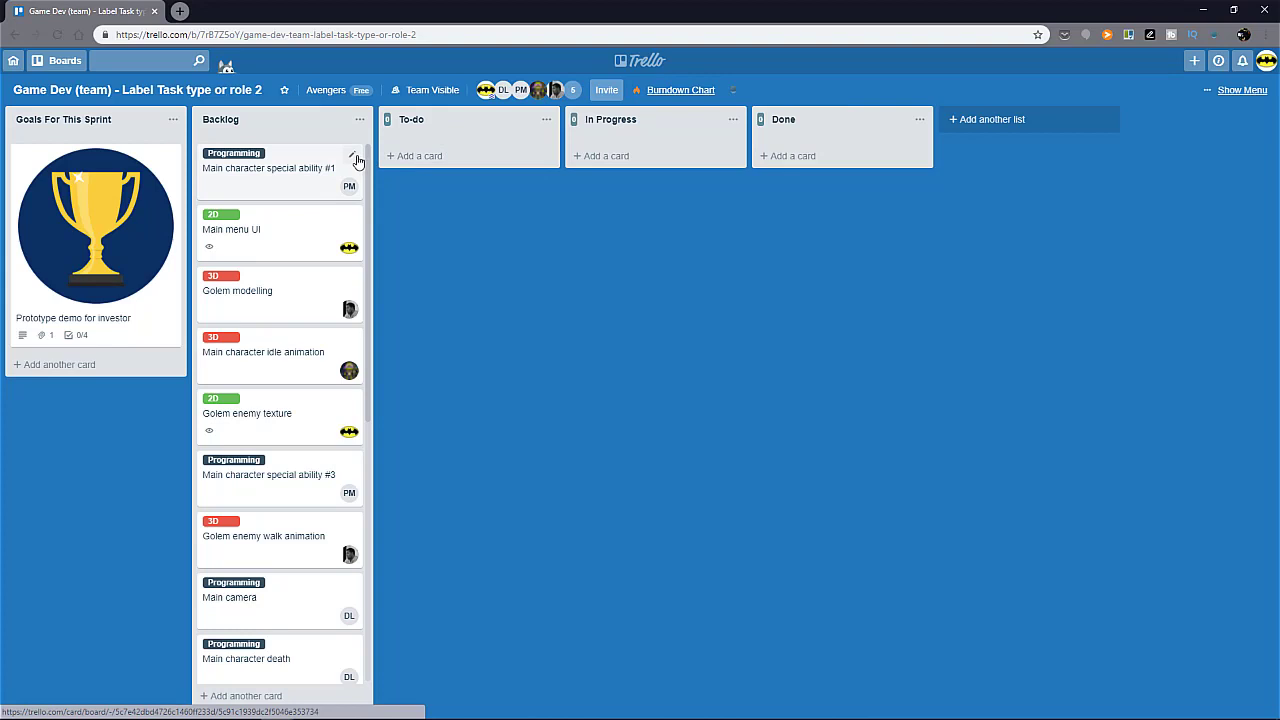
left_click(355, 160)
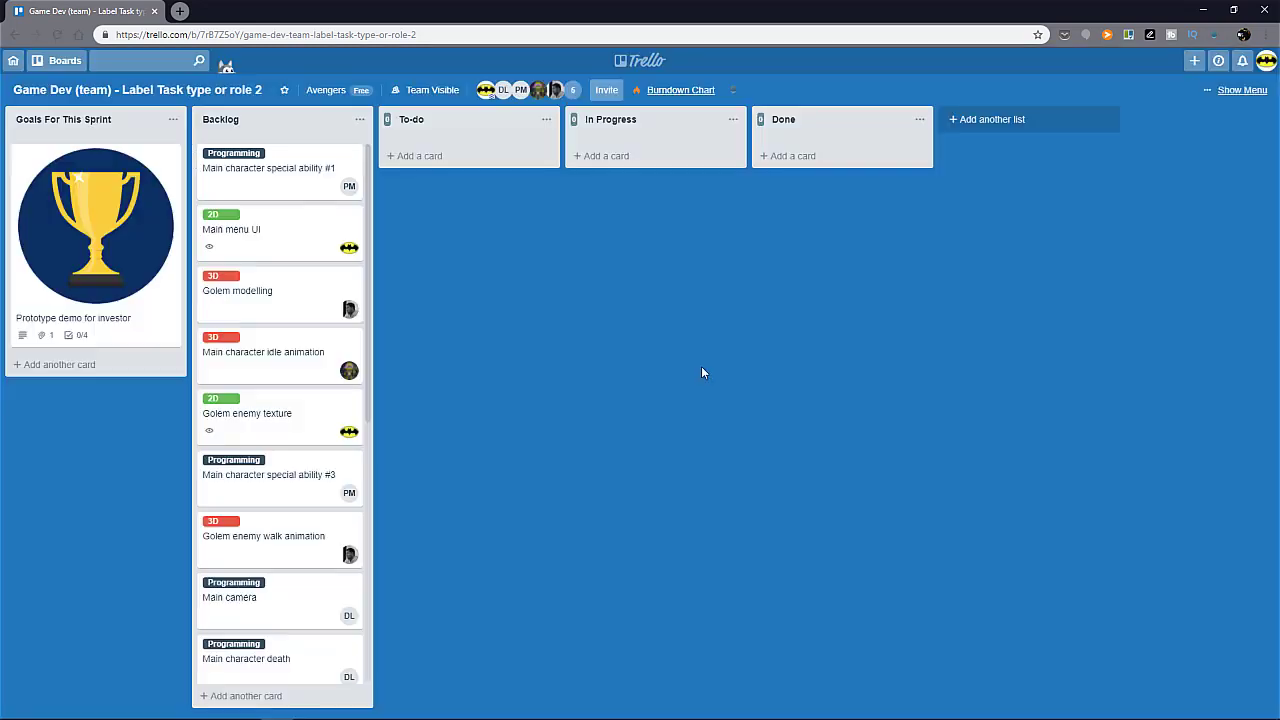
mouse_move(660, 371)
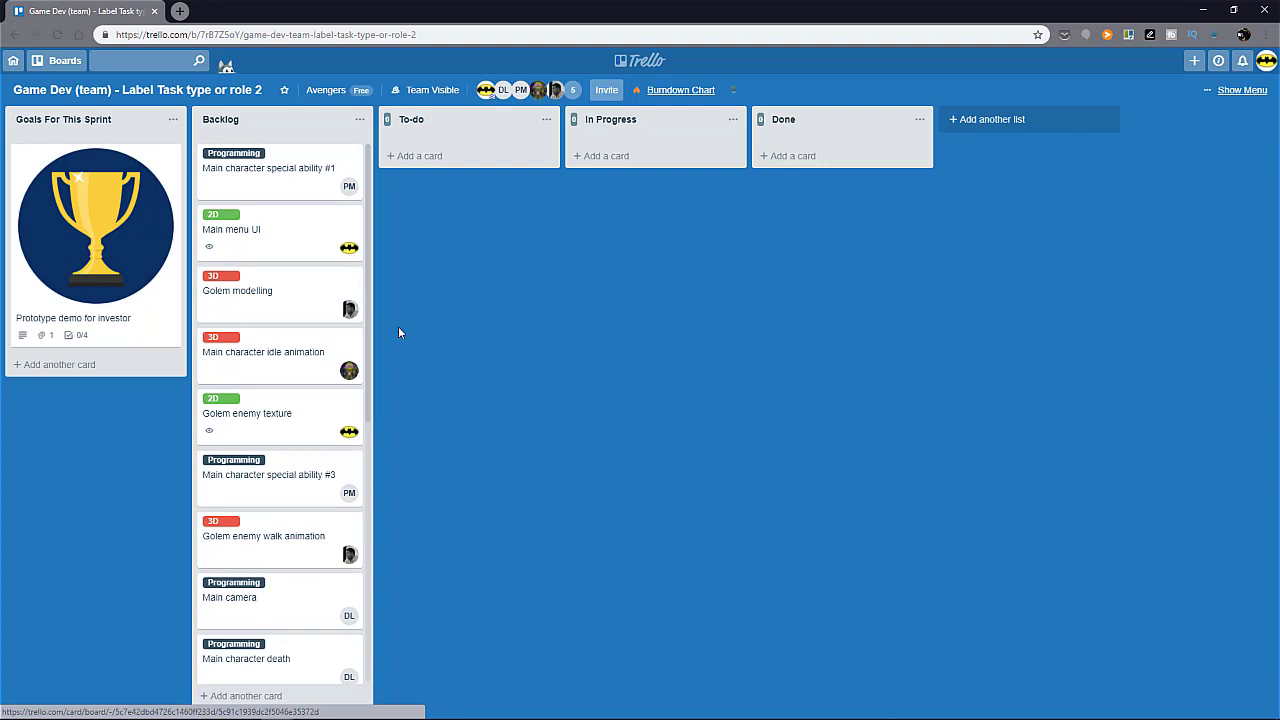
mouse_move(285, 362)
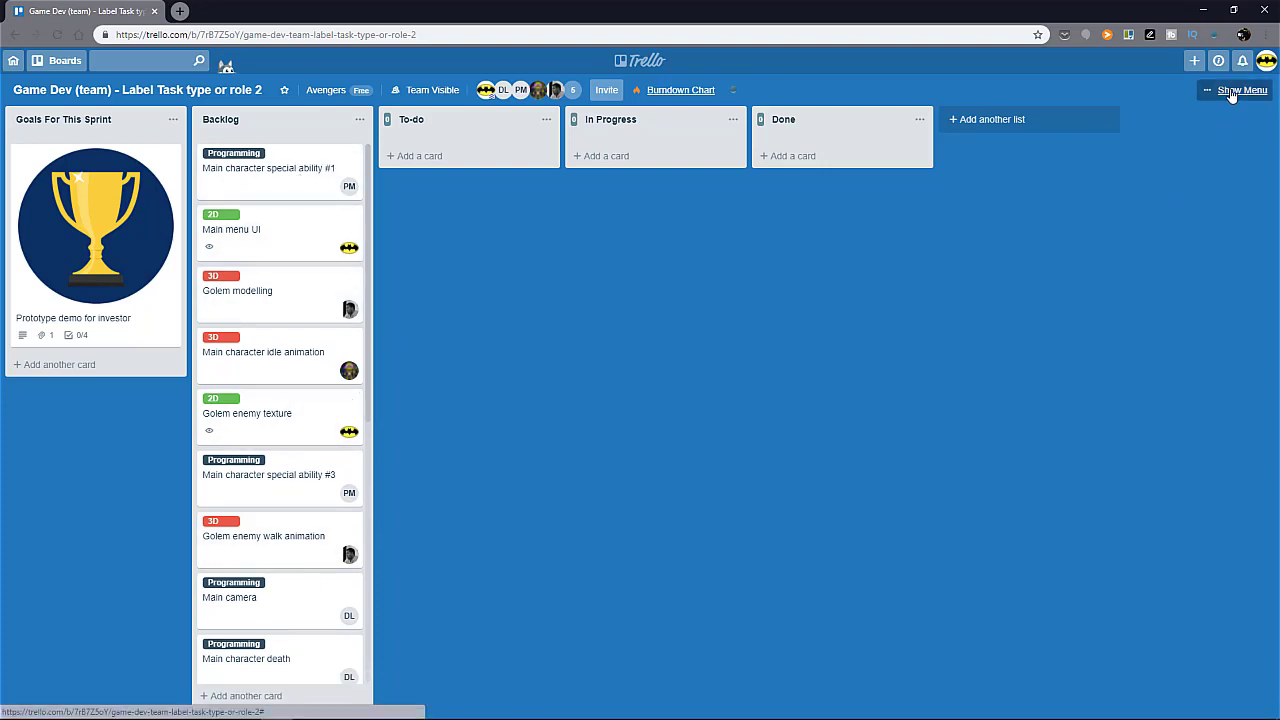
left_click(1242, 90)
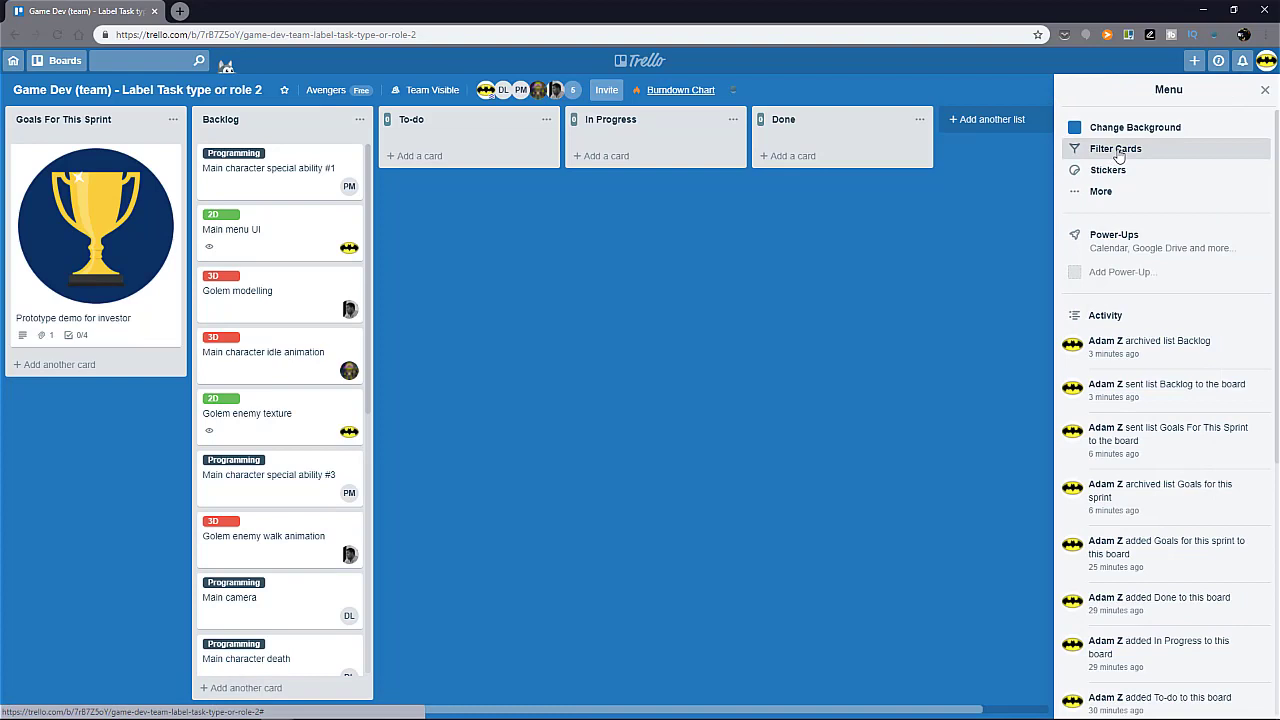
left_click(1115, 148)
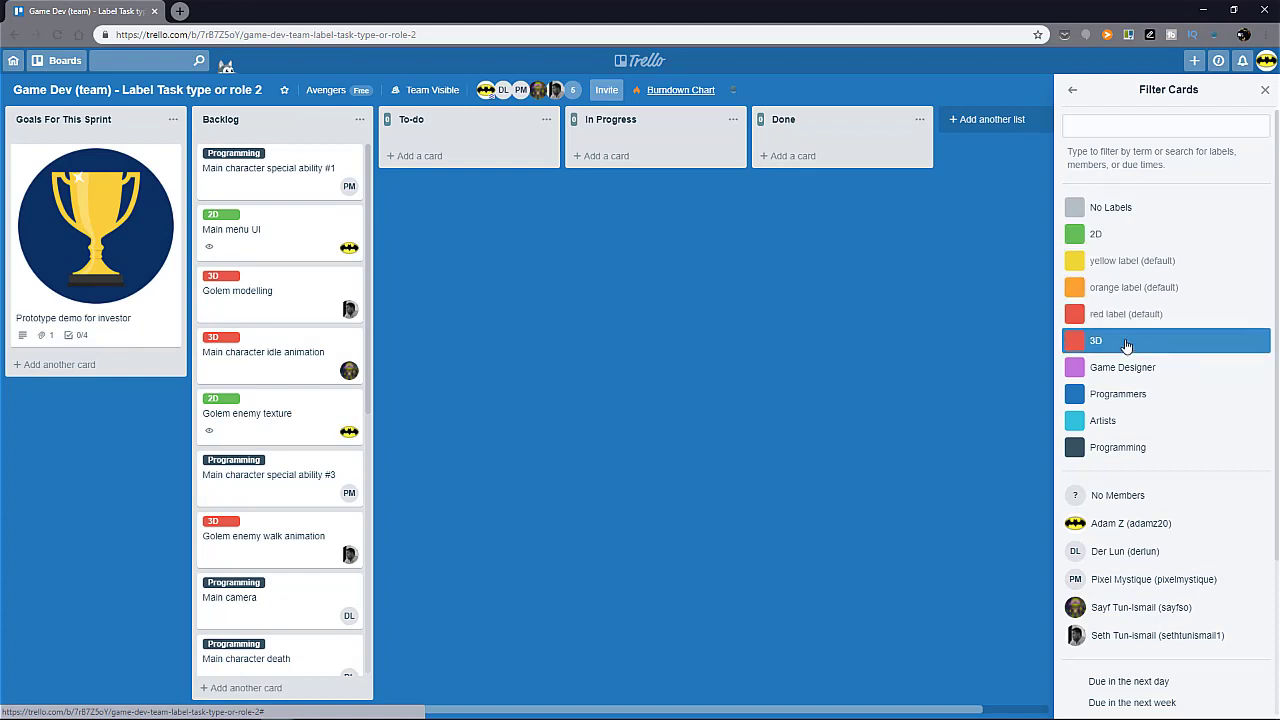
left_click(1096, 340)
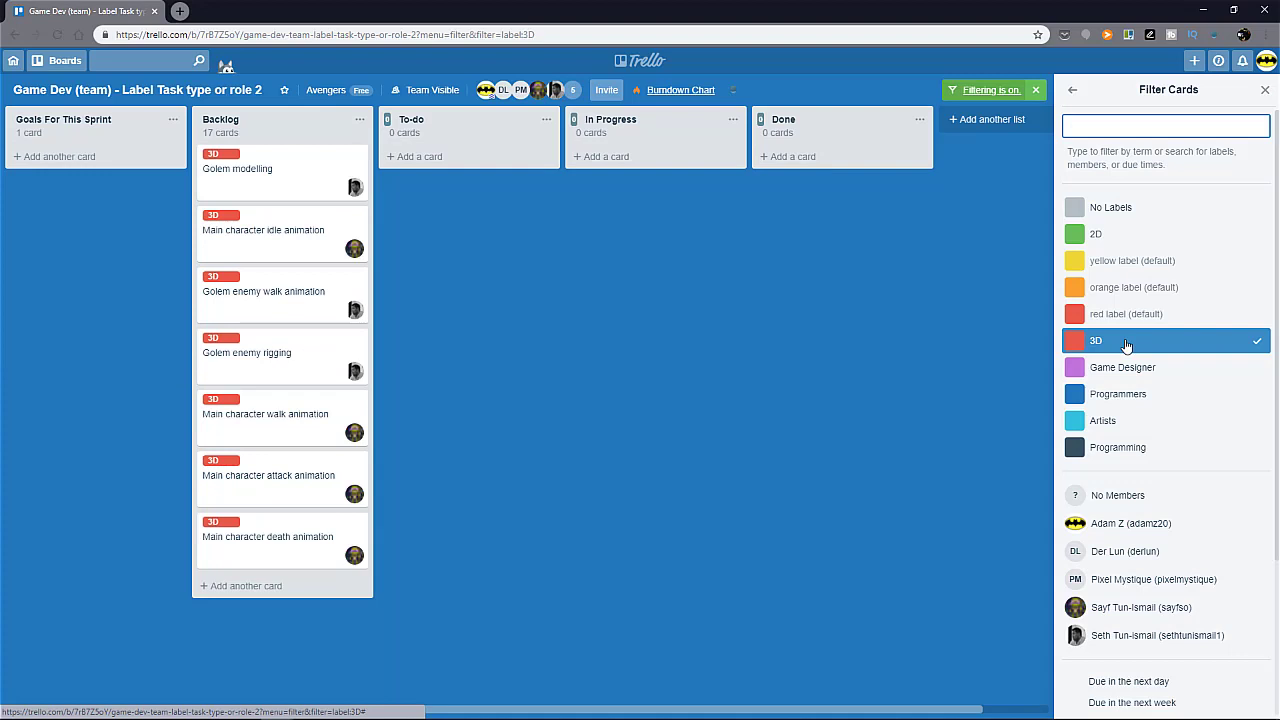
mouse_move(1134, 234)
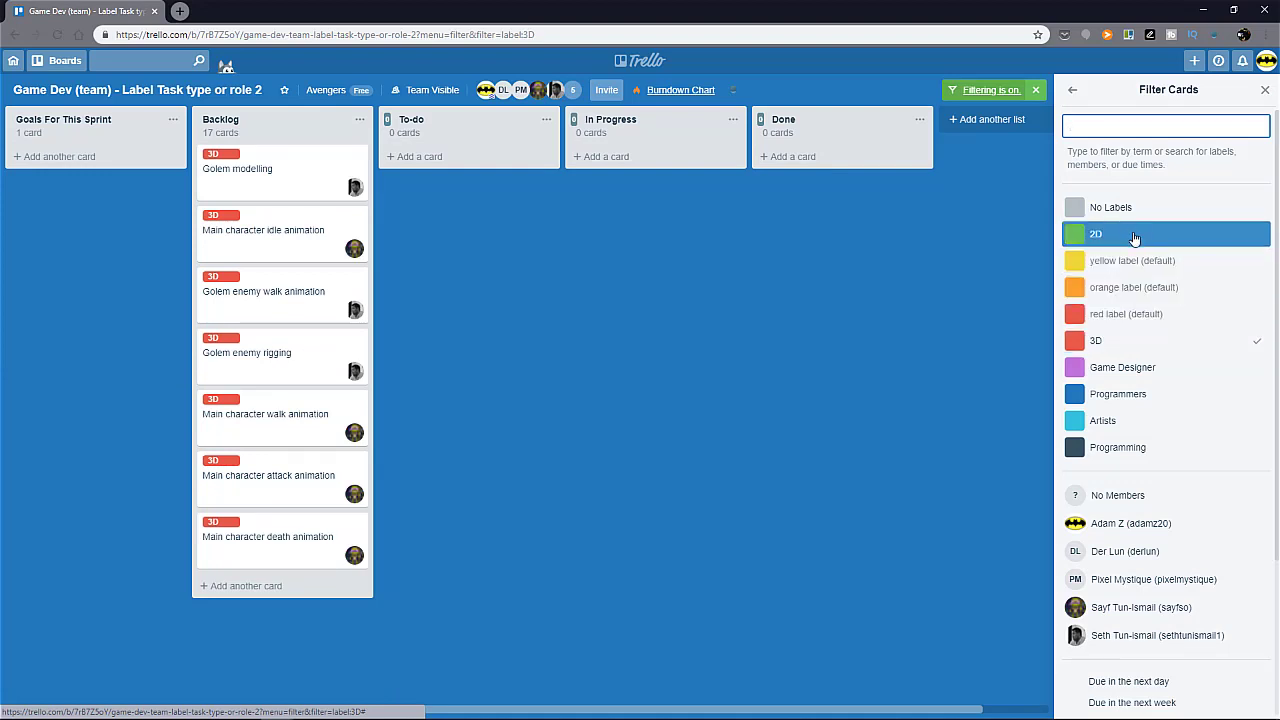
left_click(1134, 234)
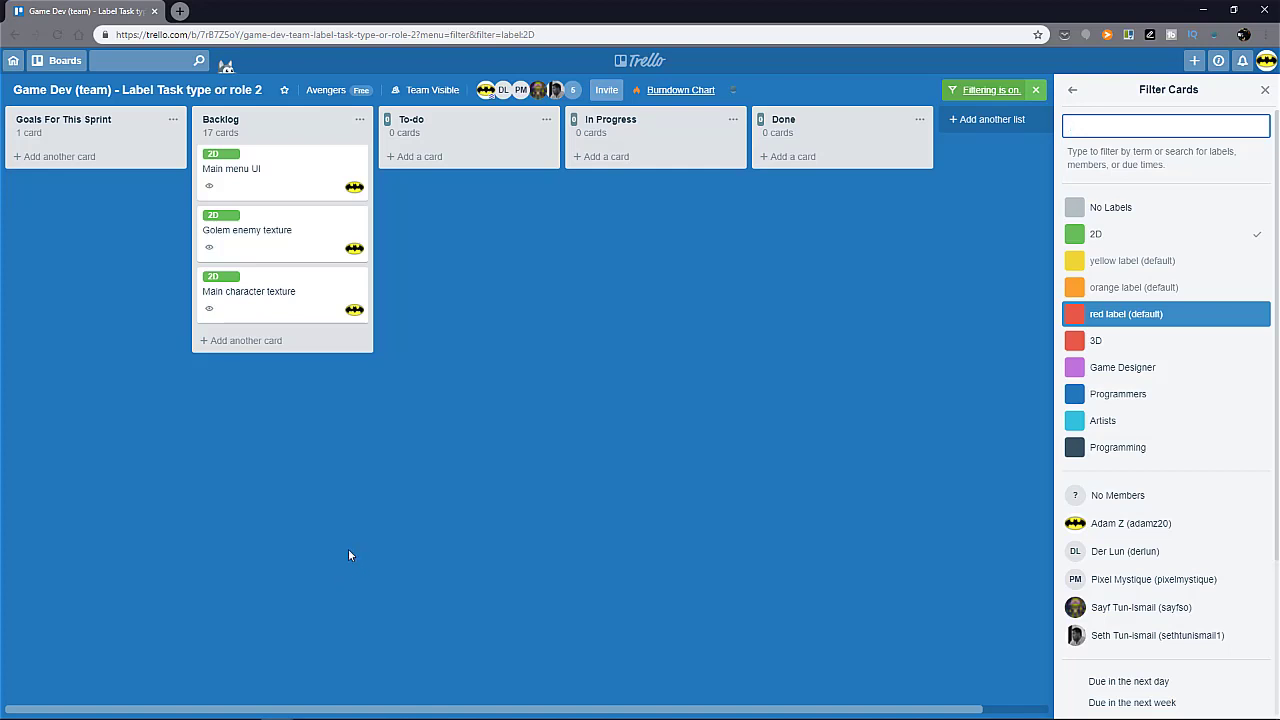
mouse_move(824, 450)
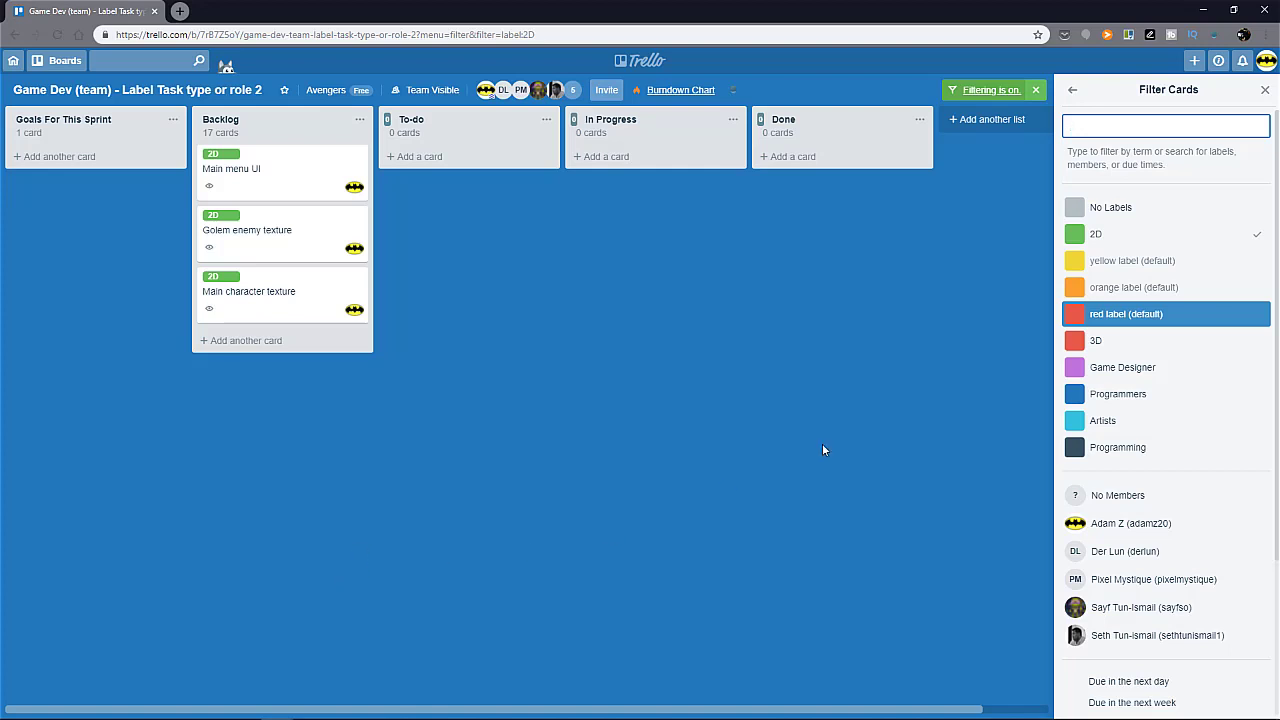
mouse_move(1118, 393)
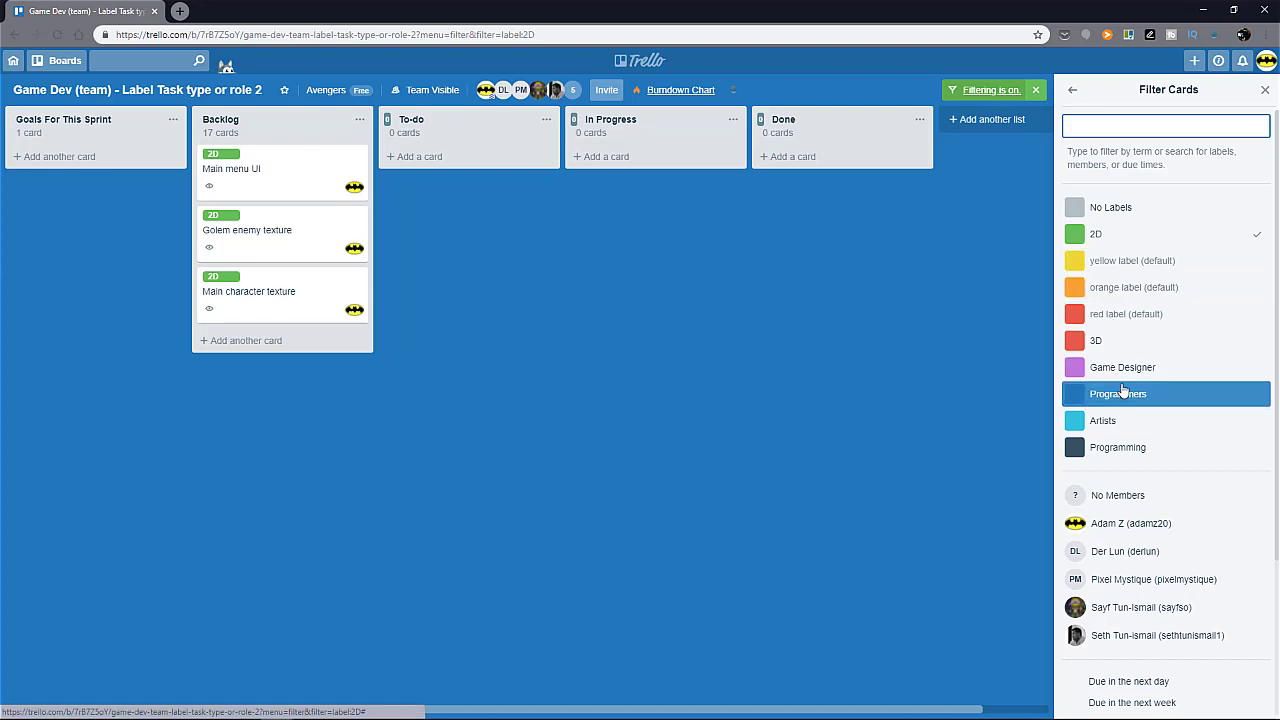
left_click(1071, 89)
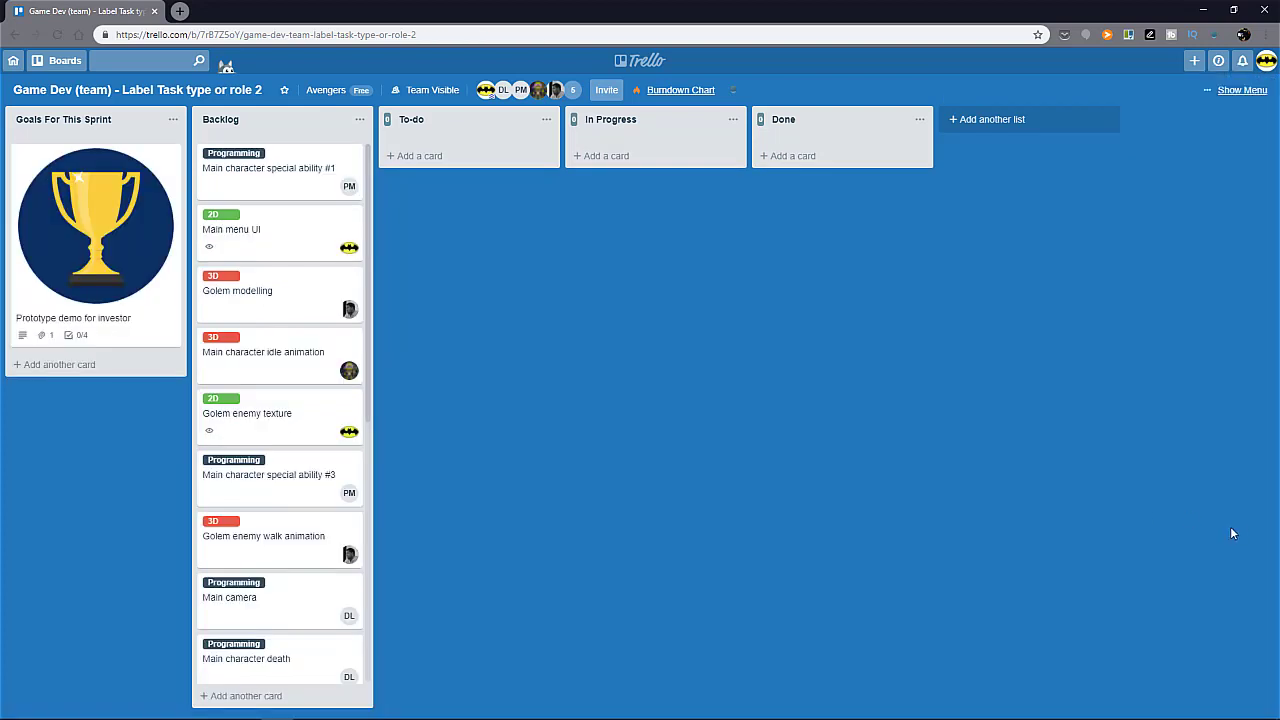
mouse_move(1130, 529)
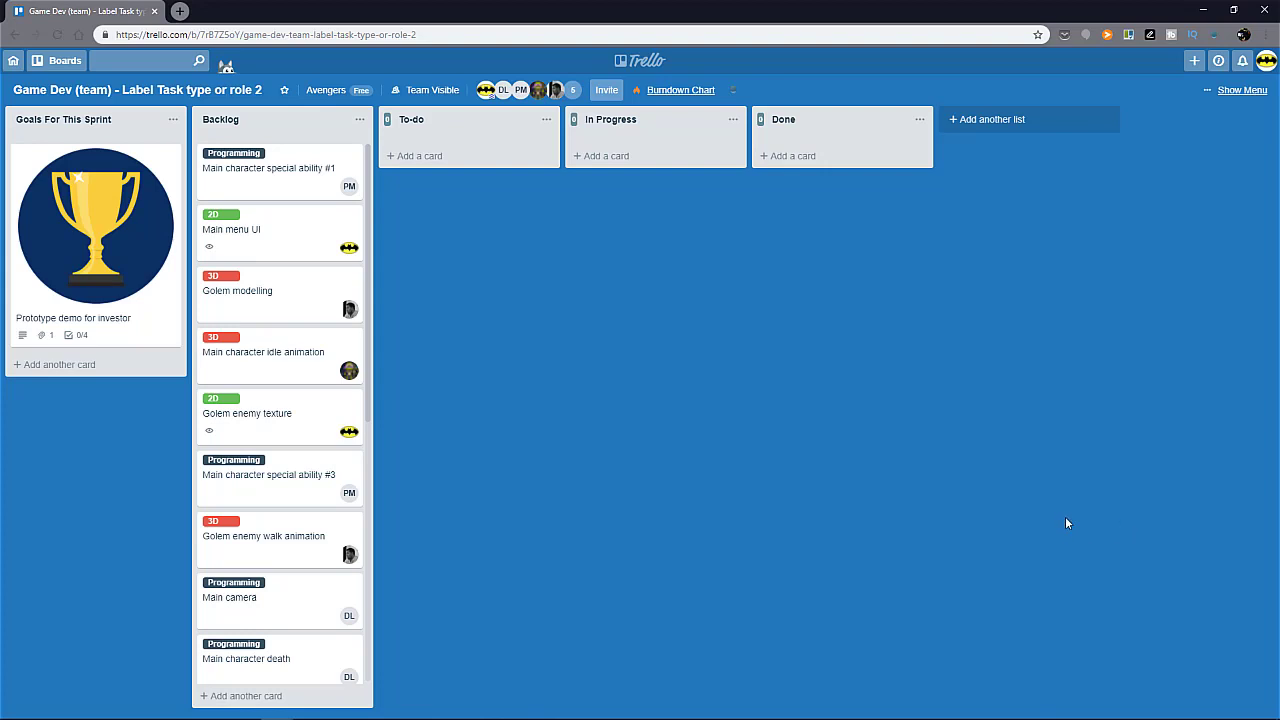
mouse_move(1057, 514)
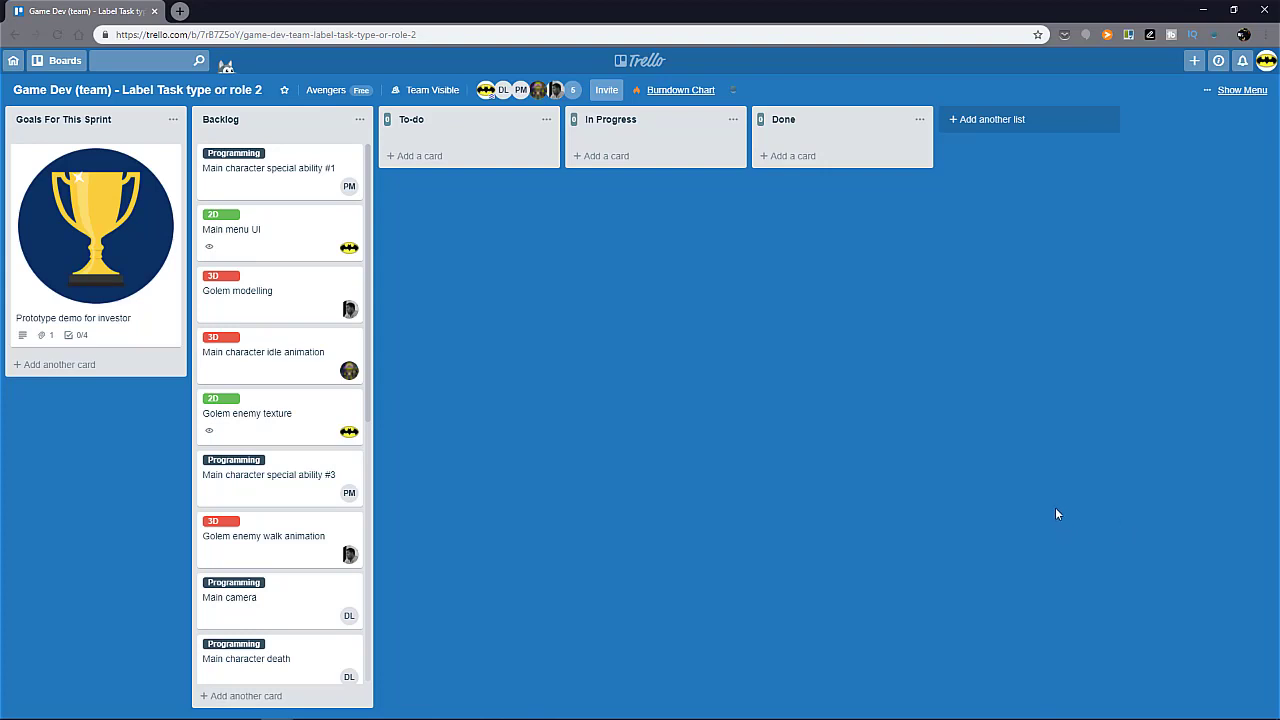
mouse_move(1048, 514)
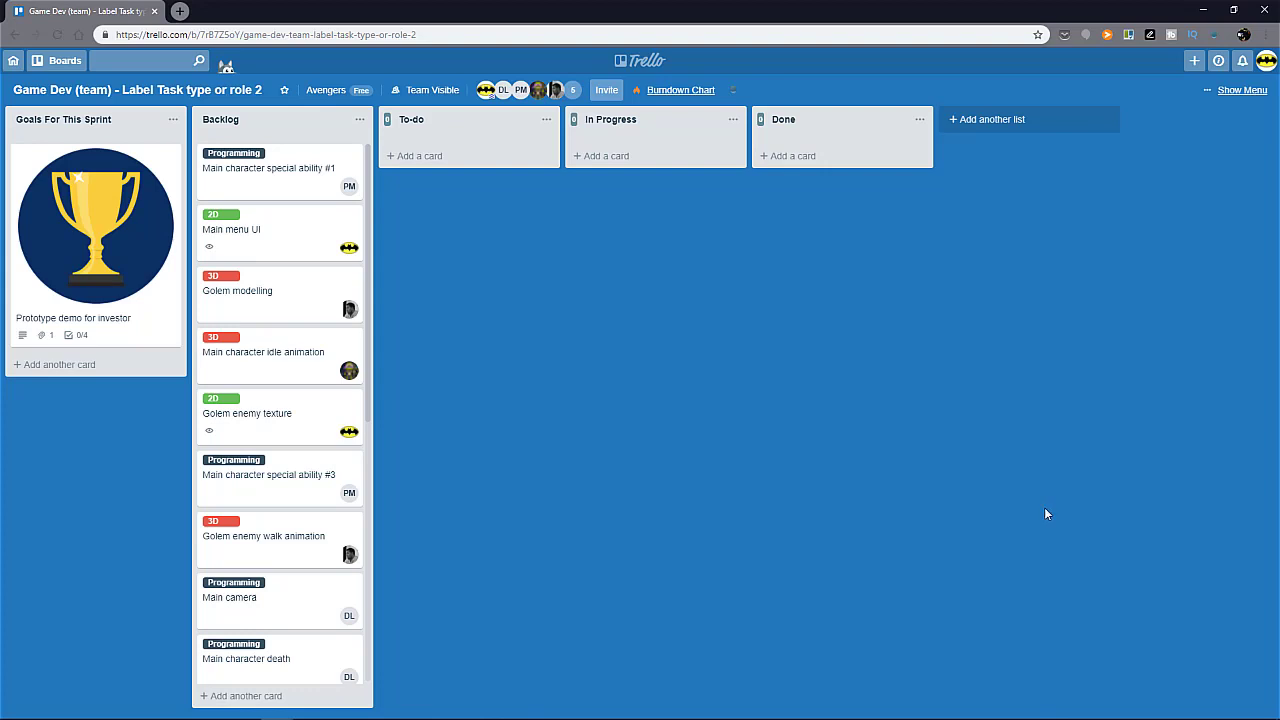
mouse_move(1044, 515)
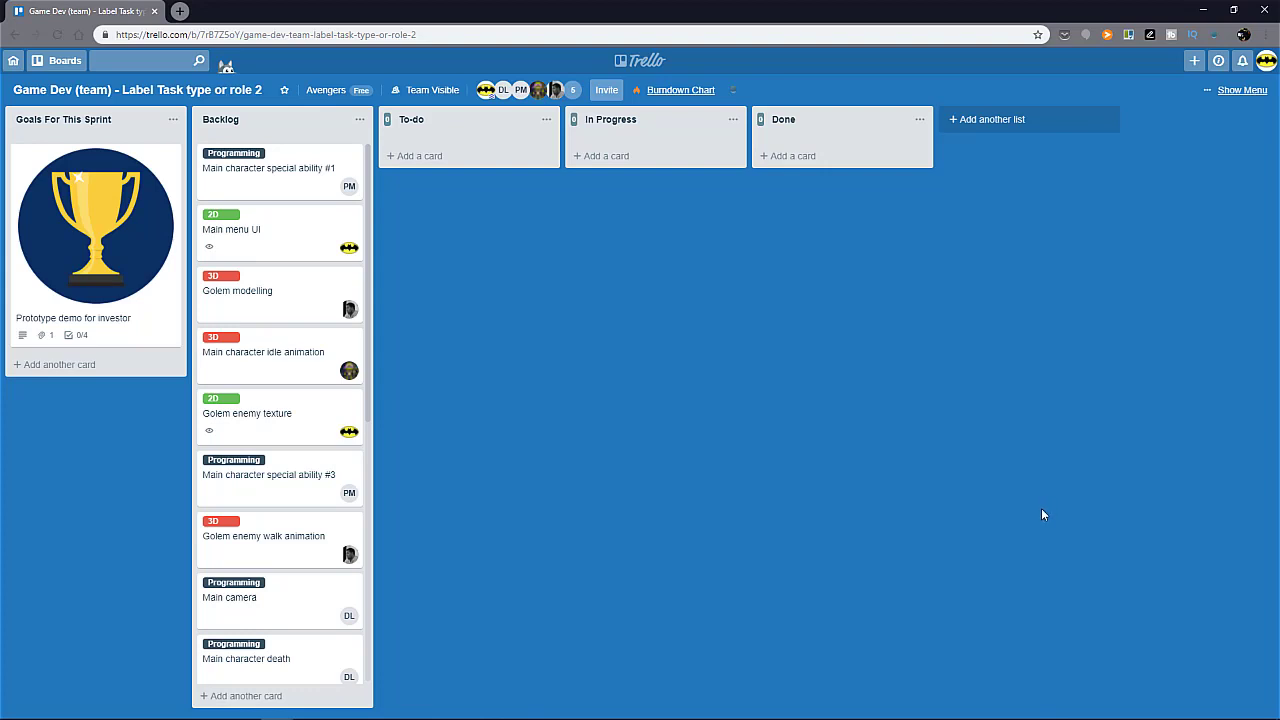
mouse_move(1040, 514)
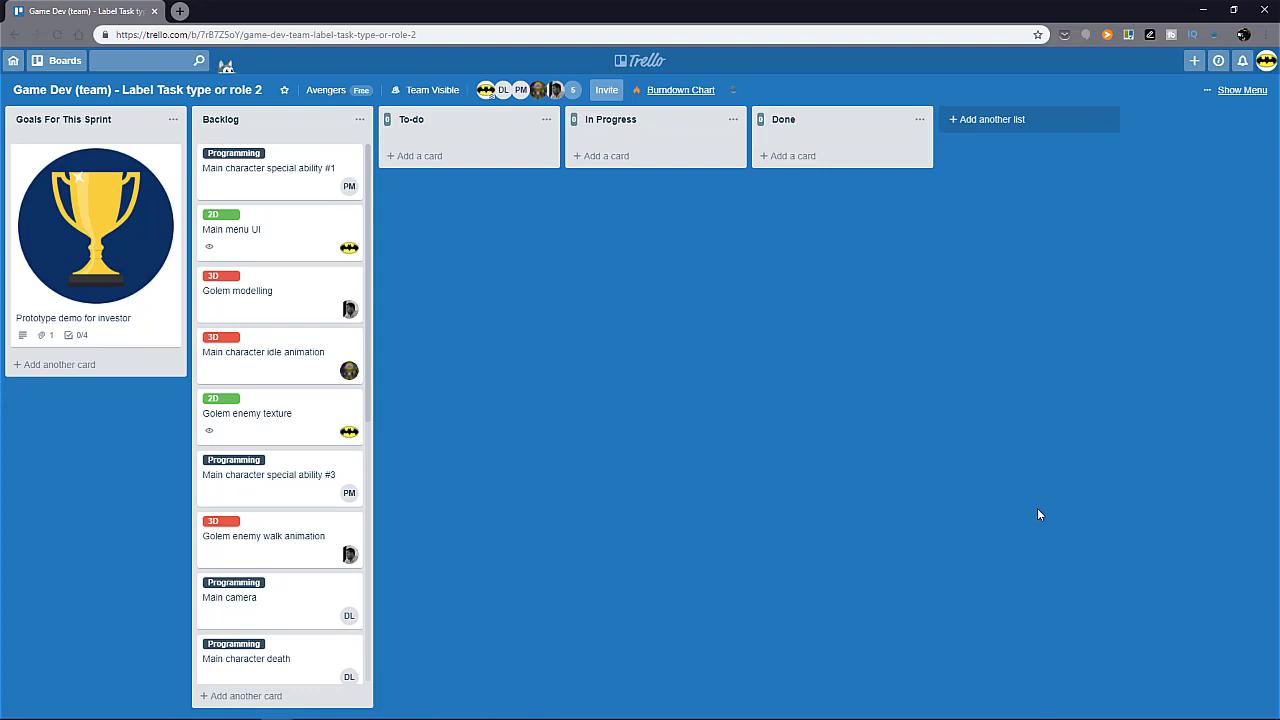
mouse_move(1036, 516)
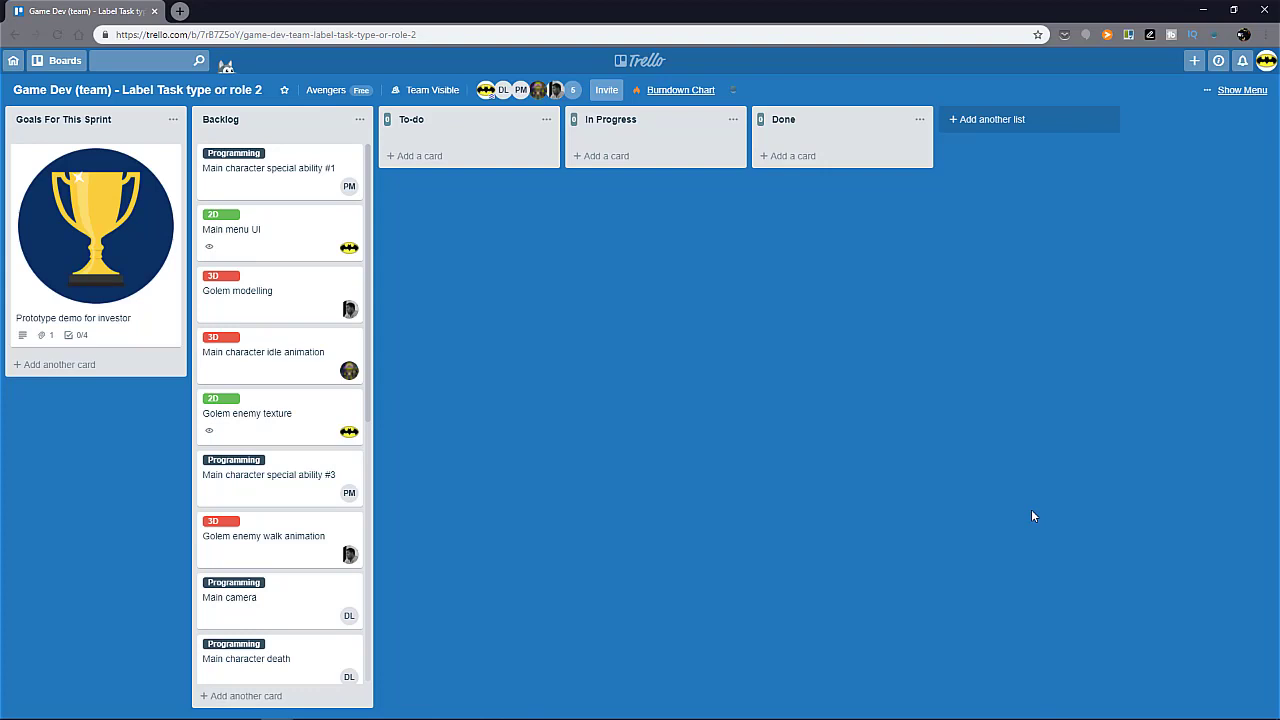
mouse_move(1028, 520)
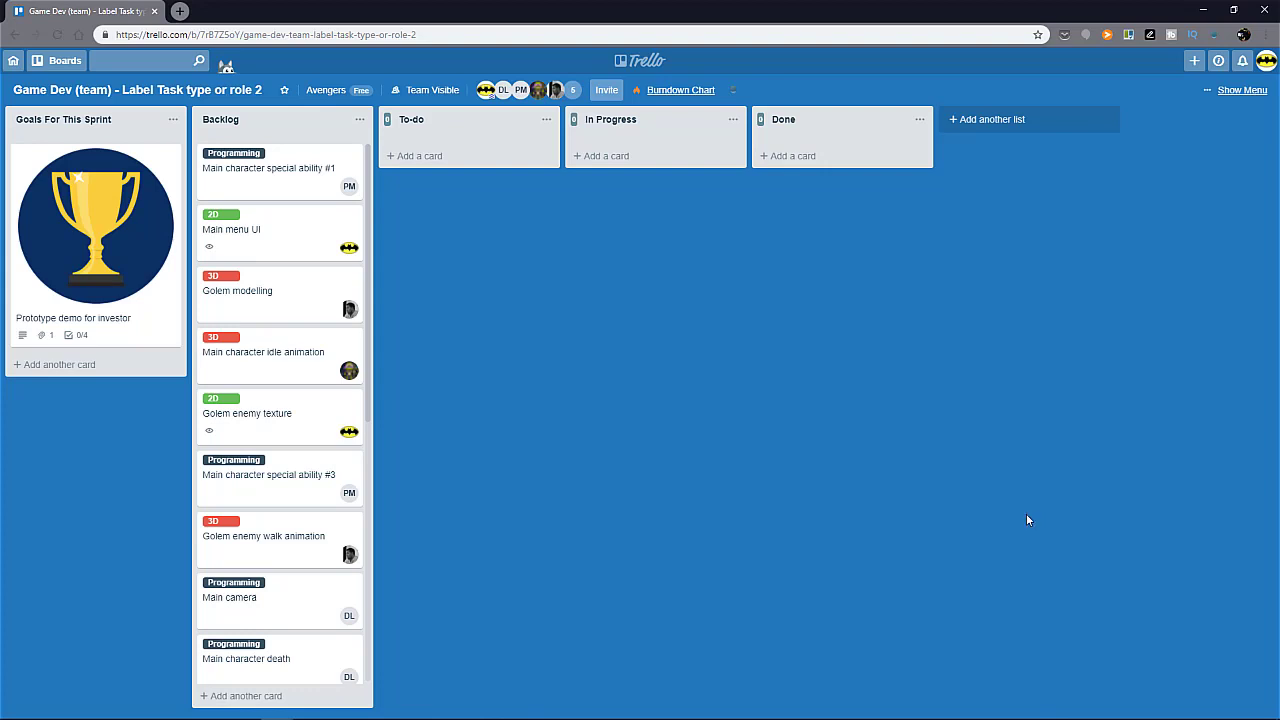
mouse_move(1022, 520)
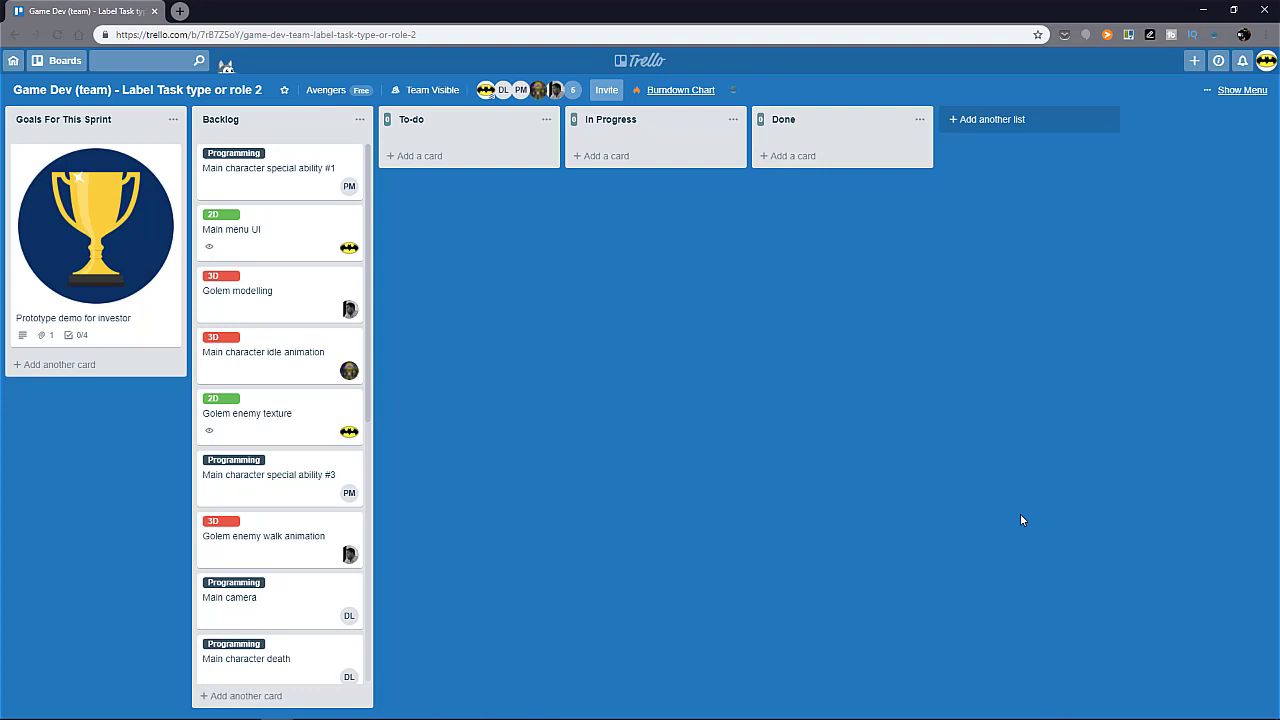
mouse_move(810, 525)
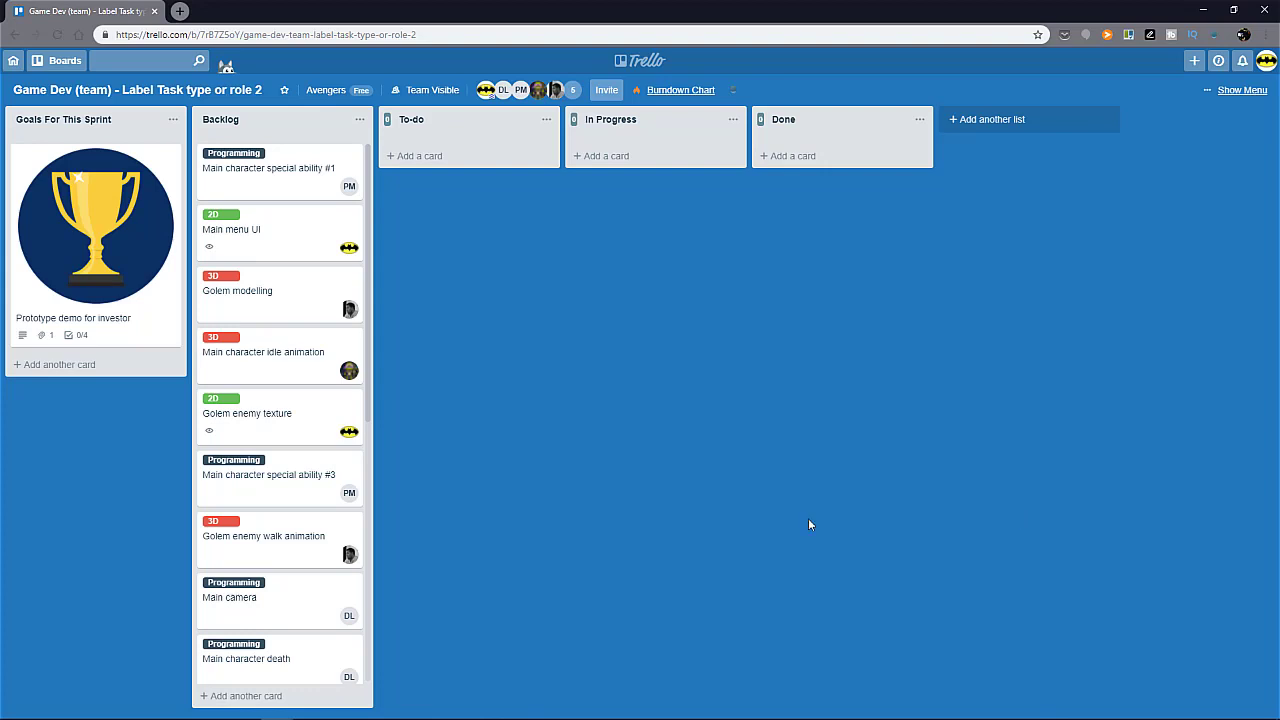
mouse_move(660, 548)
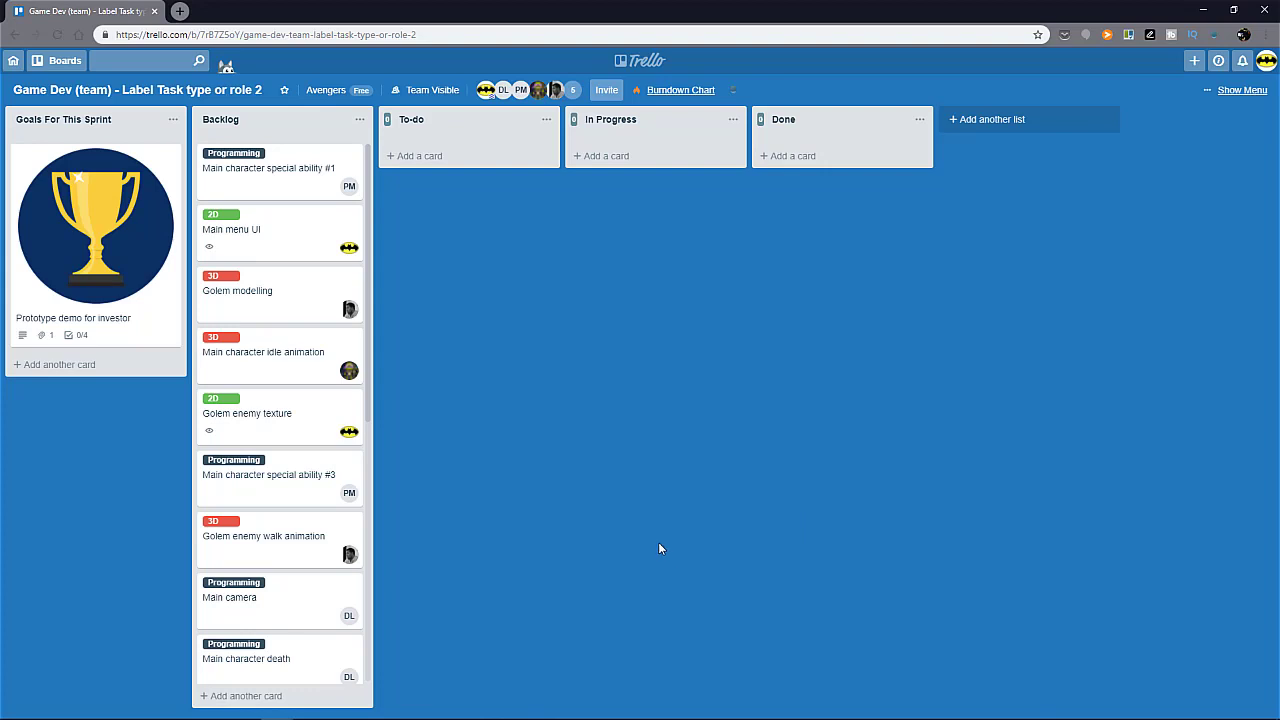
mouse_move(870, 548)
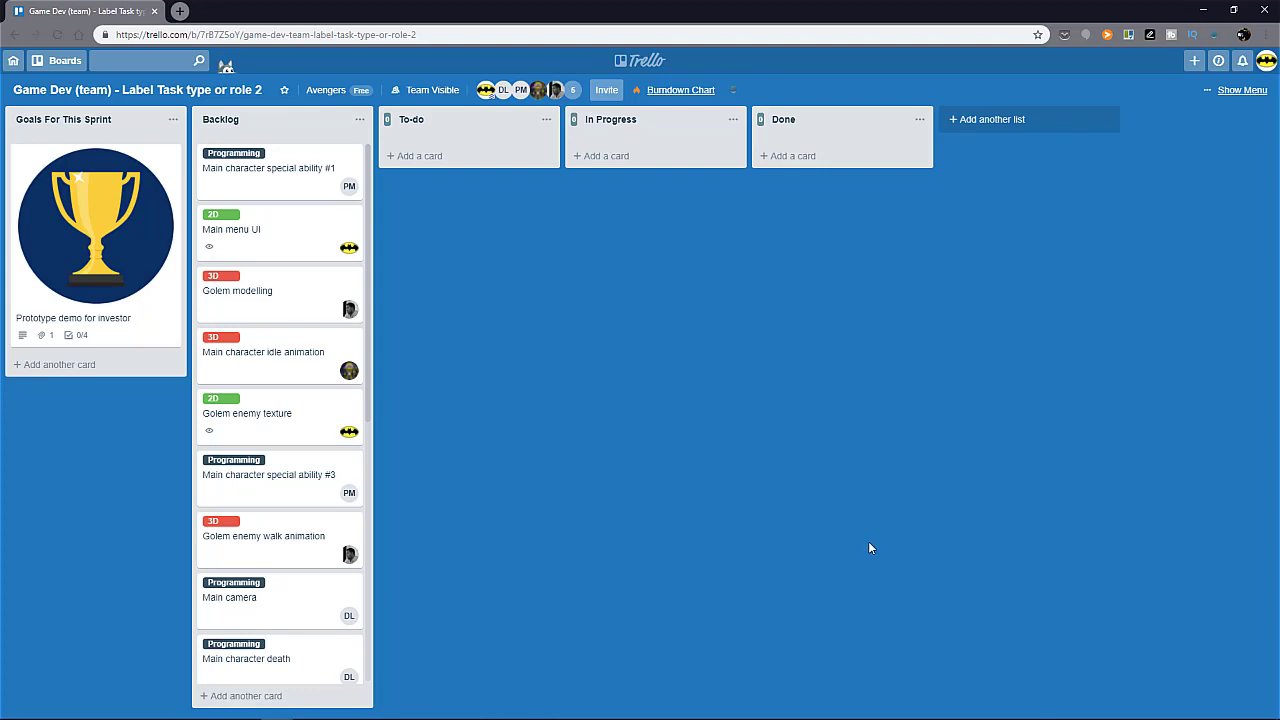
mouse_move(869, 540)
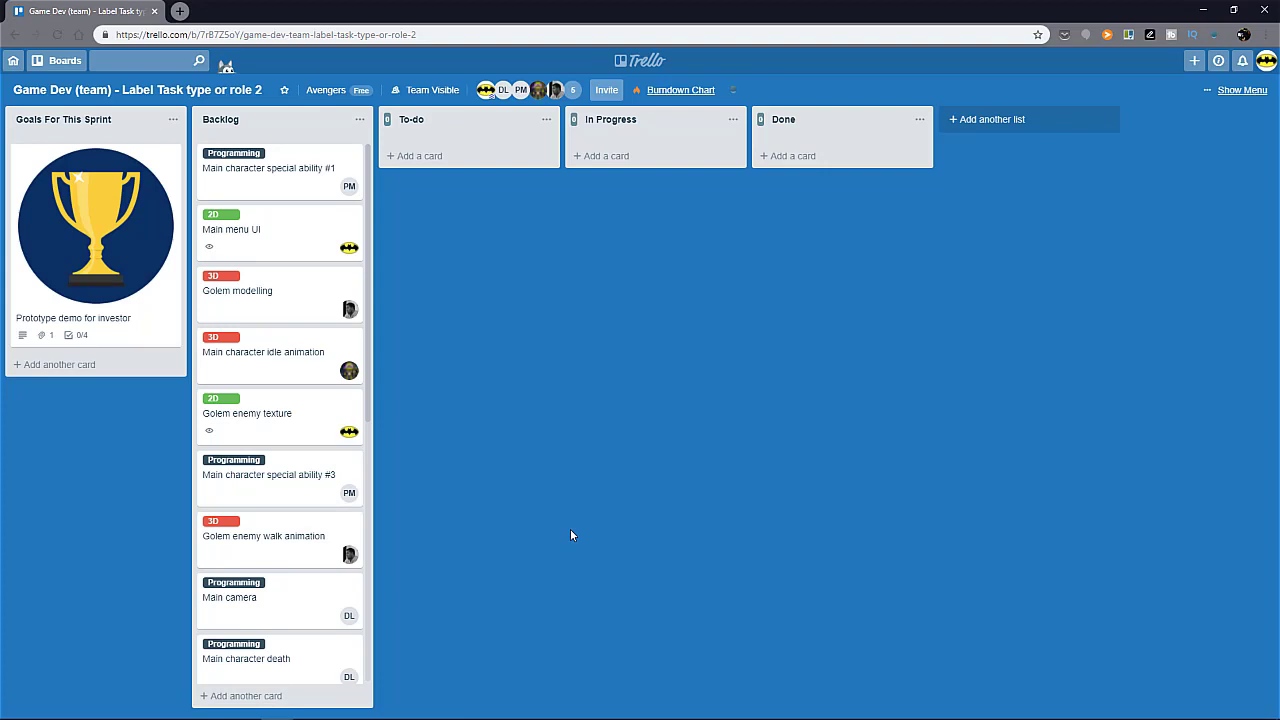
mouse_move(567, 524)
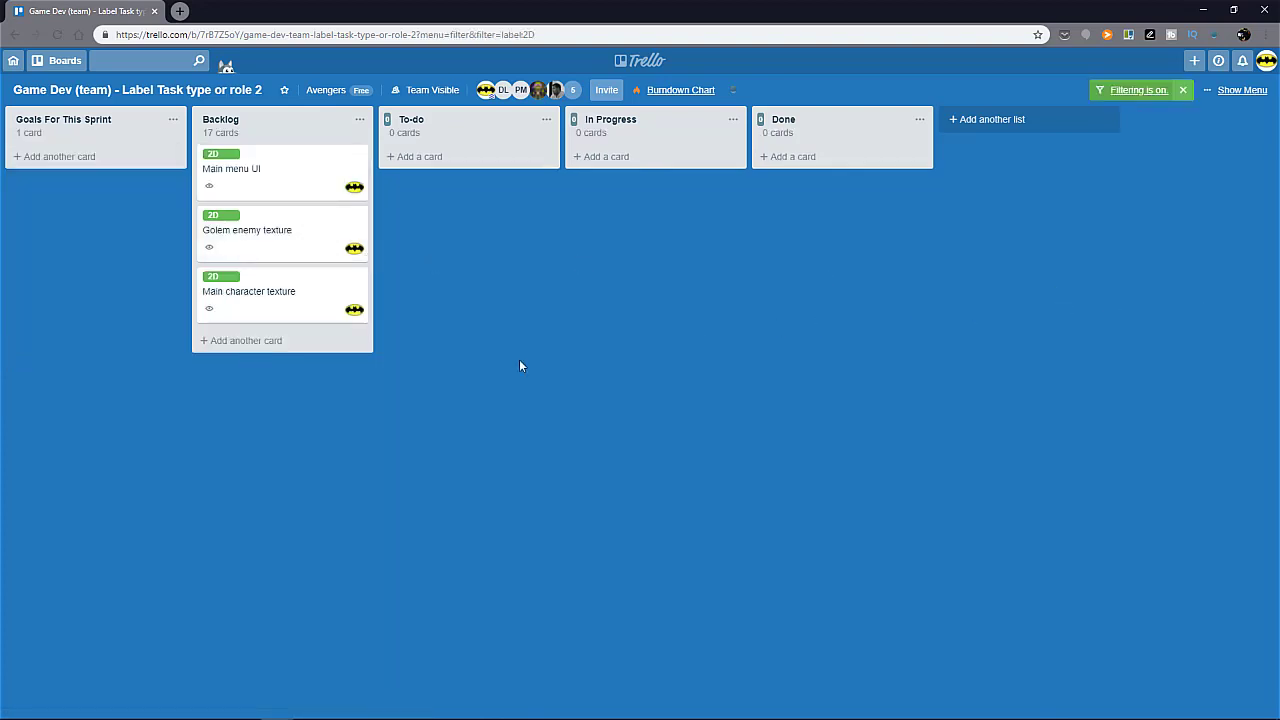
mouse_move(450, 264)
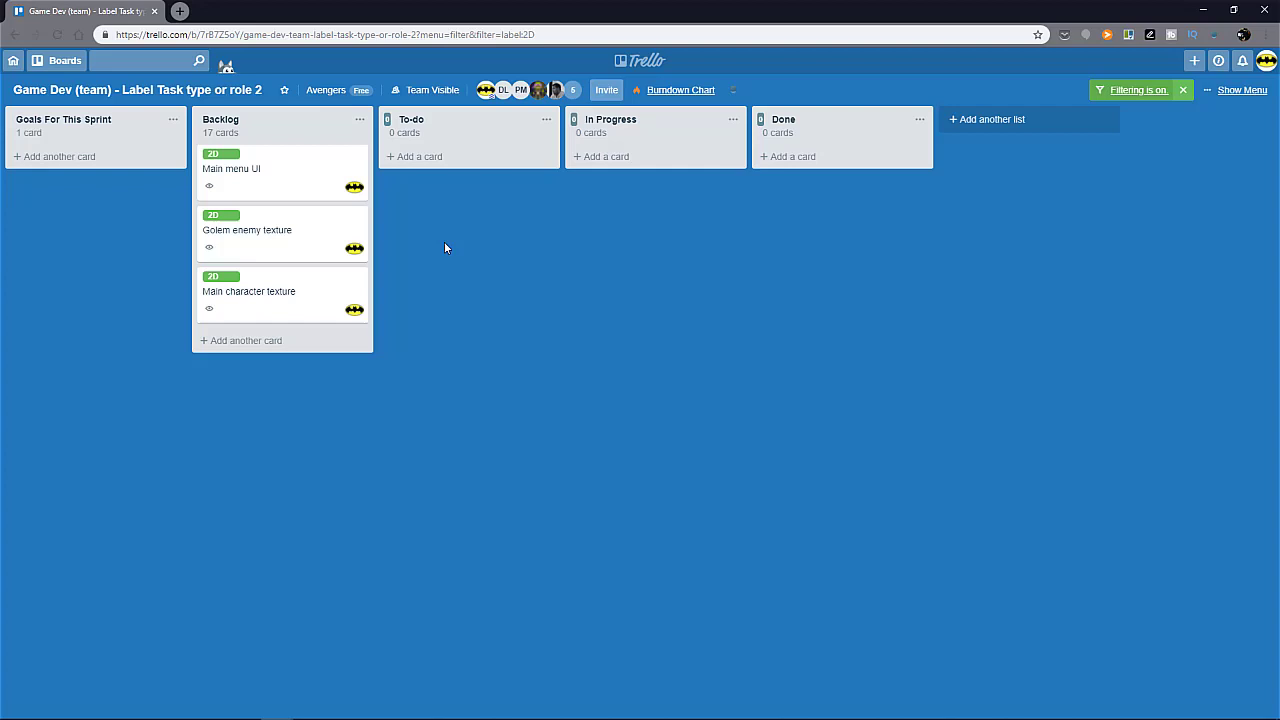
mouse_move(450, 243)
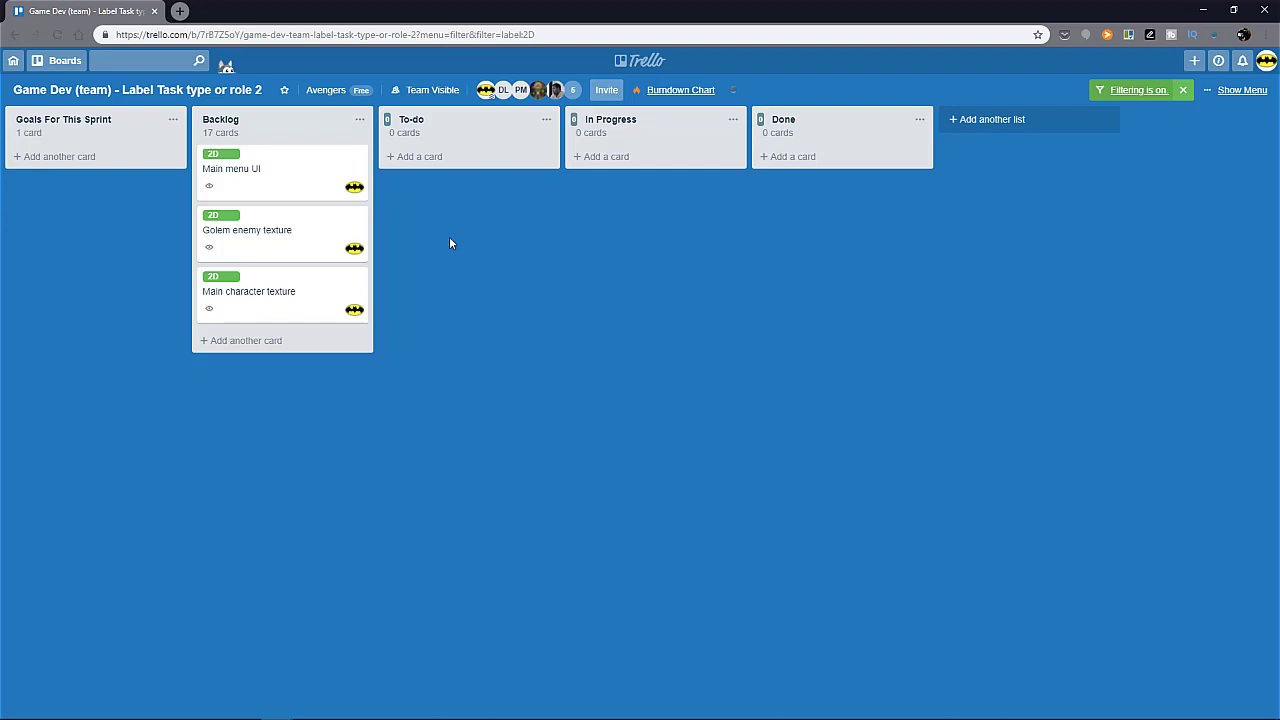
mouse_move(491, 291)
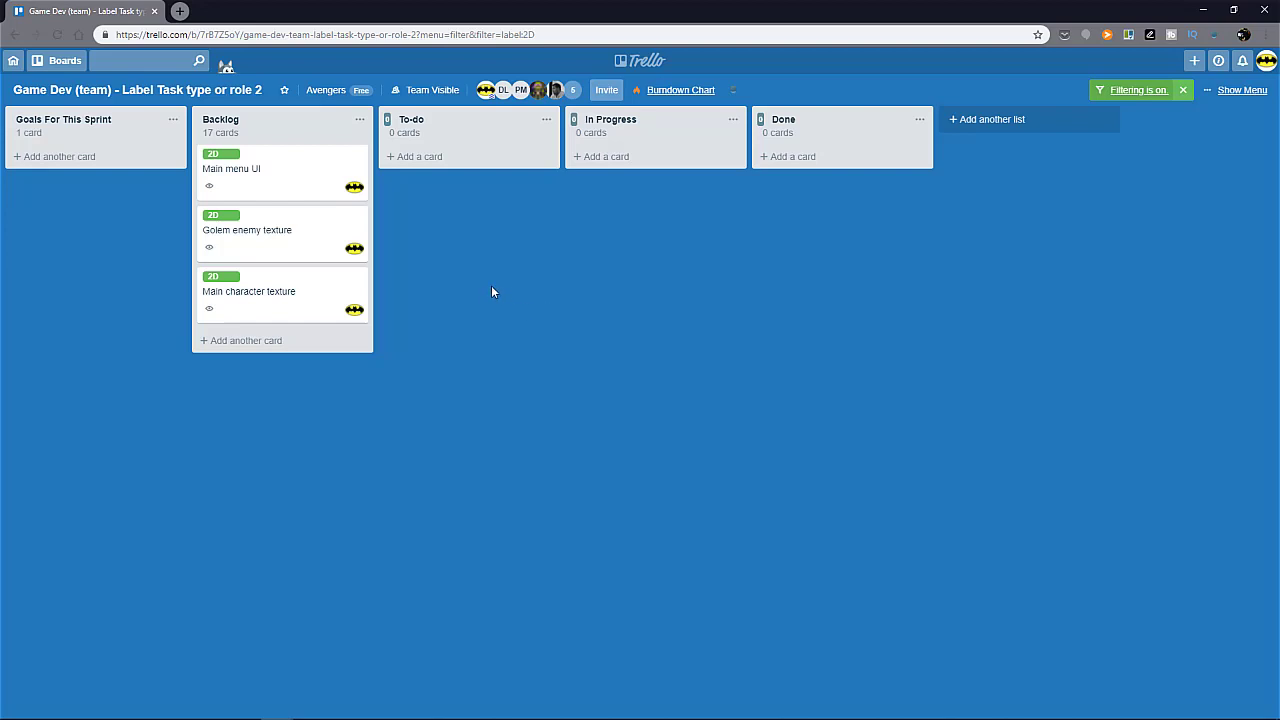
mouse_move(423, 260)
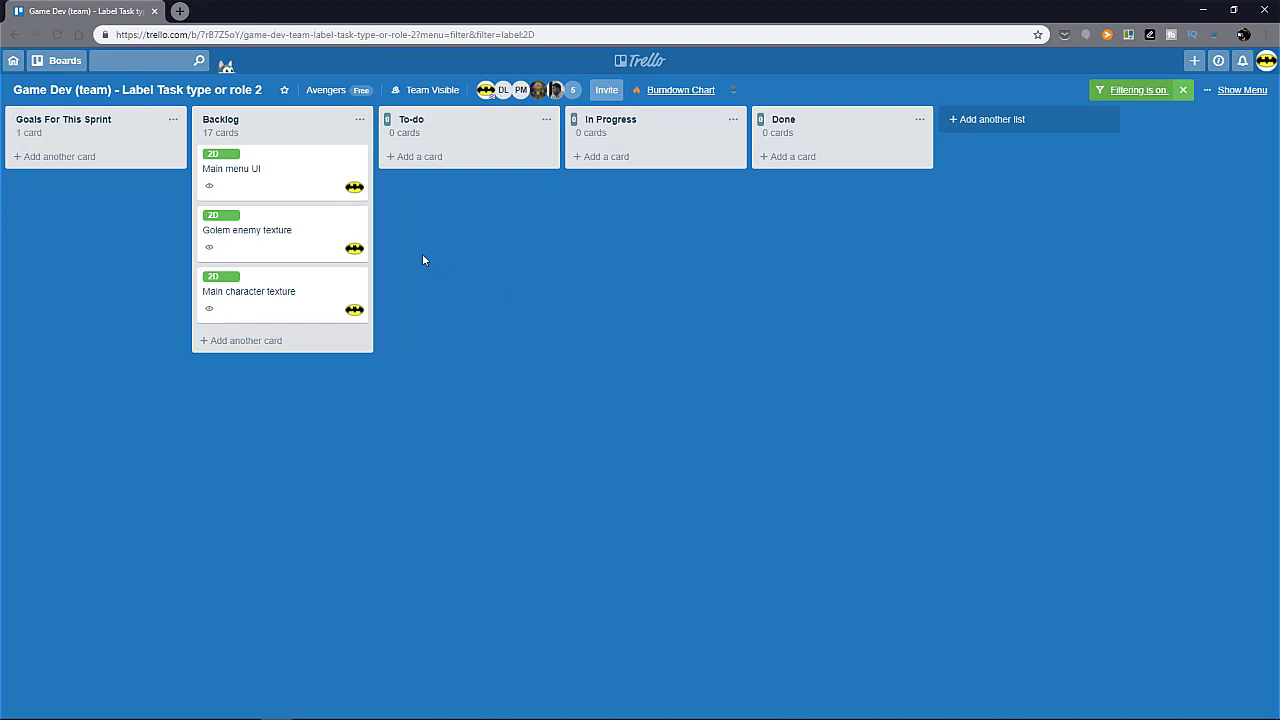
mouse_move(270, 177)
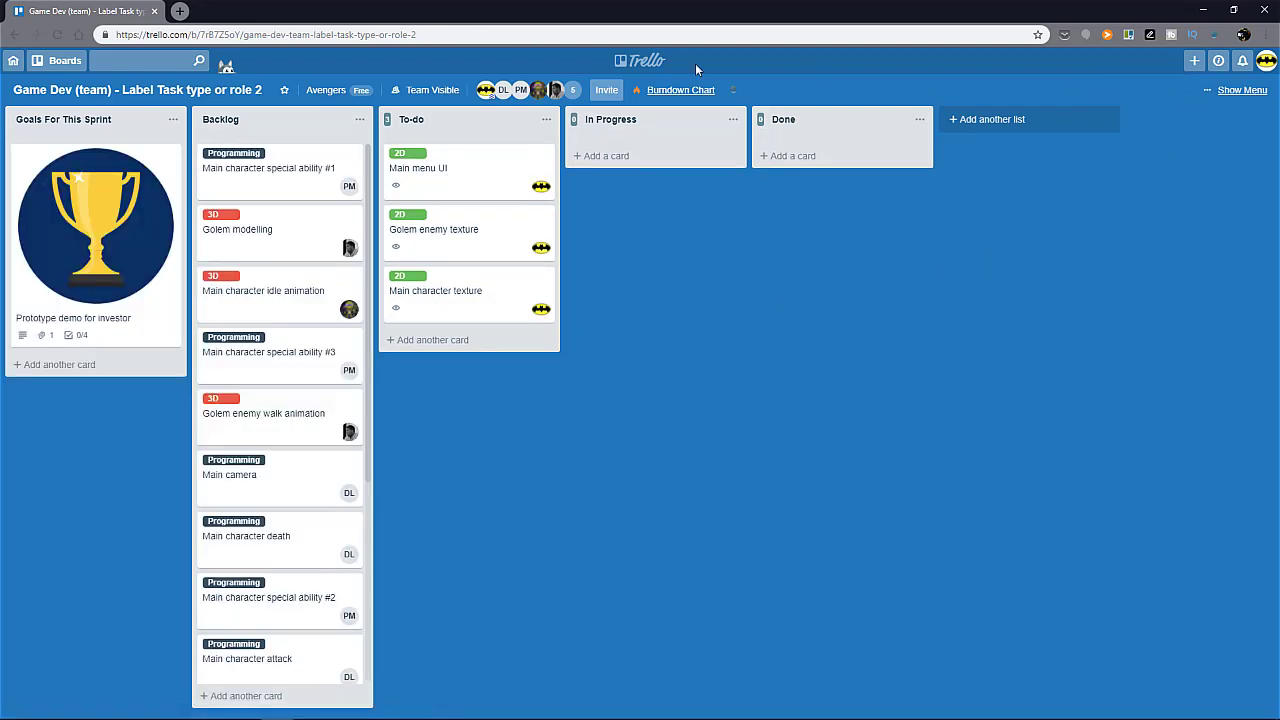
Scroll down the board and drag a Backlog task into the To-do list.
scroll("down", 3)
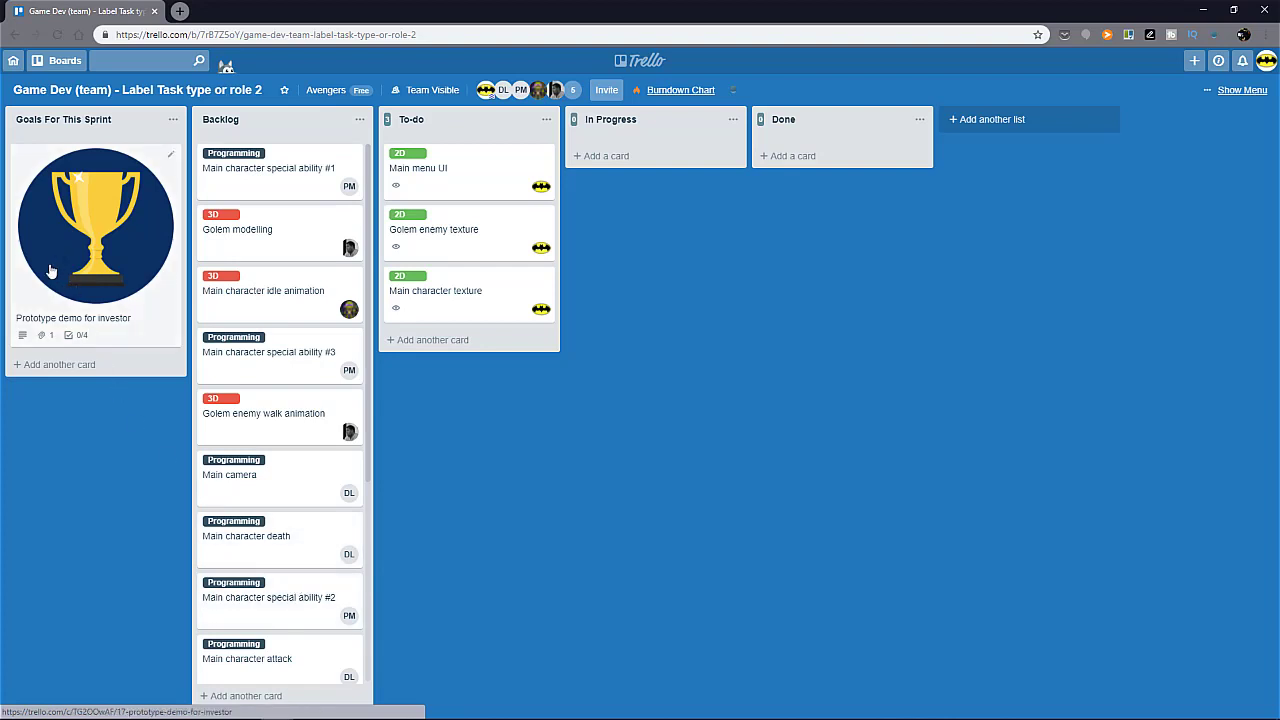
left_click_drag(267, 168, 468, 350)
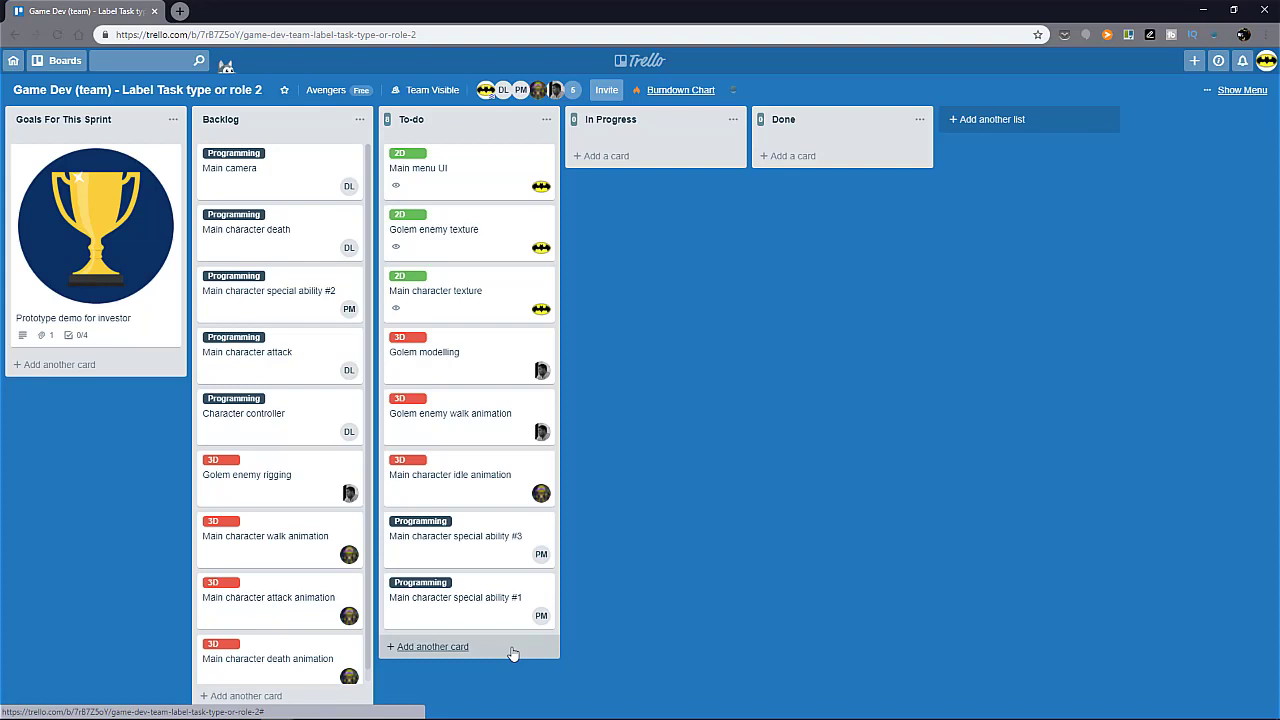
mouse_move(511, 654)
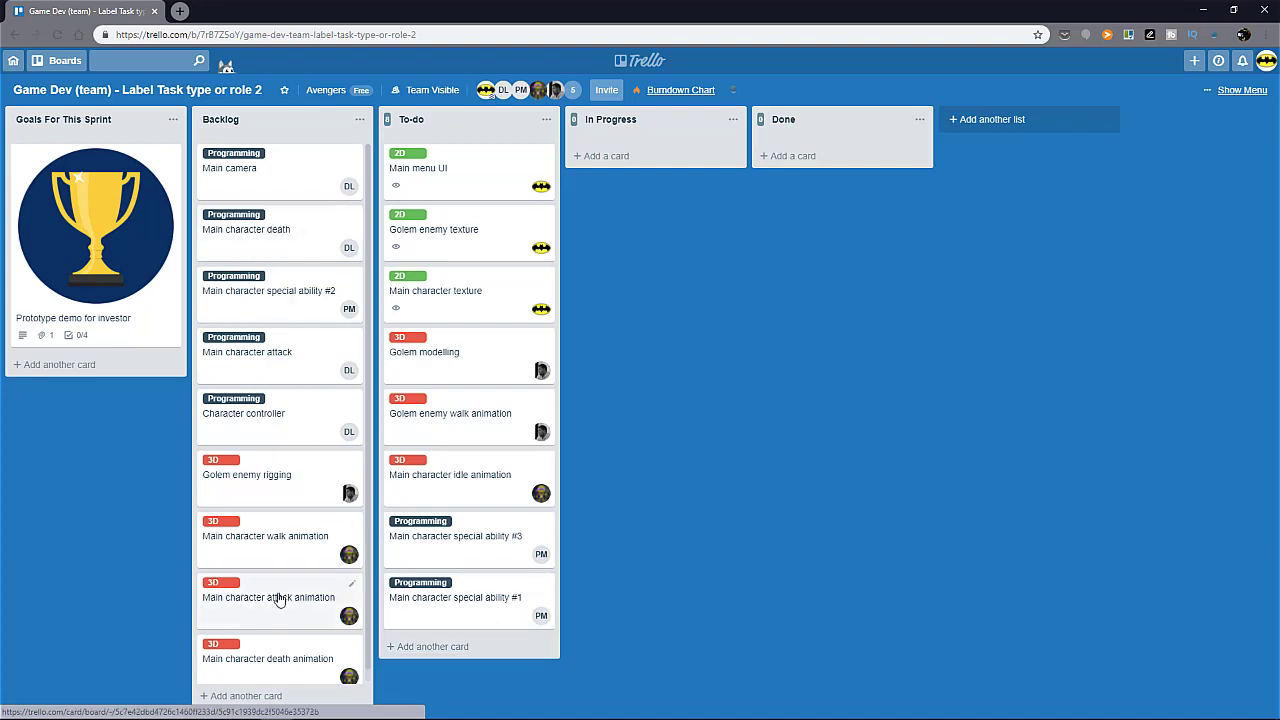
mouse_move(280, 597)
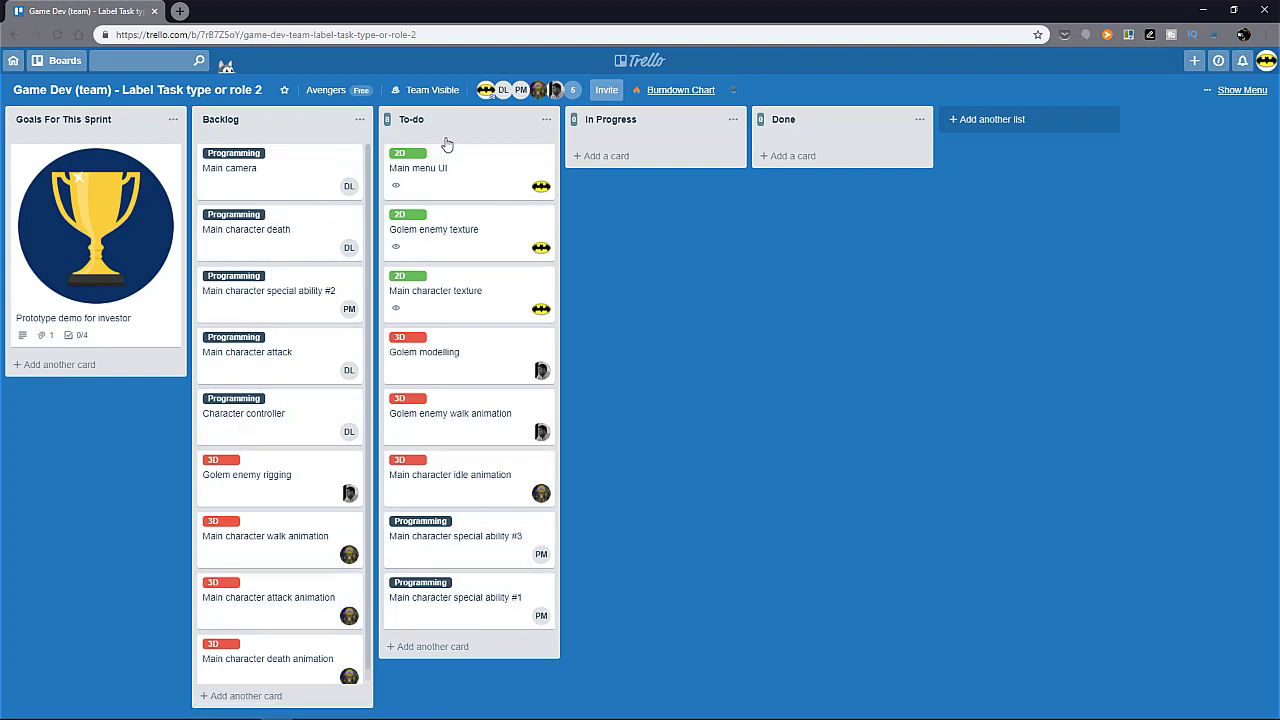
mouse_move(612, 514)
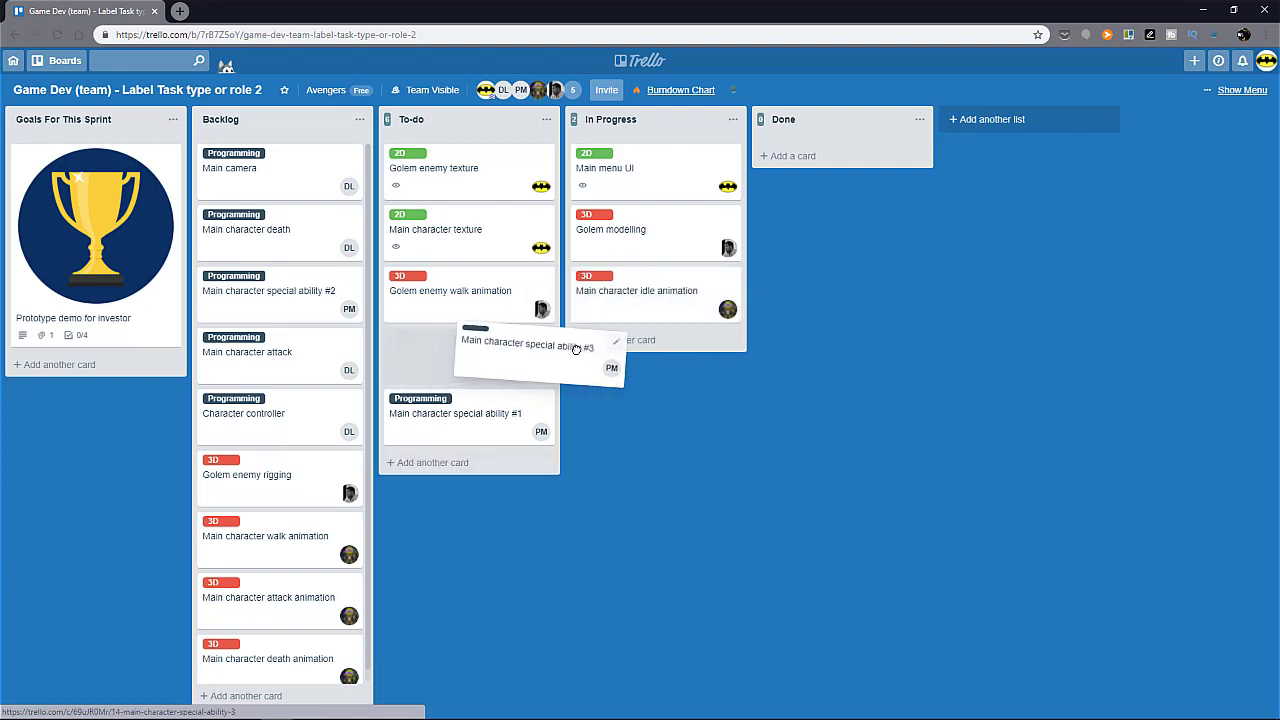
Move Main character special ability #3 from To-do into In Progress.
left_click_drag(525, 342, 640, 351)
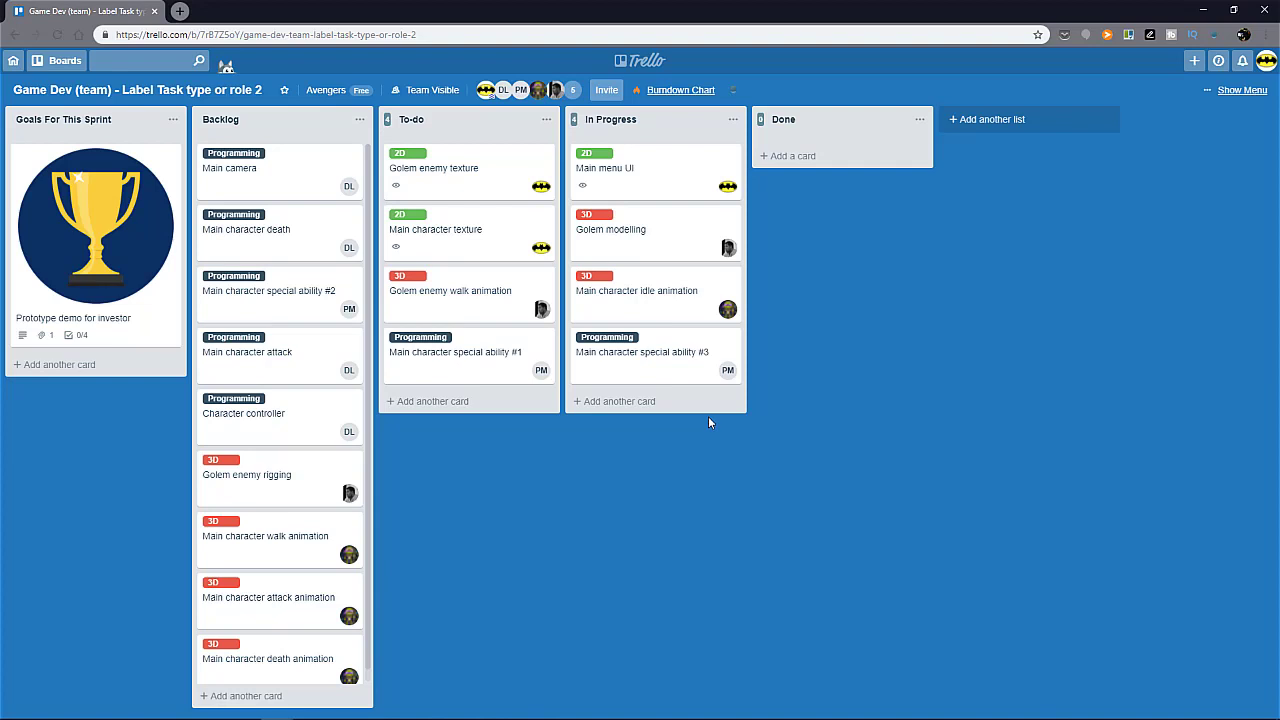
mouse_move(660, 373)
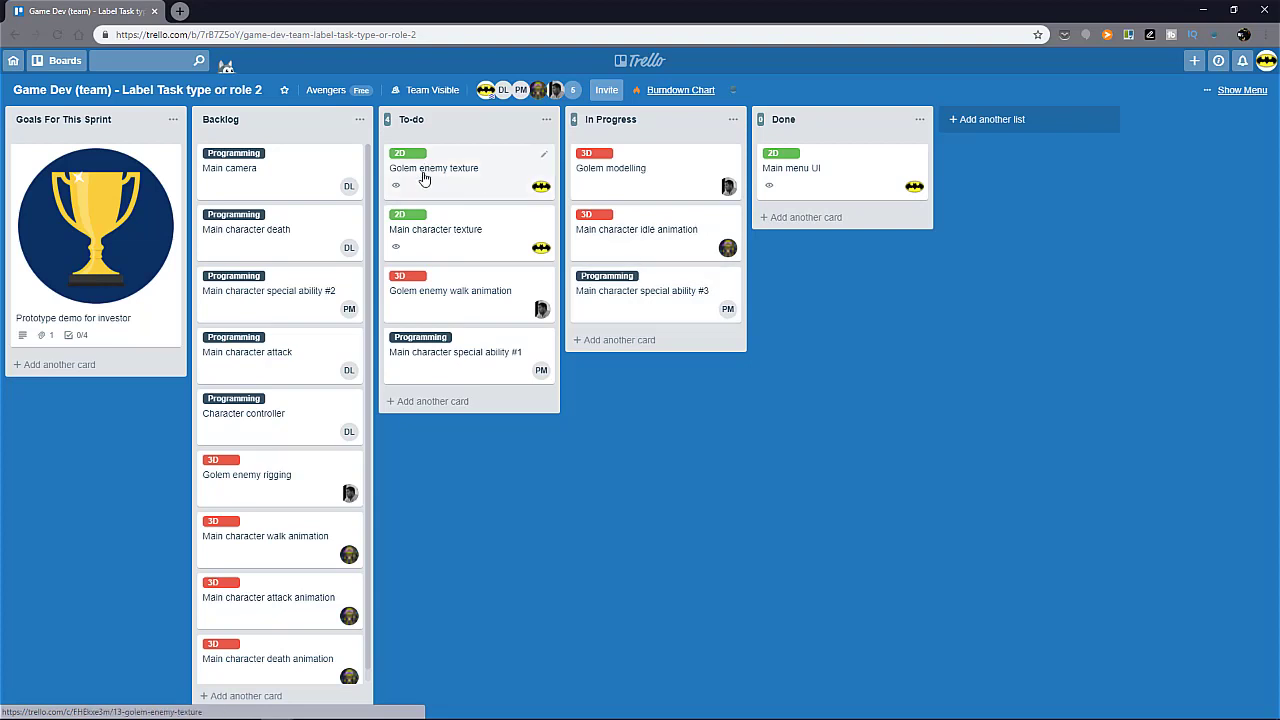
mouse_move(420, 179)
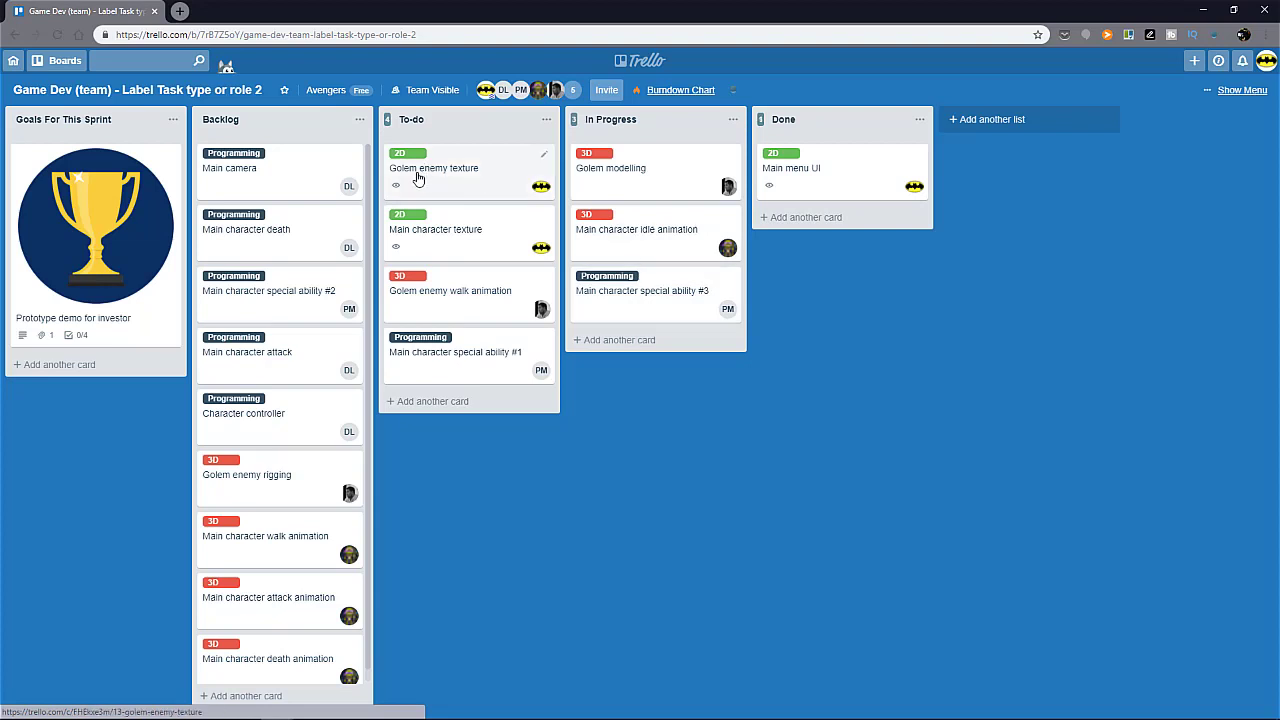
mouse_move(425, 178)
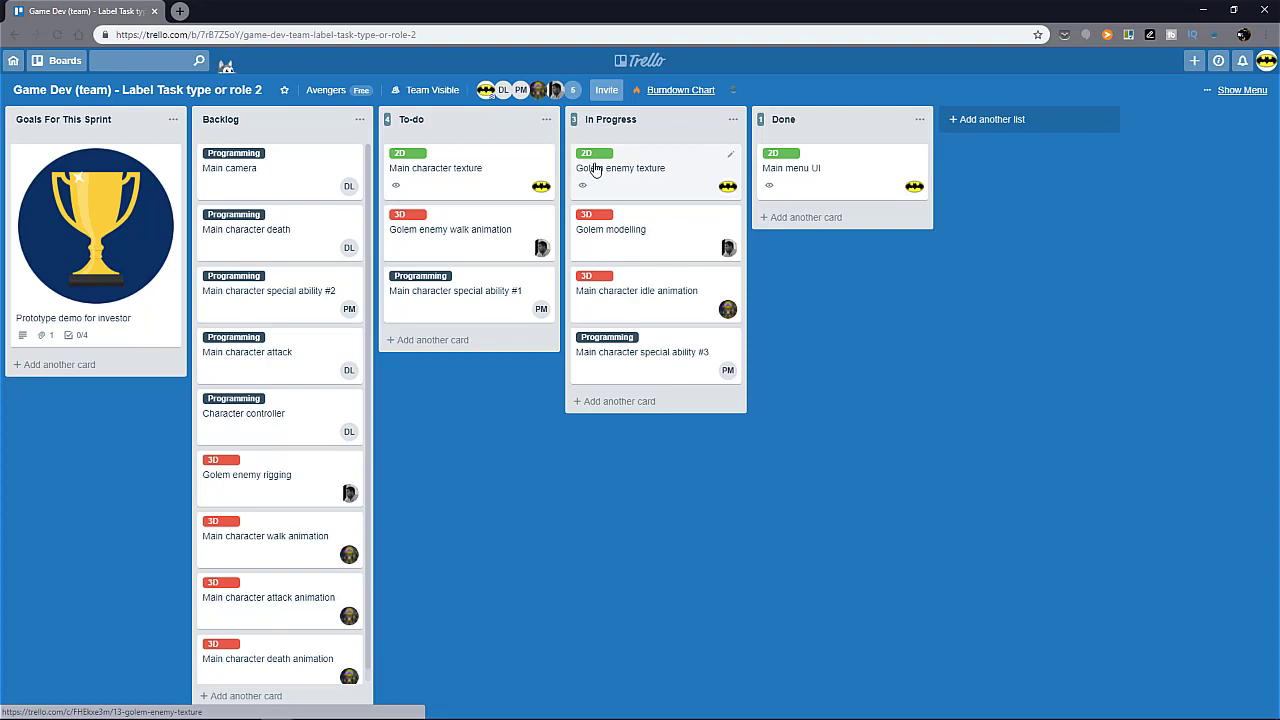
mouse_move(627, 196)
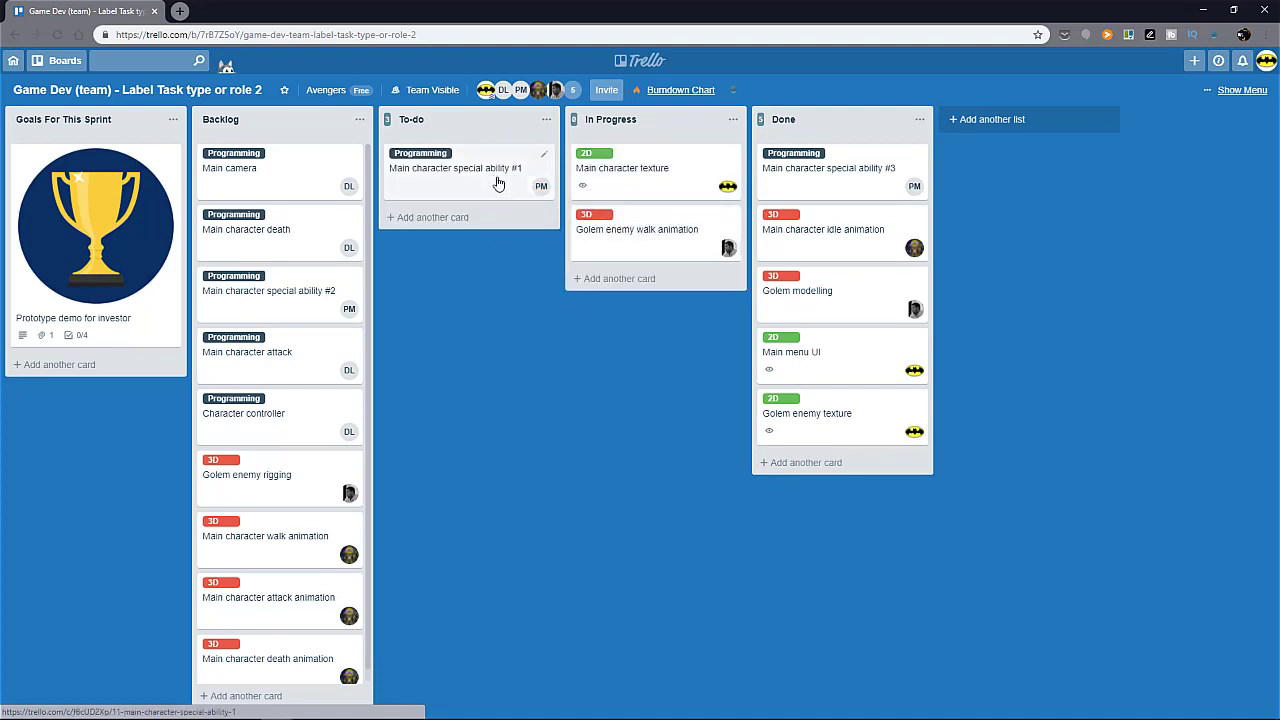
Move Main character special ability #1 into In Progress.
left_click_drag(468, 167, 650, 293)
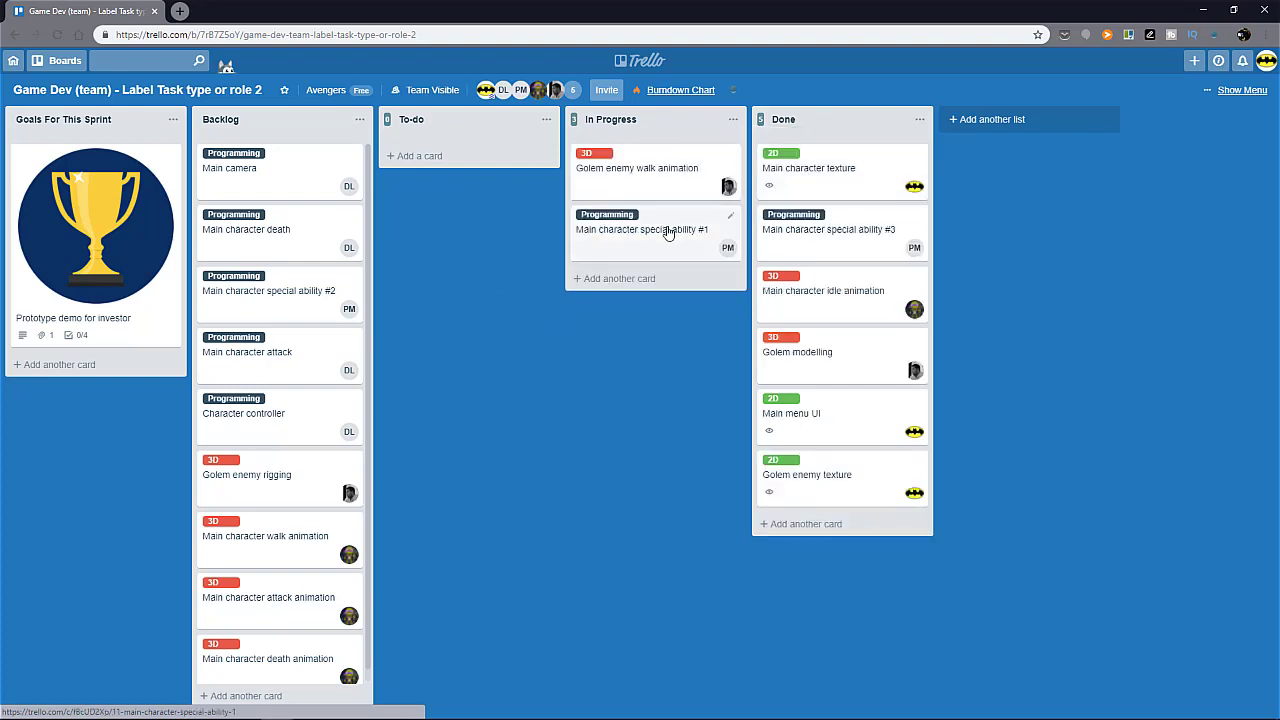
mouse_move(727, 267)
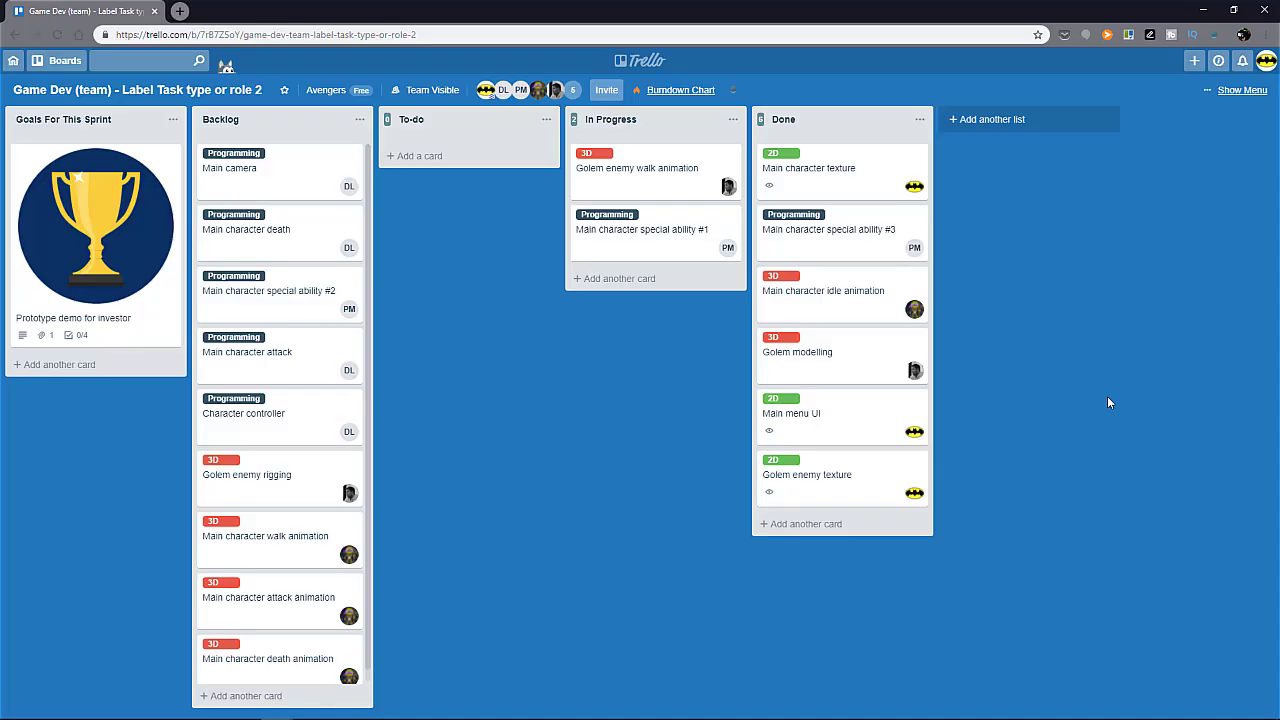
mouse_move(1063, 413)
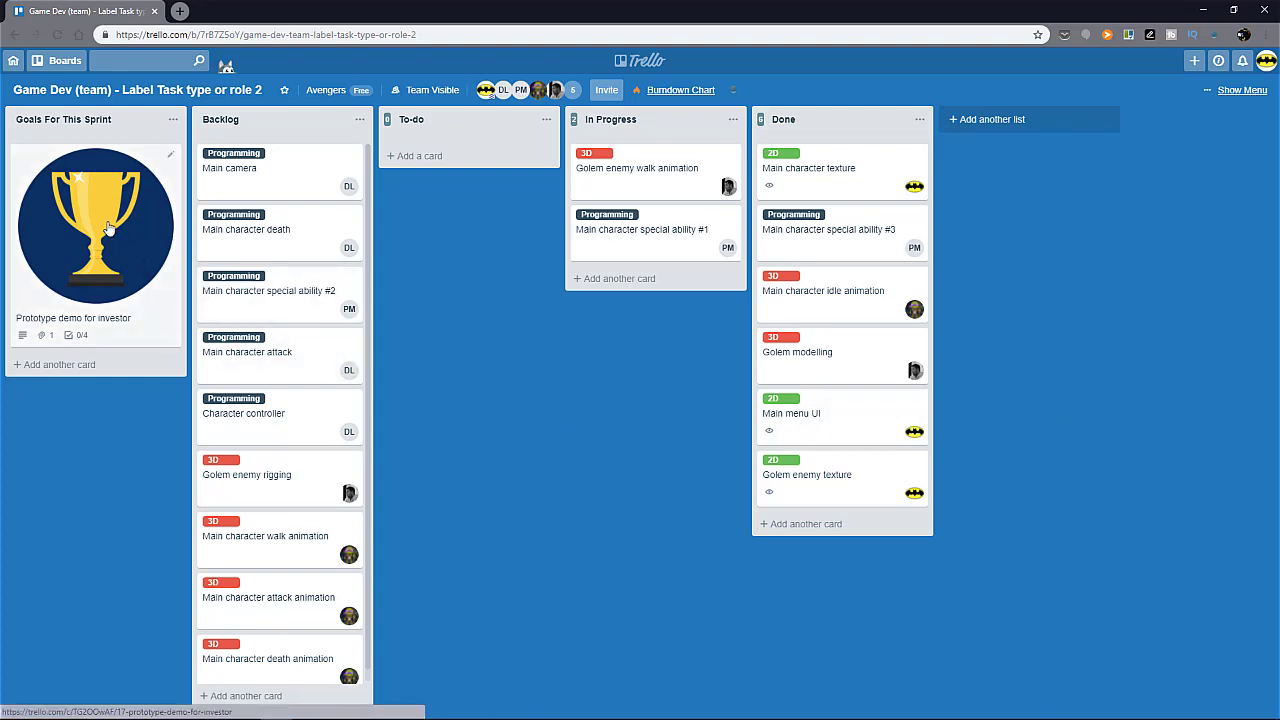
Tick Main Character and Golem Enemy on the Prototype demo for investor card's checklist.
left_click(95, 225)
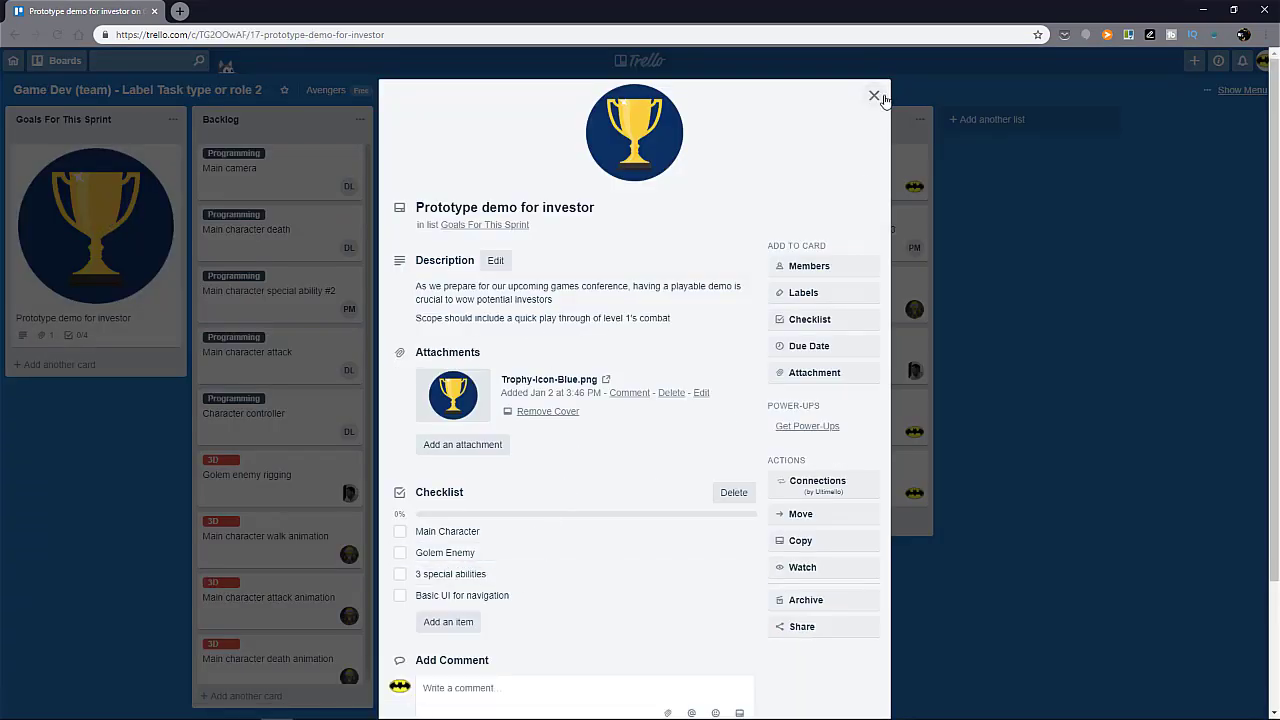
left_click(400, 531)
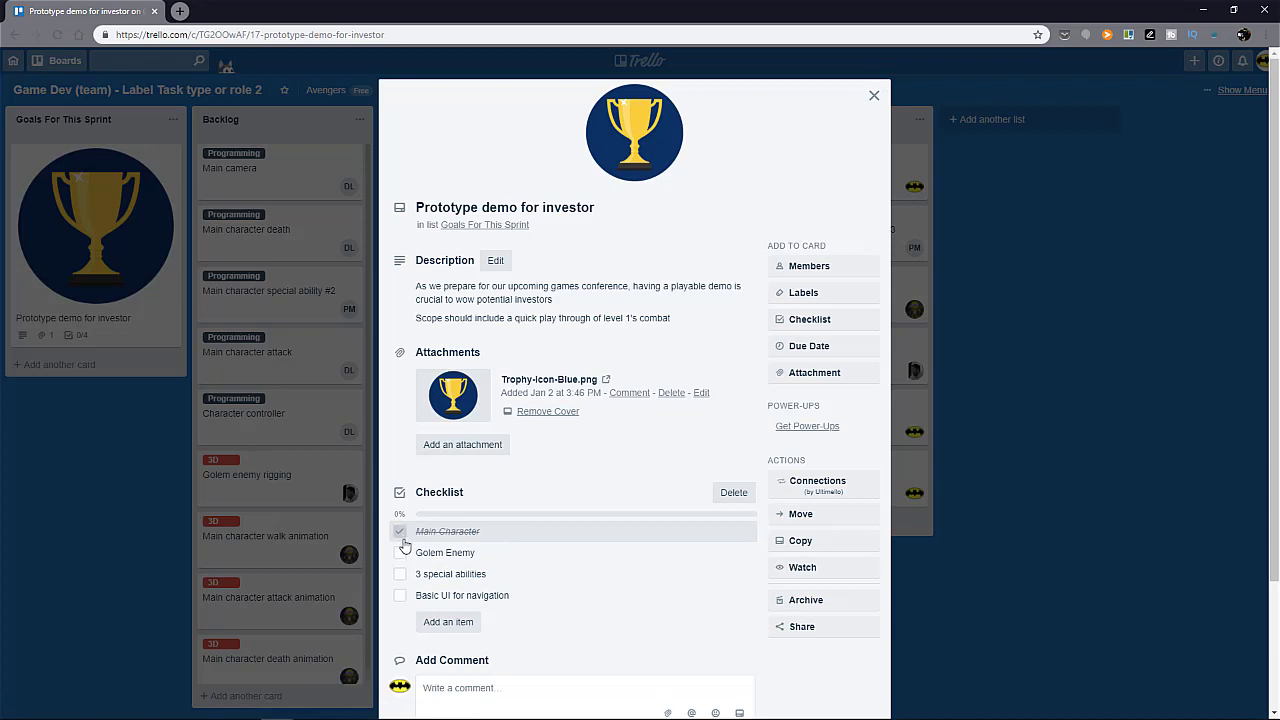
left_click(400, 552)
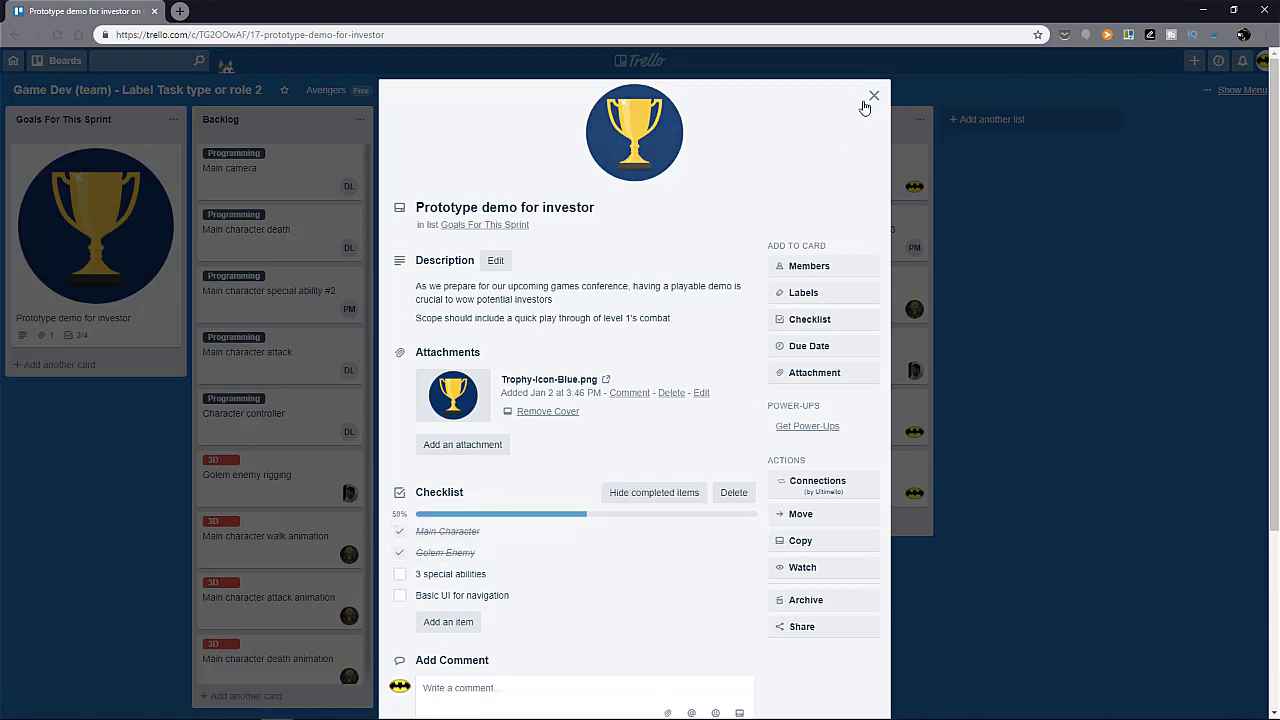
left_click(873, 95)
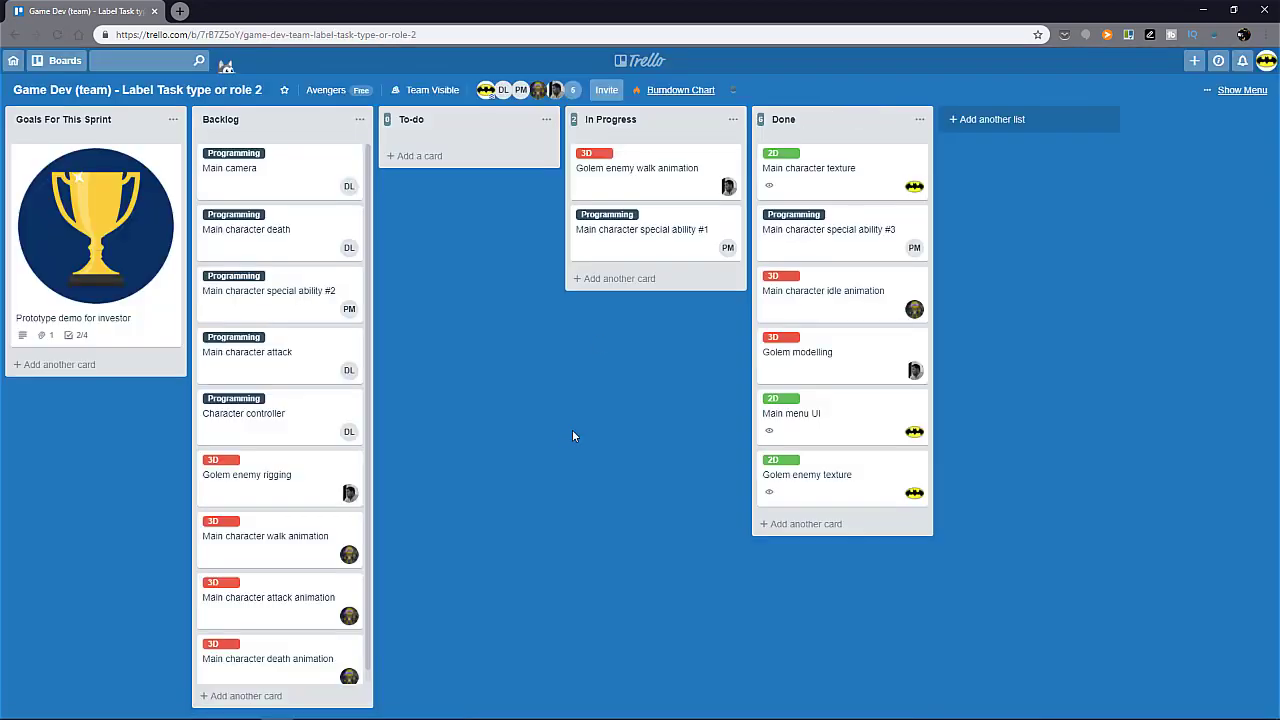
mouse_move(503, 395)
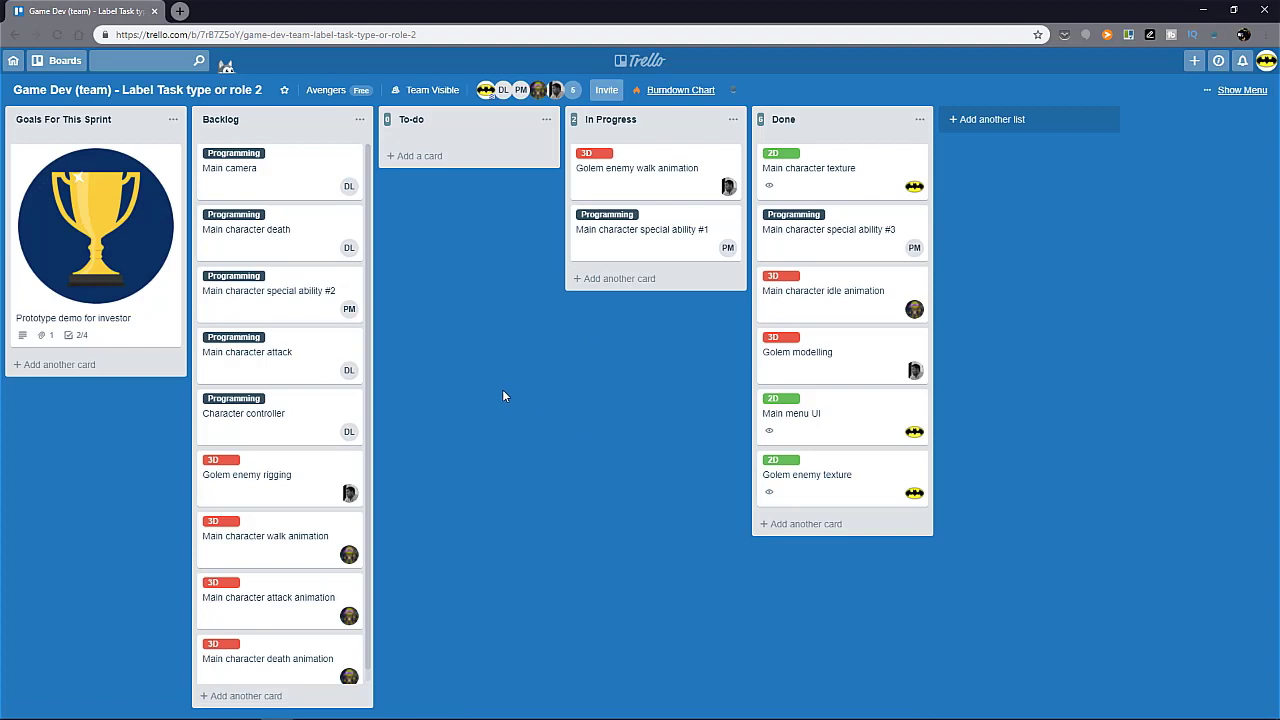
mouse_move(515, 389)
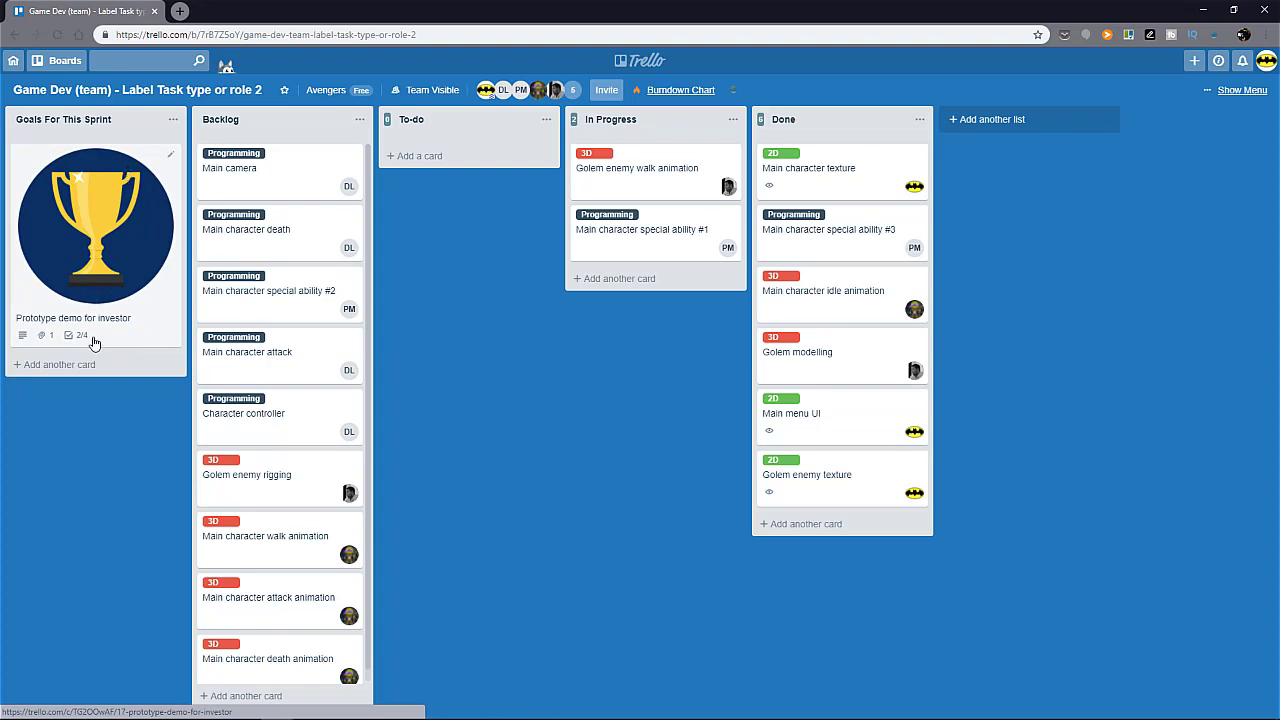
mouse_move(98, 211)
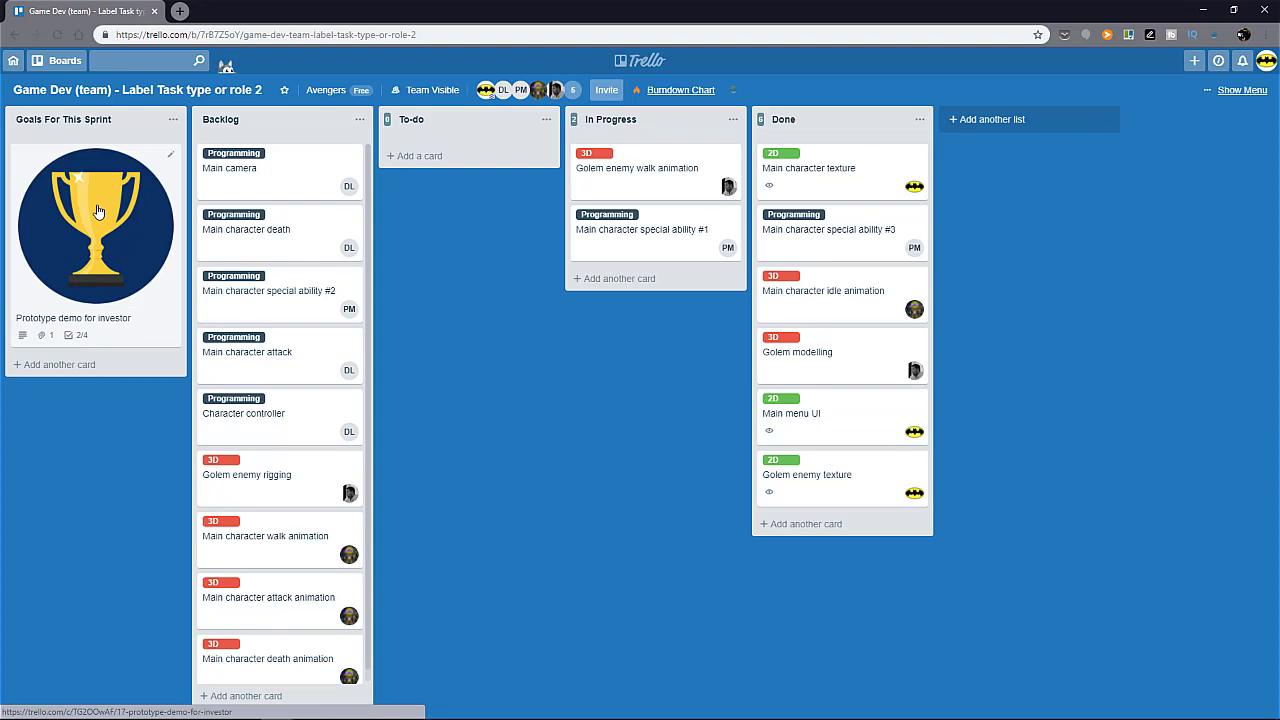
mouse_move(106, 205)
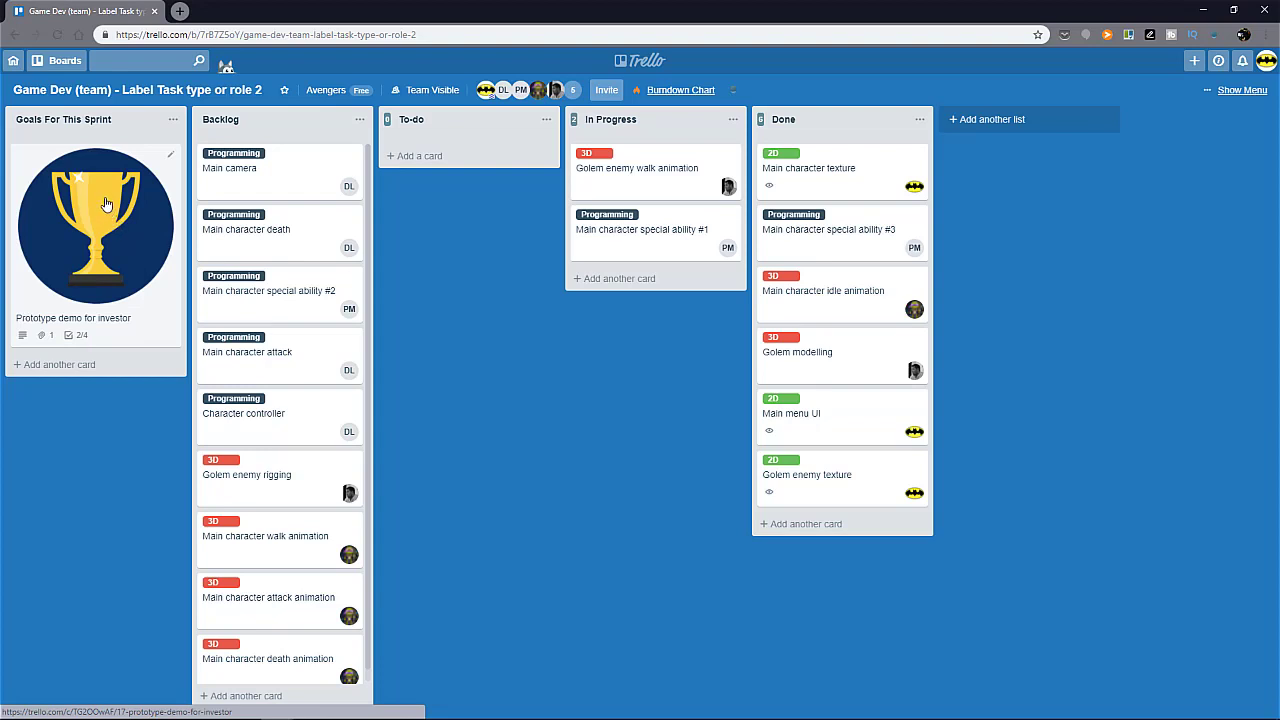
mouse_move(105, 222)
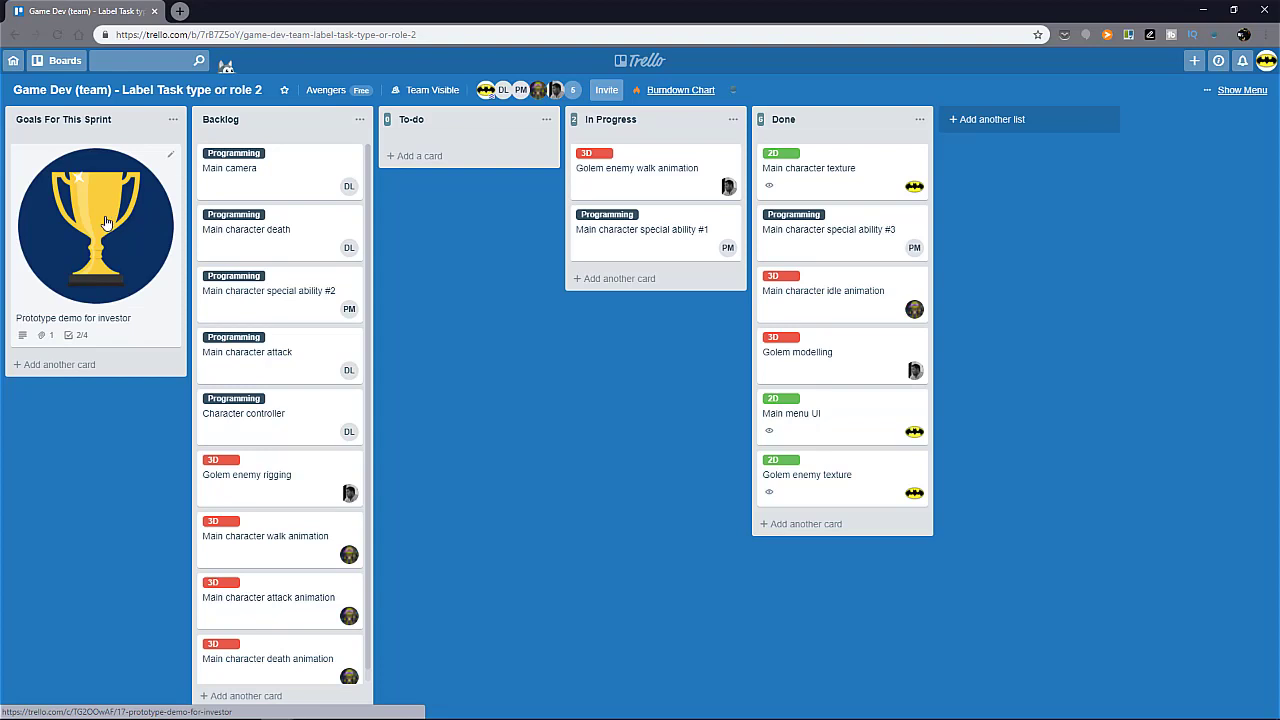
mouse_move(112, 207)
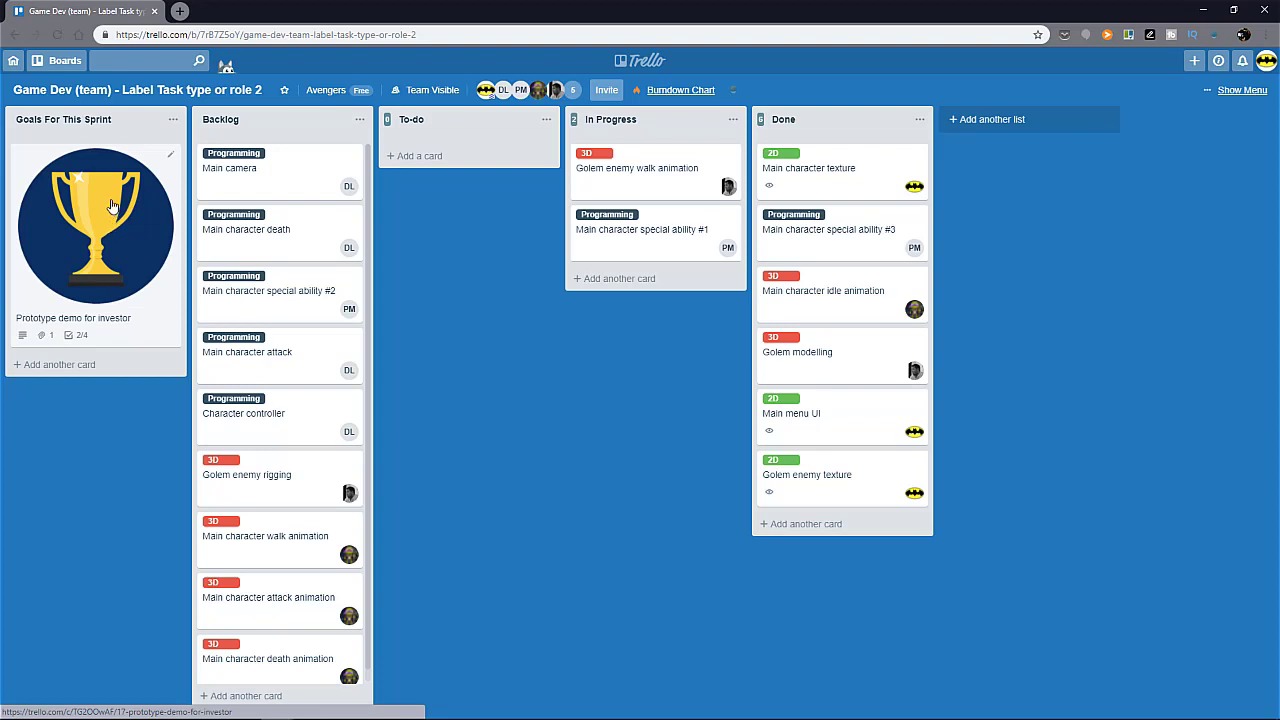
mouse_move(232, 228)
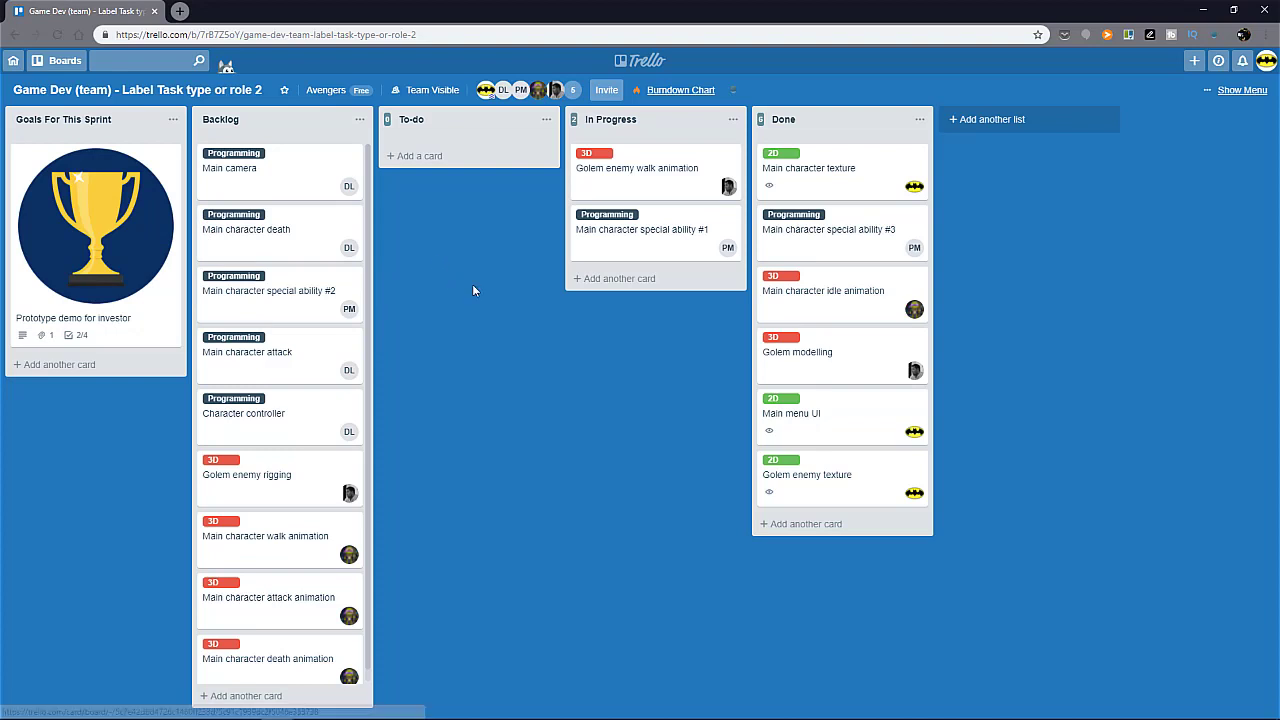
mouse_move(470, 278)
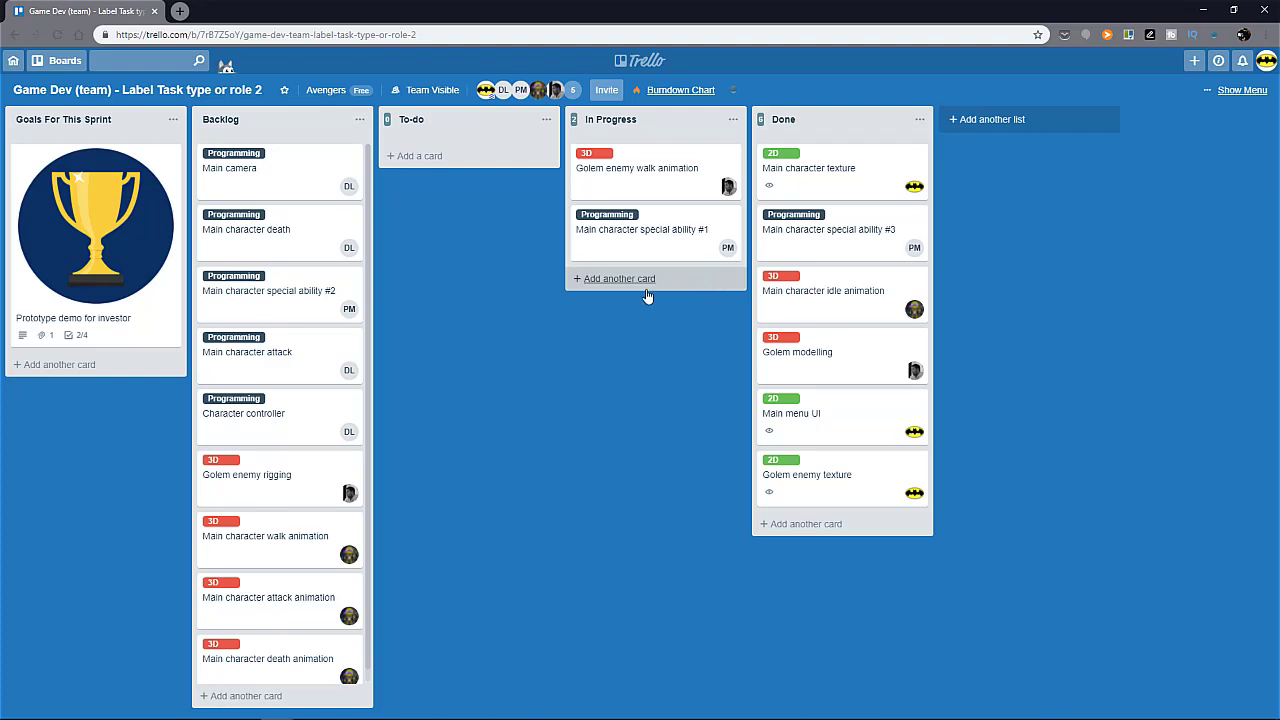
mouse_move(601, 365)
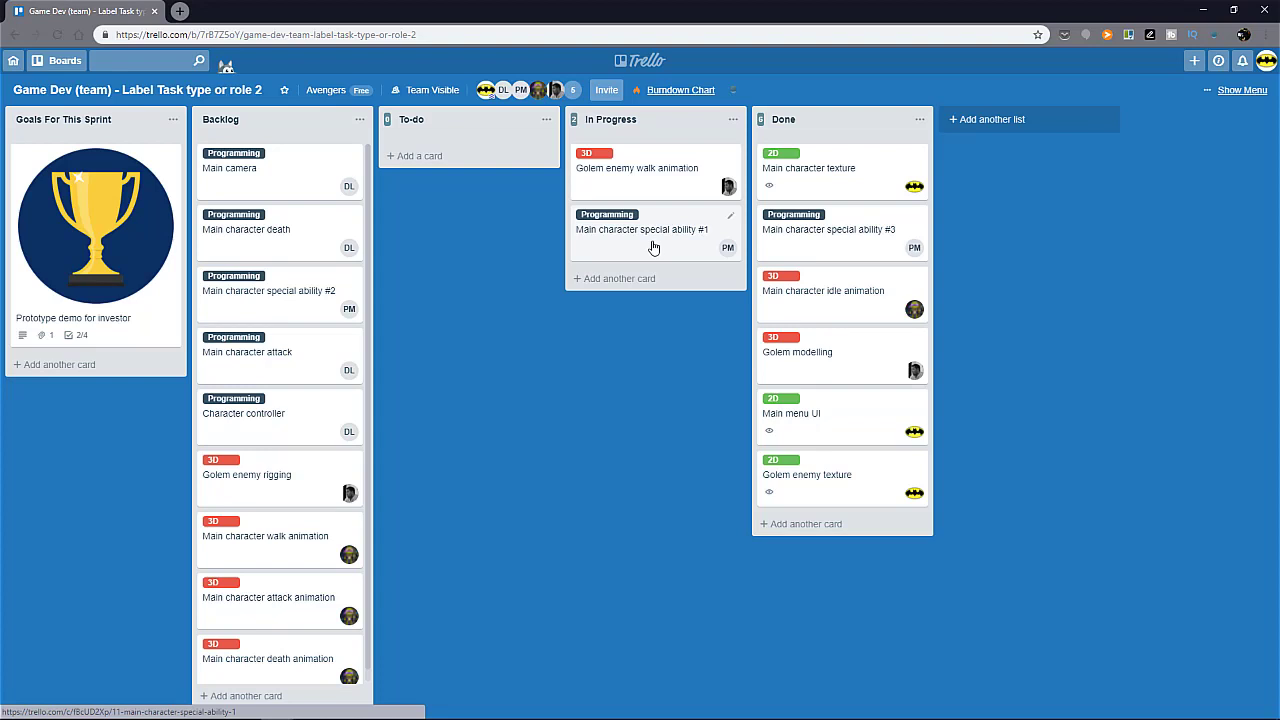
mouse_move(659, 245)
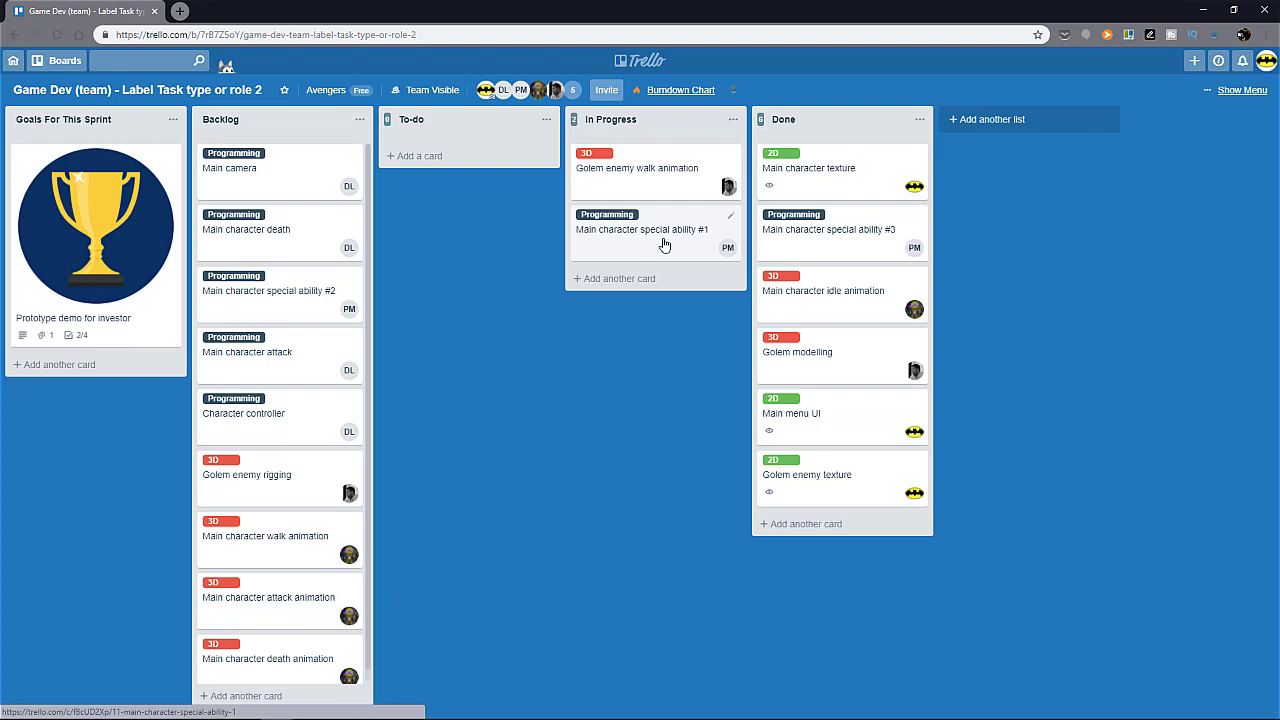
mouse_move(657, 238)
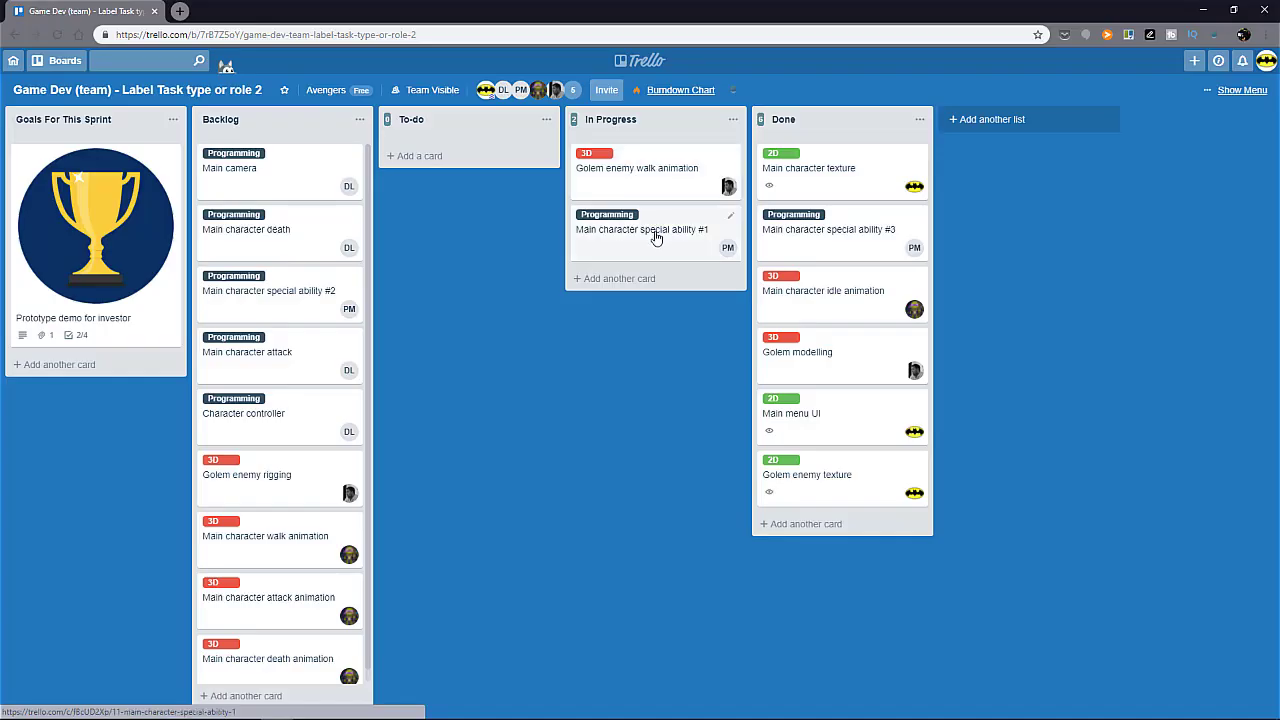
mouse_move(649, 230)
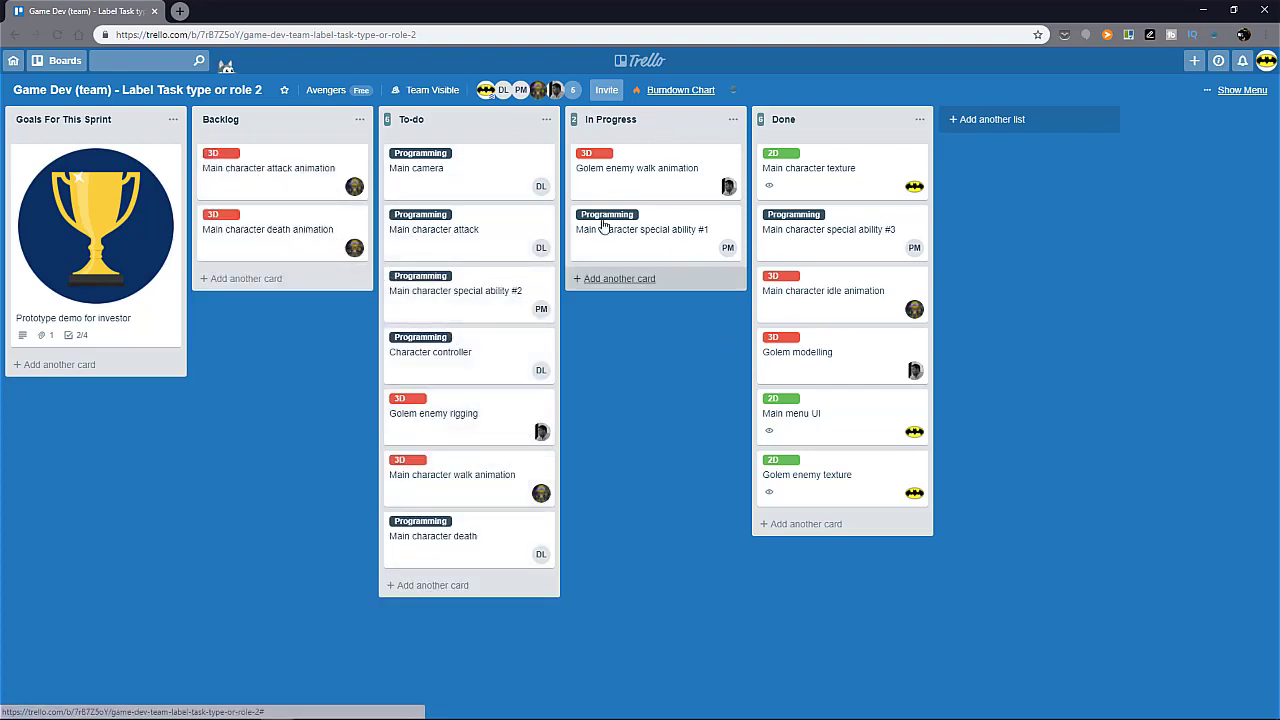
Archive the Done list, add a new 'Done' list, and keep both active cards in In Progress.
left_click(919, 119)
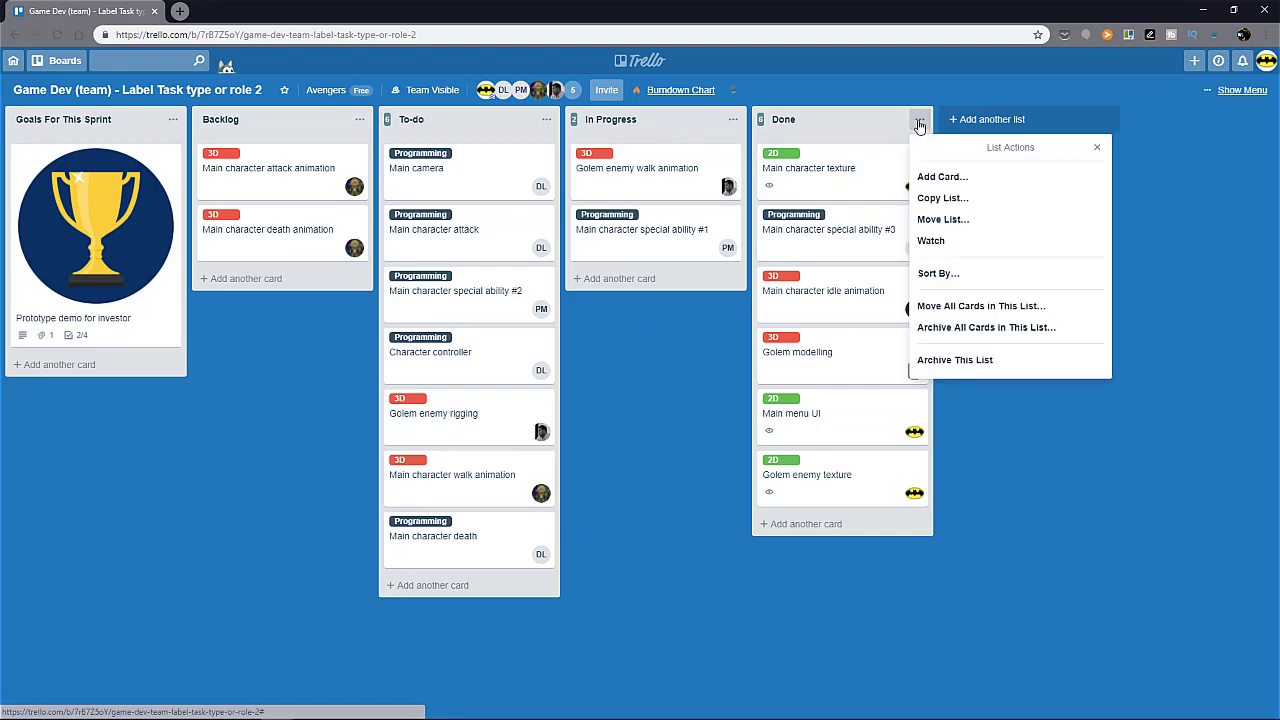
mouse_move(954, 359)
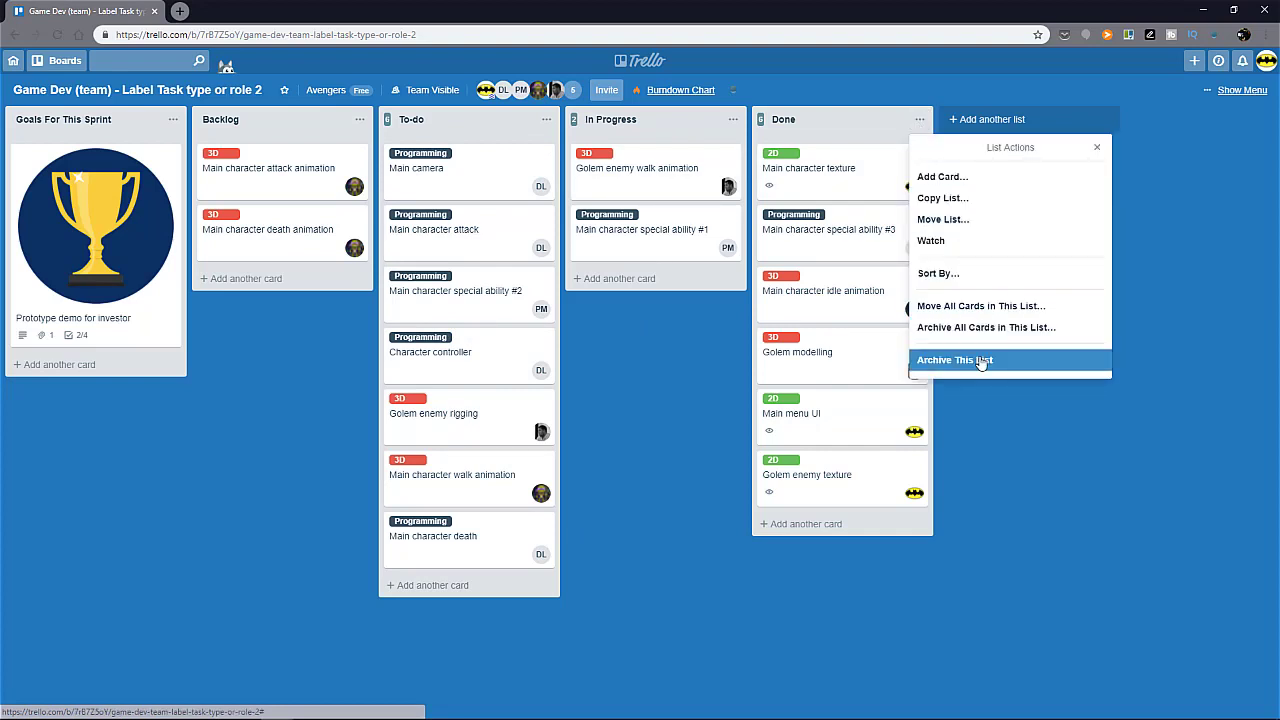
left_click(954, 360)
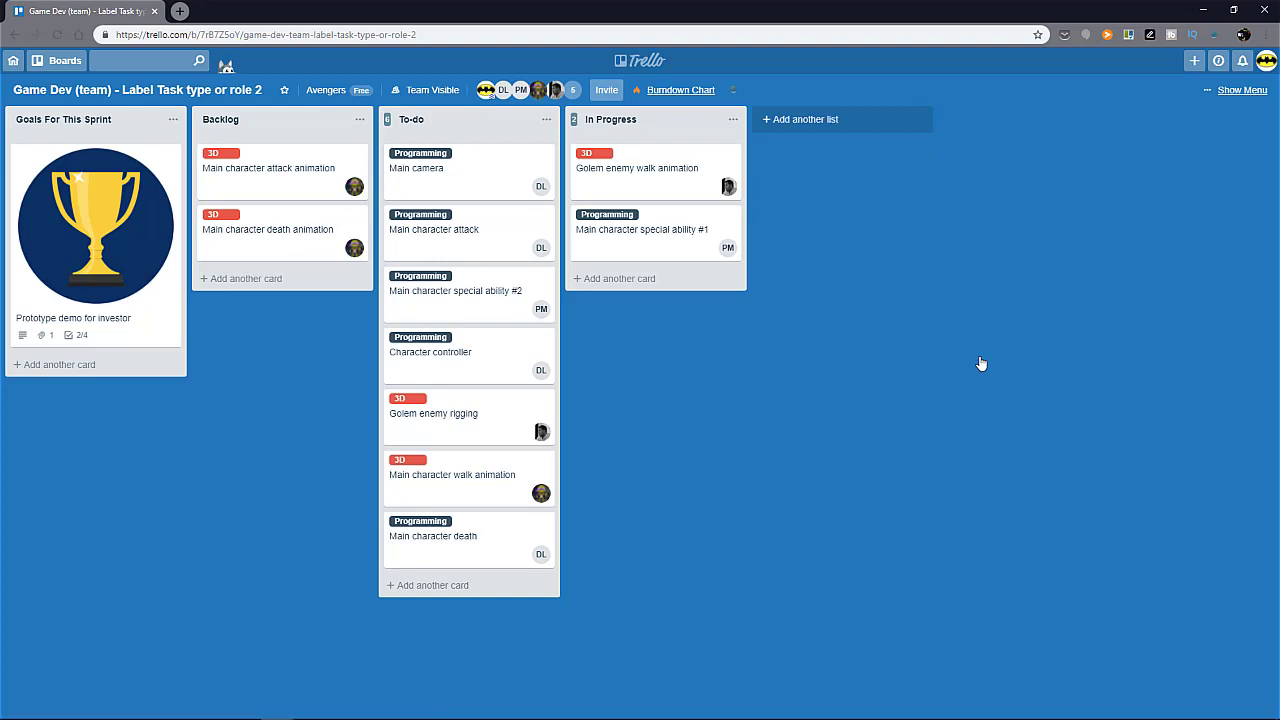
type("Done")
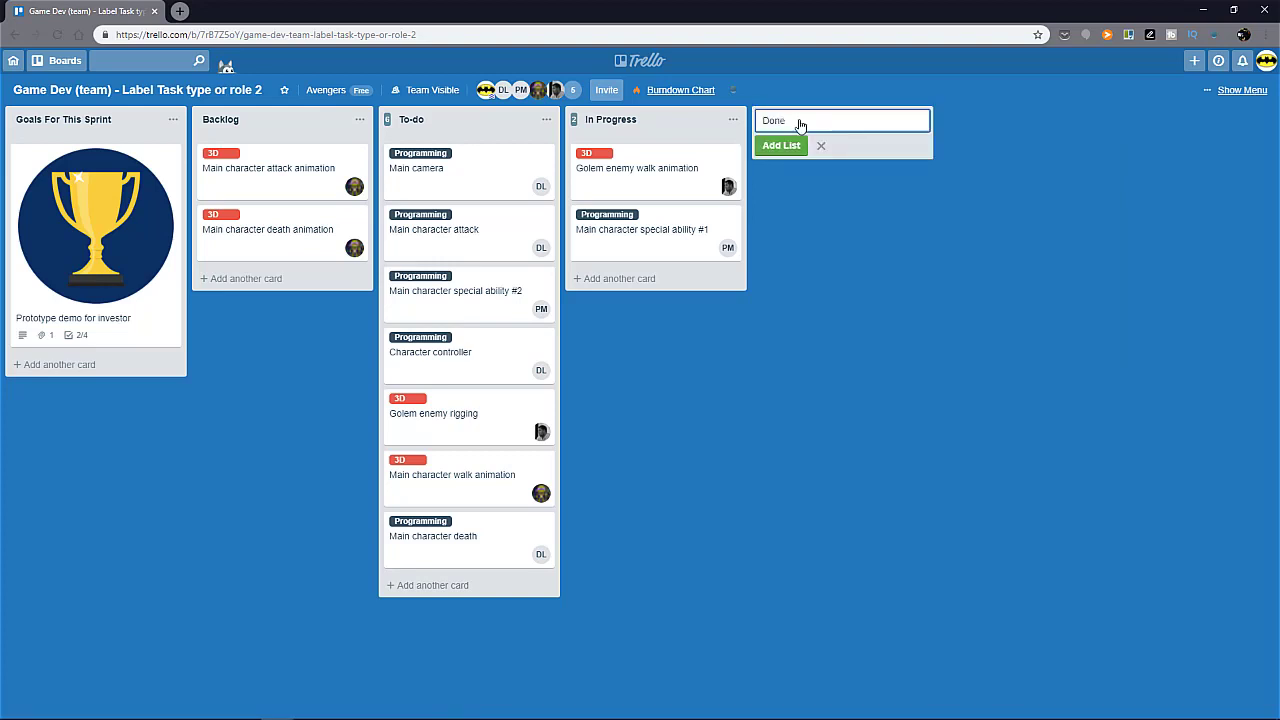
left_click(780, 145)
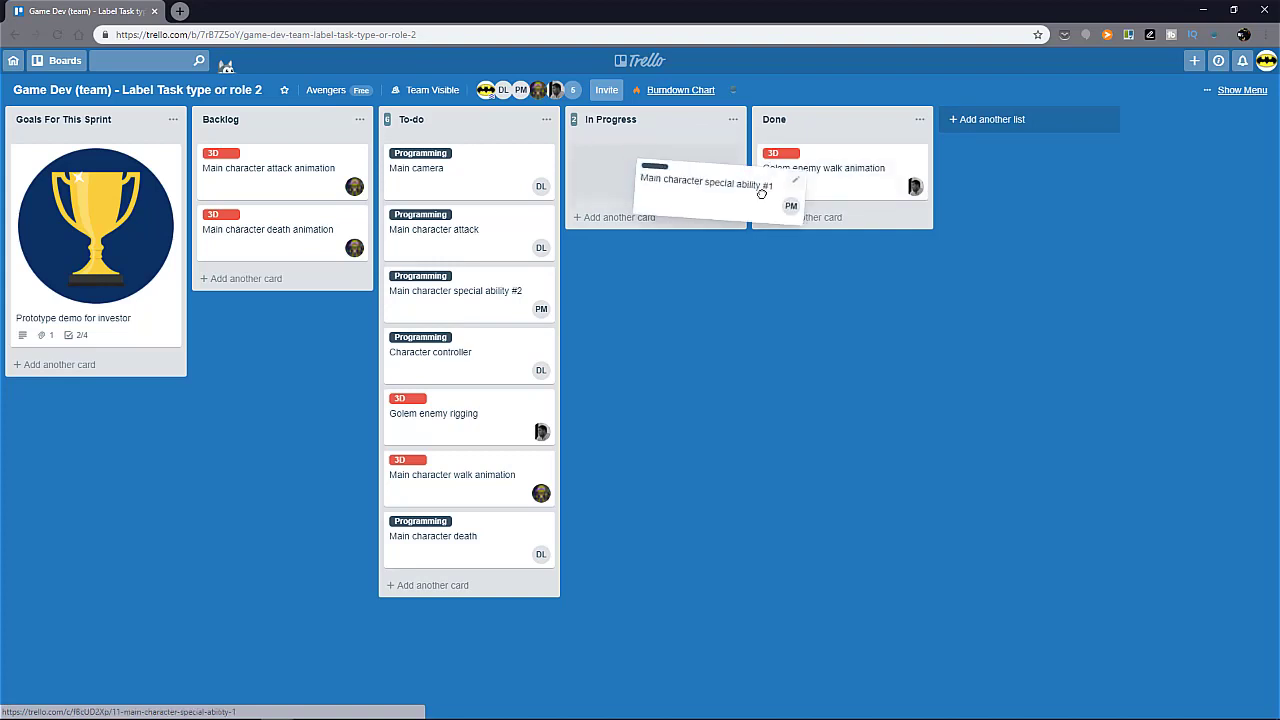
left_click_drag(705, 184, 840, 229)
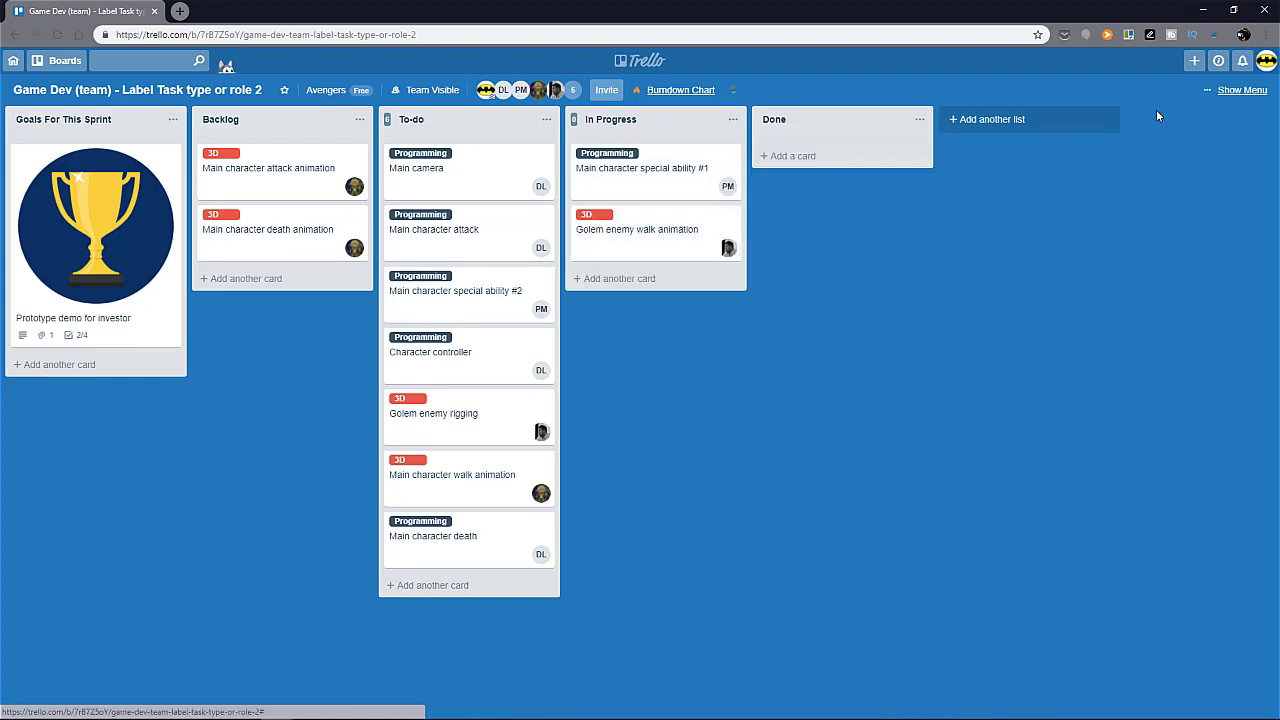
Send the archived Done list and its six cards back to the board via Archived Items.
left_click(1242, 90)
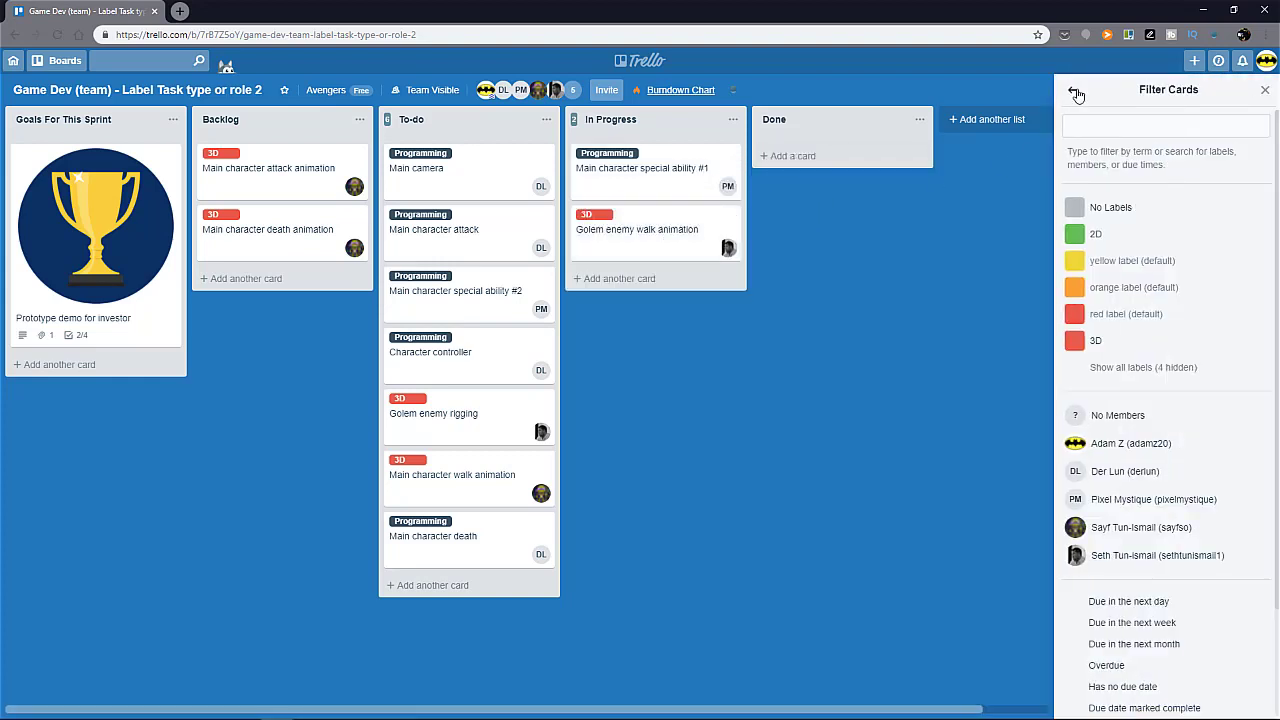
left_click(1077, 90)
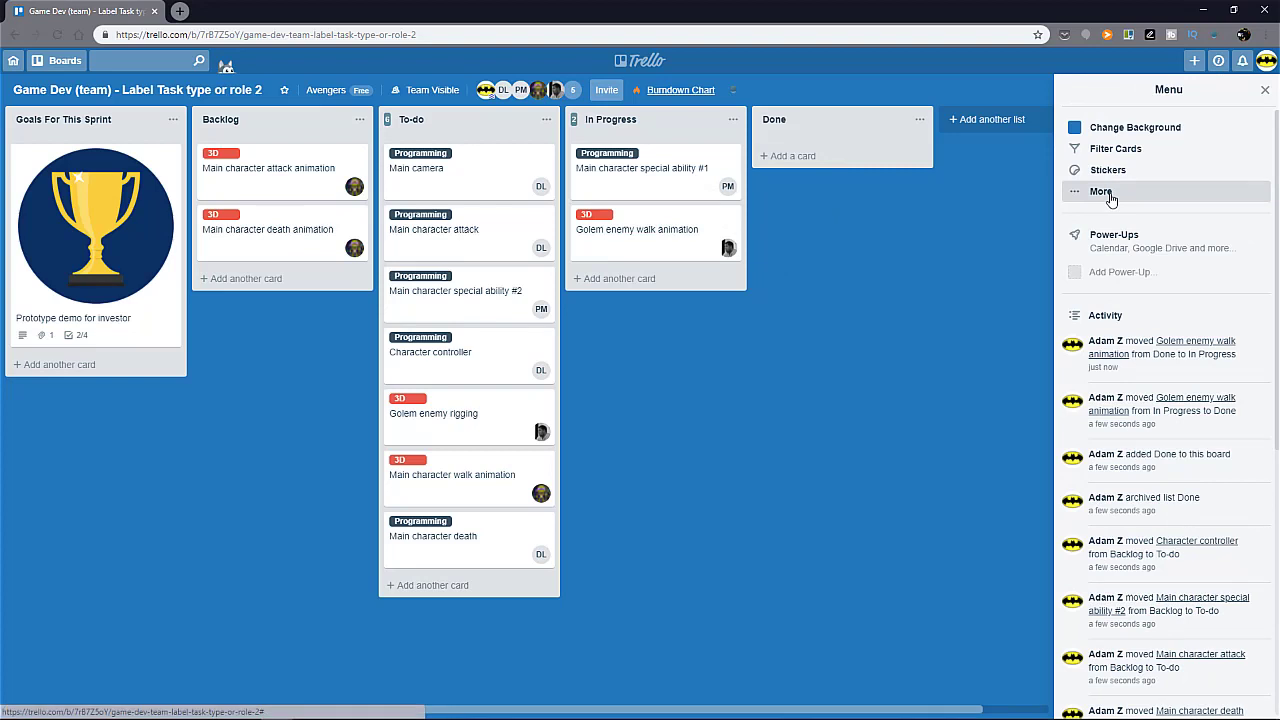
left_click(1100, 191)
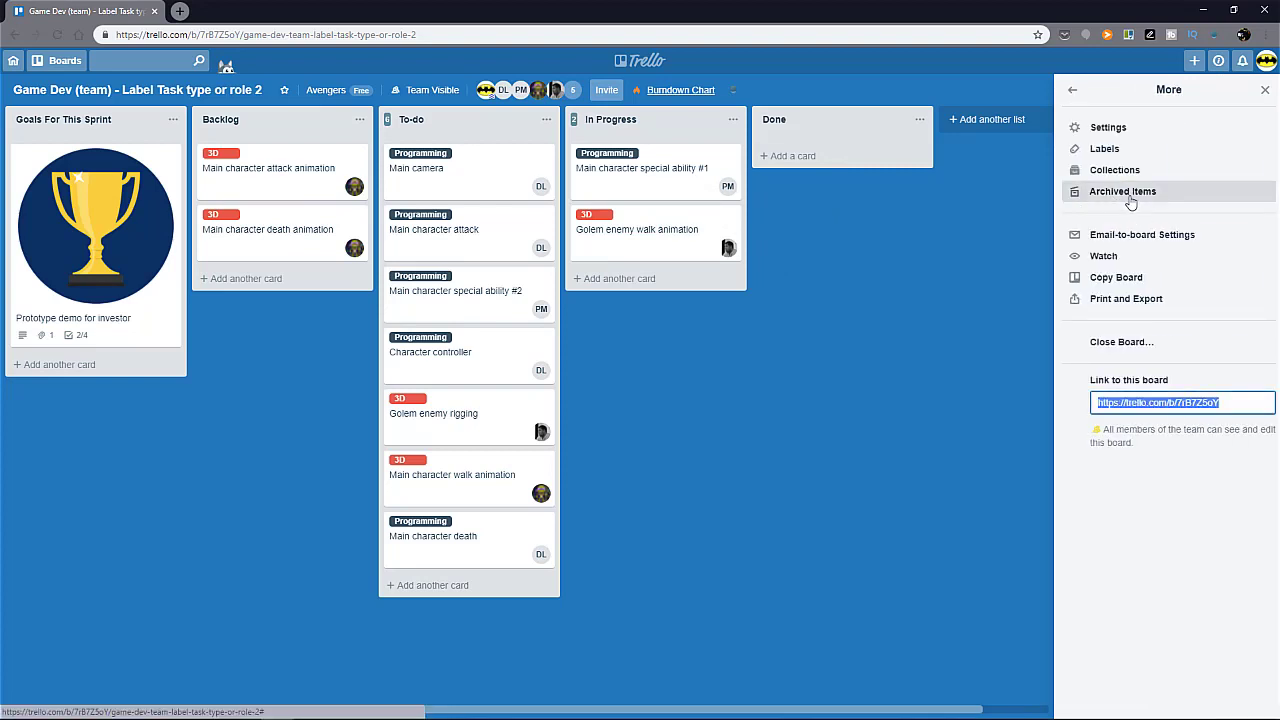
left_click(1122, 191)
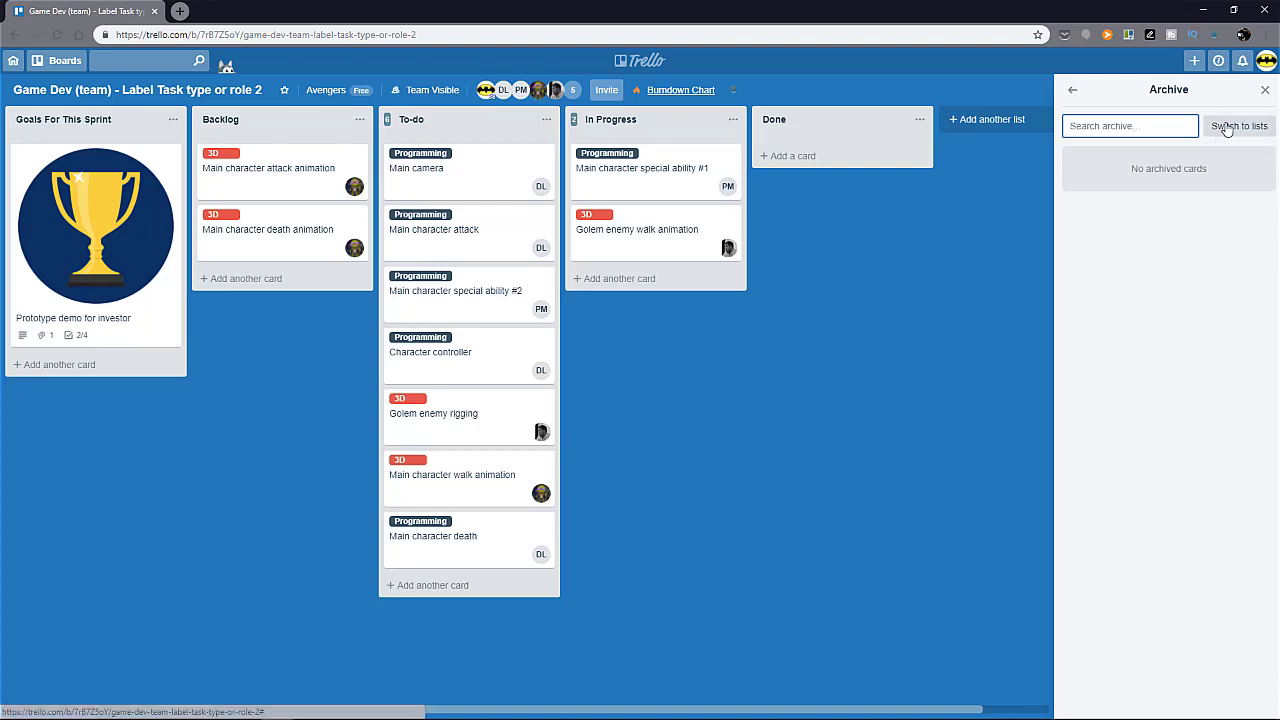
left_click(1239, 125)
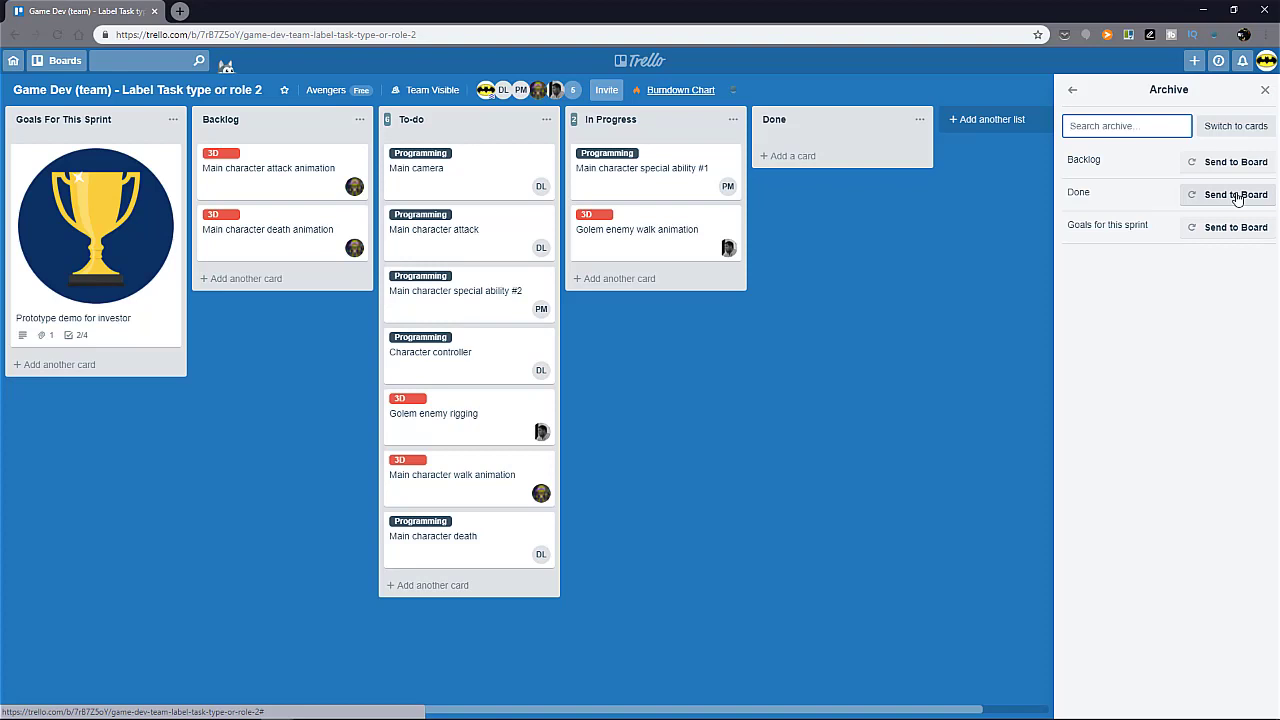
left_click(1235, 194)
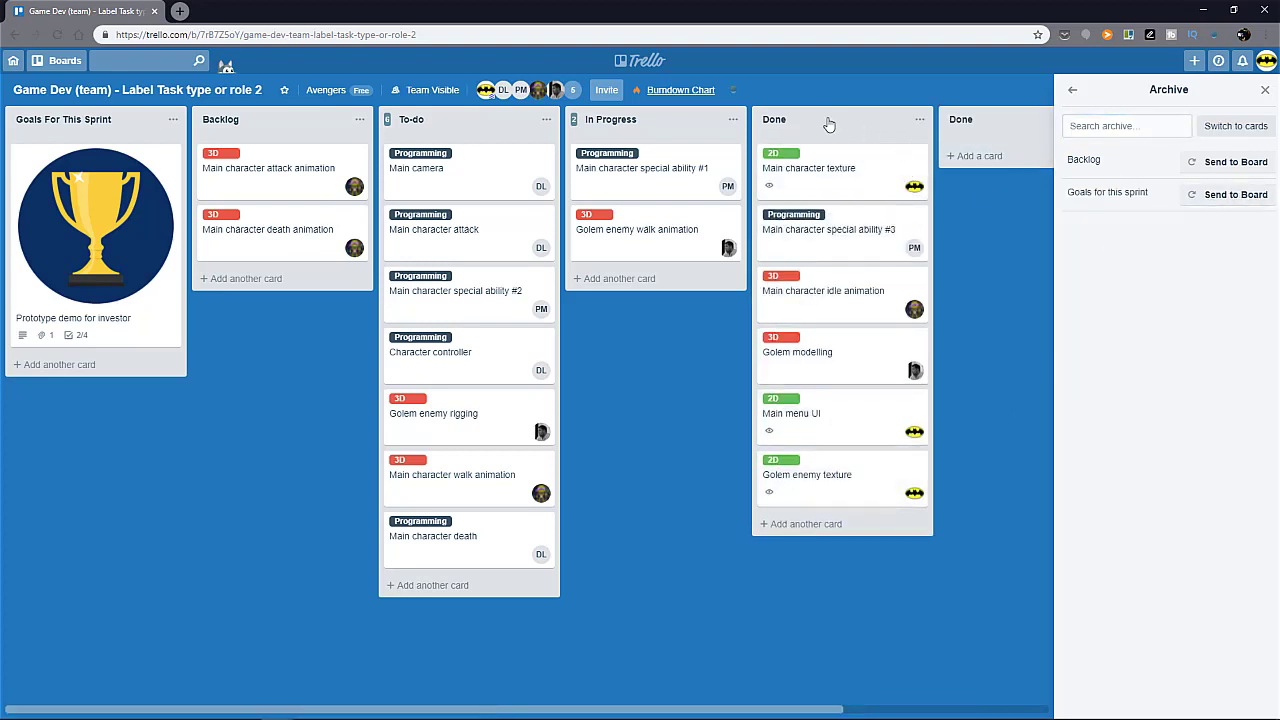
left_click(810, 119)
type(" -sprint 1")
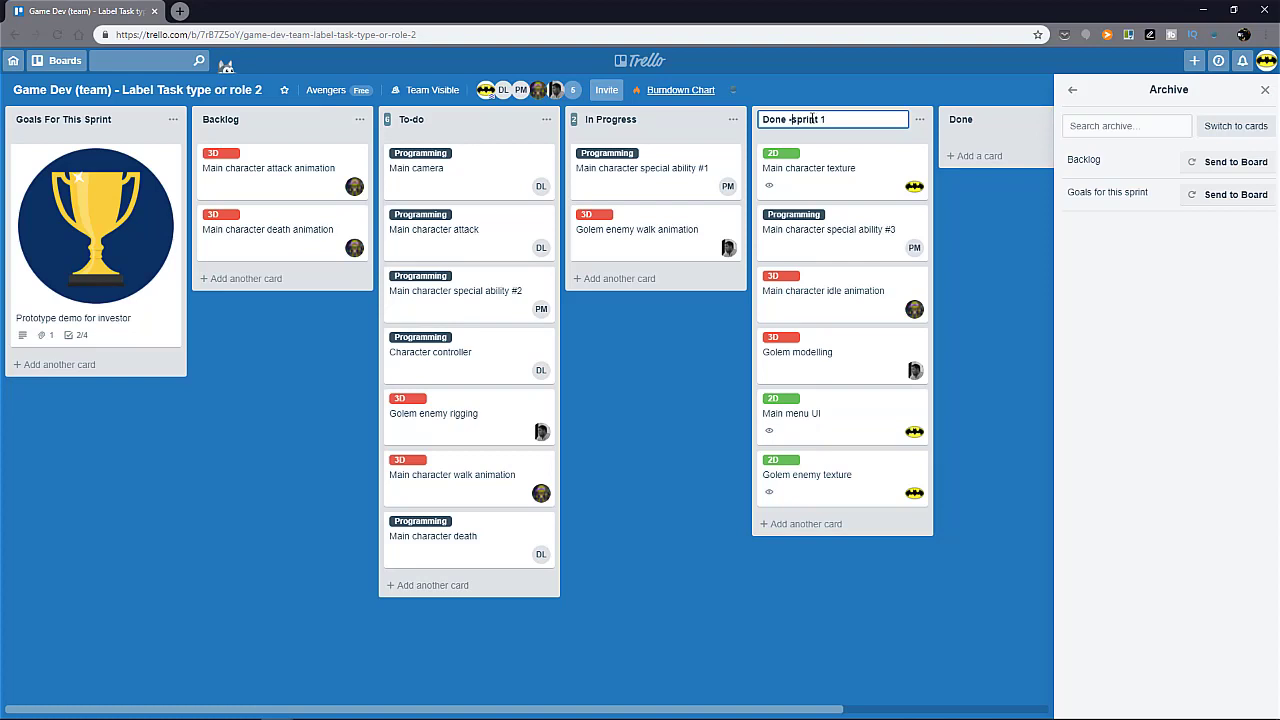
Rename the restored list 'Done - sprint 1', archive it, then send it back to the board.
key("Enter")
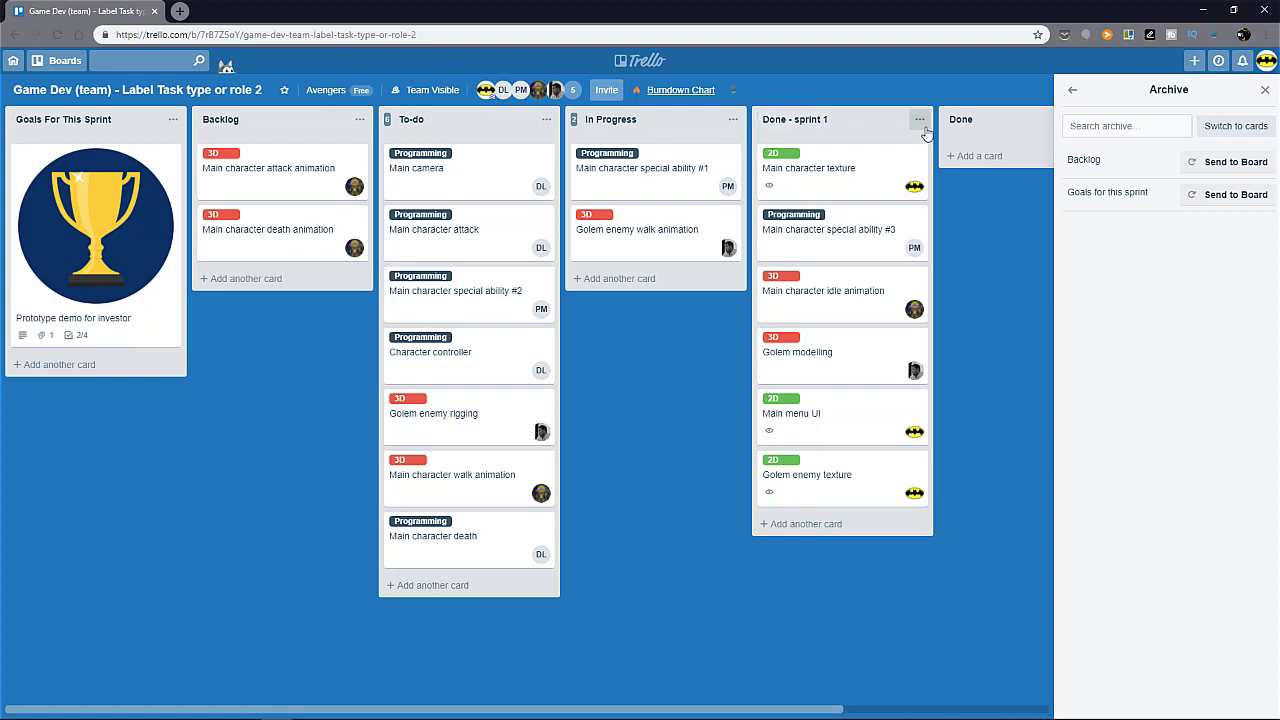
left_click(919, 119)
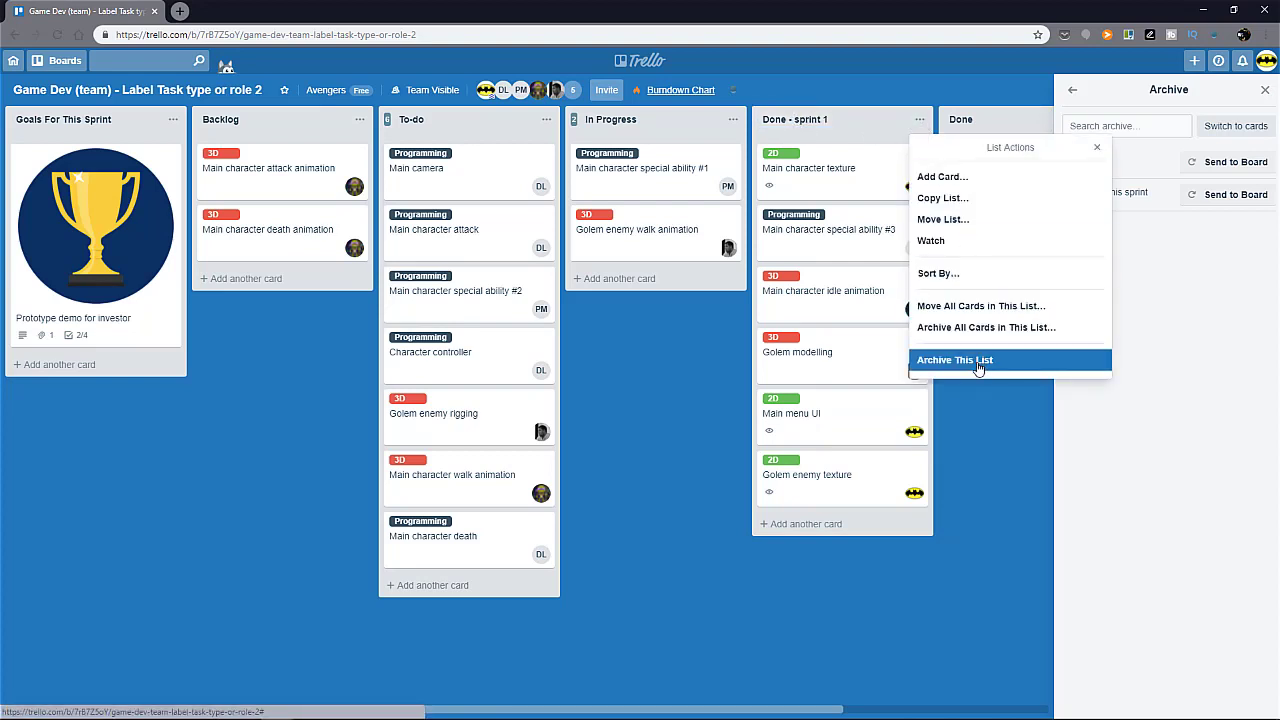
left_click(954, 360)
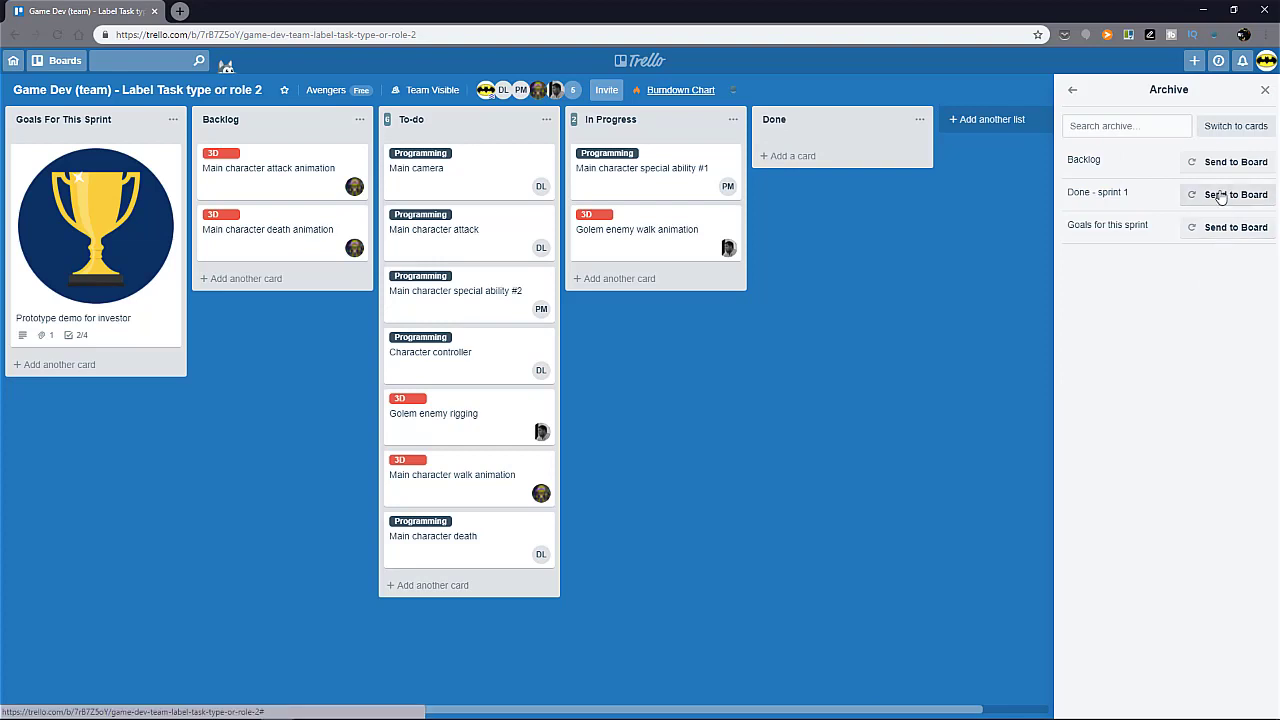
left_click(1236, 194)
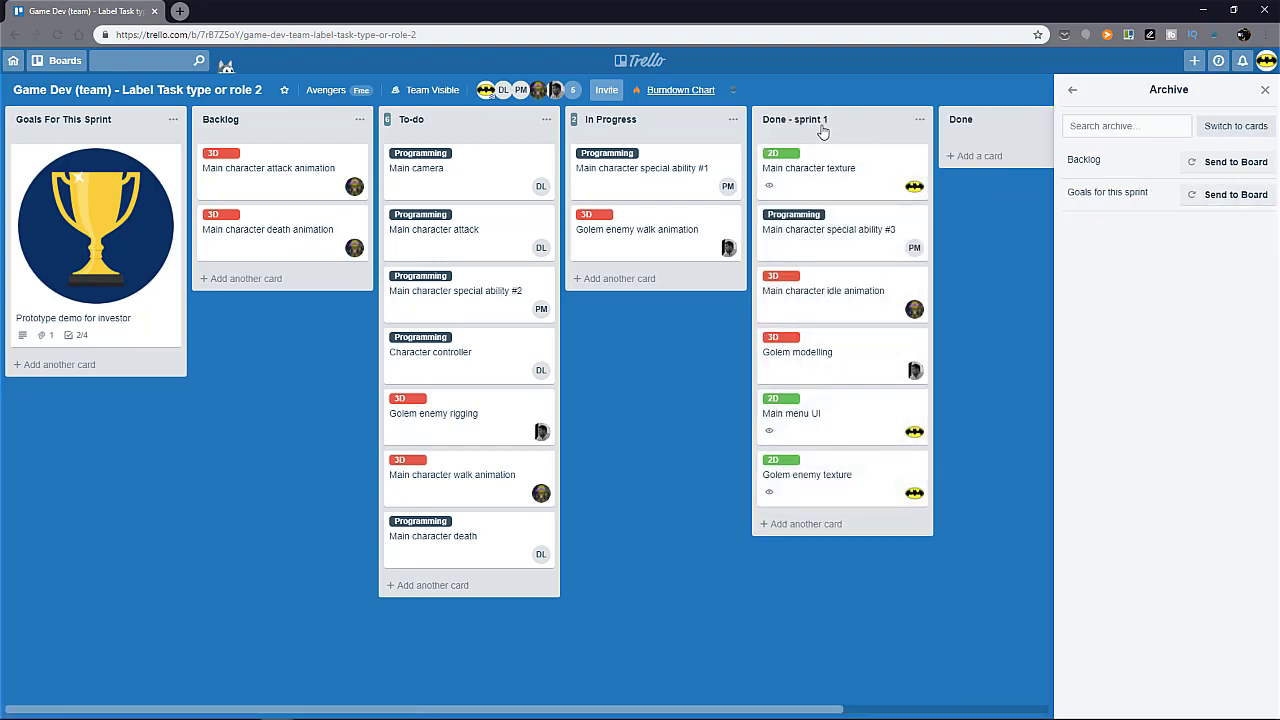
left_click(918, 119)
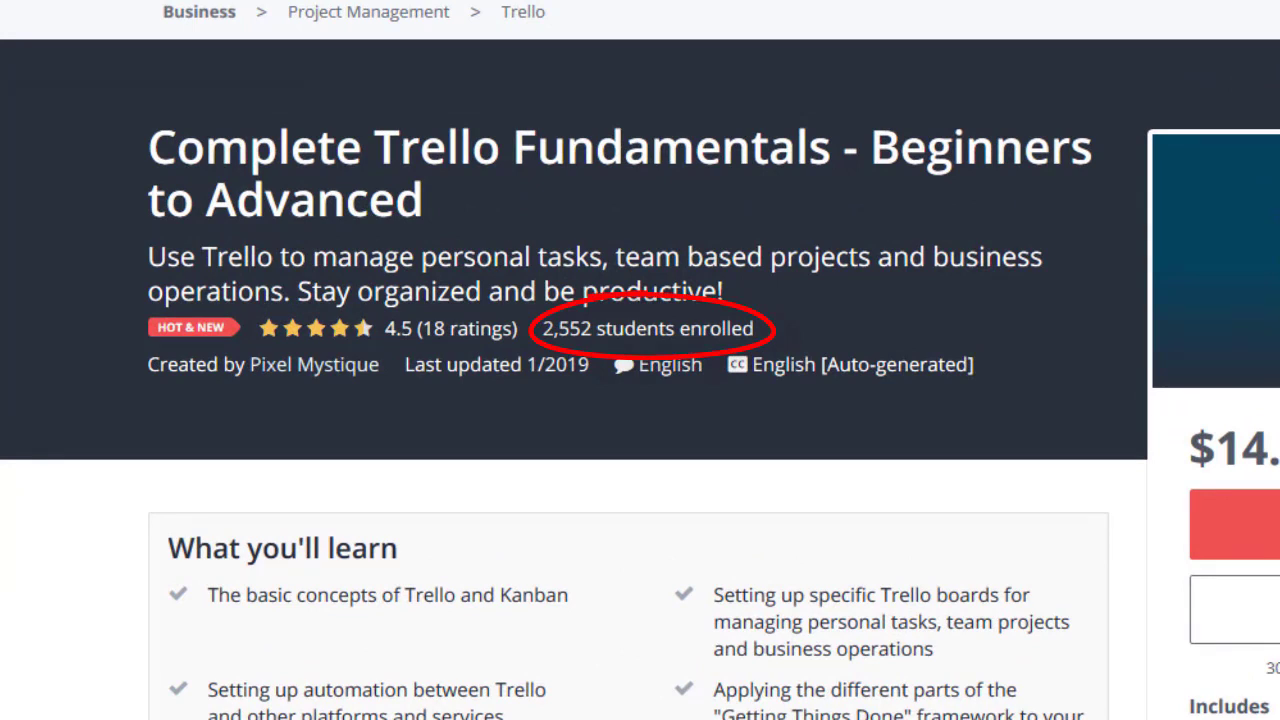
scroll("down", 3)
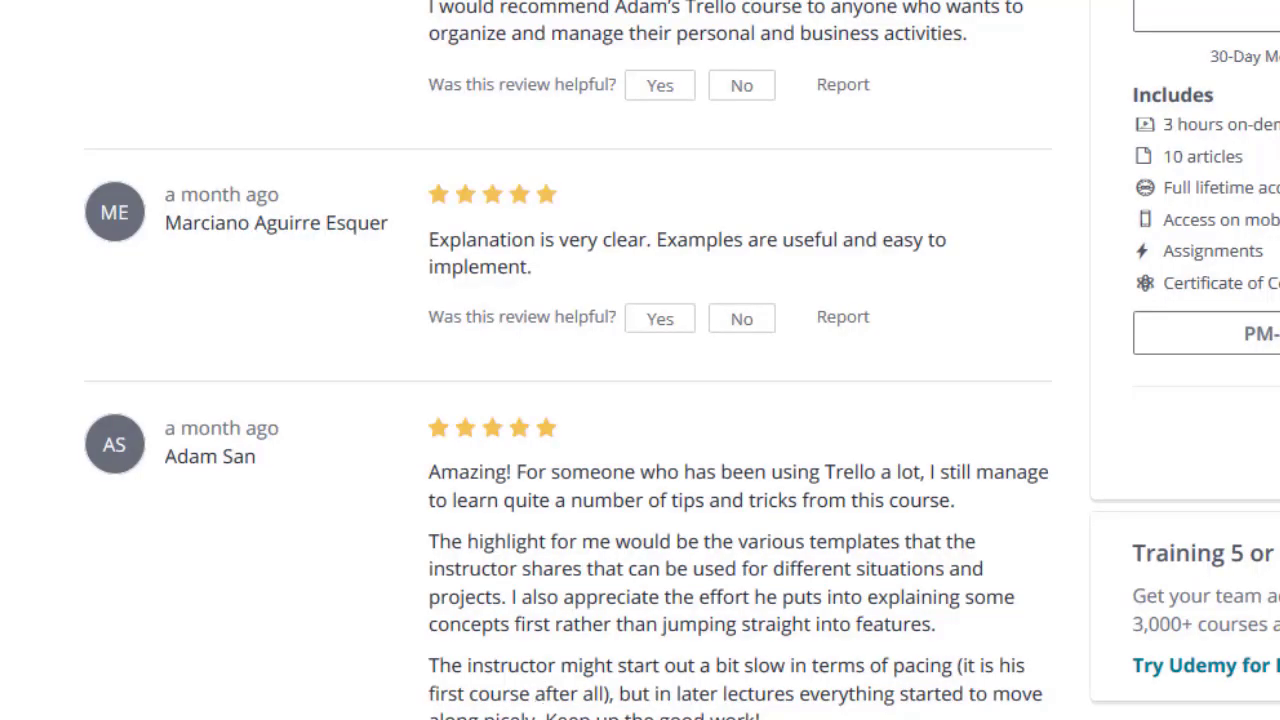
scroll("down", 3)
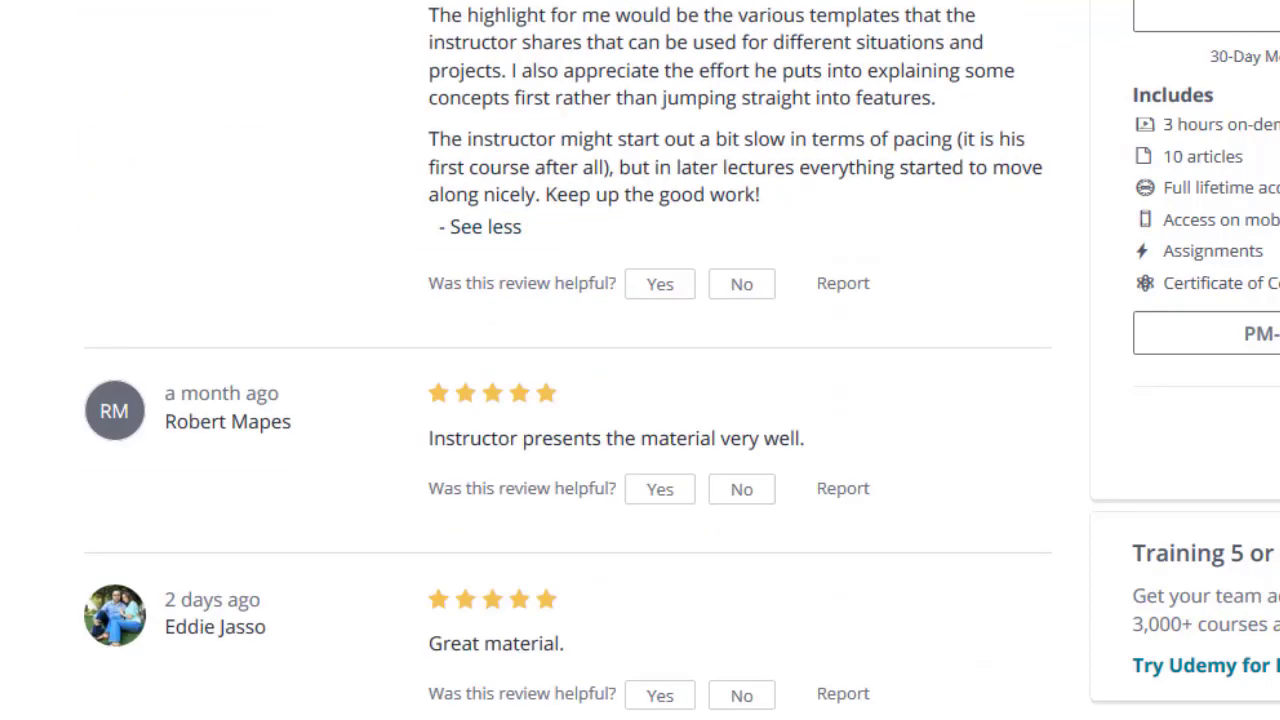
scroll("up", 3)
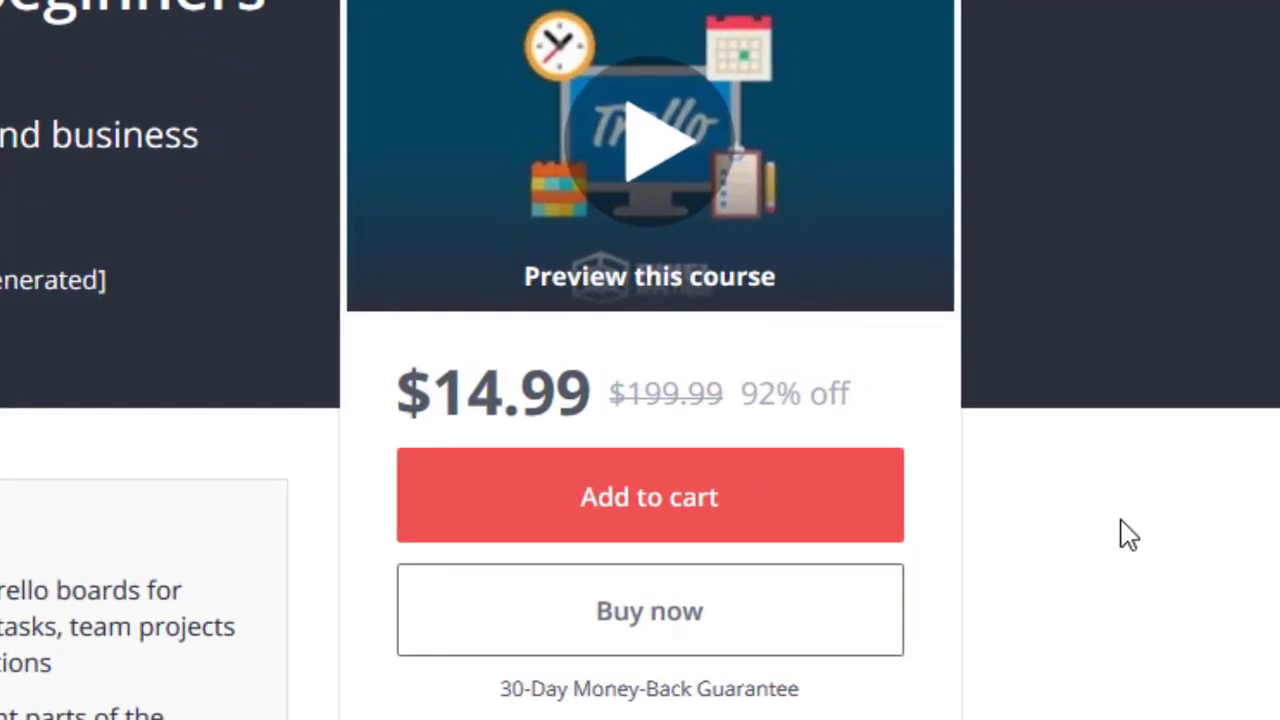
mouse_move(710, 618)
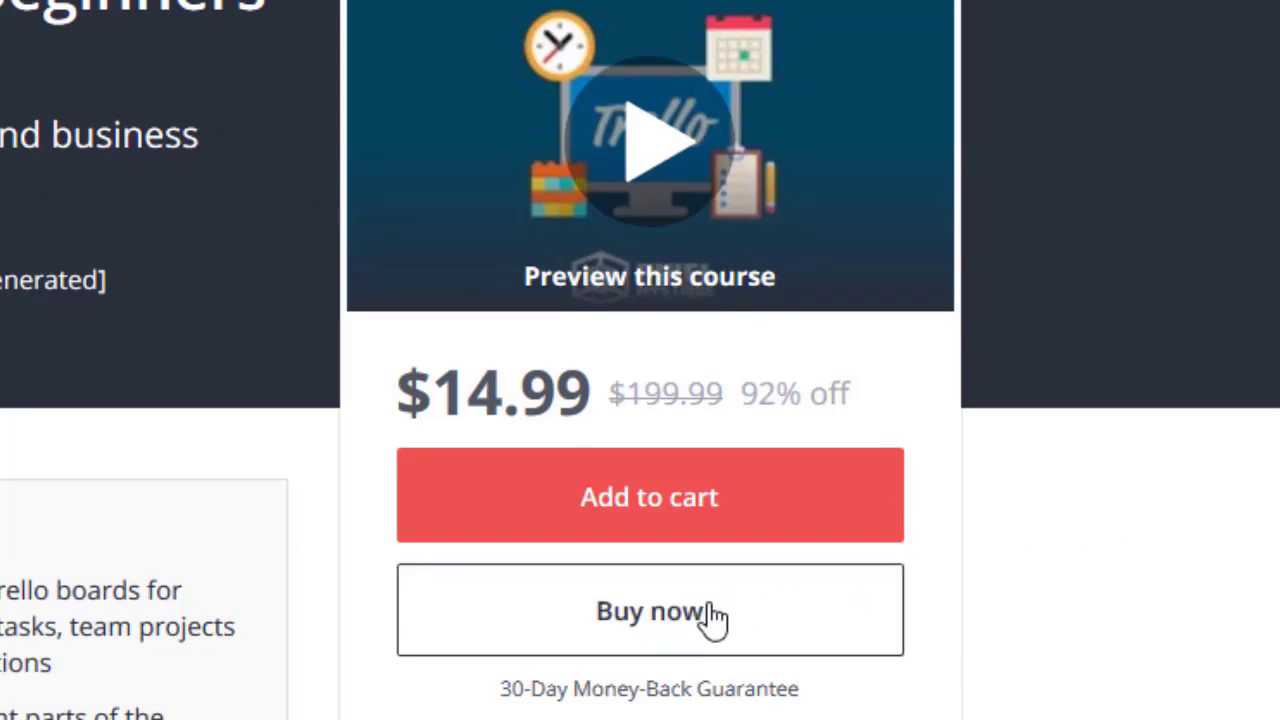